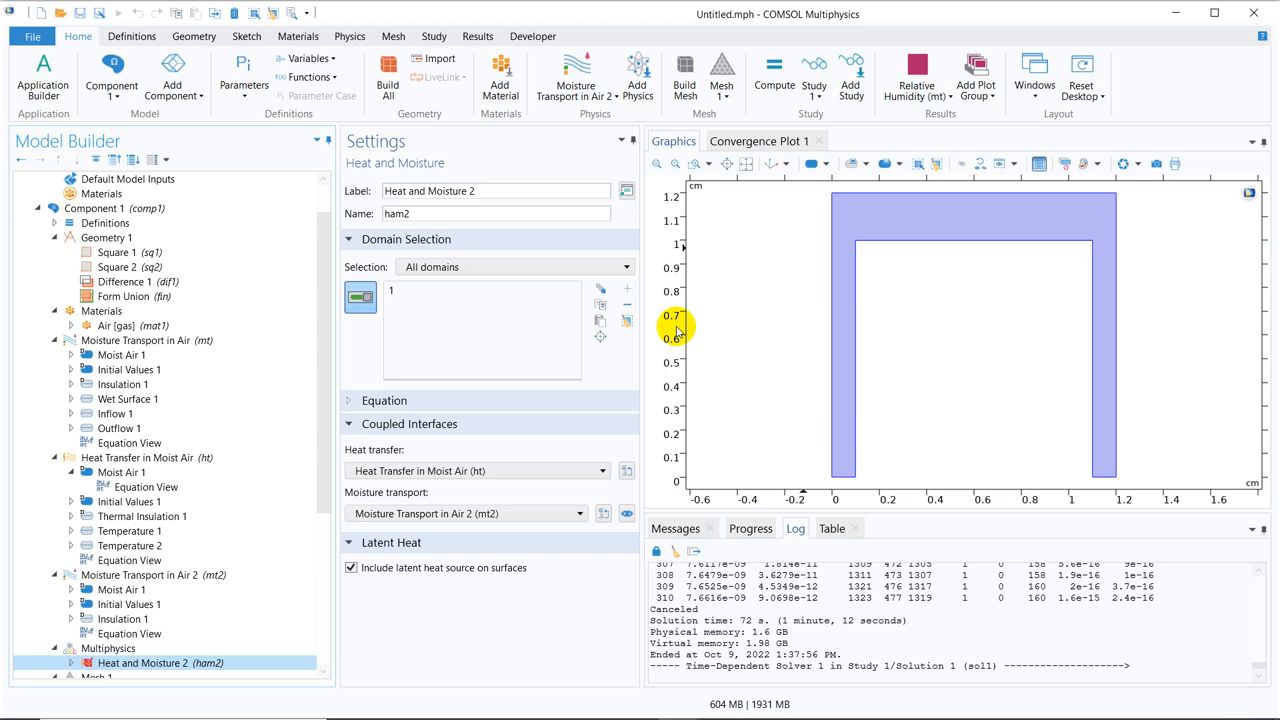
pyautogui.moveTo(1016, 388)
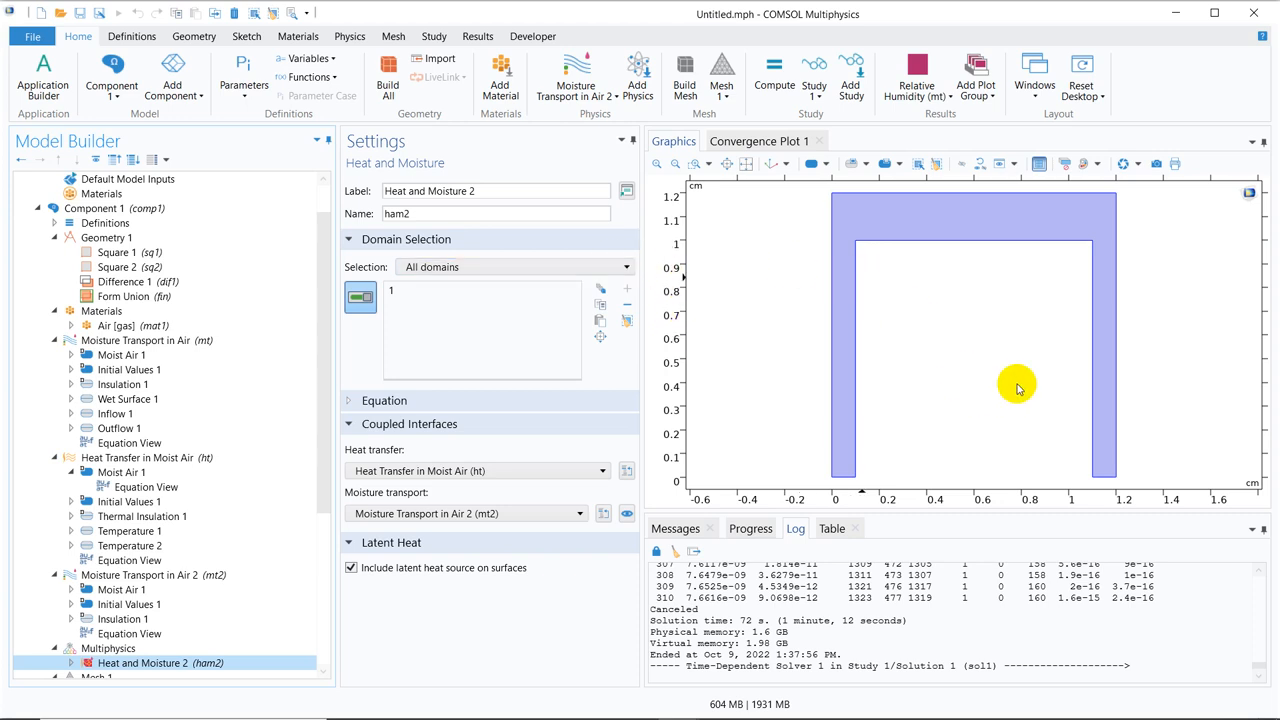
pyautogui.moveTo(960, 304)
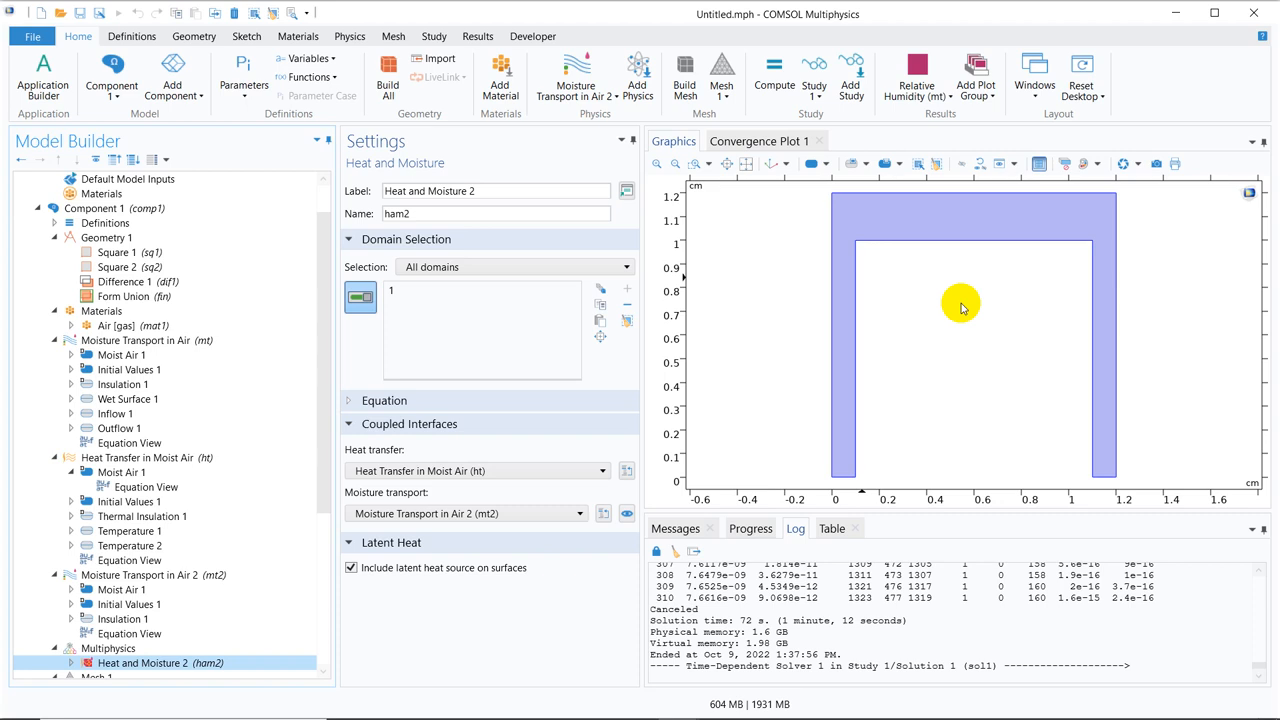
pyautogui.moveTo(916, 308)
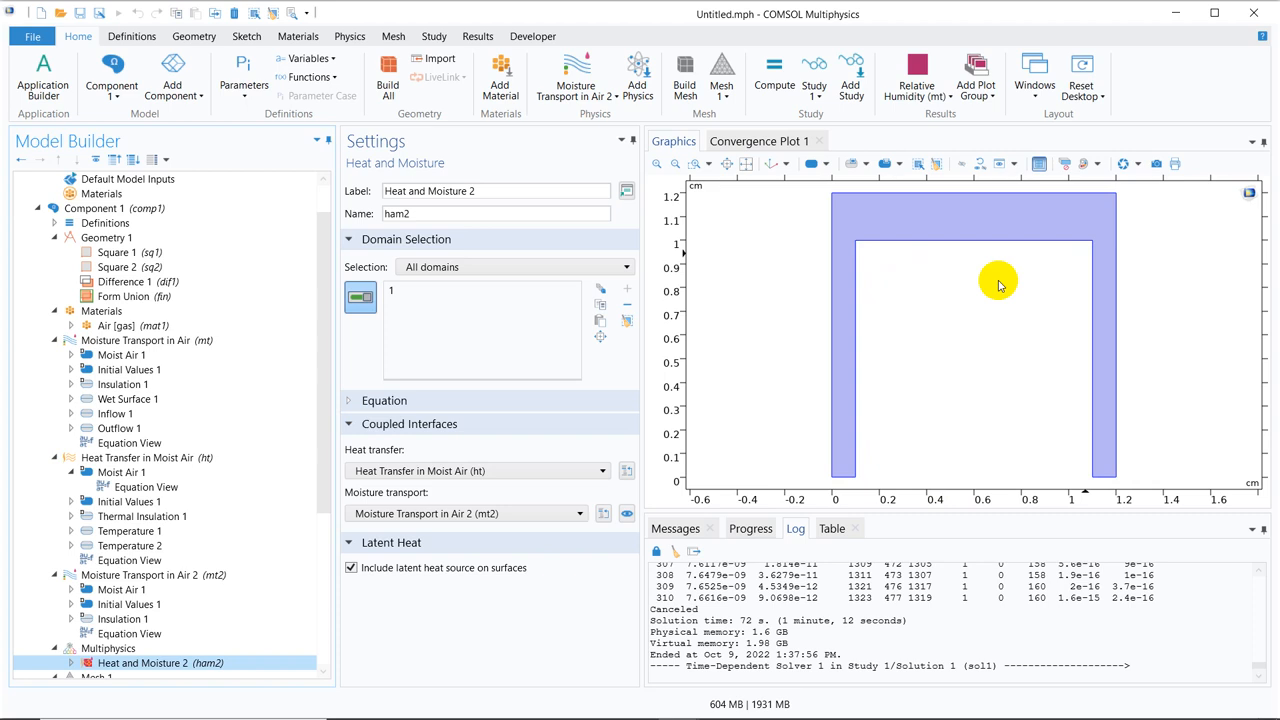
pyautogui.moveTo(924, 356)
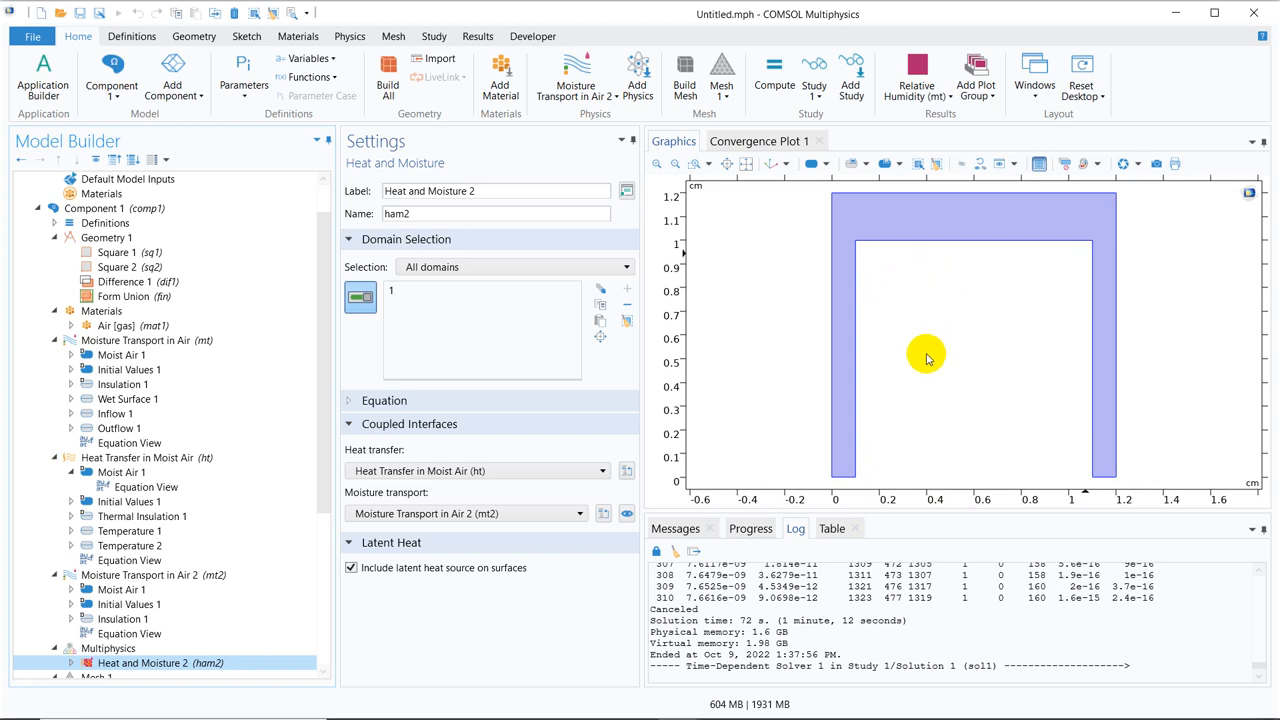
pyautogui.moveTo(932, 264)
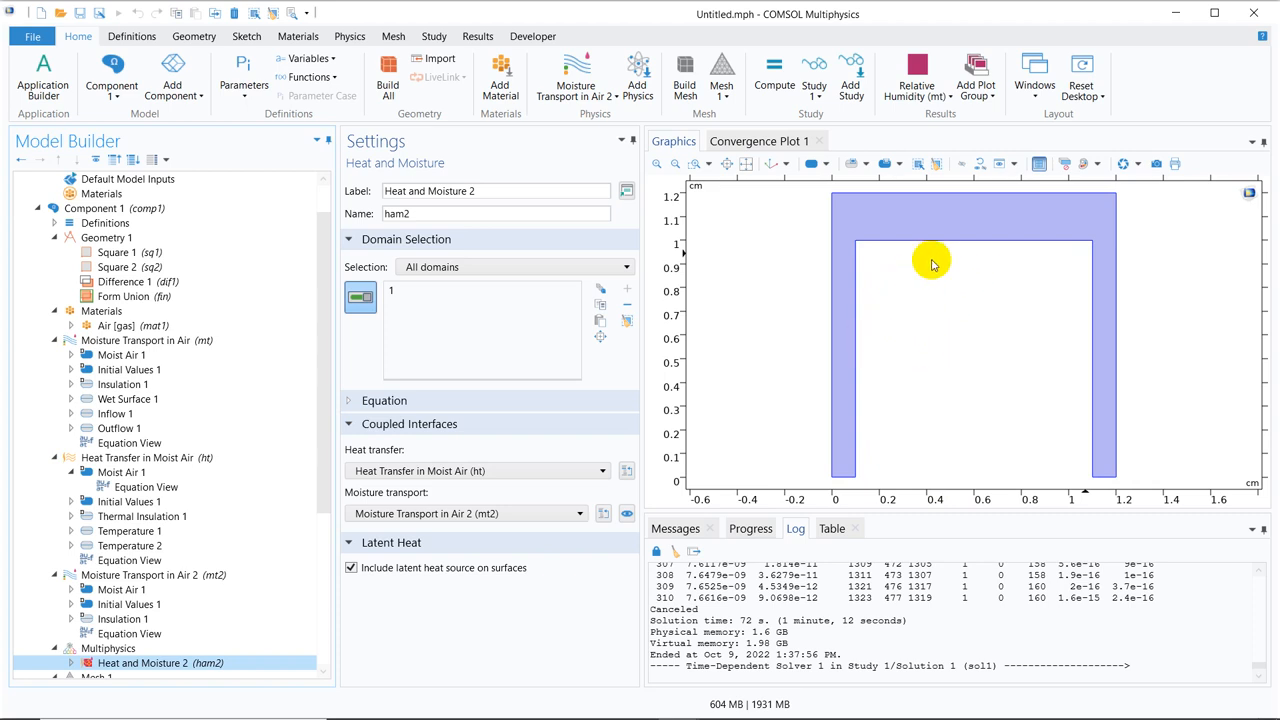
pyautogui.moveTo(928, 340)
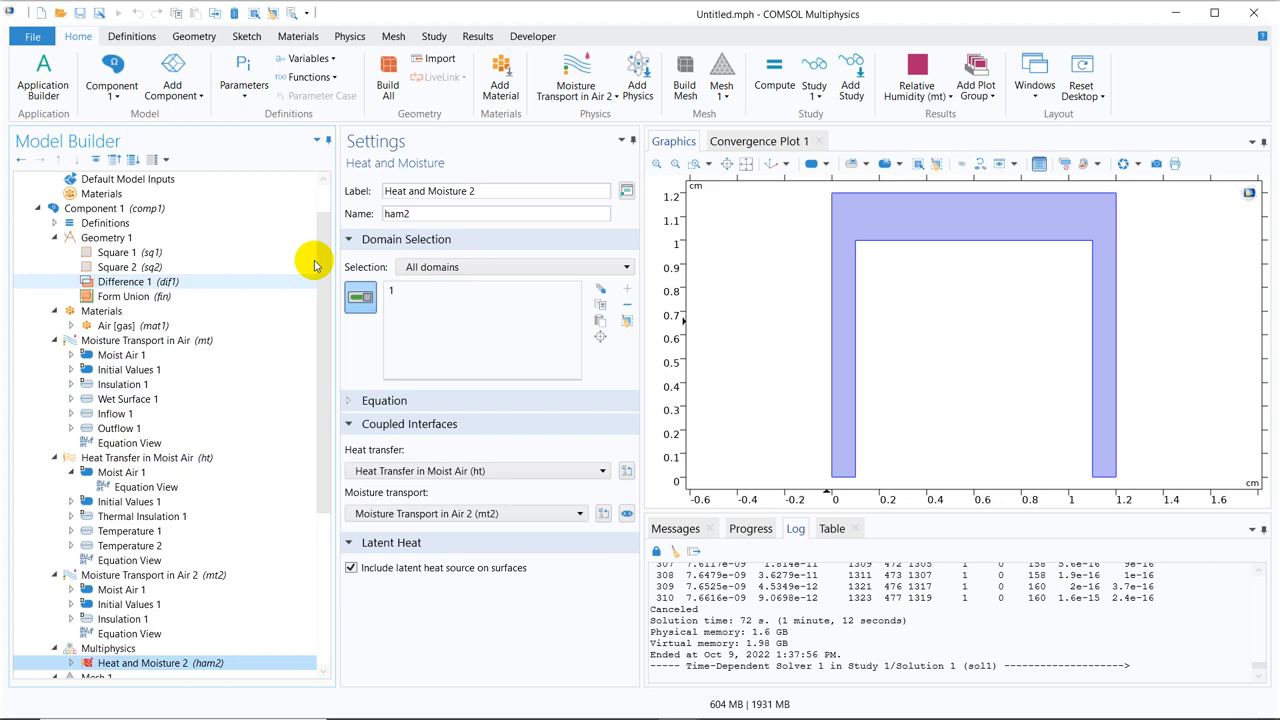
# Show the Relative Humidity (mt) surface plot of the solved U-shaped domain at time zero
pyautogui.scroll(-3)
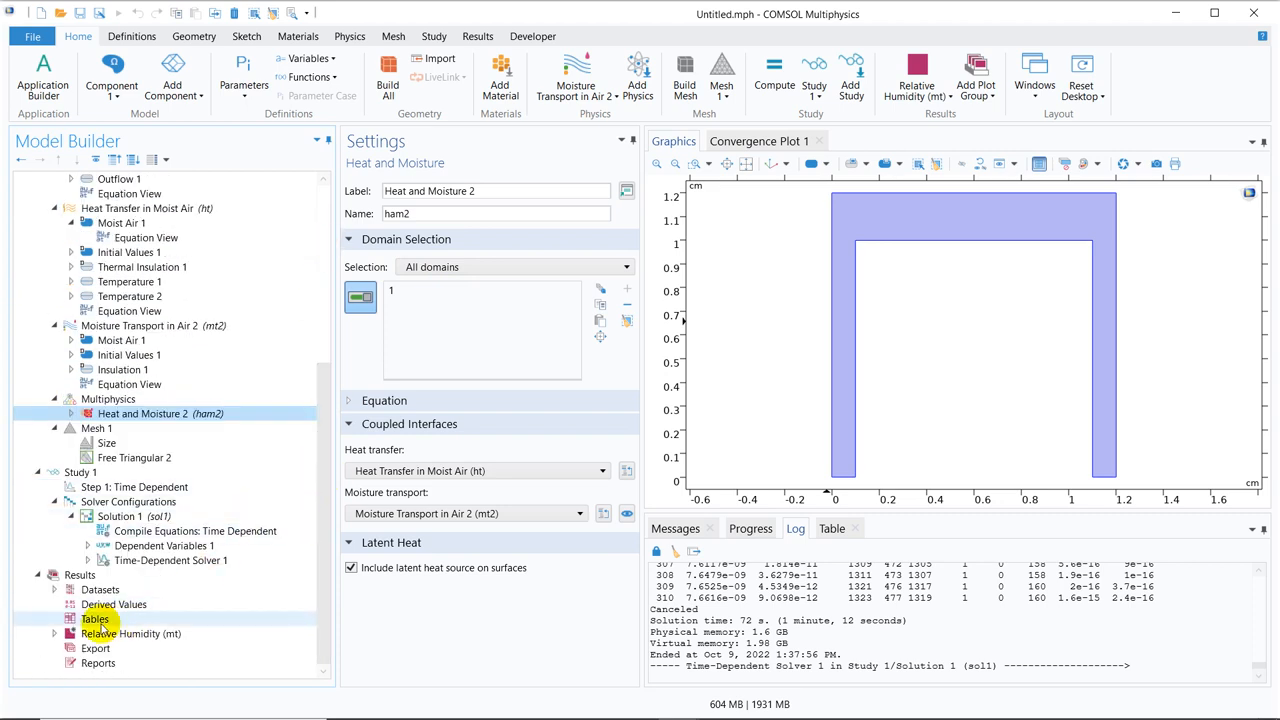
pyautogui.click(132, 632)
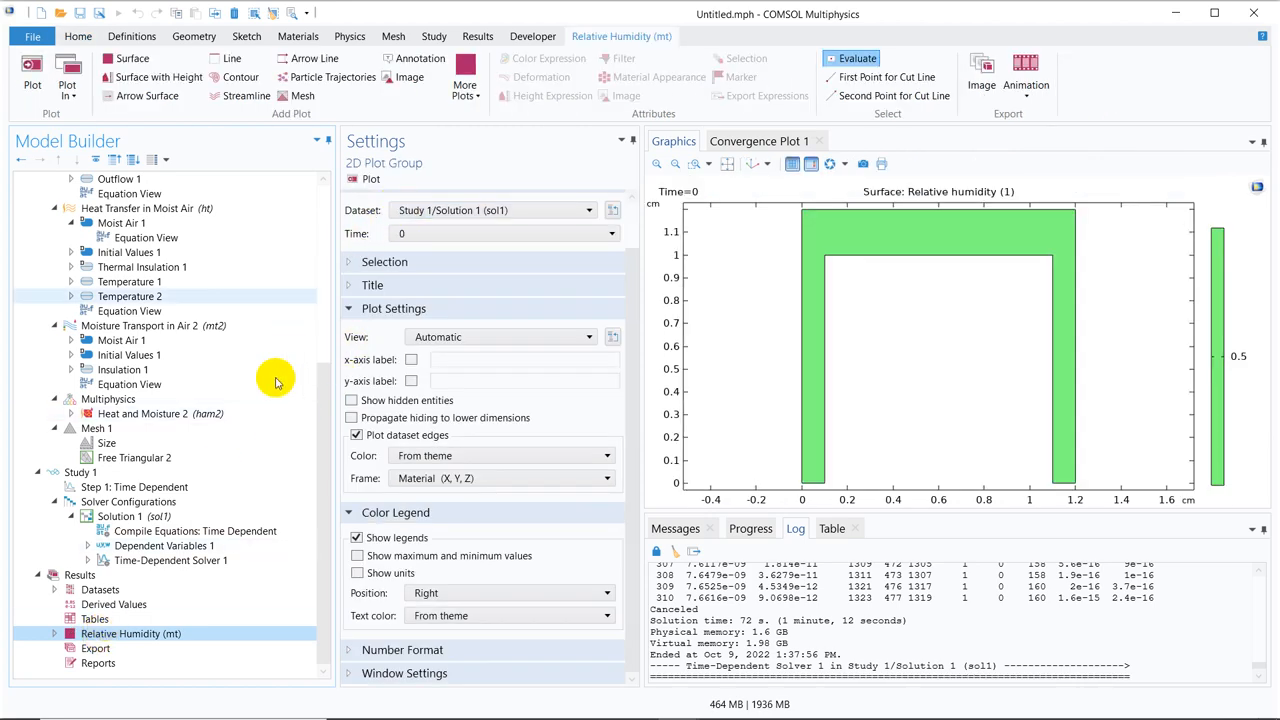
pyautogui.click(134, 488)
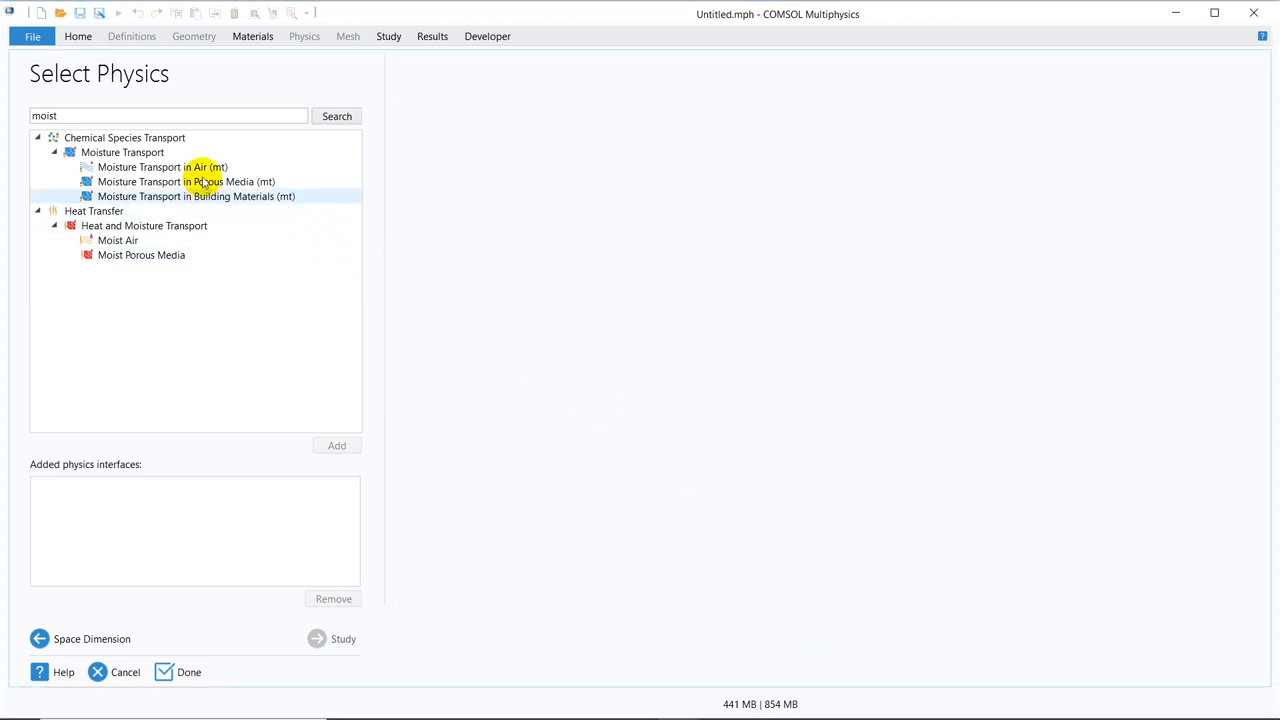
# Add Moisture Transport in Air and the Moist Air heat-and-moisture coupling to the new model's physics
pyautogui.click(162, 168)
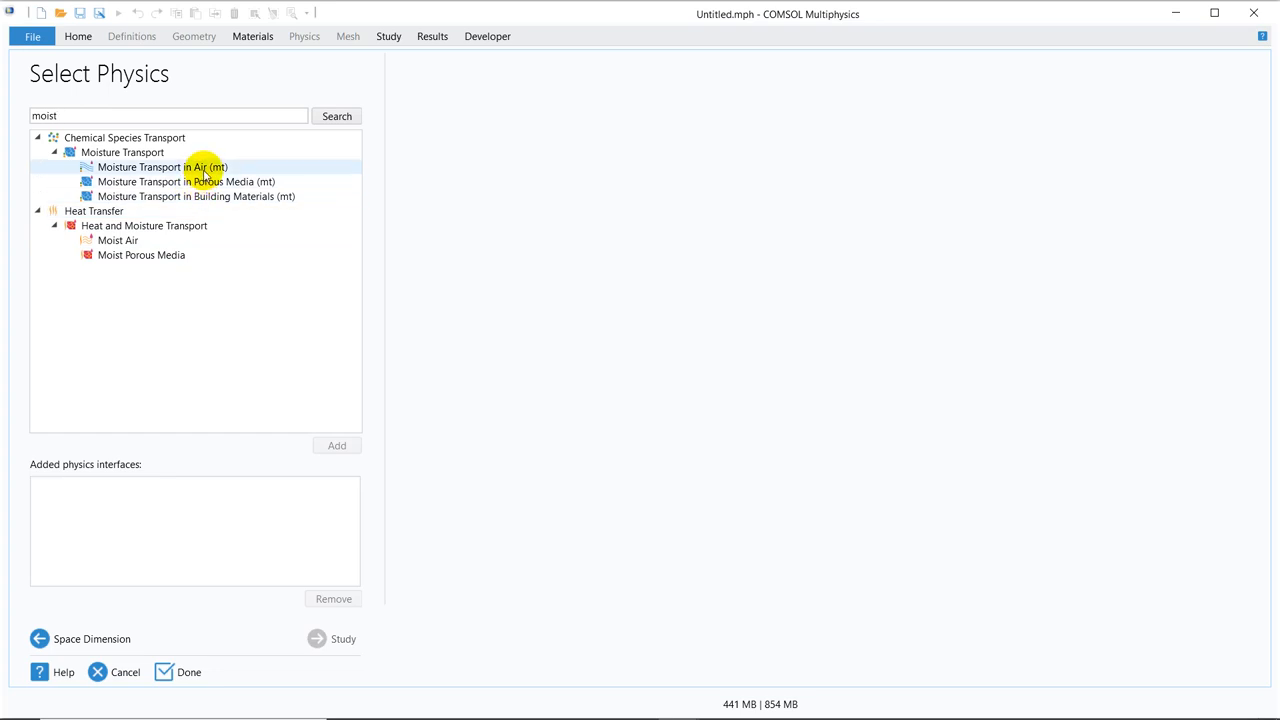
pyautogui.click(162, 168)
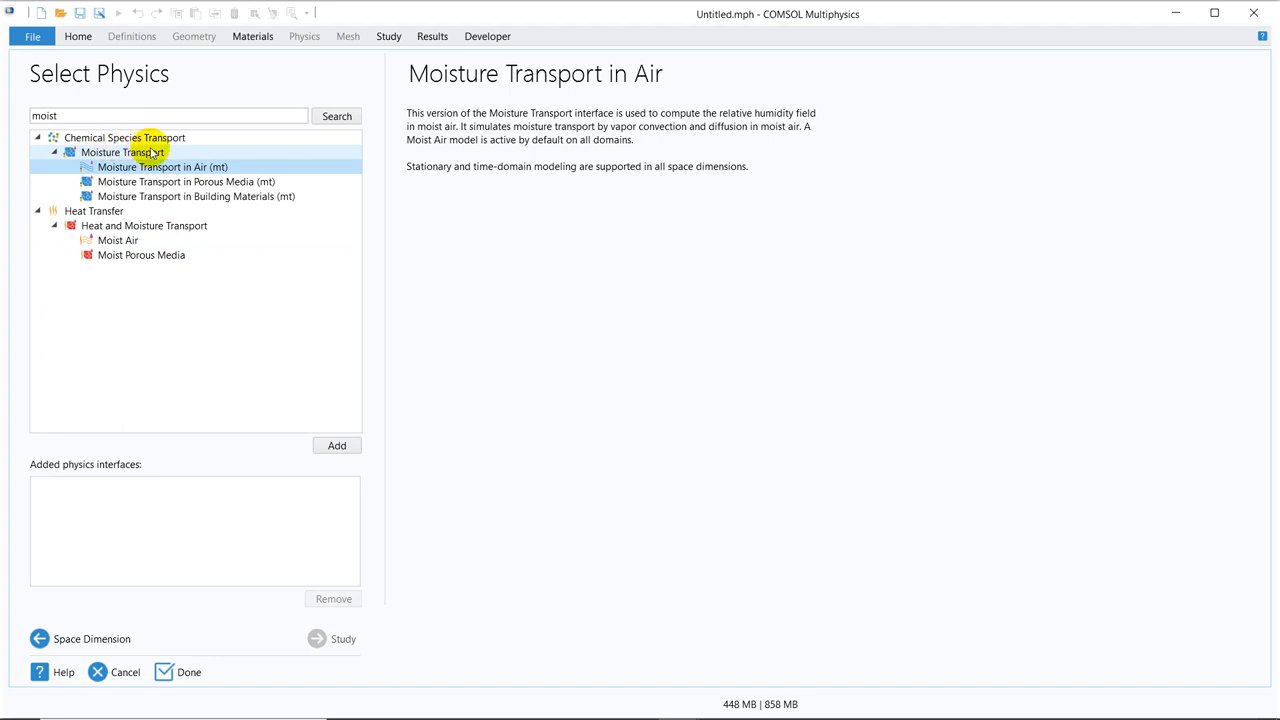
pyautogui.moveTo(156, 152)
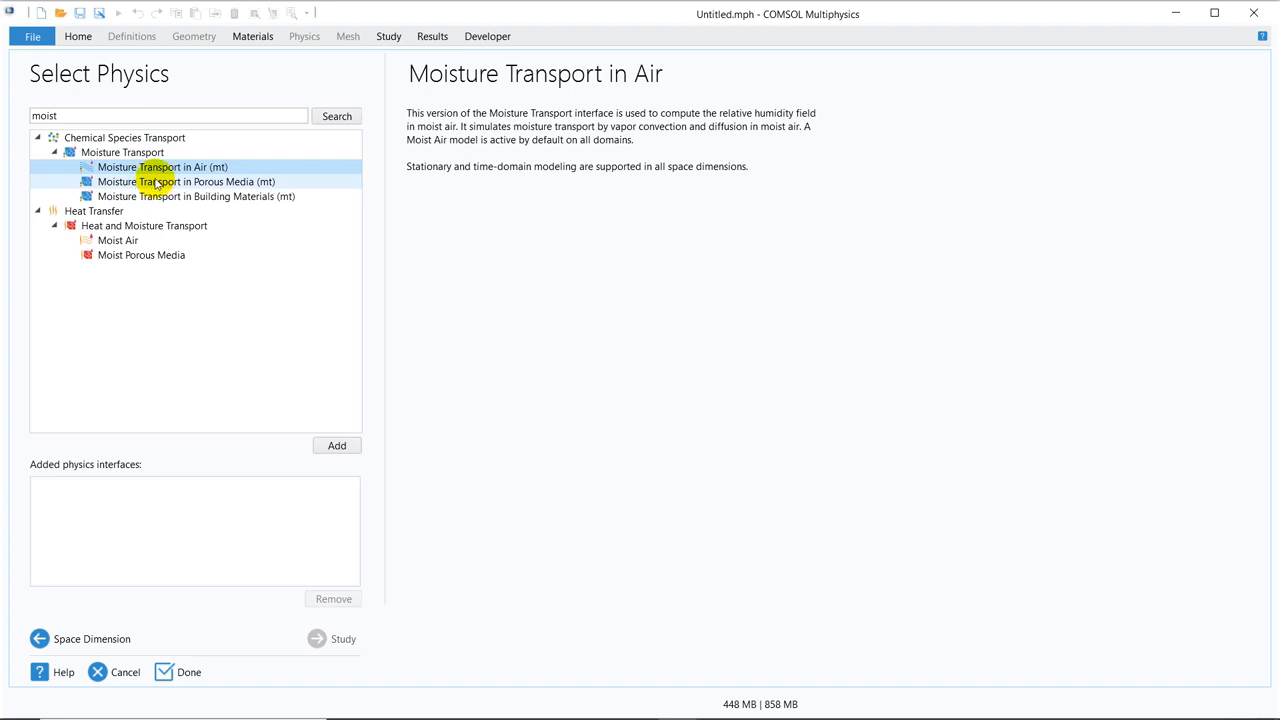
pyautogui.click(162, 168)
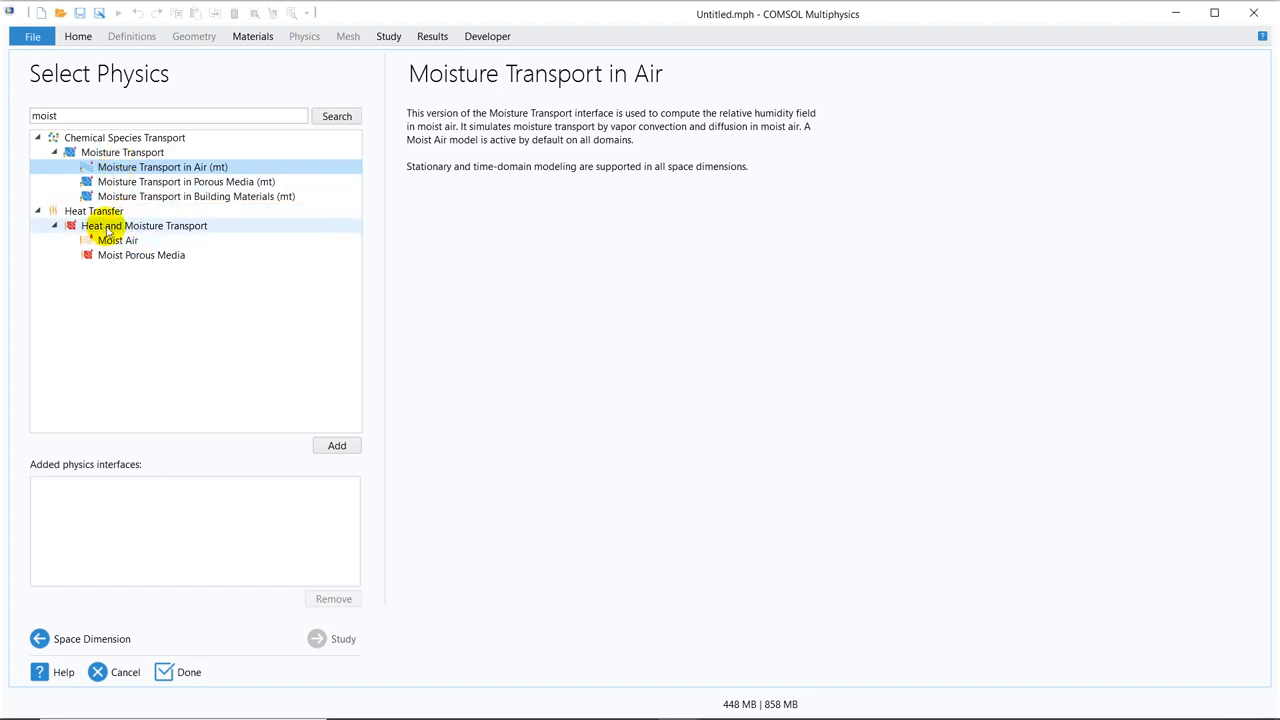
pyautogui.click(116, 240)
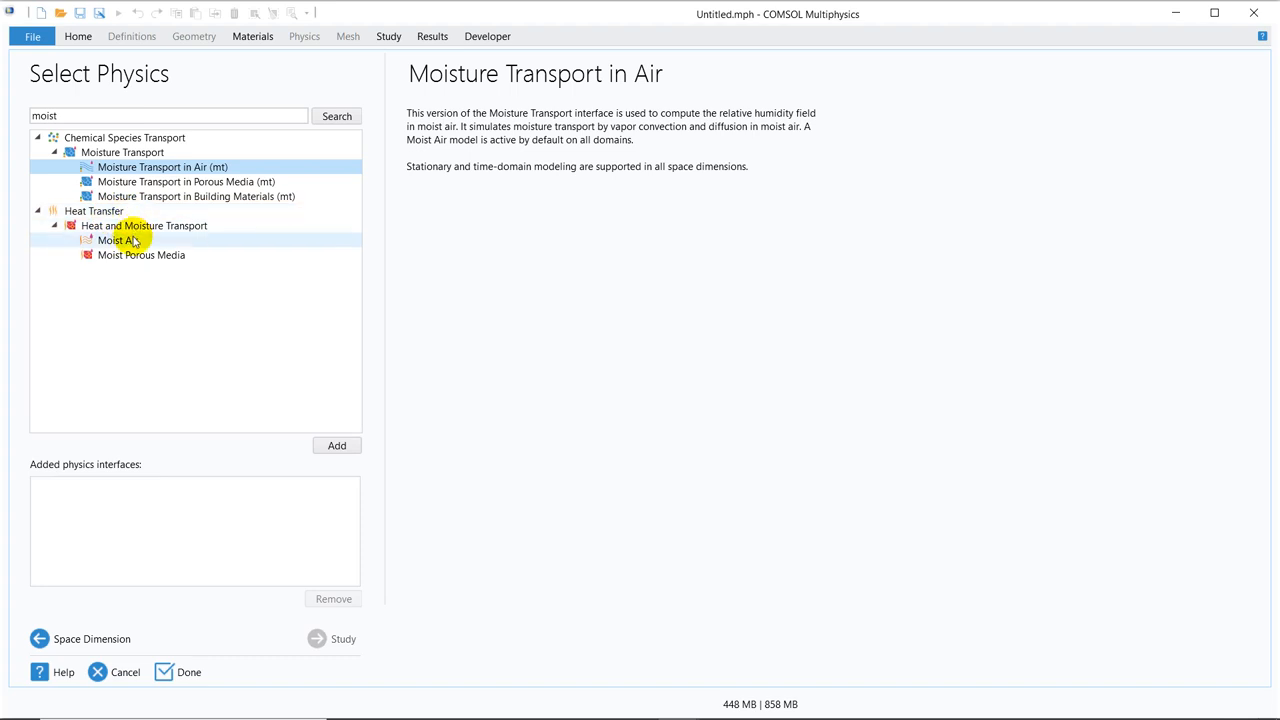
pyautogui.click(116, 240)
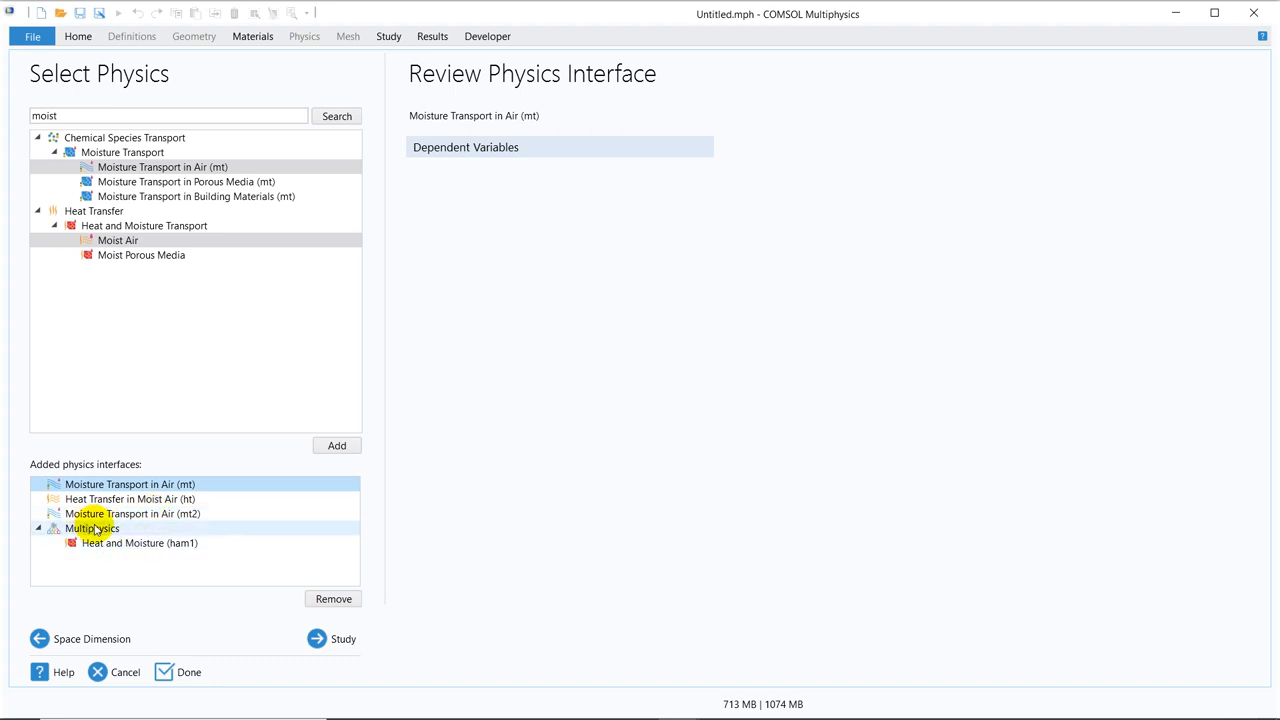
pyautogui.moveTo(148, 534)
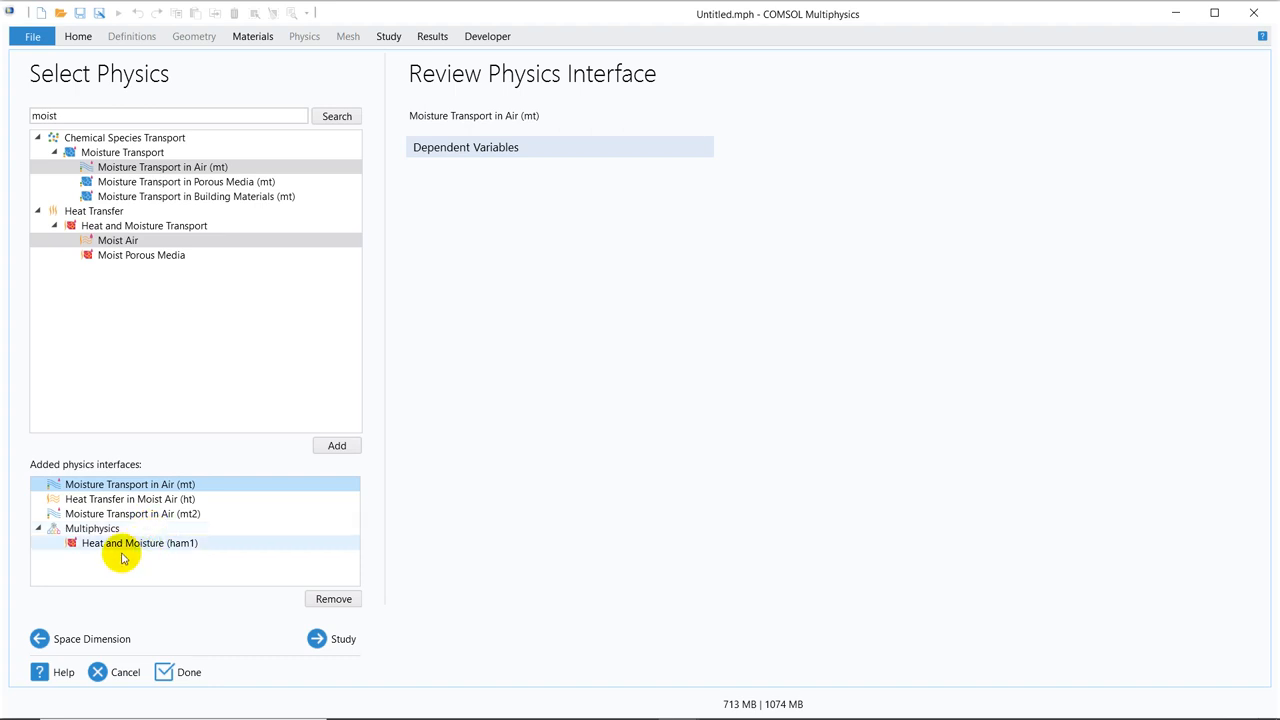
# Proceed through the study page and finish the Model Wizard to build the new model
pyautogui.click(344, 638)
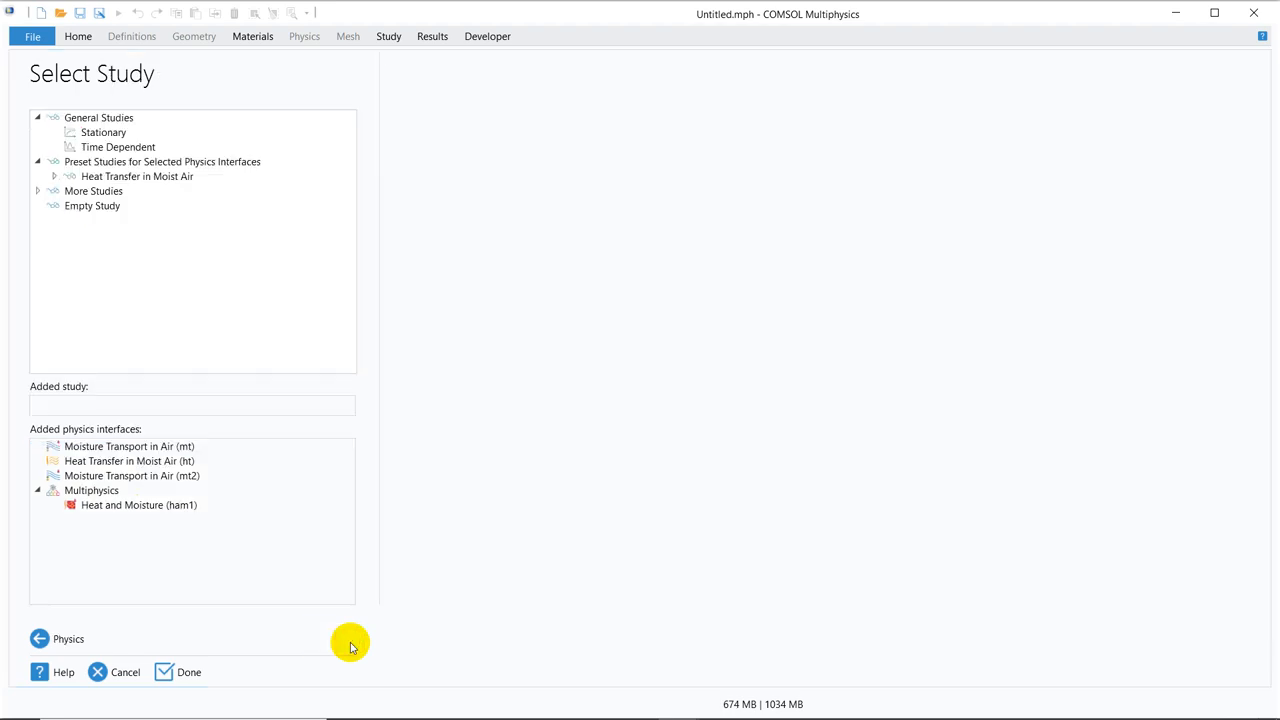
pyautogui.moveTo(198, 644)
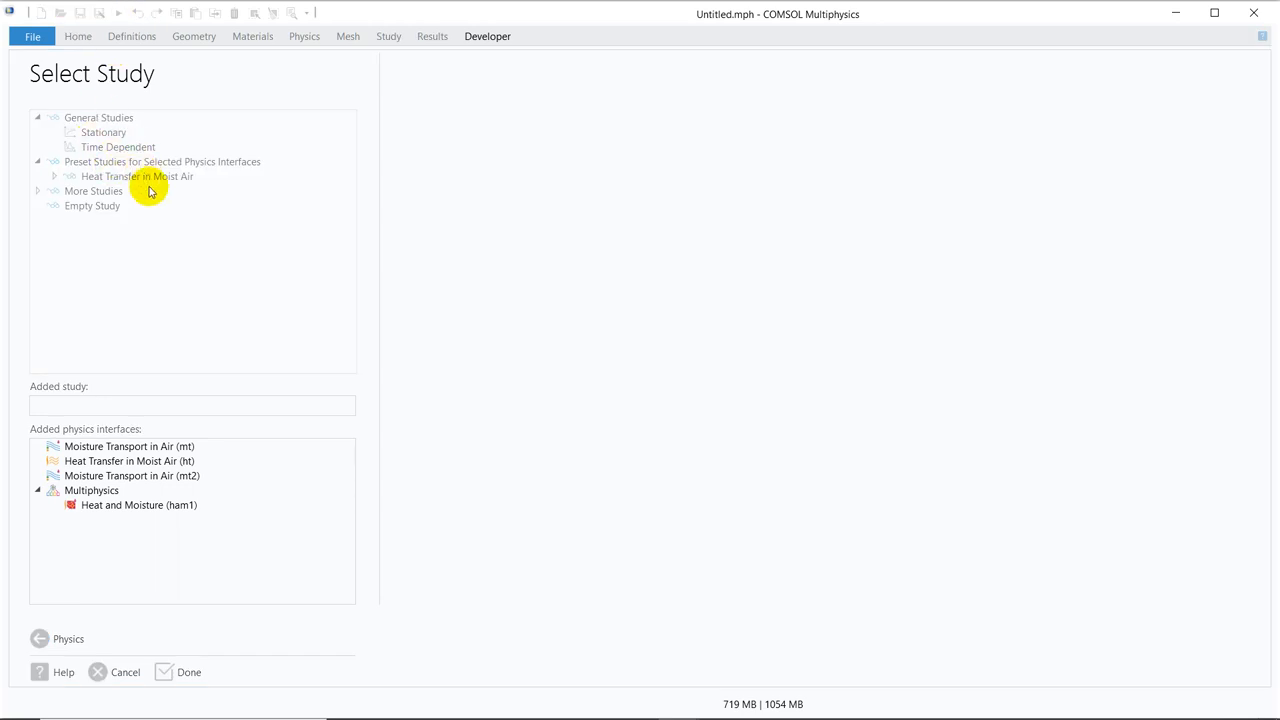
pyautogui.click(188, 672)
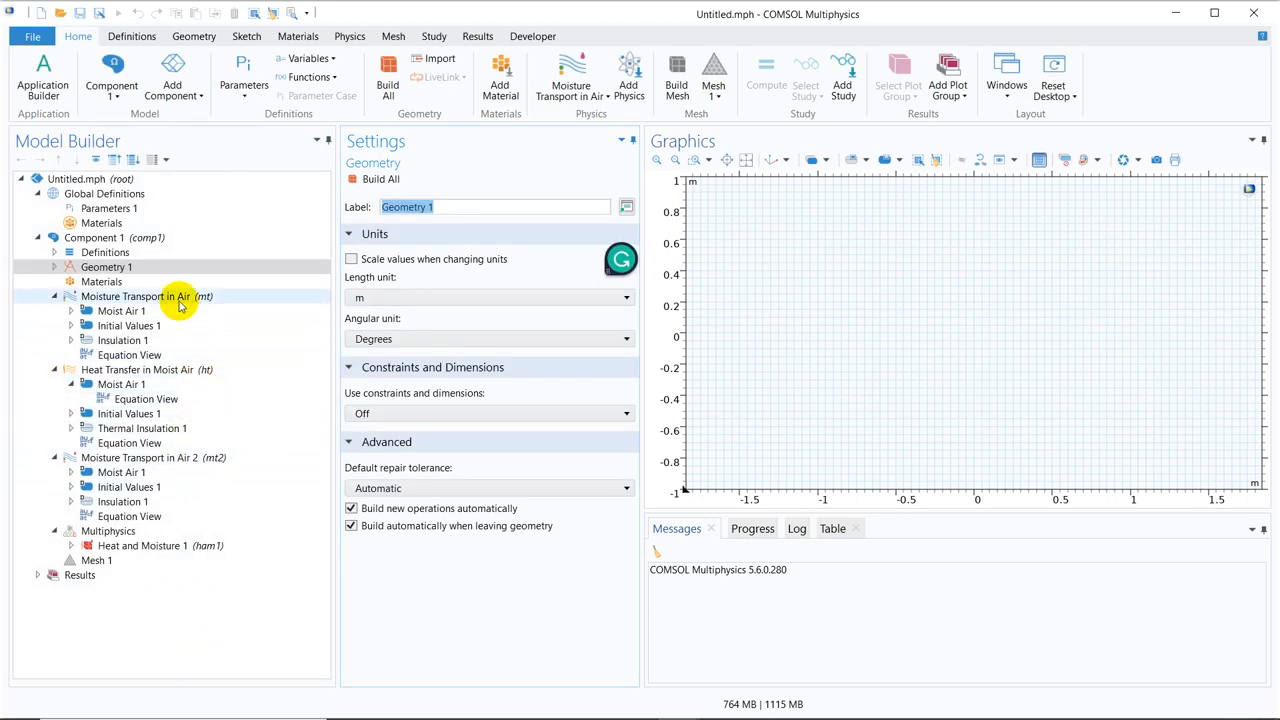
pyautogui.click(136, 296)
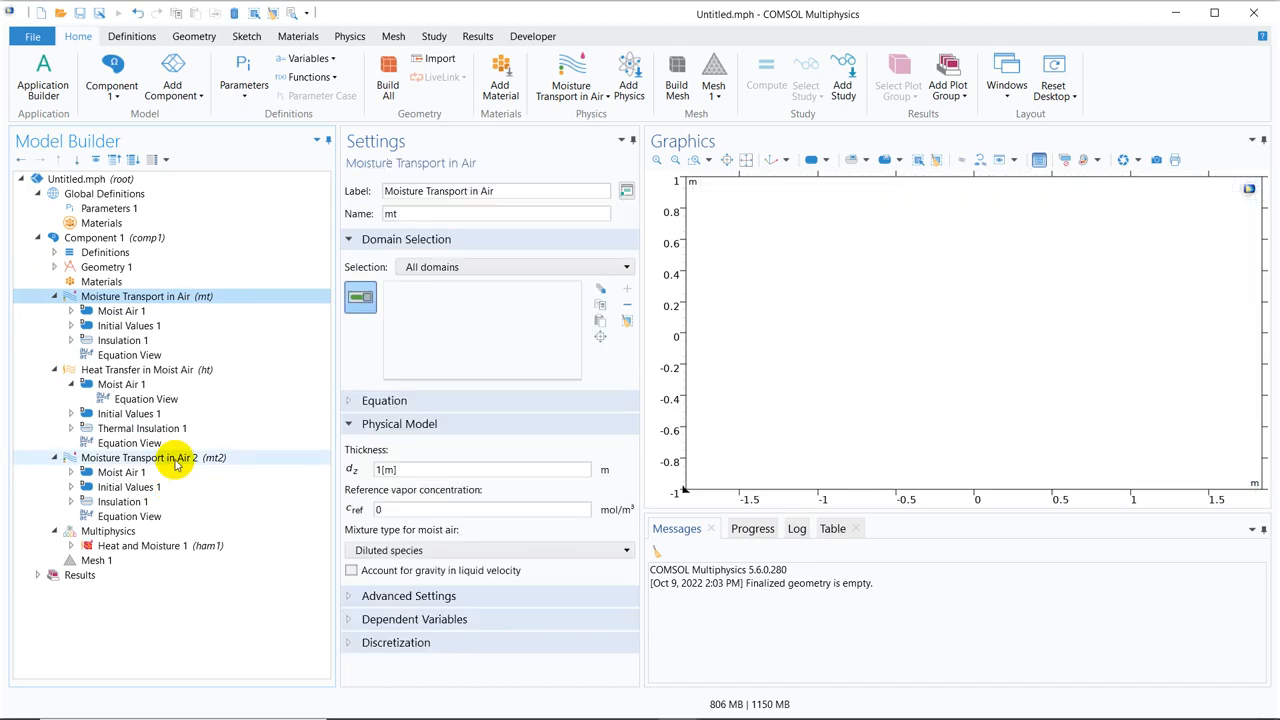
# Delete the duplicate Moisture Transport in Air 2 interface, keeping one moisture and one heat interface
pyautogui.rightClick(152, 456)
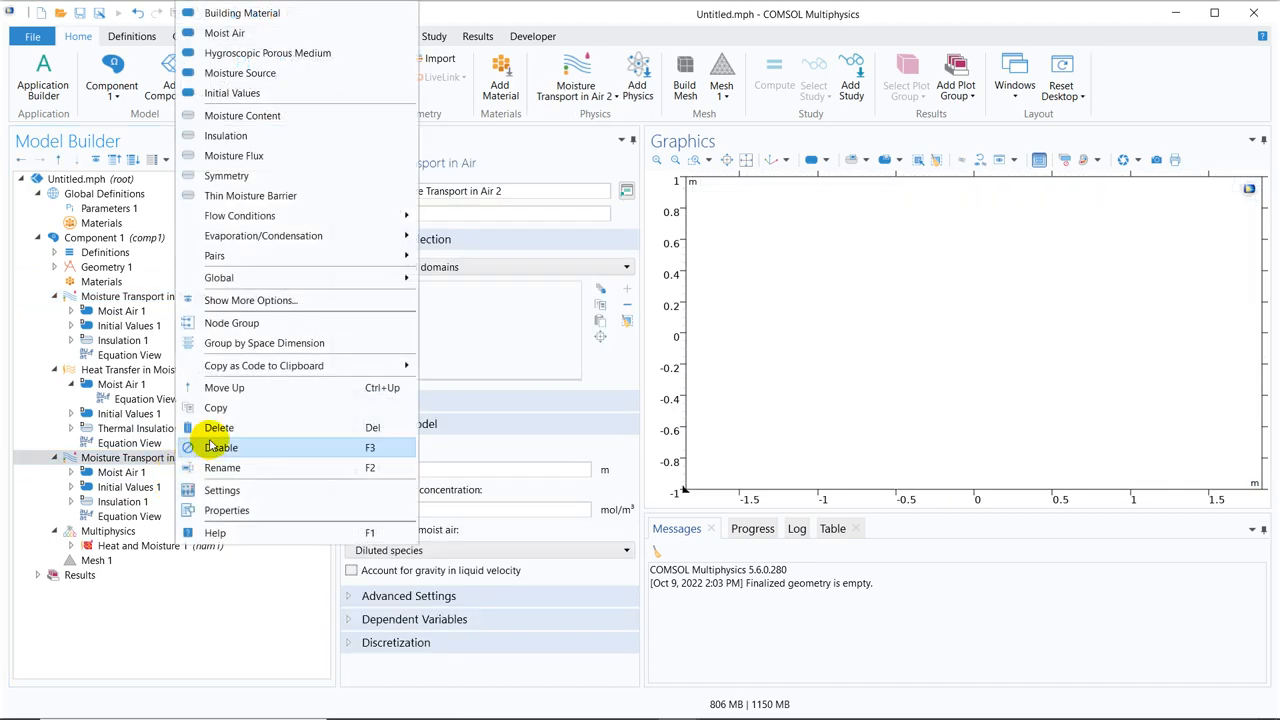
pyautogui.click(218, 428)
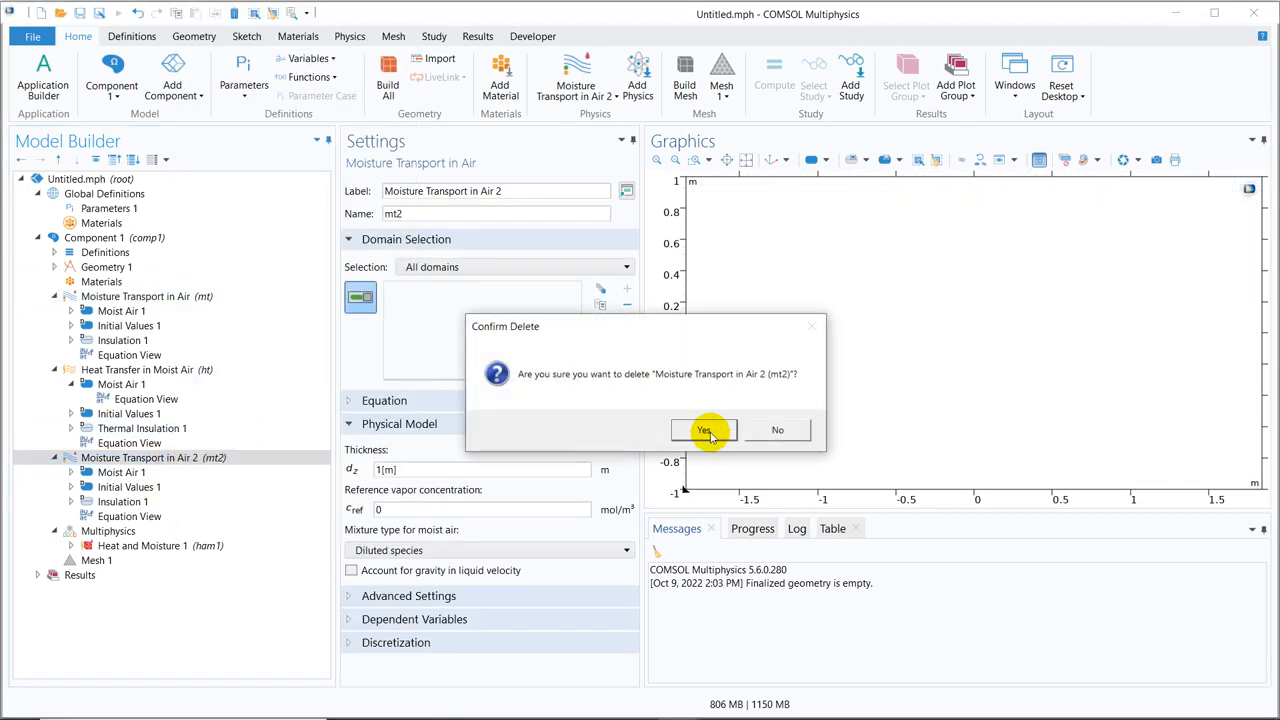
pyautogui.click(704, 430)
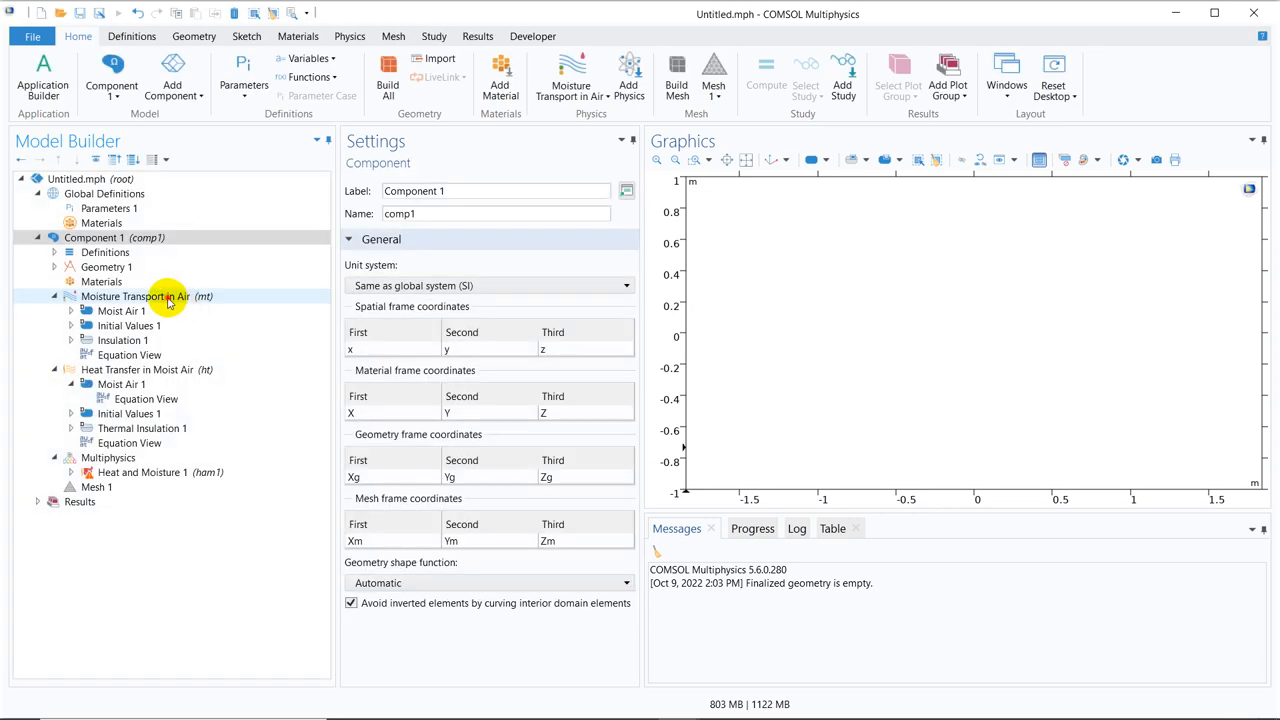
pyautogui.click(136, 296)
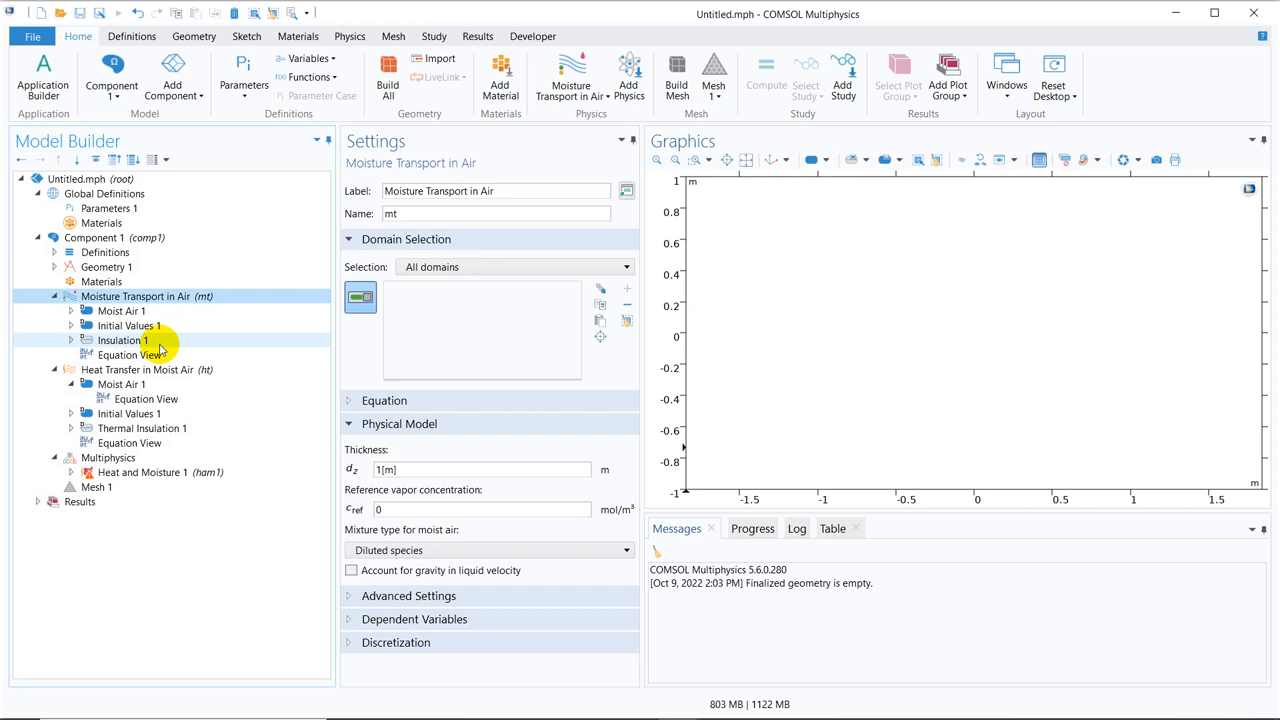
pyautogui.click(136, 368)
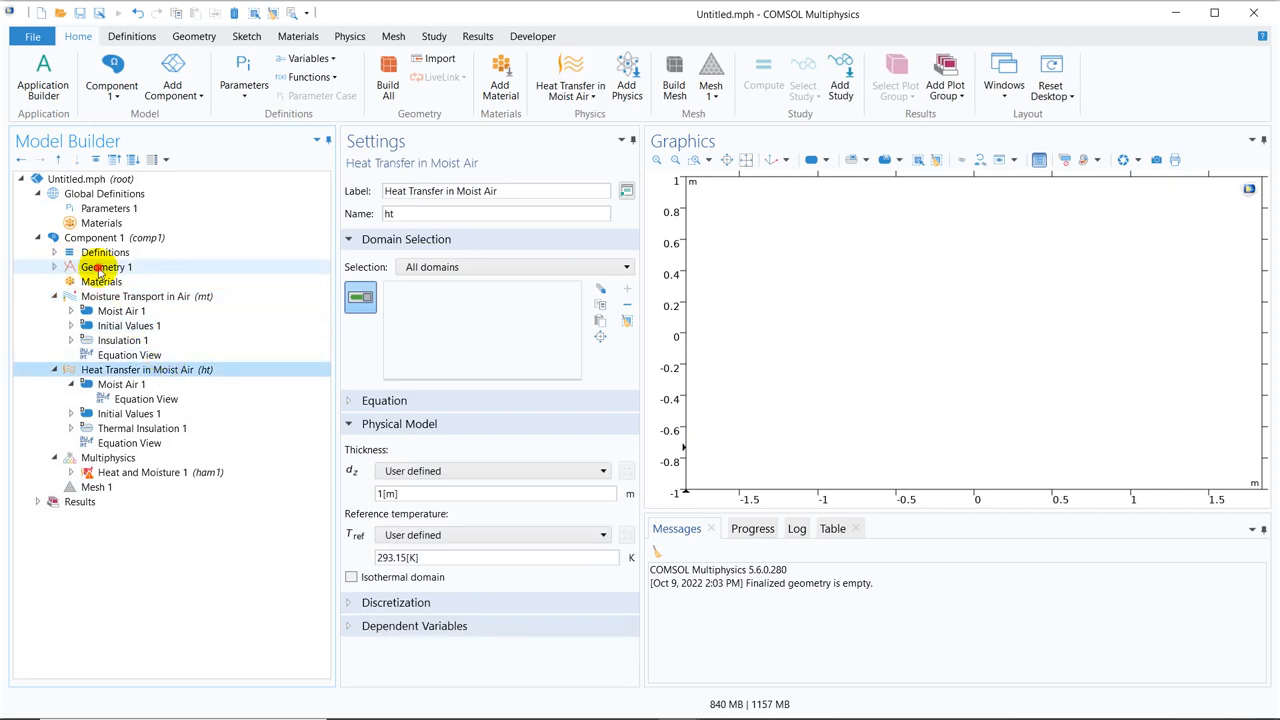
# Add a square to Geometry 1 and build the 1 cm Square 1
pyautogui.click(106, 268)
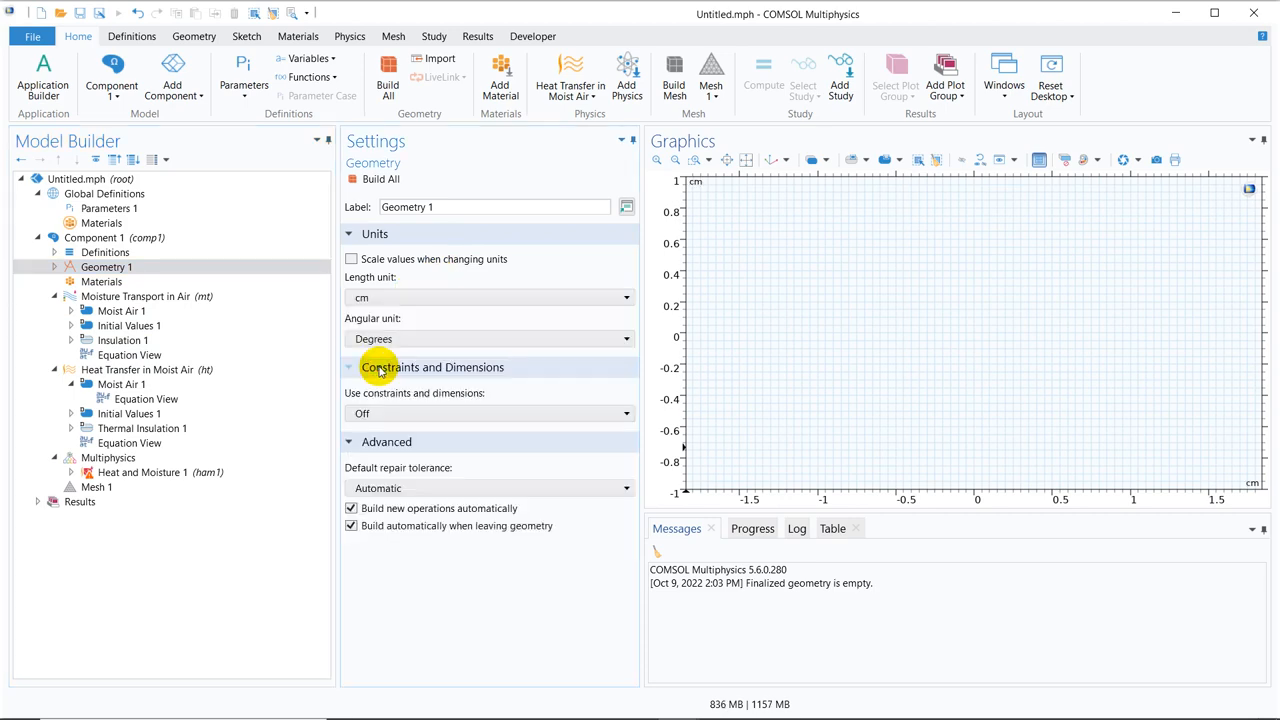
pyautogui.rightClick(106, 268)
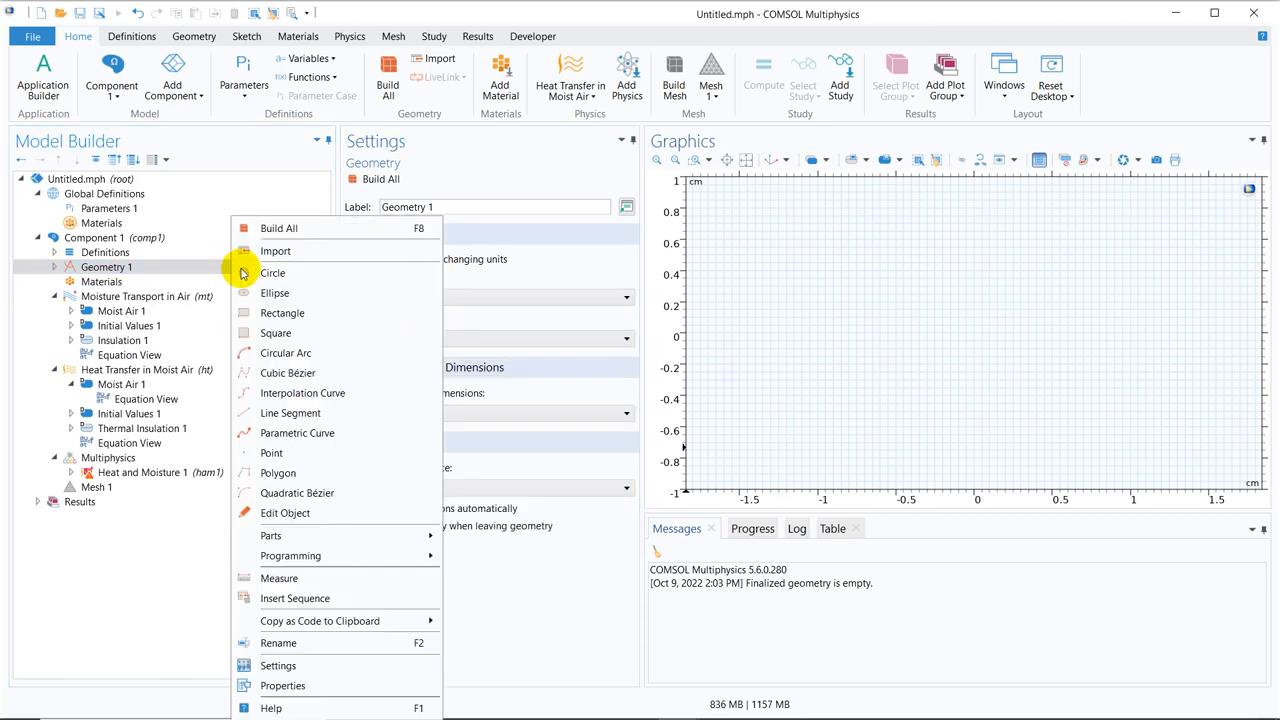
pyautogui.click(276, 332)
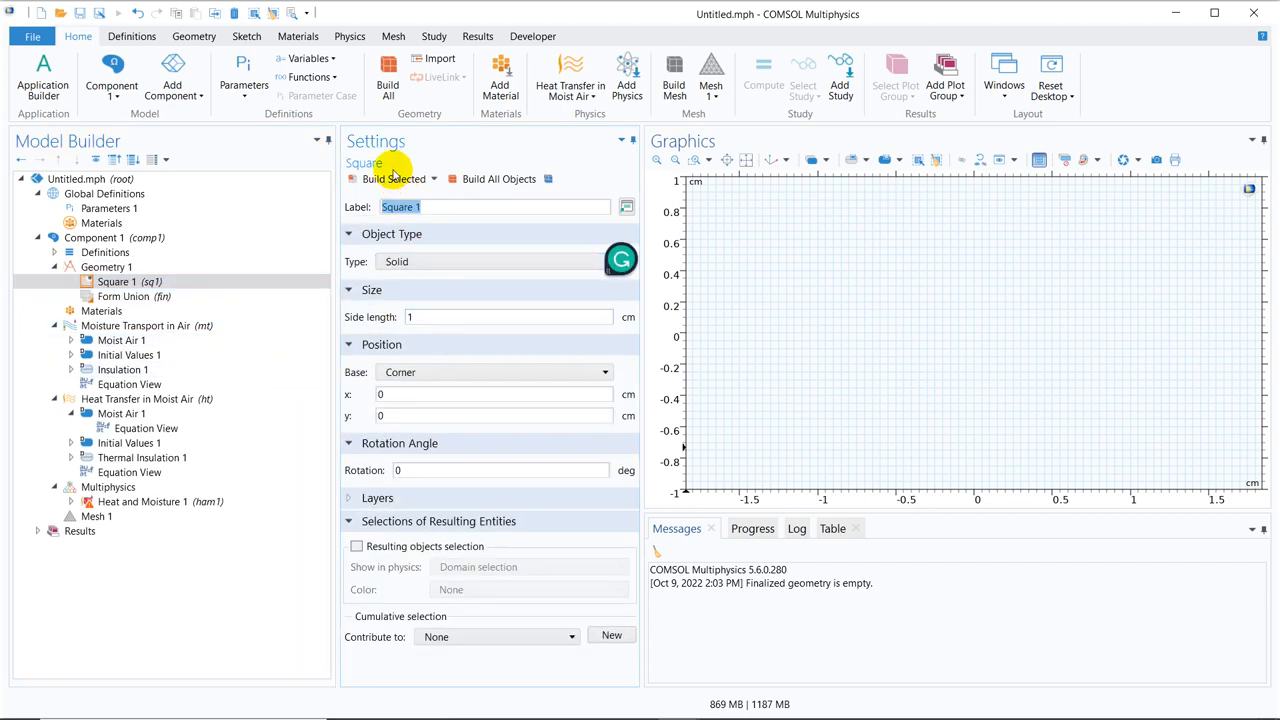
pyautogui.click(390, 178)
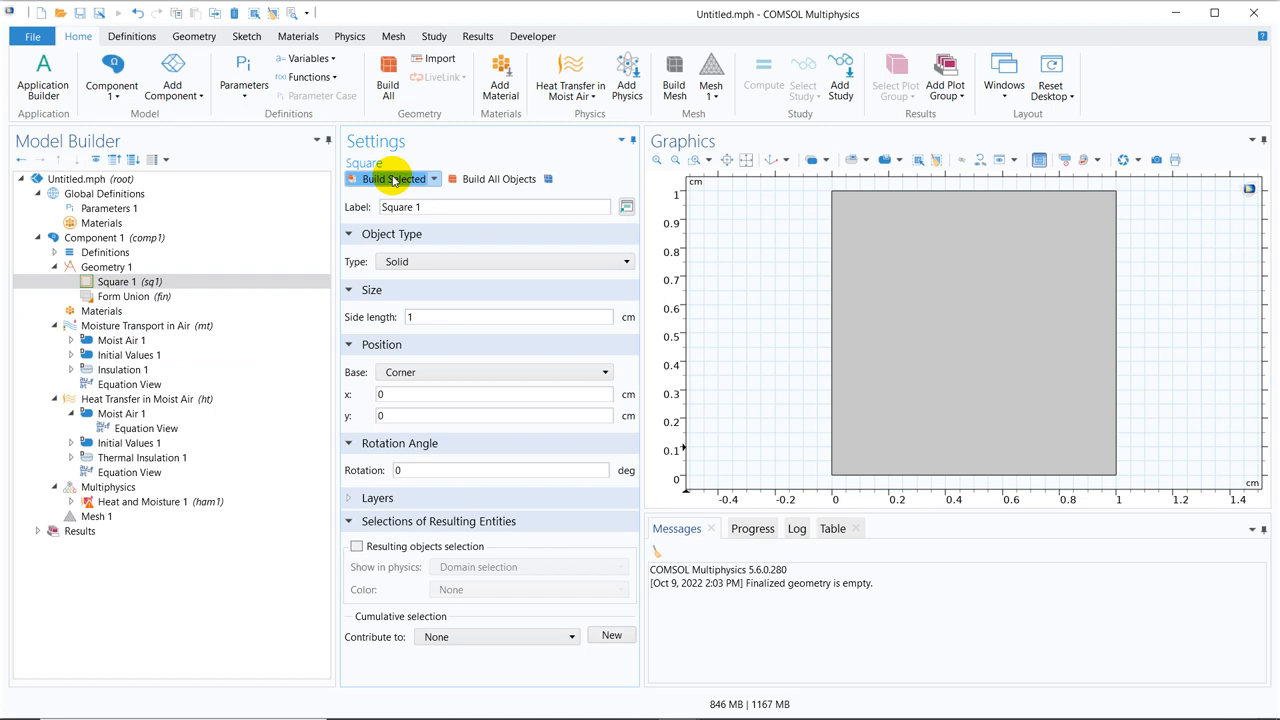
# Duplicate Square 1 as Square 2 with side length 0.8 and x position 0.1, build all and fit the view
pyautogui.rightClick(116, 280)
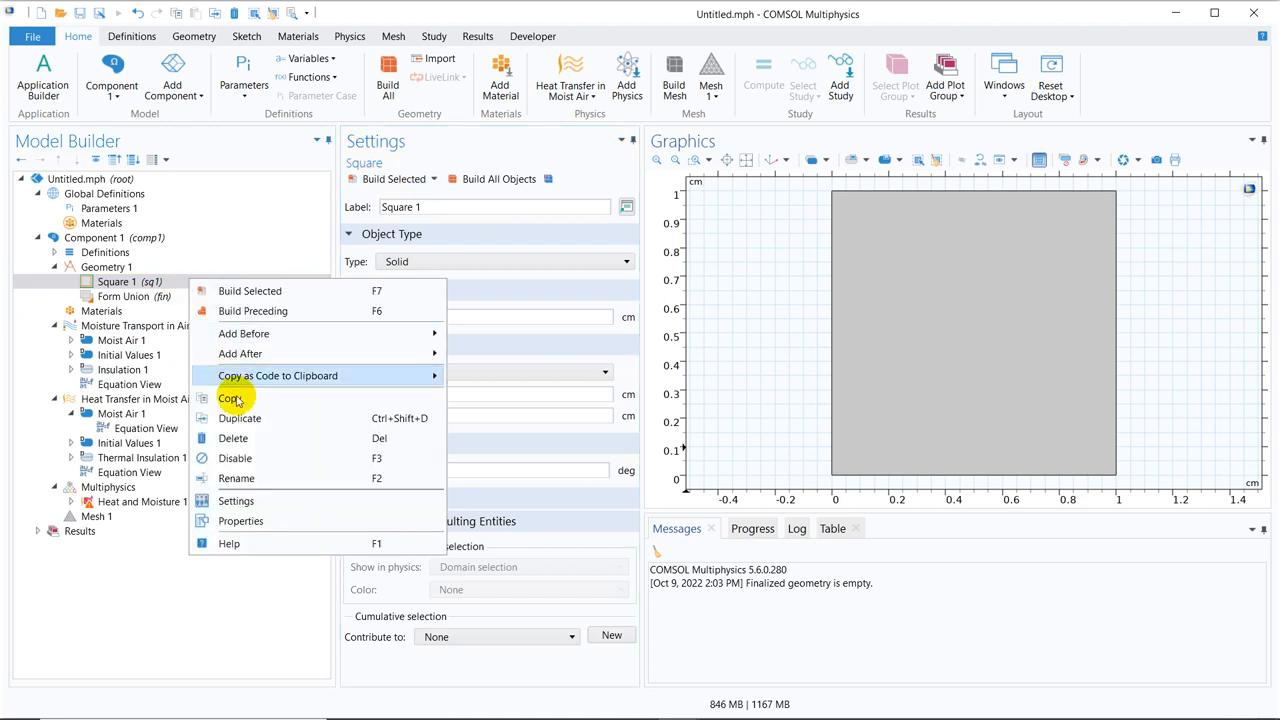
pyautogui.click(240, 418)
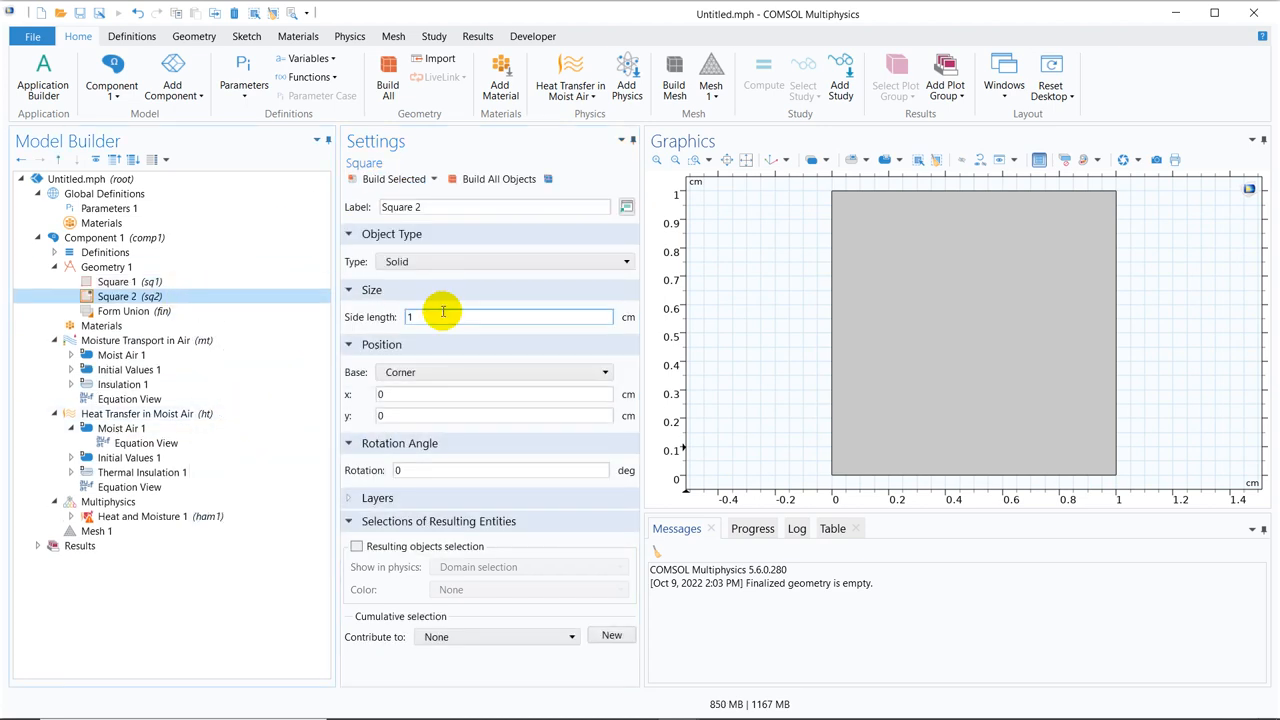
pyautogui.write('1.2')
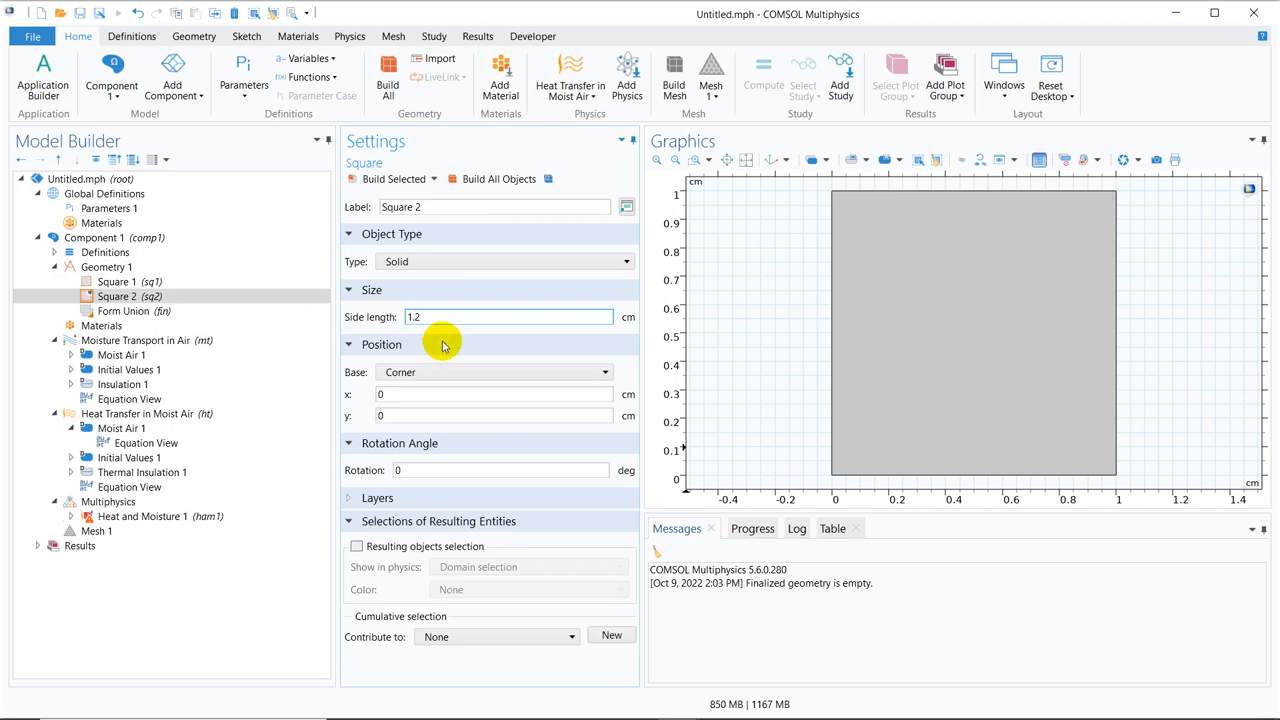
pyautogui.click(494, 394)
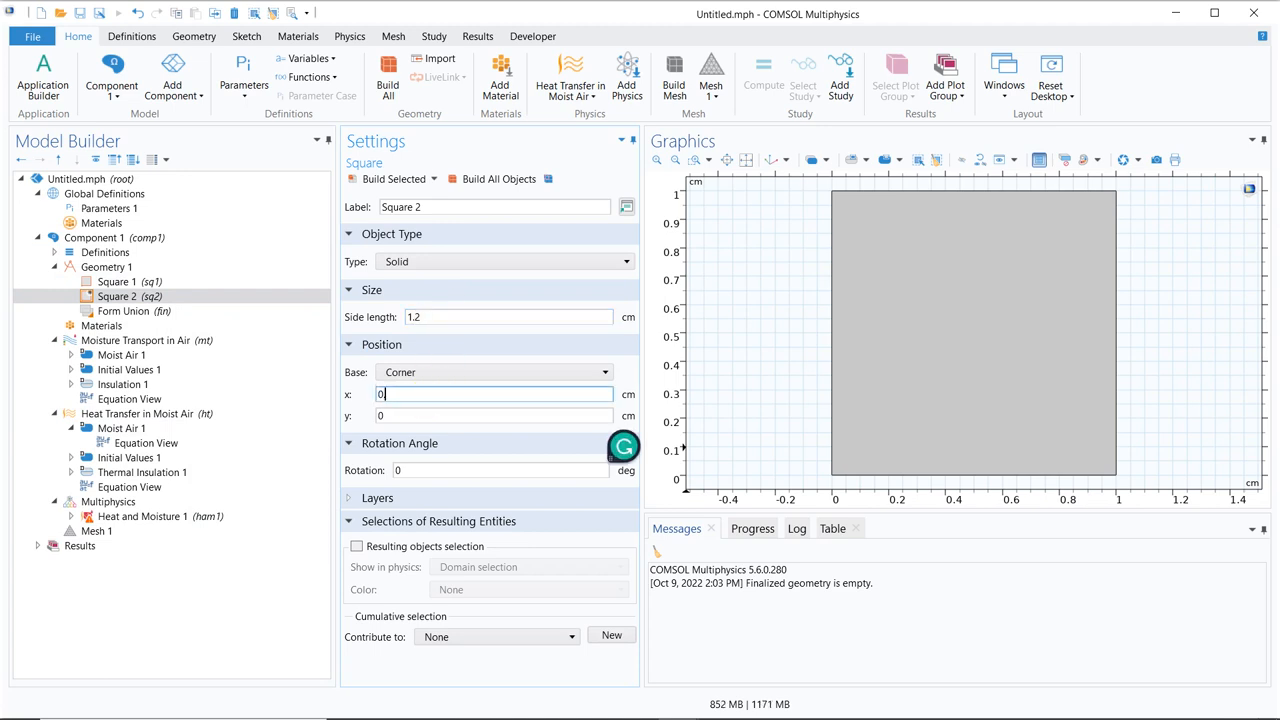
pyautogui.write('0.1')
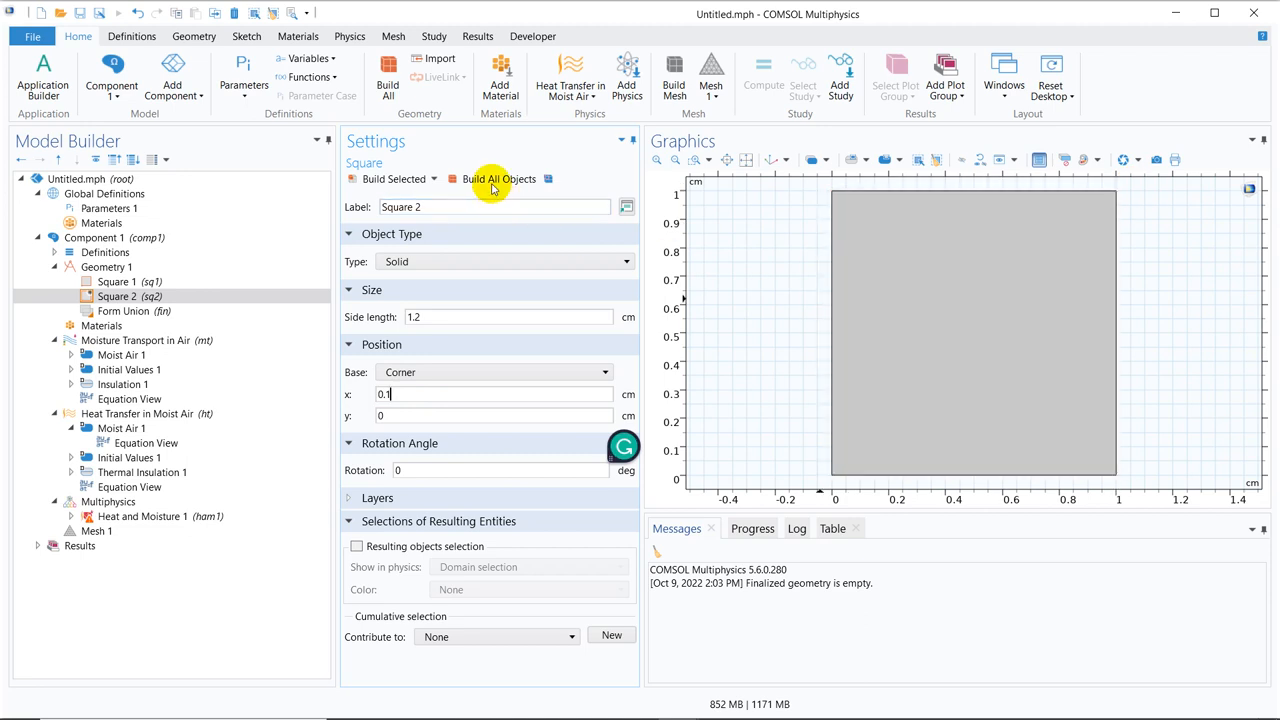
pyautogui.click(500, 178)
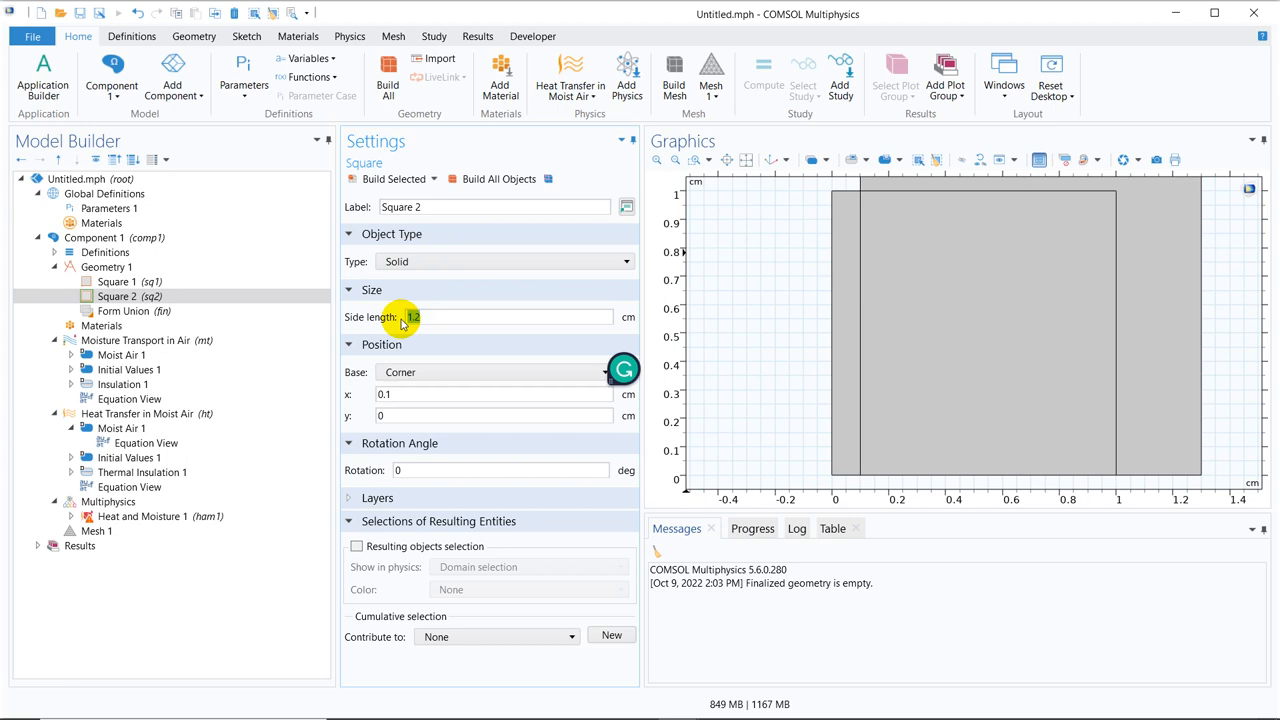
pyautogui.write('0.8')
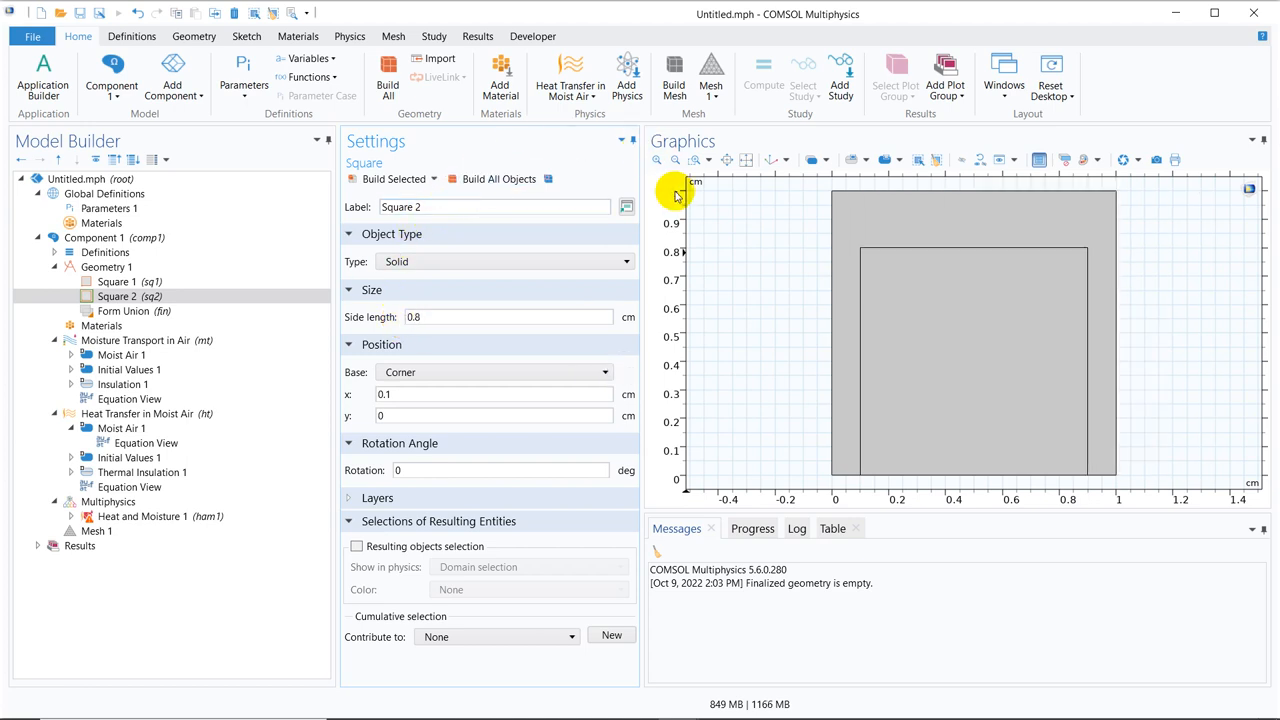
pyautogui.moveTo(748, 160)
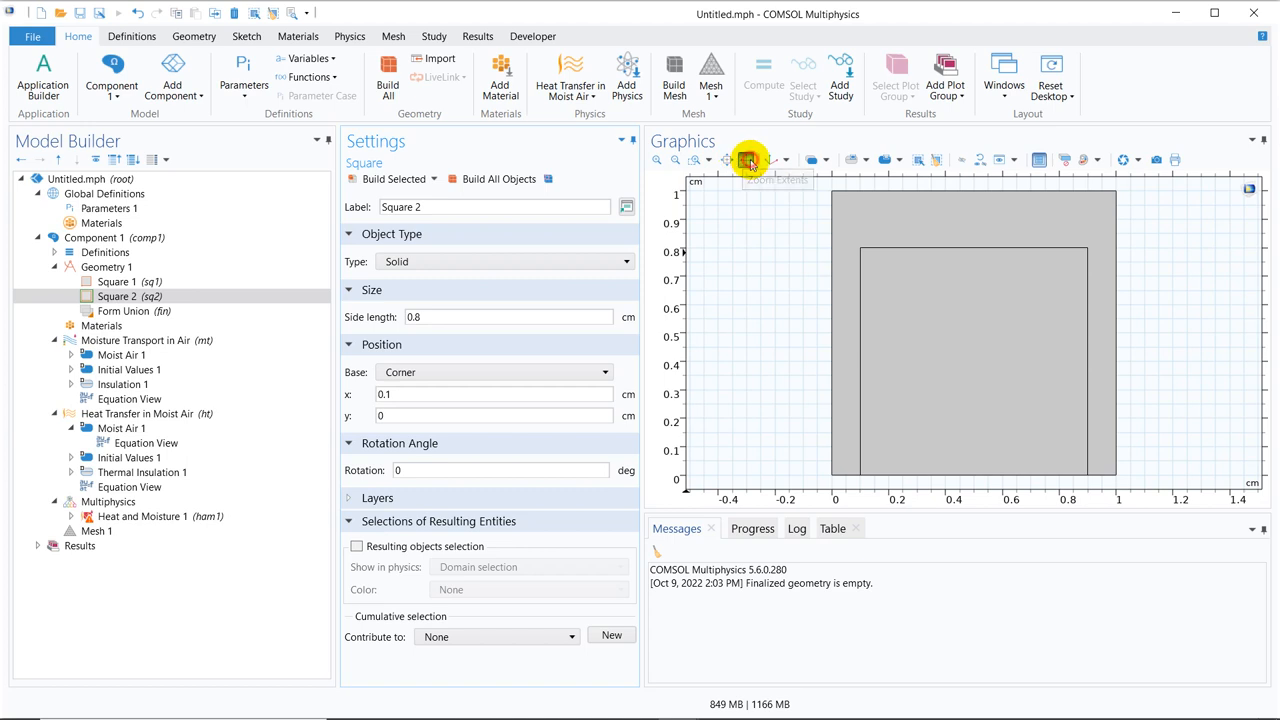
pyautogui.click(746, 160)
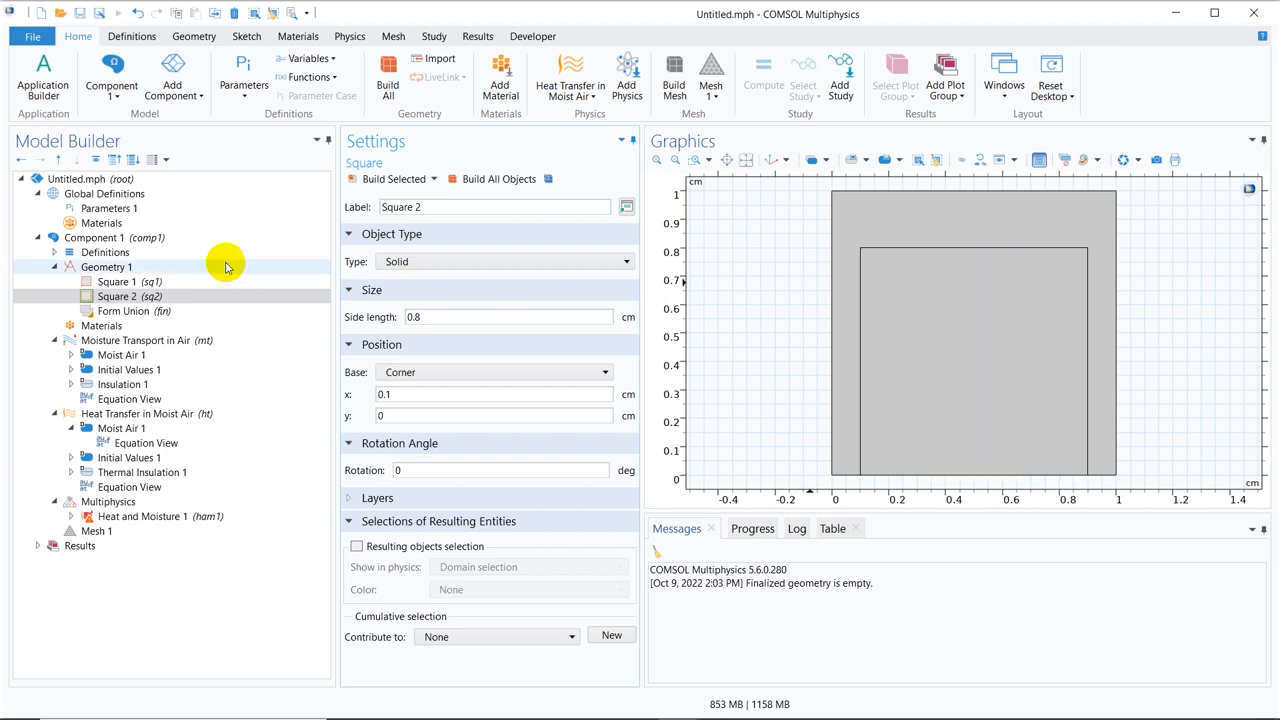
# Subtract sq2 from sq1 with a Difference operation to form the U-shaped domain, then show Materials
pyautogui.rightClick(108, 268)
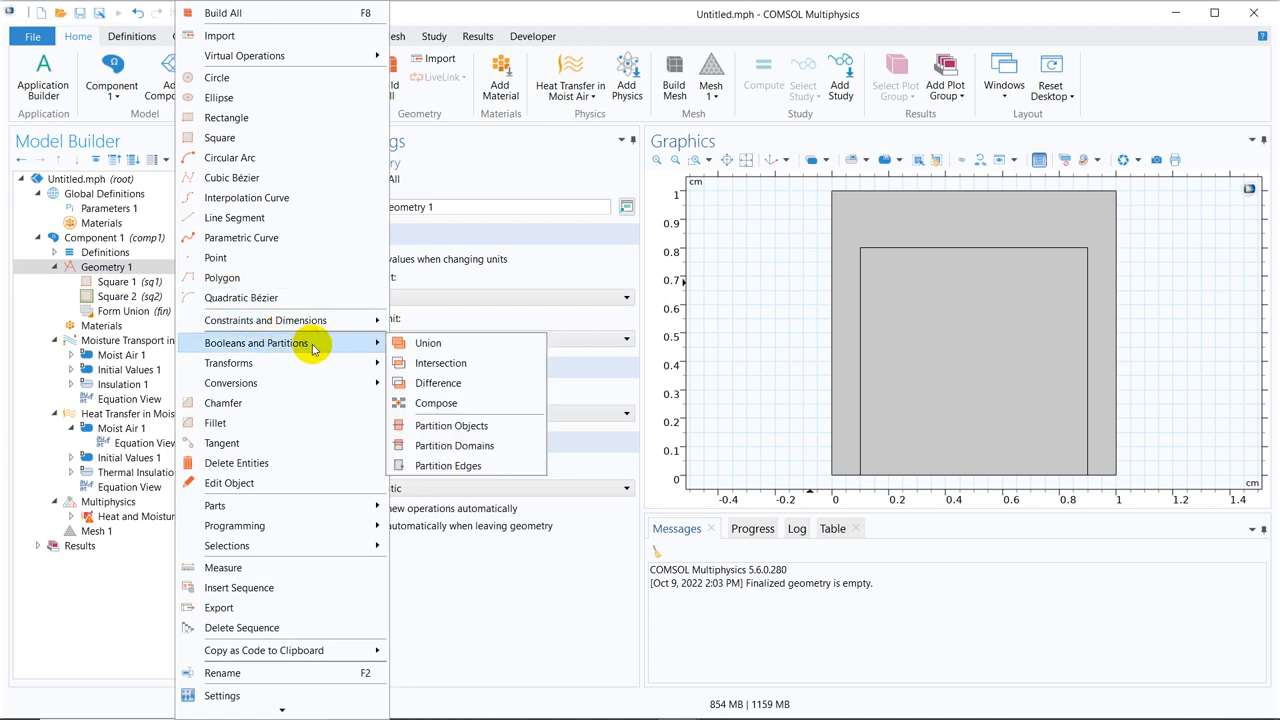
pyautogui.moveTo(440, 364)
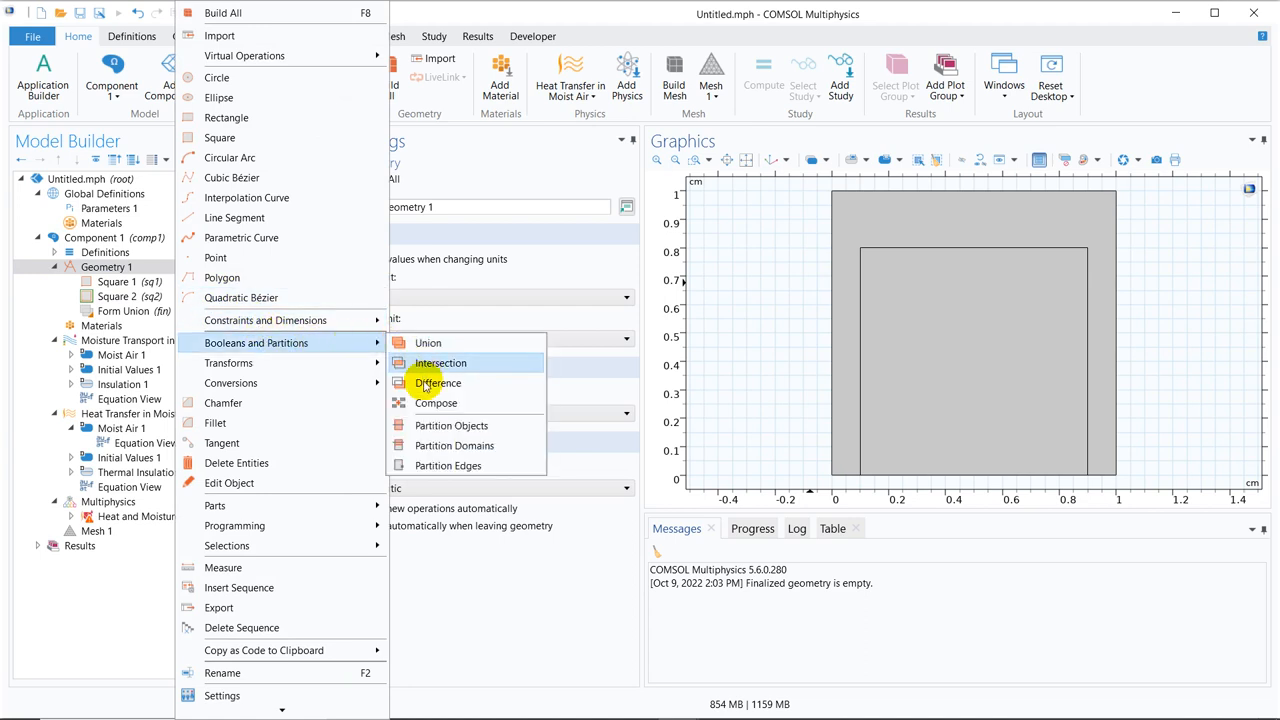
pyautogui.click(436, 384)
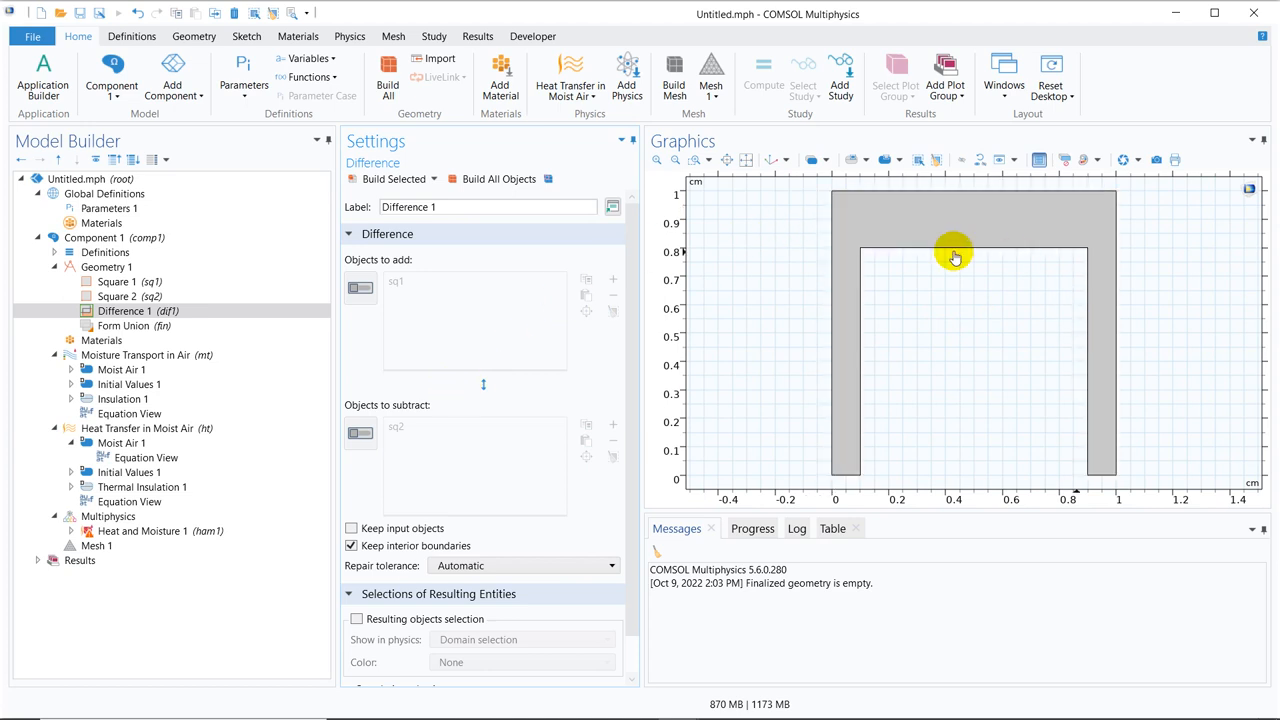
pyautogui.click(100, 340)
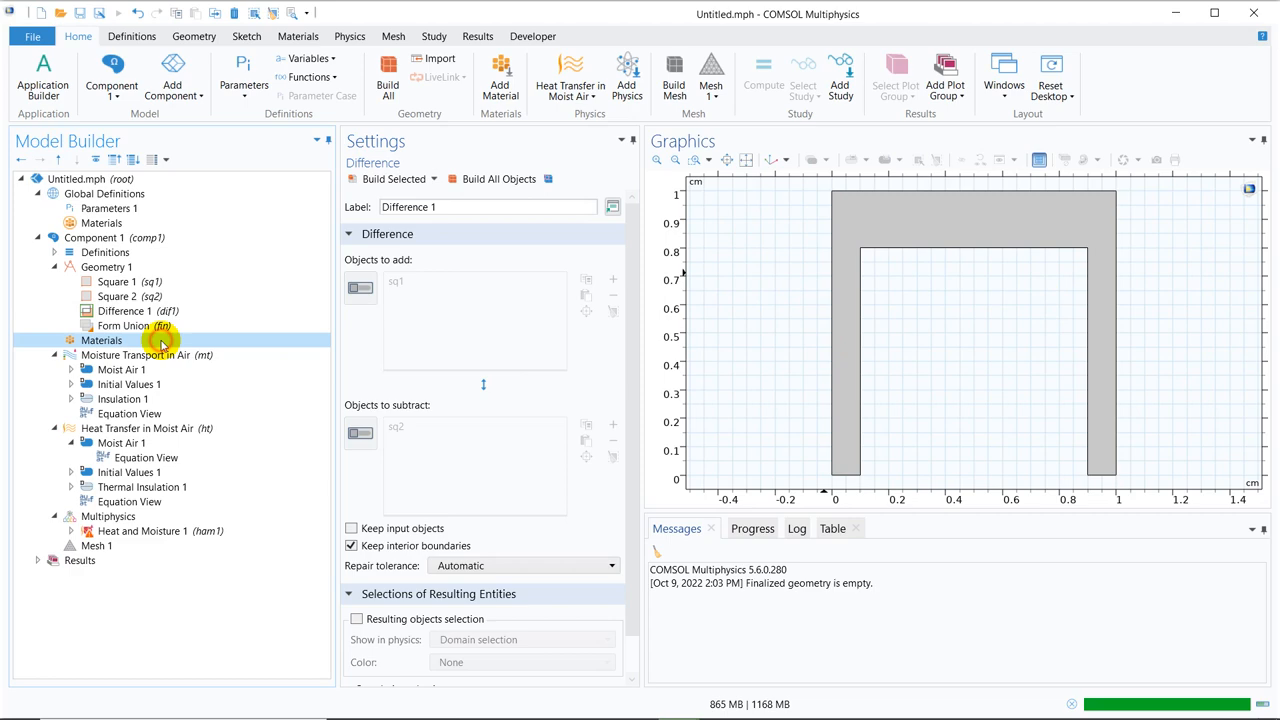
pyautogui.click(100, 340)
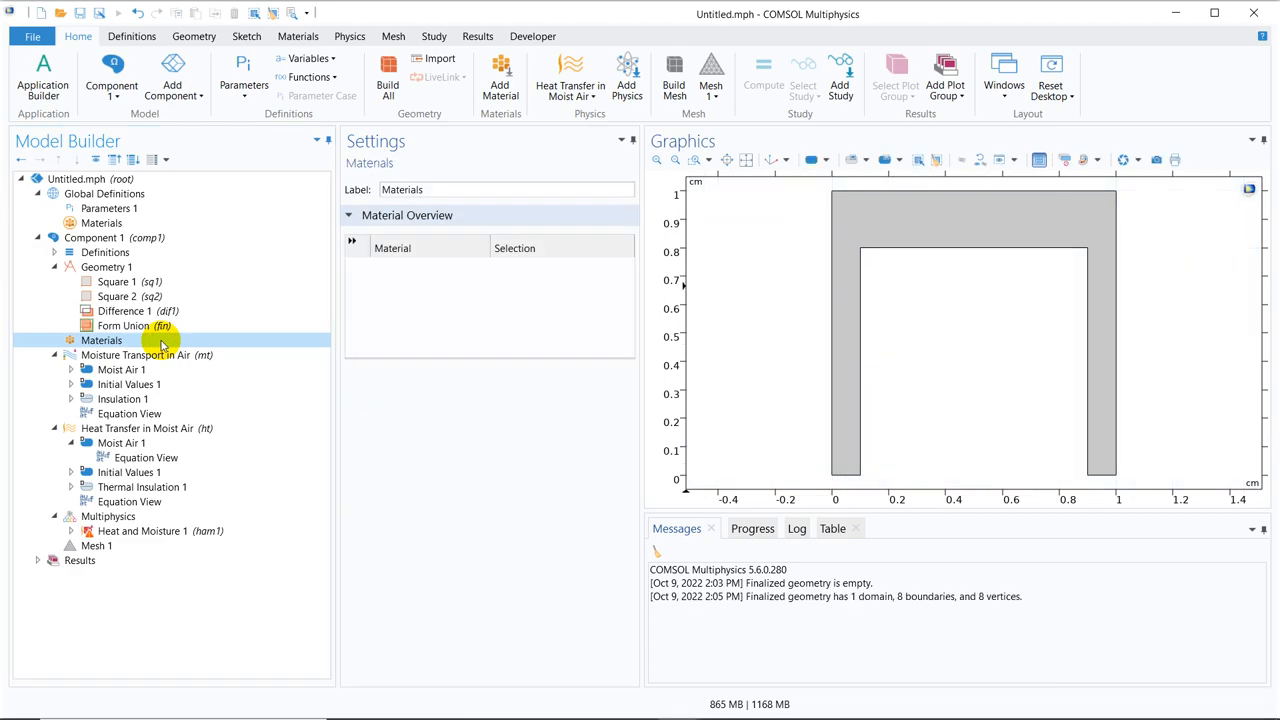
# Search the material library for 'air' and assign Air [gas] to the whole U-shaped domain
pyautogui.rightClick(100, 340)
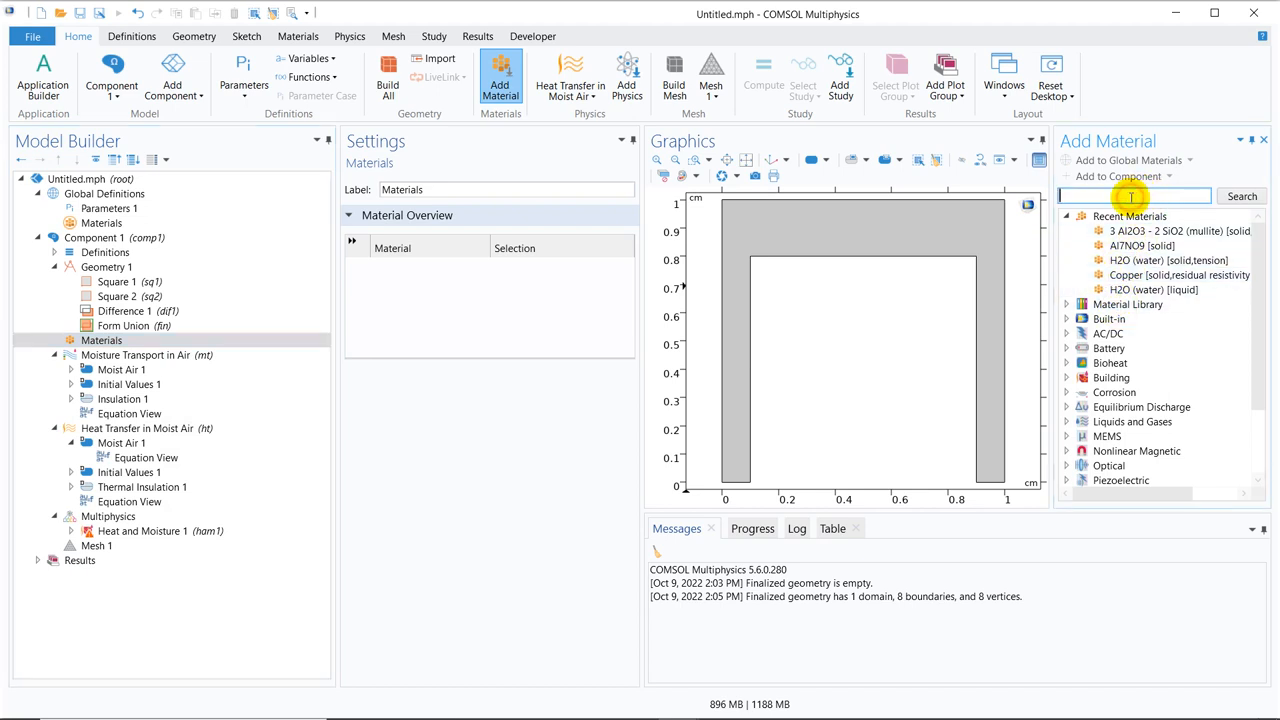
pyautogui.write('air')
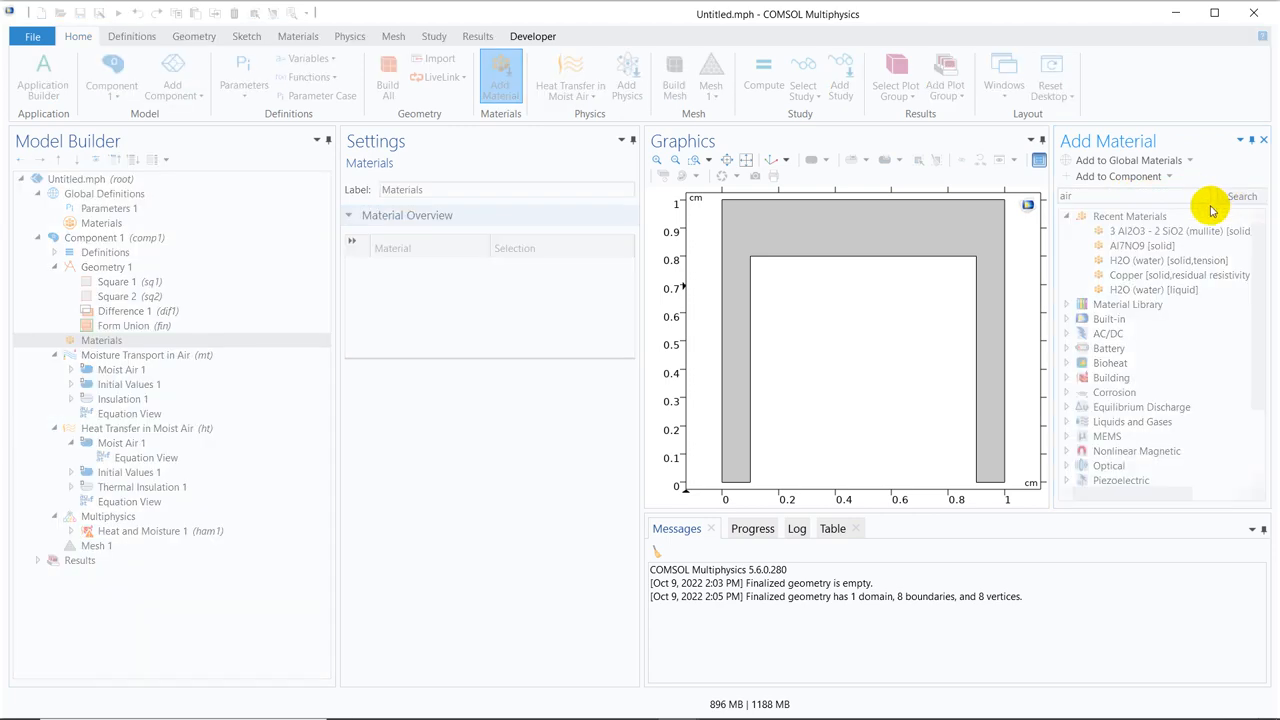
pyautogui.moveTo(1188, 252)
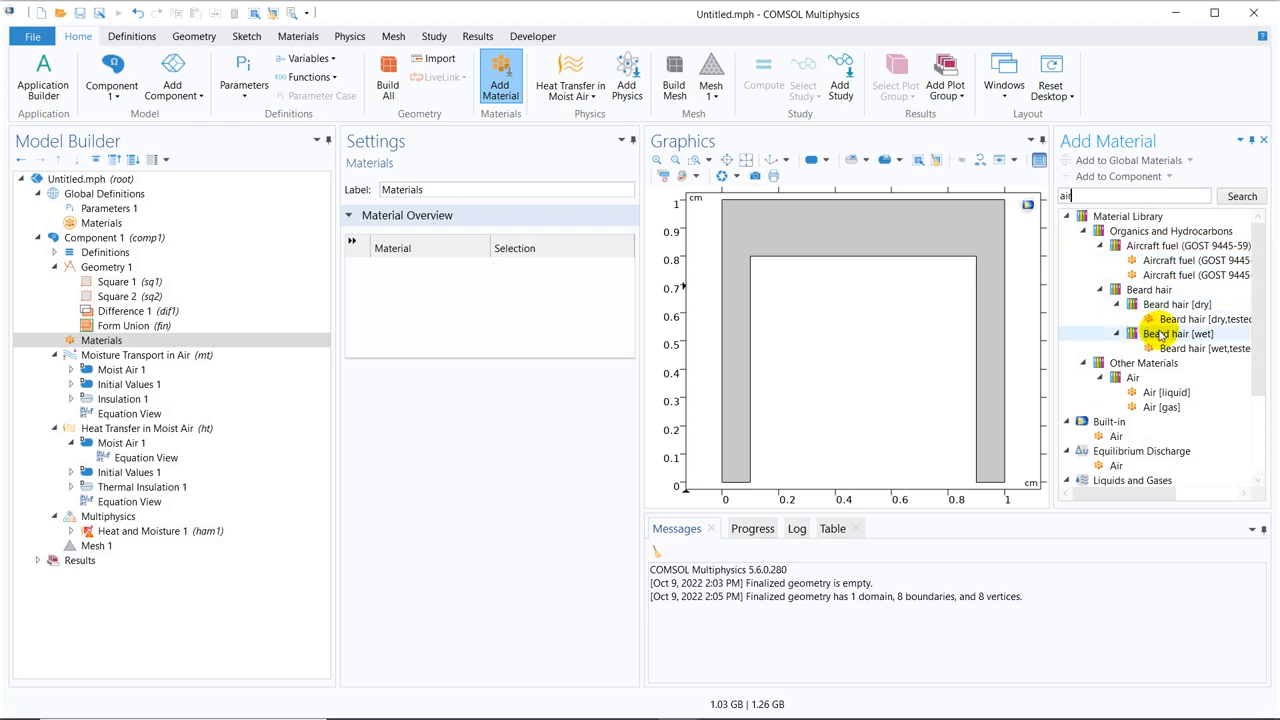
pyautogui.moveTo(1170, 356)
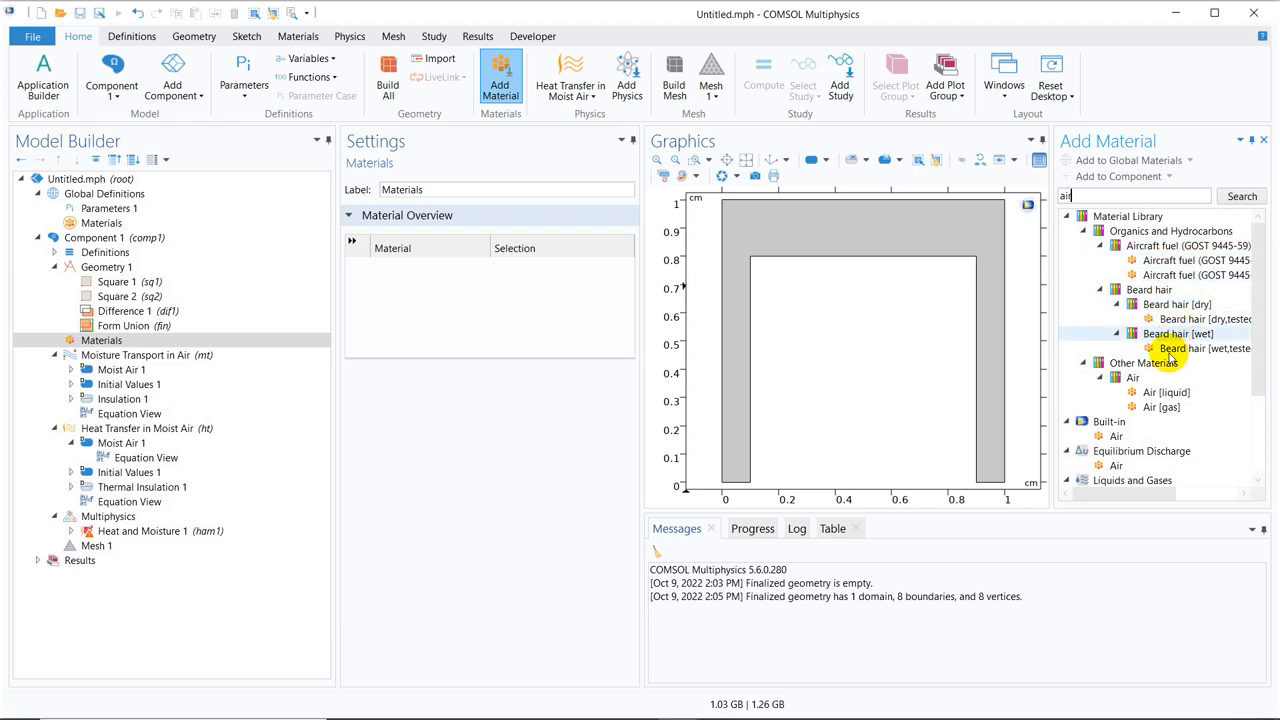
pyautogui.click(1160, 408)
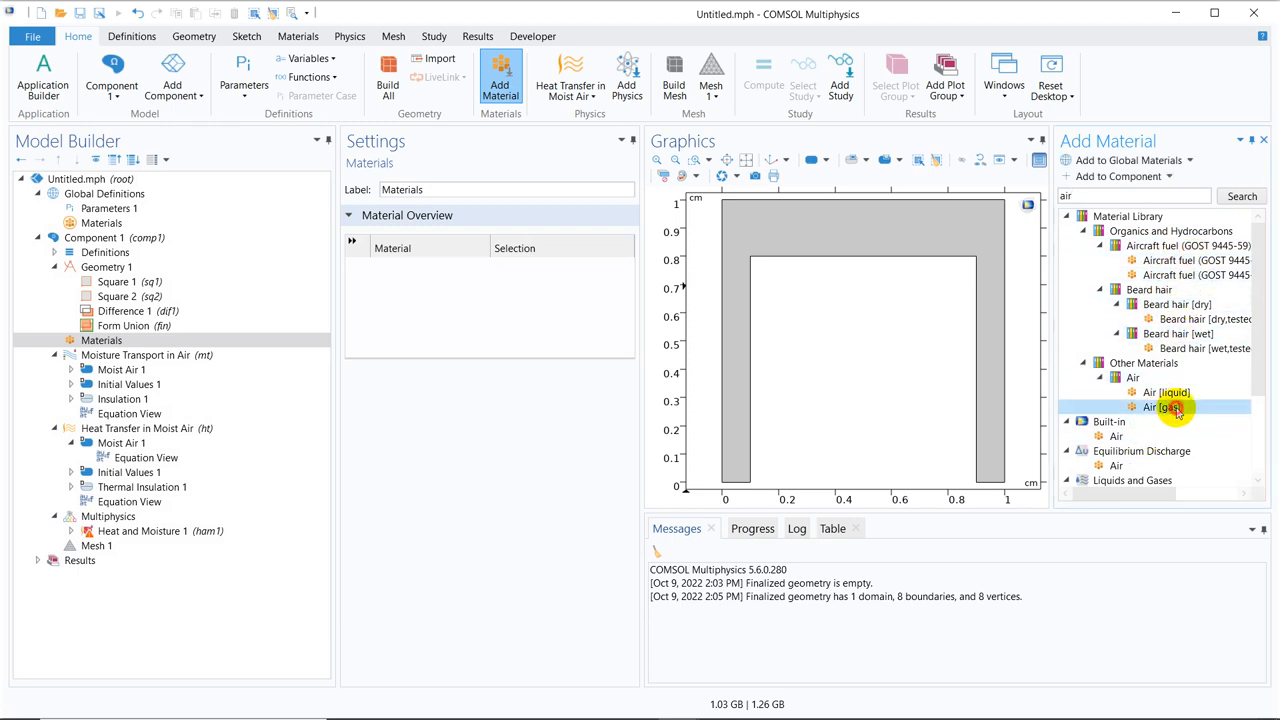
pyautogui.doubleClick(1160, 408)
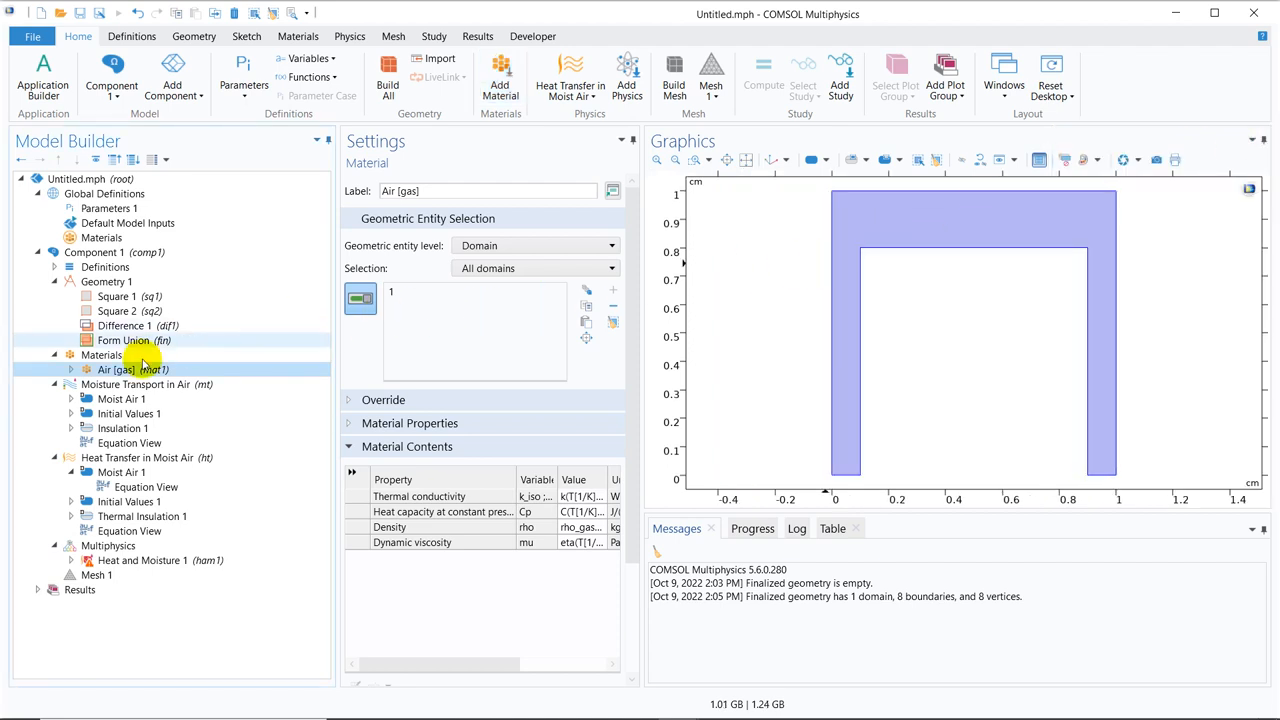
# List the Evaporation/Condensation boundary options of the Moisture Transport in Air interface
pyautogui.click(136, 384)
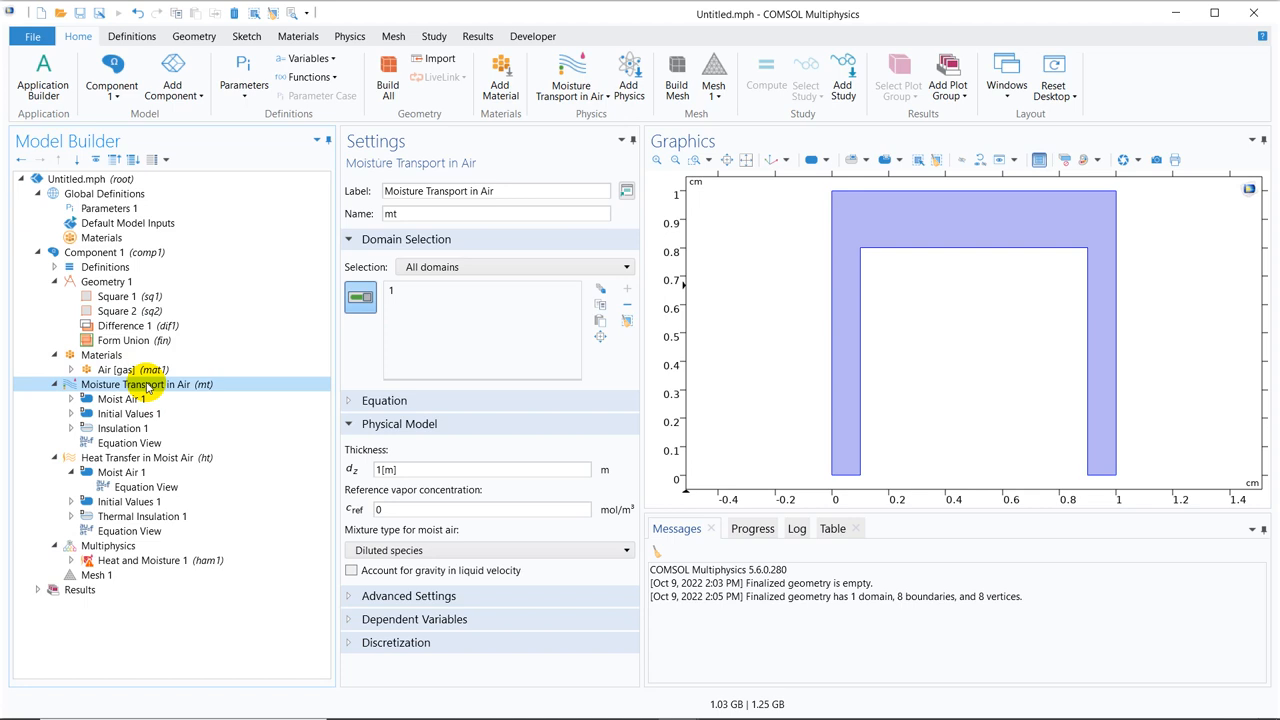
pyautogui.rightClick(144, 384)
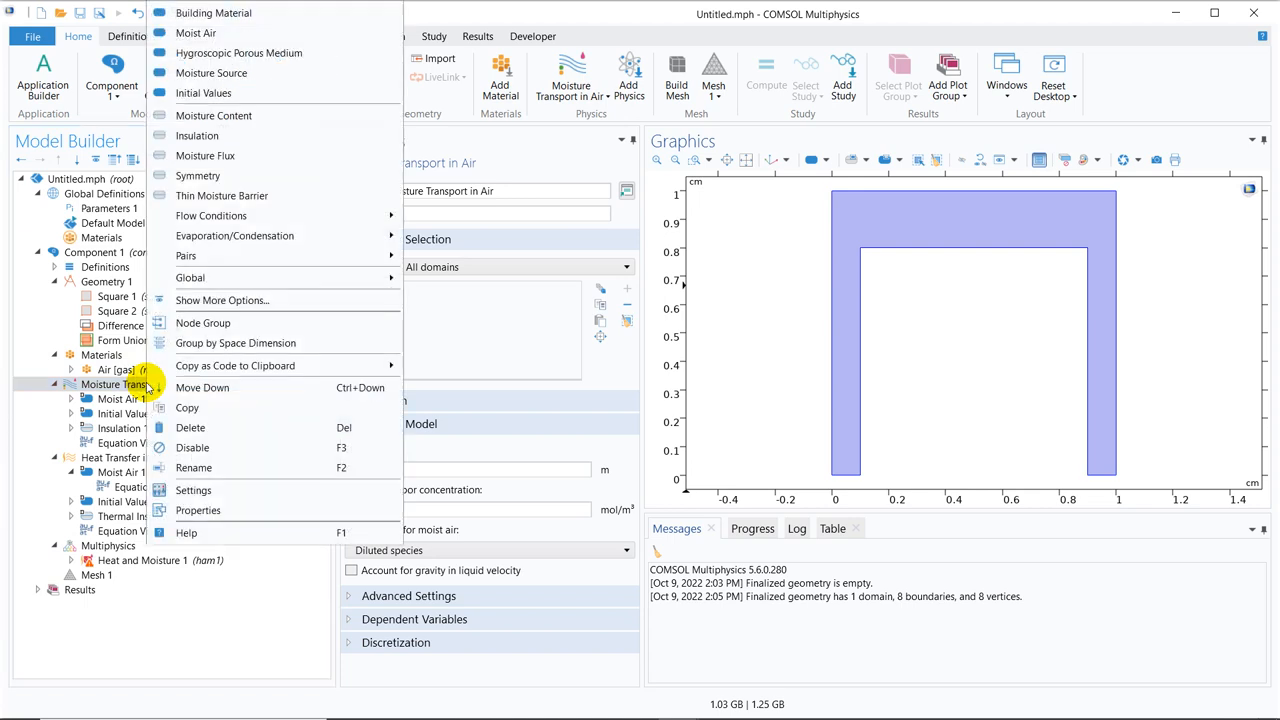
pyautogui.moveTo(276, 114)
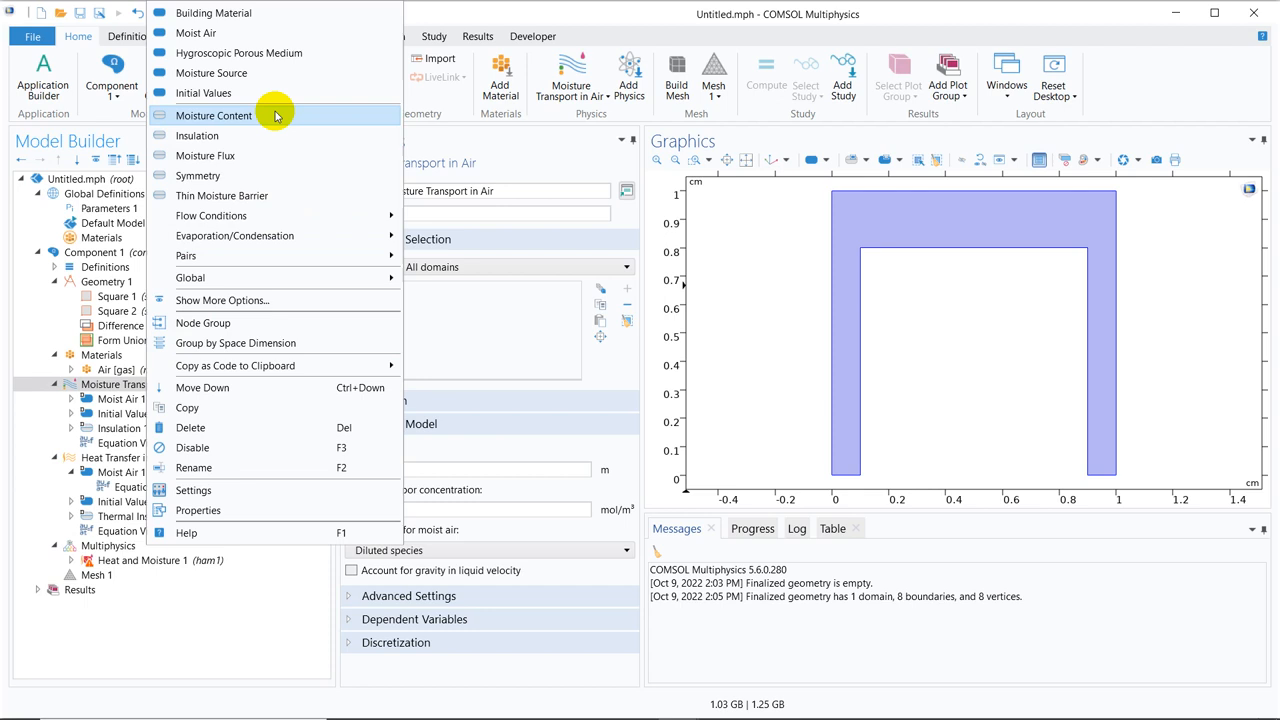
pyautogui.moveTo(296, 72)
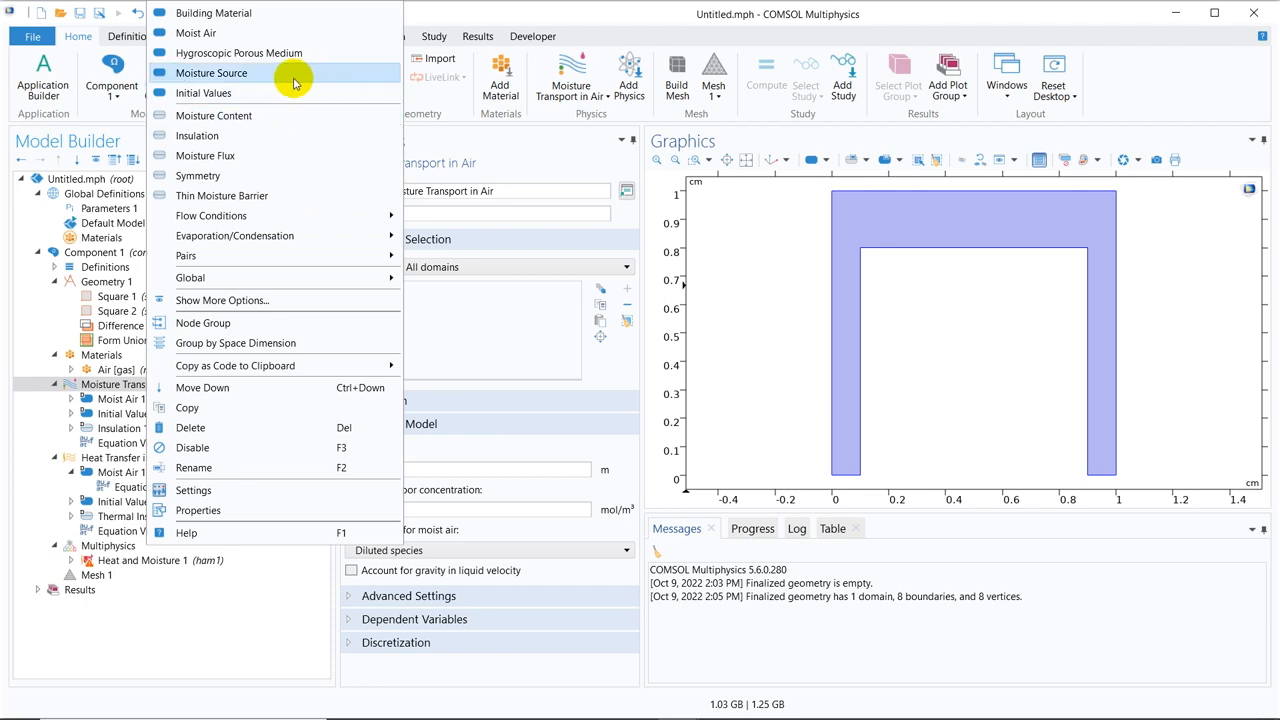
pyautogui.moveTo(256, 216)
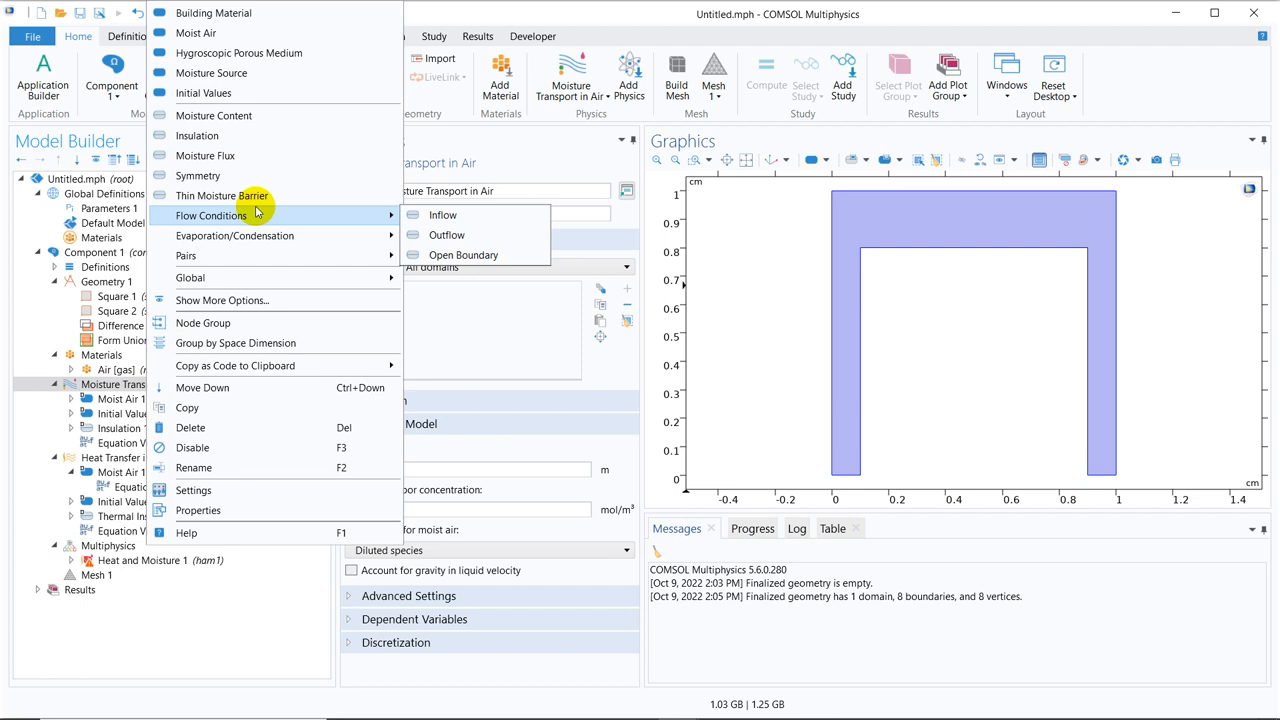
pyautogui.moveTo(236, 236)
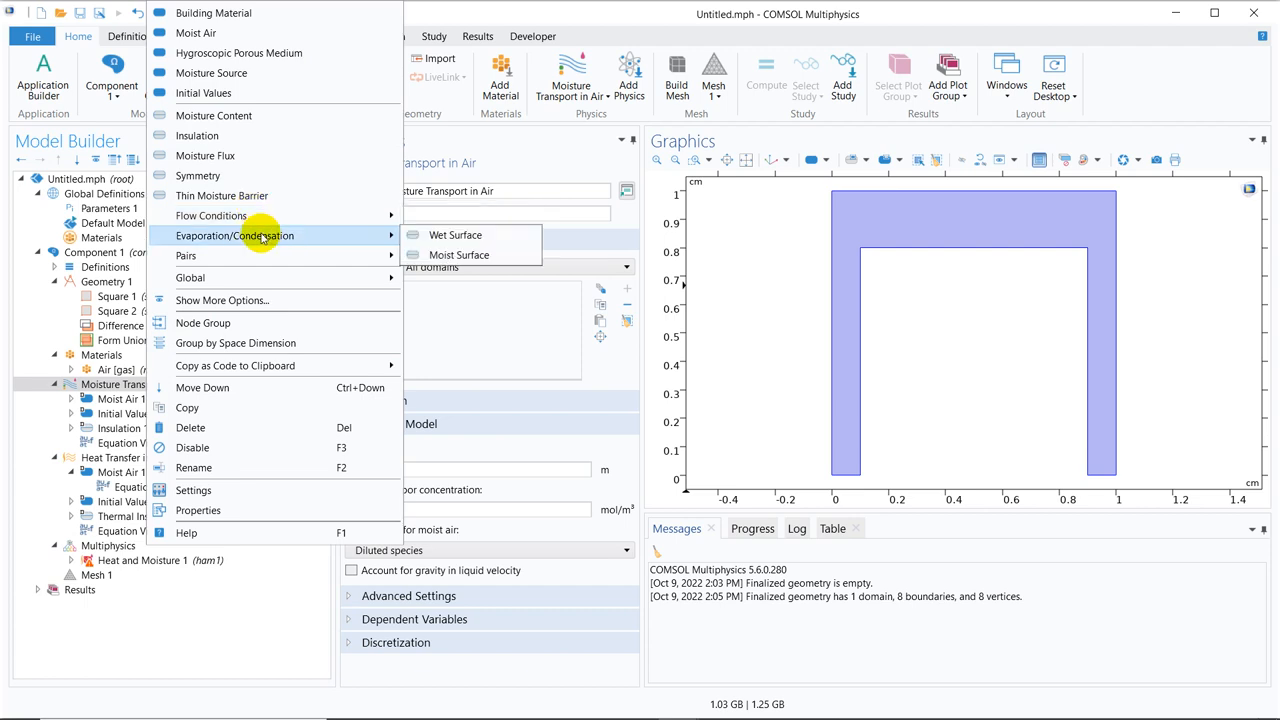
pyautogui.moveTo(292, 238)
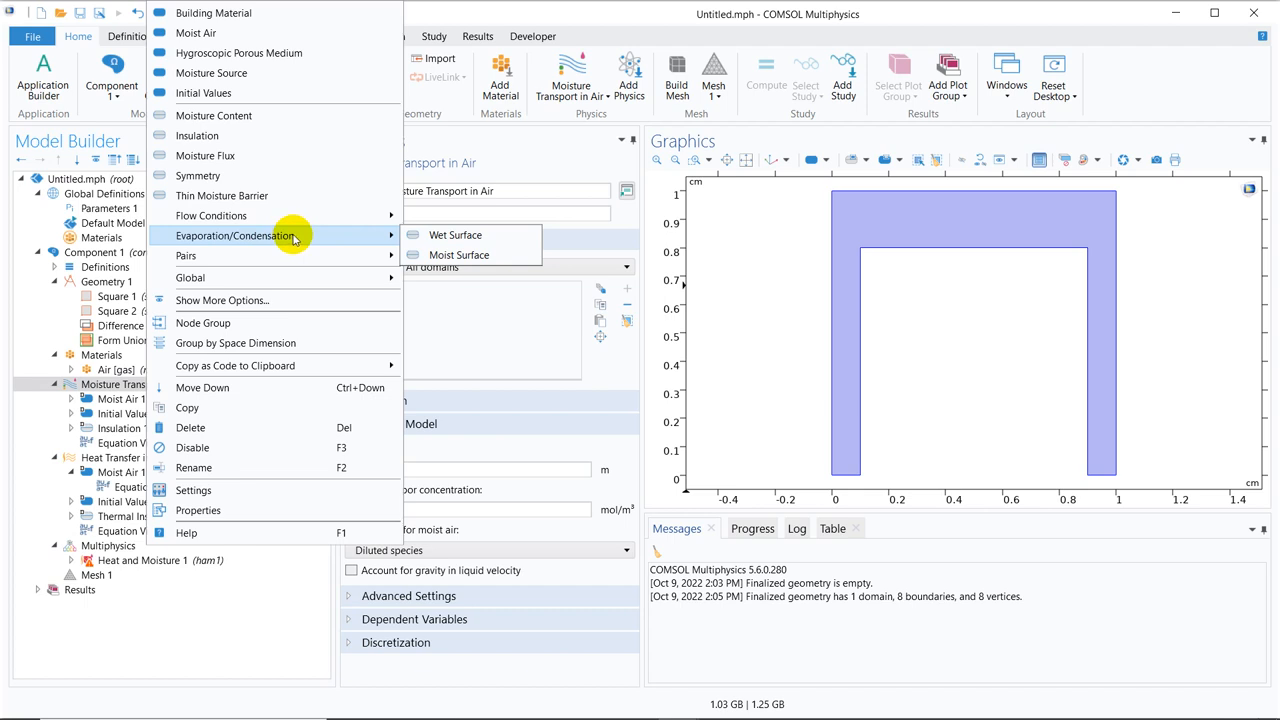
pyautogui.moveTo(456, 236)
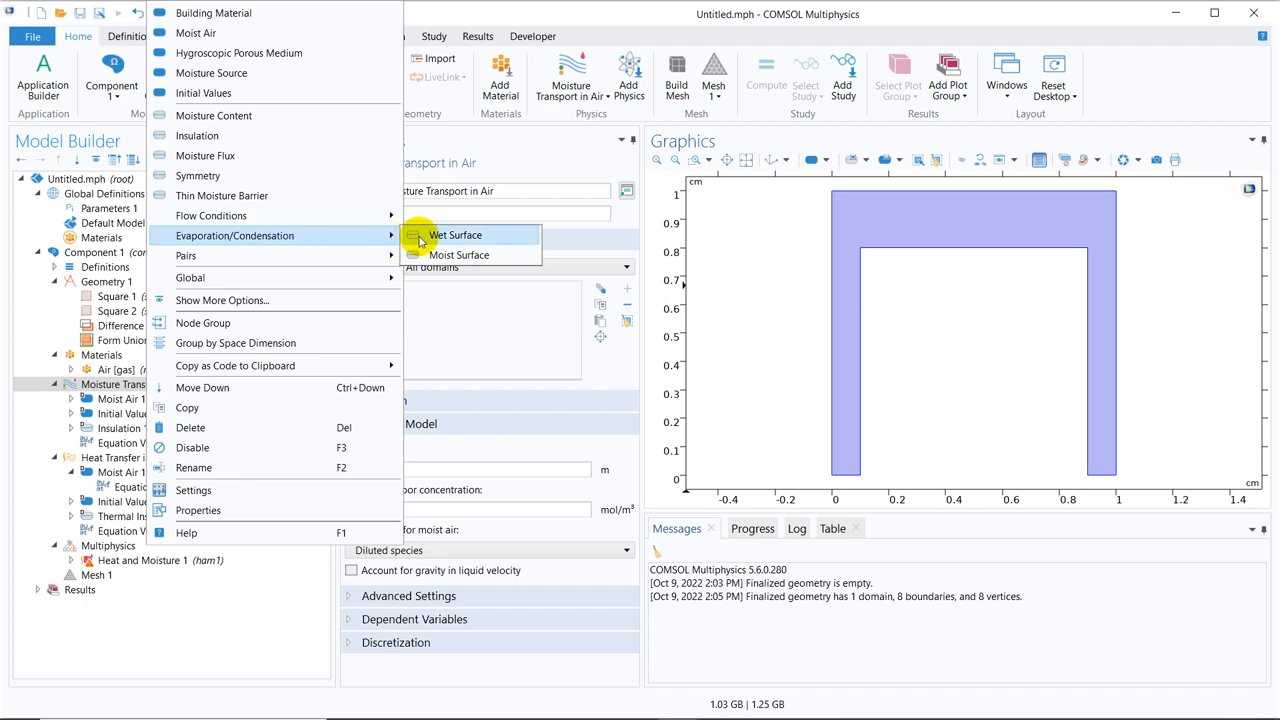
# Apply a Wet Surface condition to boundary 5 with evaporation rate factor K = 0.1 m/s
pyautogui.click(456, 236)
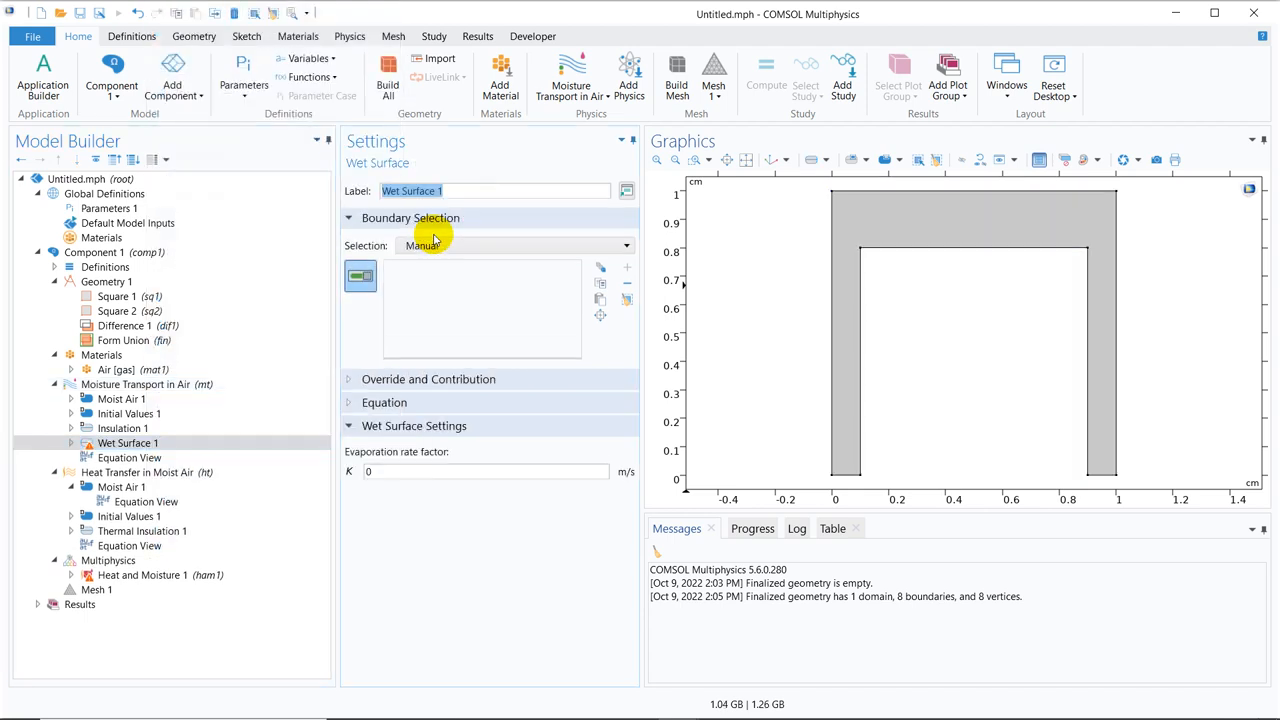
pyautogui.click(936, 250)
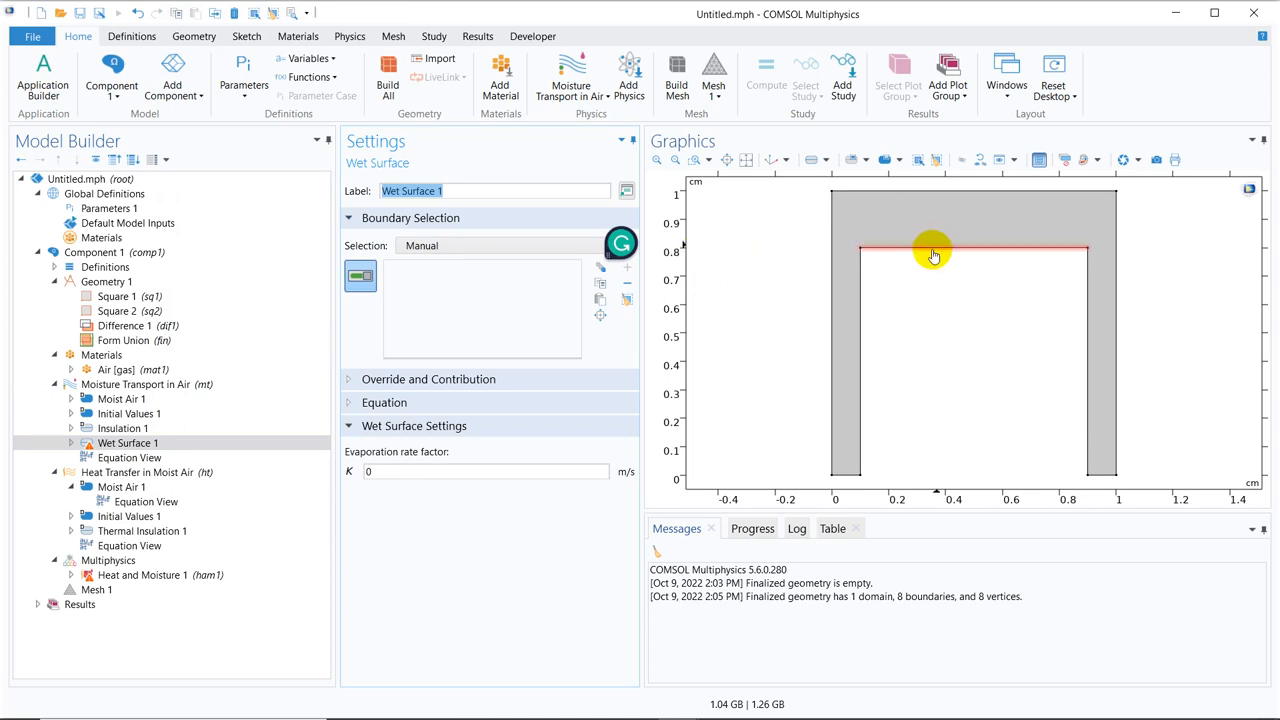
pyautogui.click(932, 250)
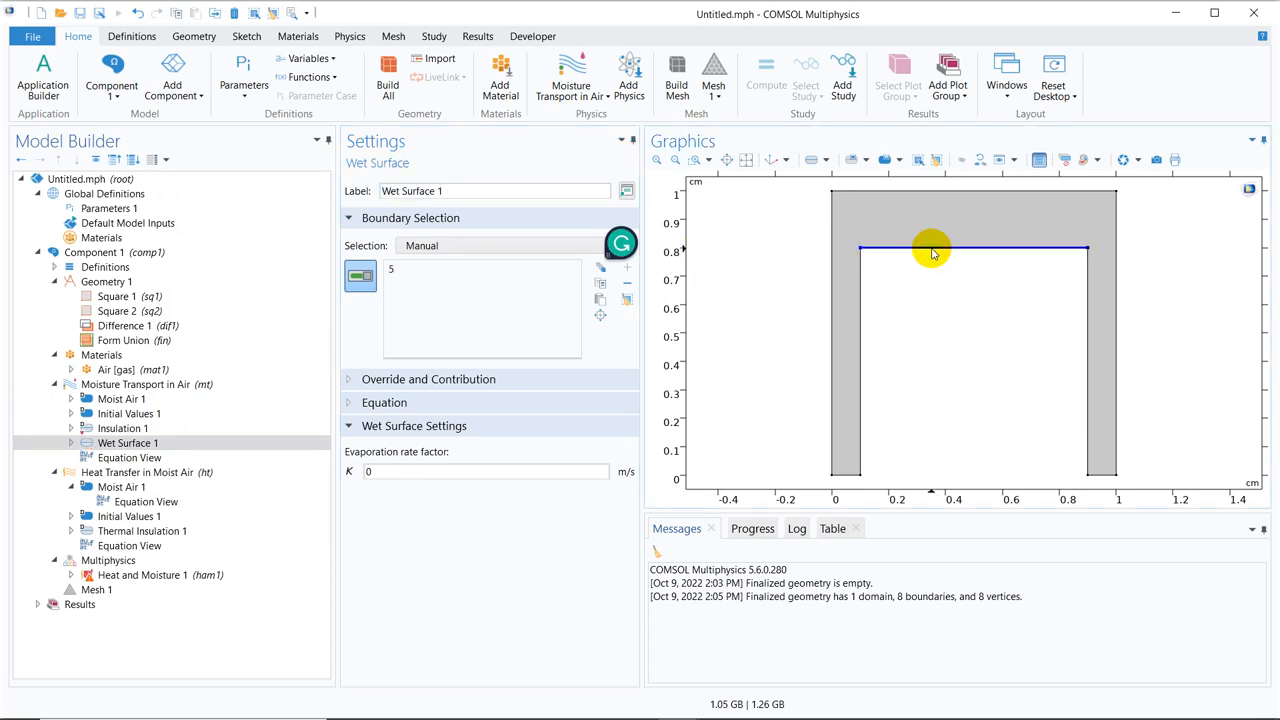
pyautogui.moveTo(976, 316)
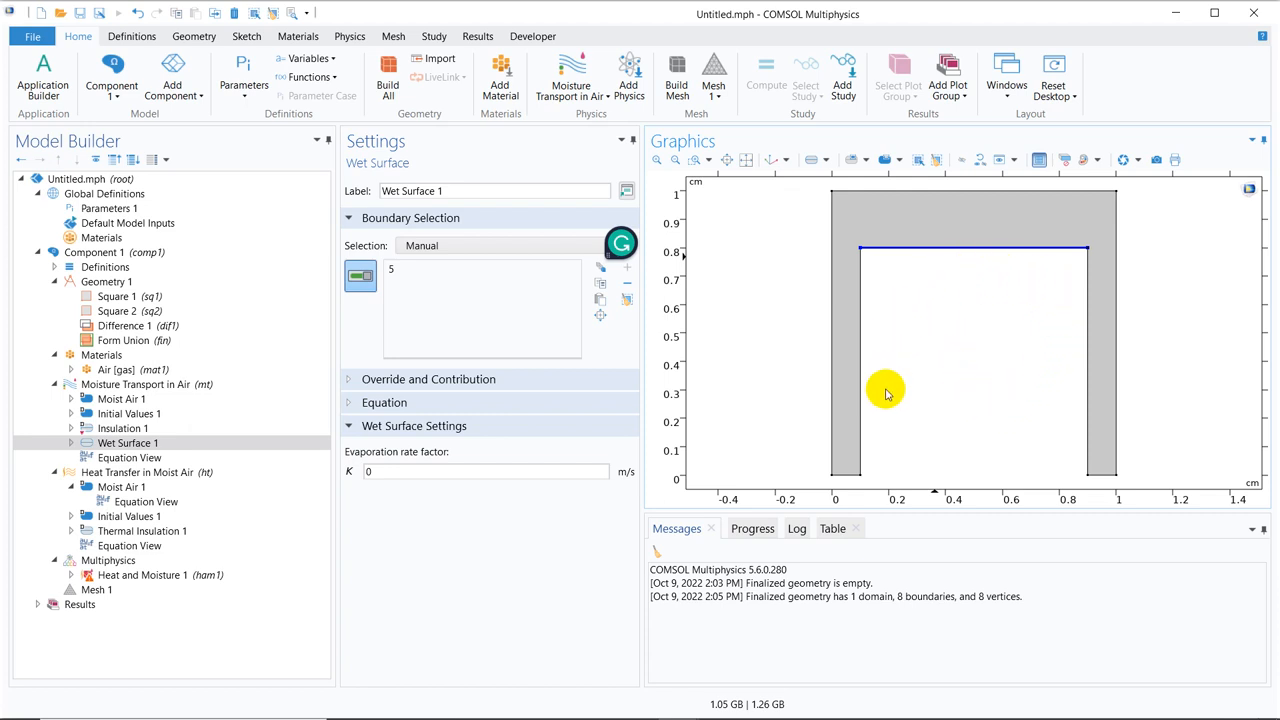
pyautogui.moveTo(884, 252)
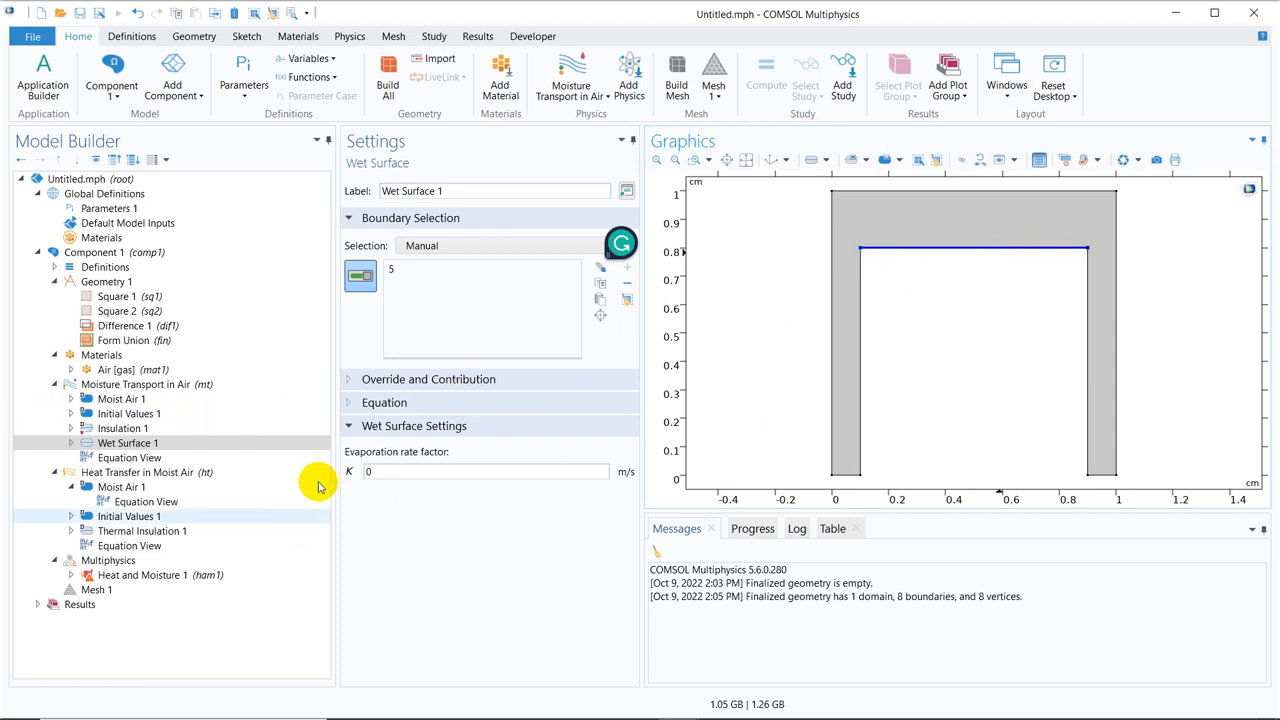
pyautogui.click(484, 472)
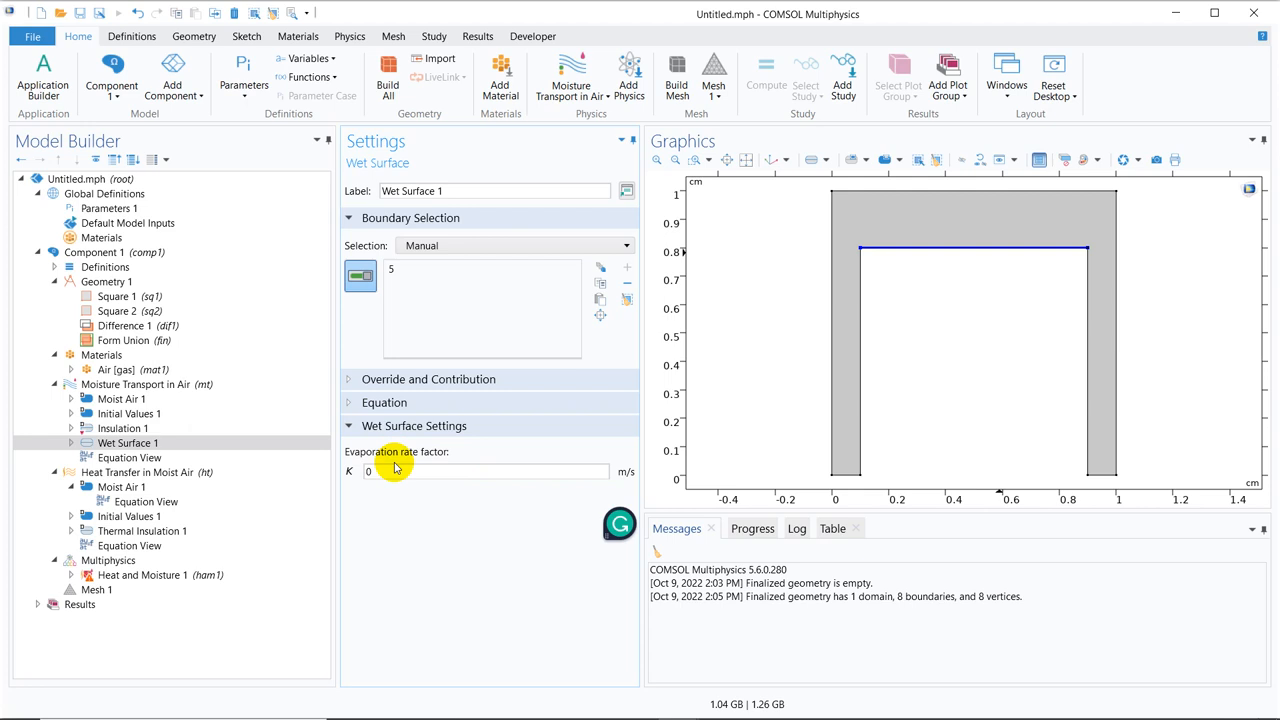
pyautogui.click(384, 402)
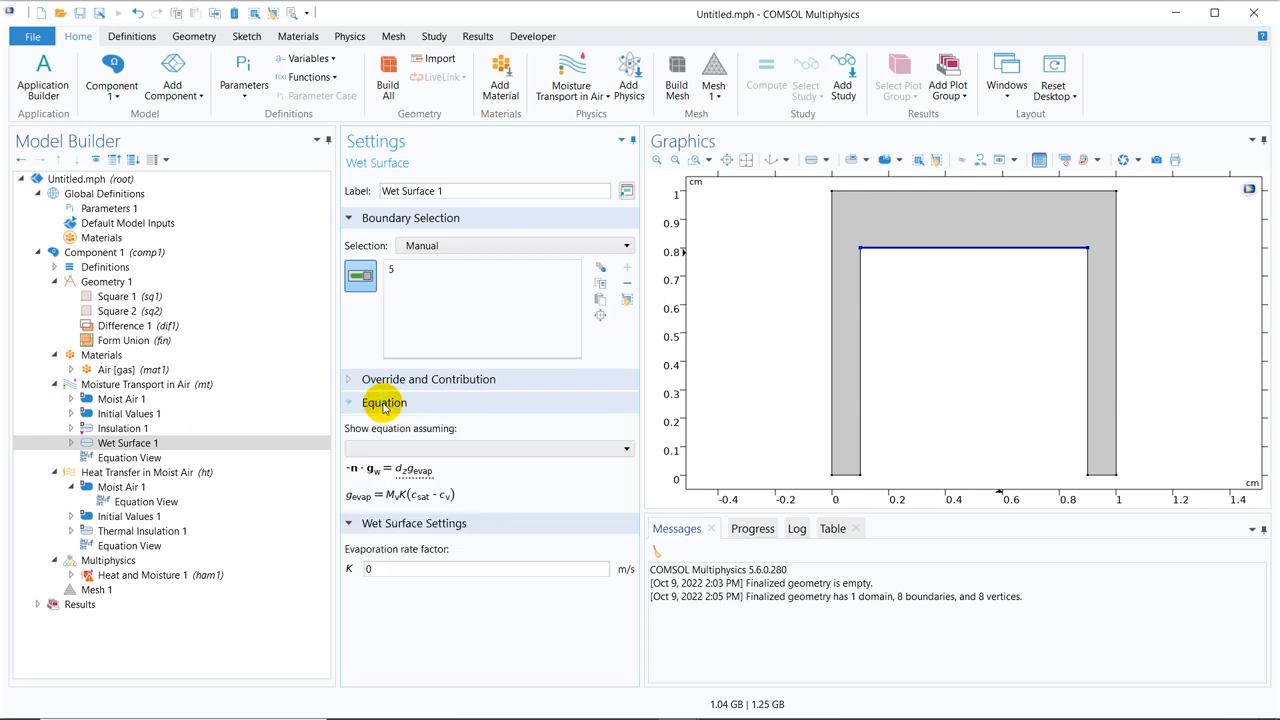
pyautogui.click(384, 402)
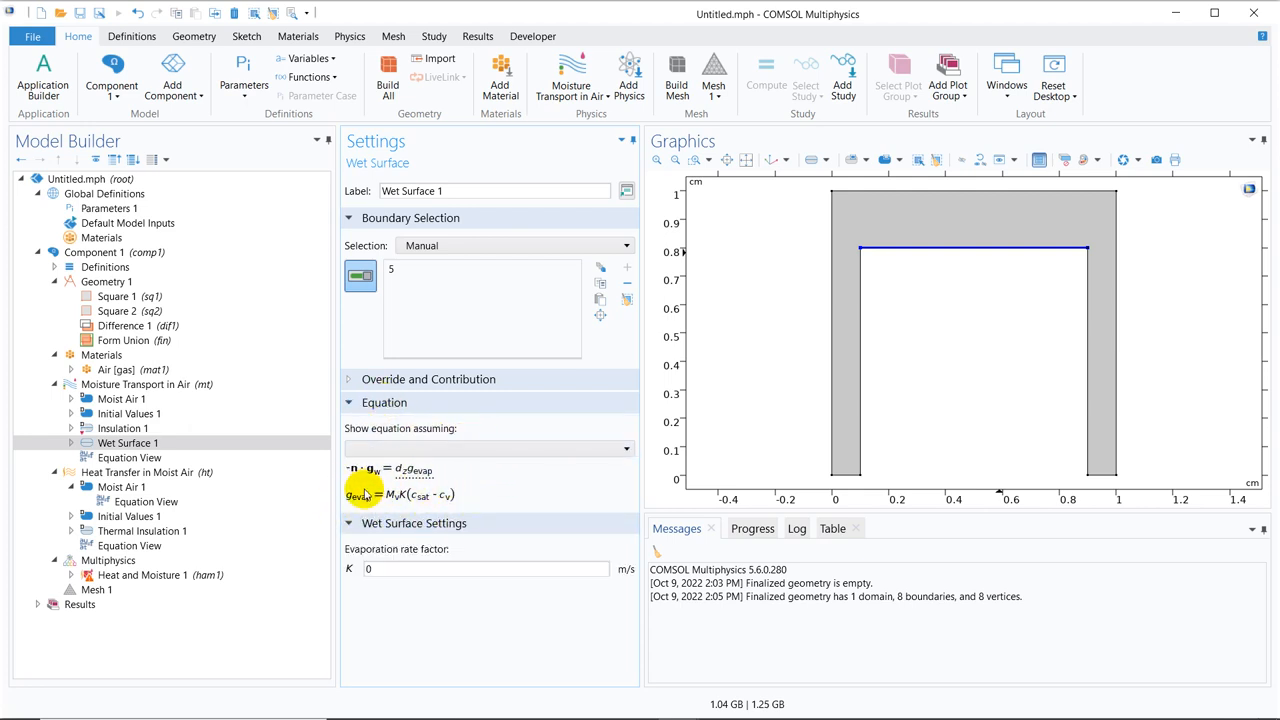
pyautogui.moveTo(448, 496)
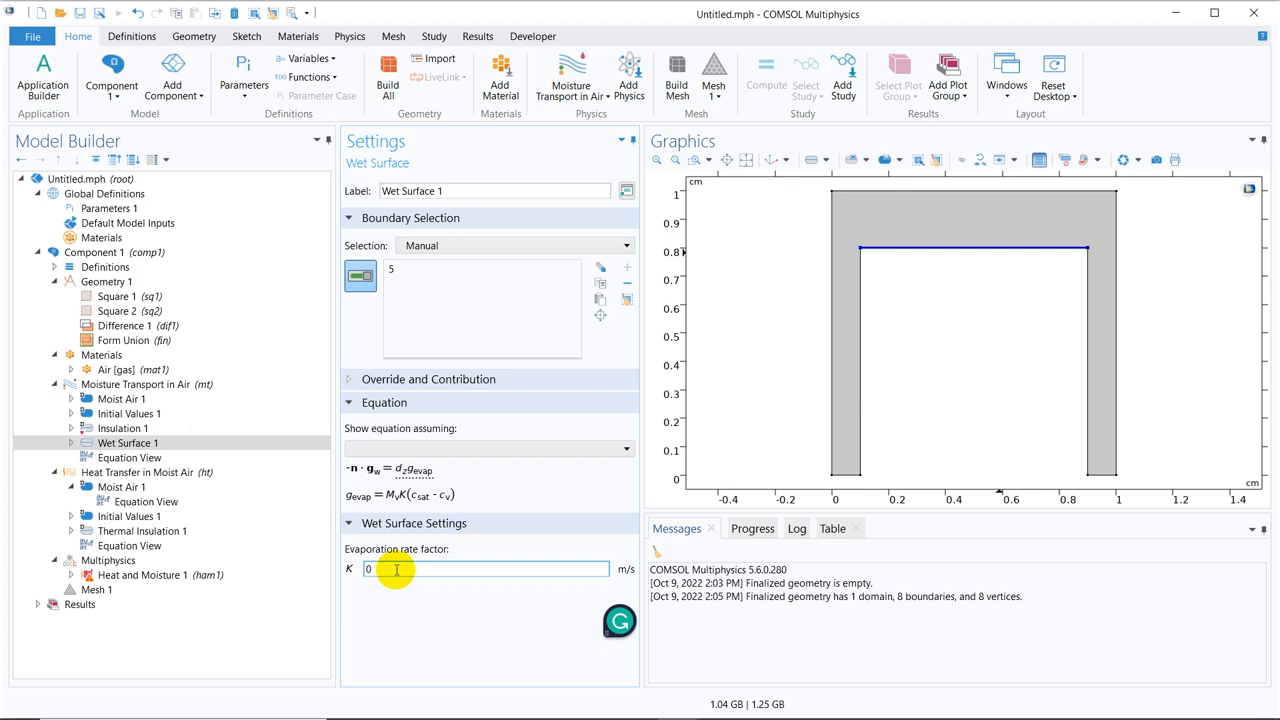
pyautogui.write('0.1')
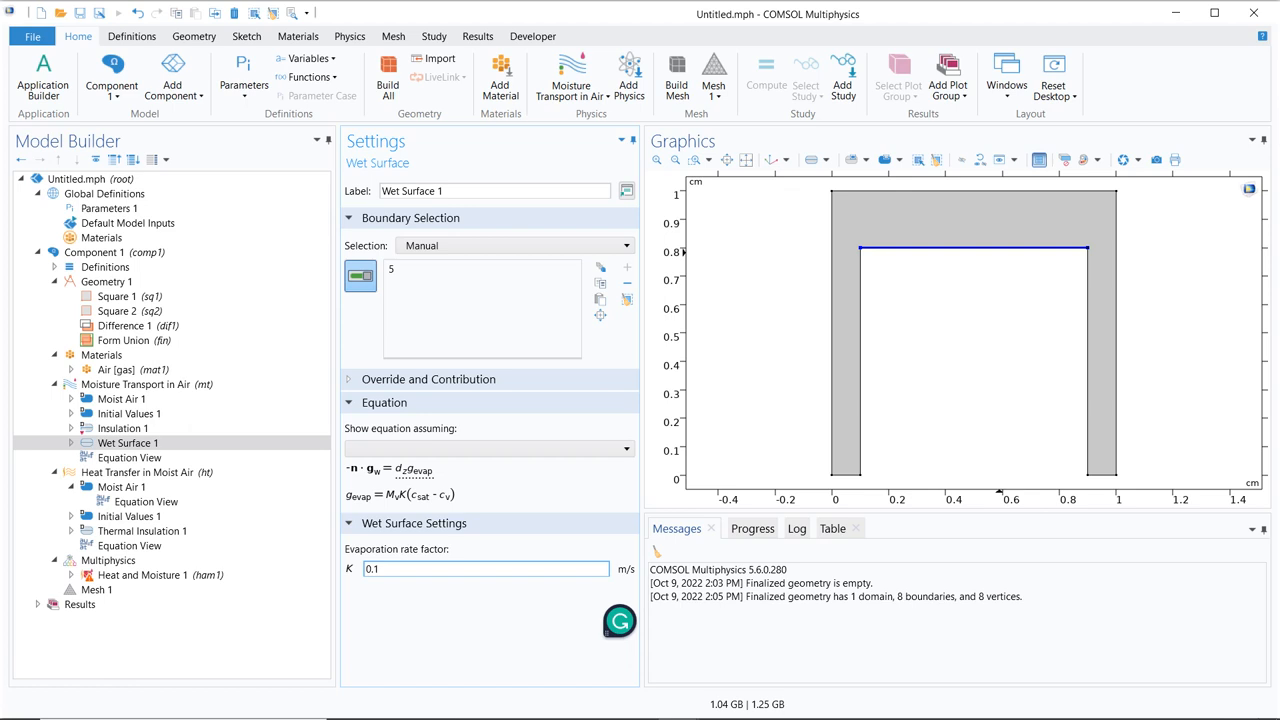
pyautogui.click(120, 400)
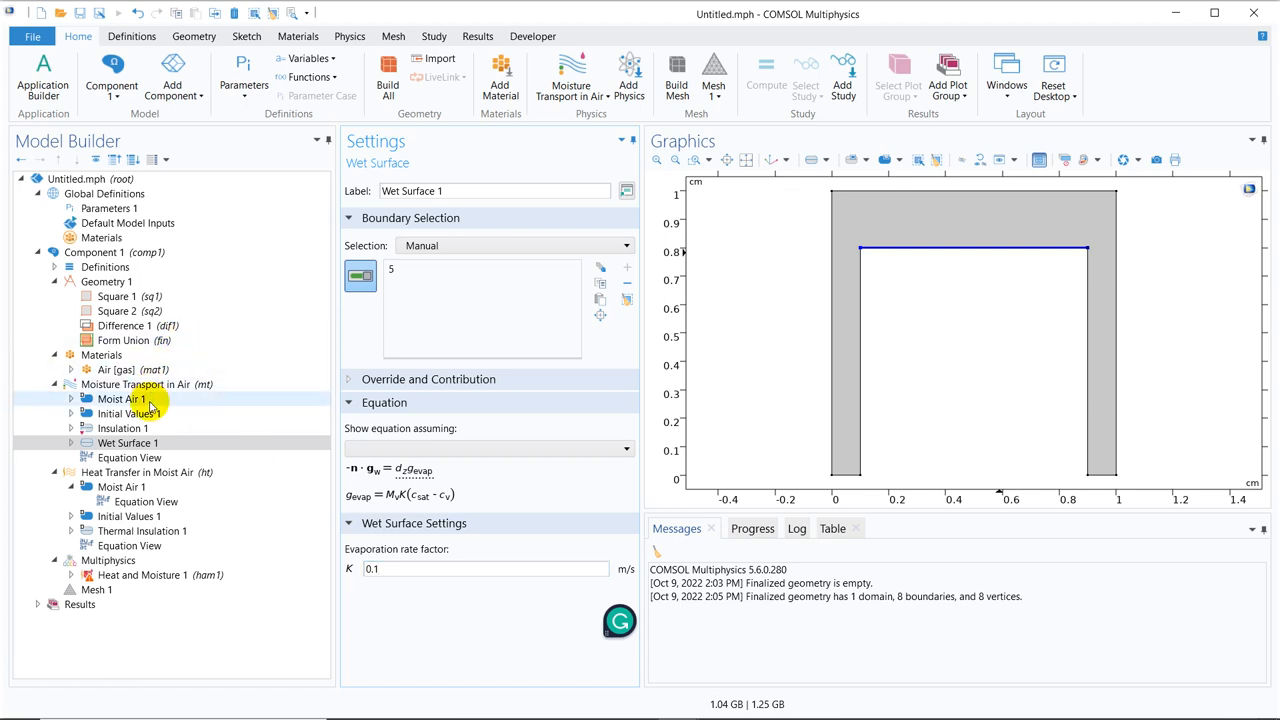
# Review the Moist Air 1 domain feature's governing transport equations in its Equation section
pyautogui.click(120, 400)
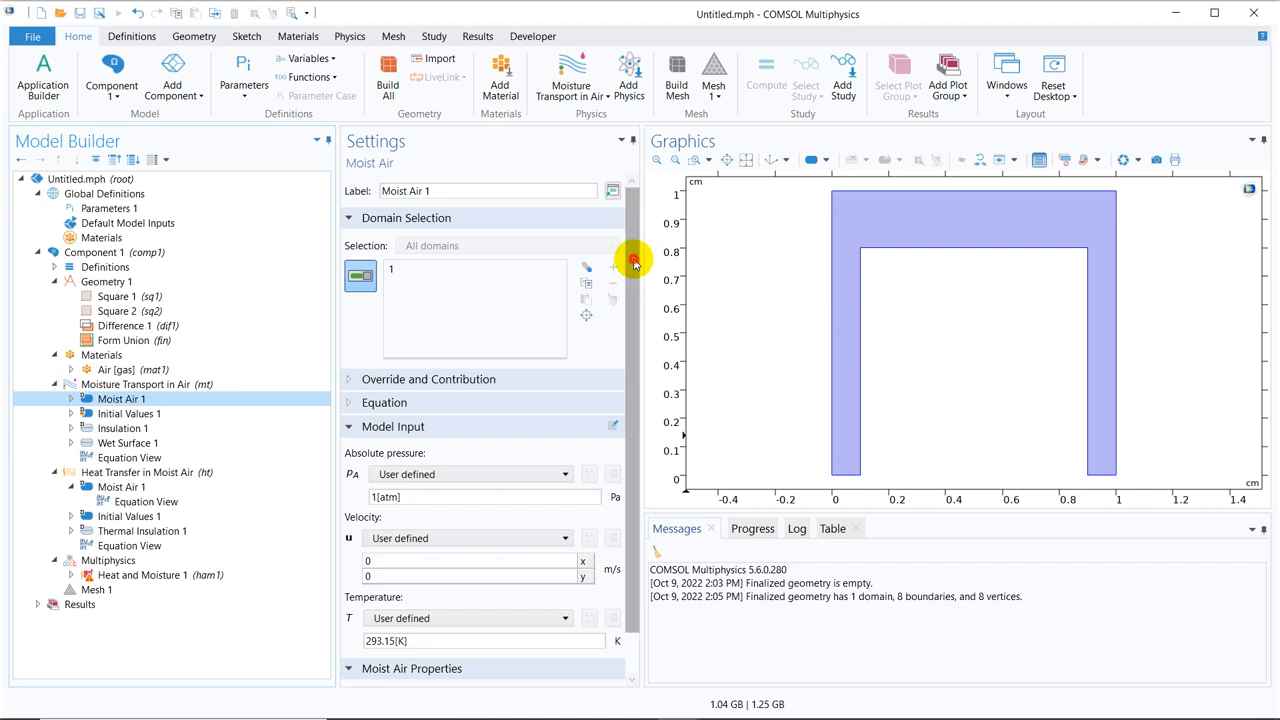
pyautogui.scroll(-3)
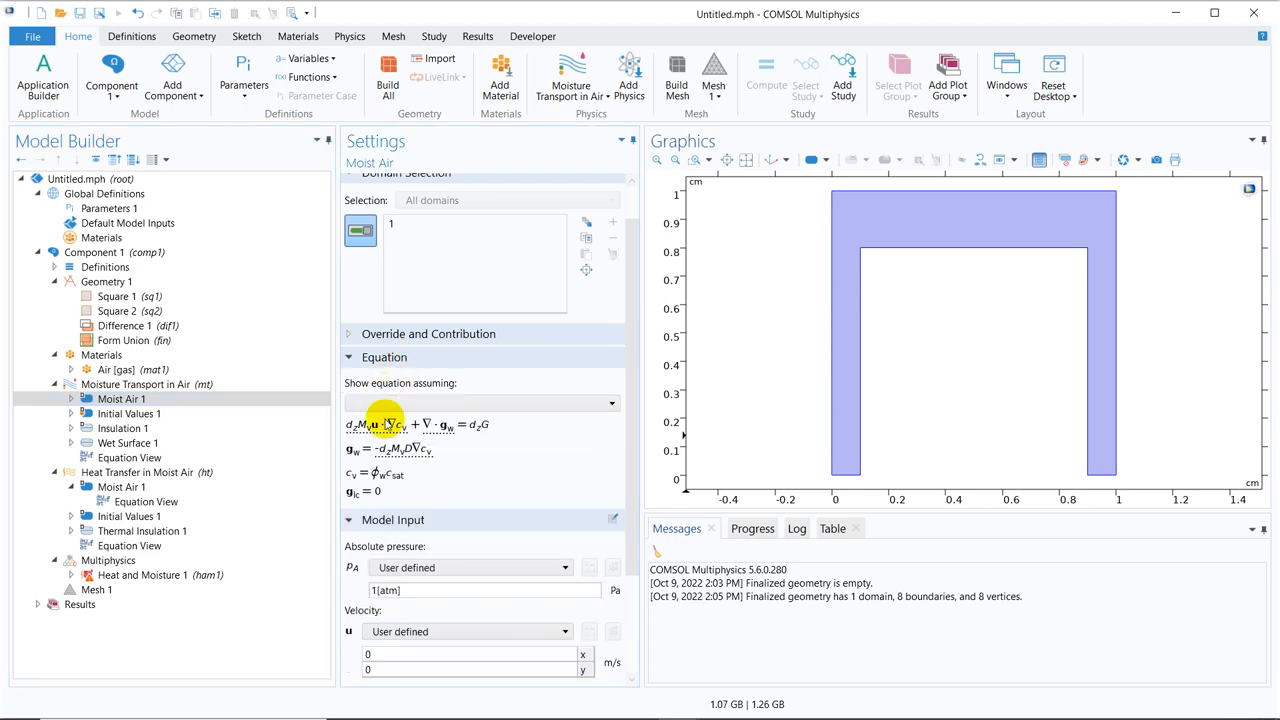
pyautogui.moveTo(430, 404)
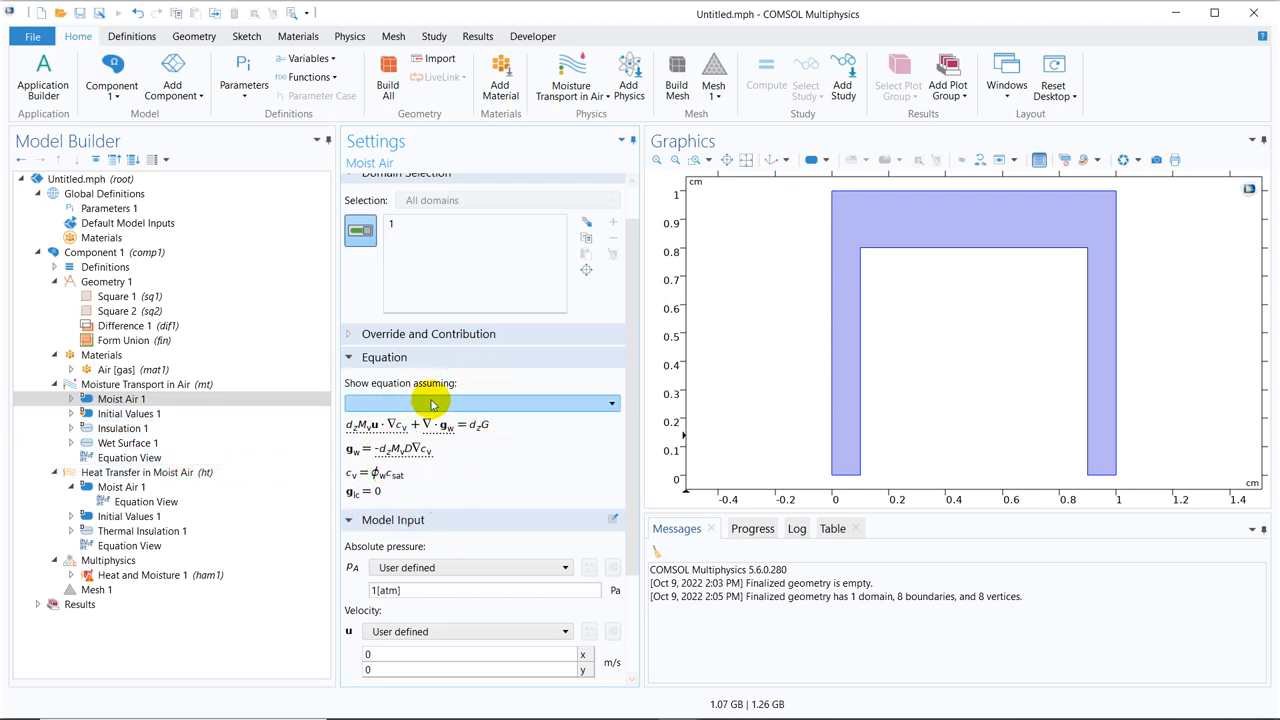
pyautogui.moveTo(436, 458)
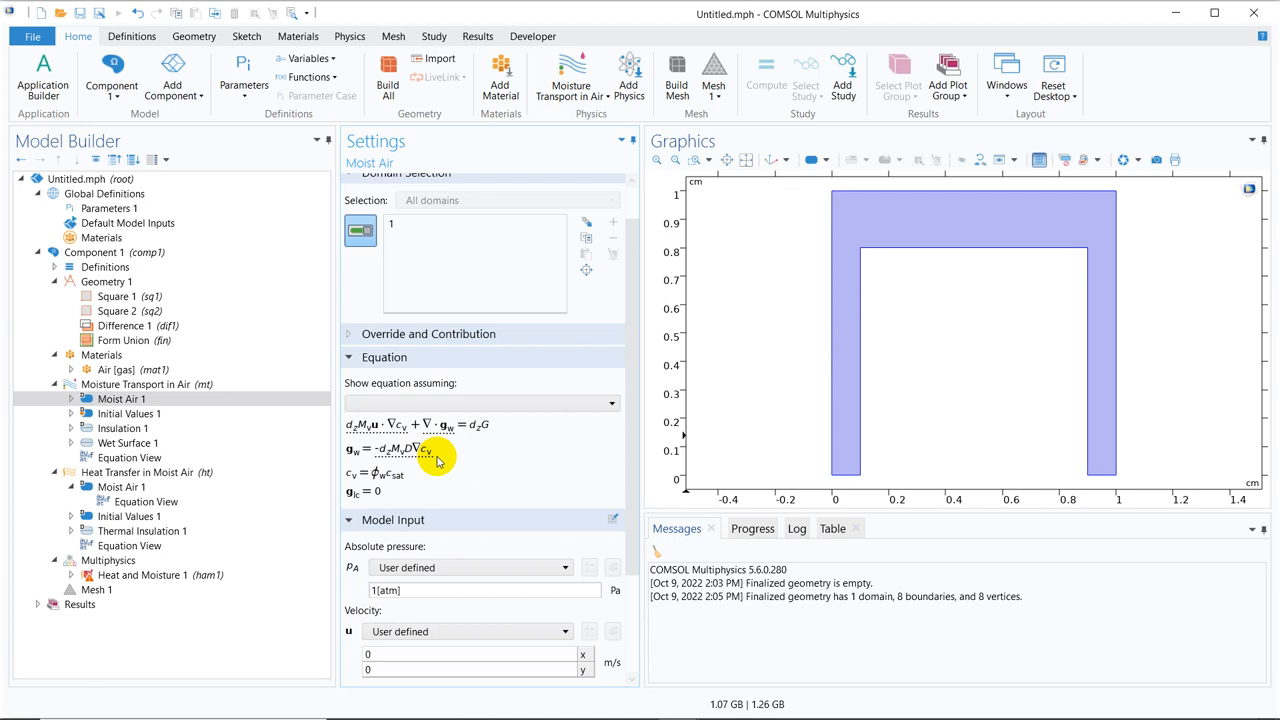
pyautogui.click(140, 472)
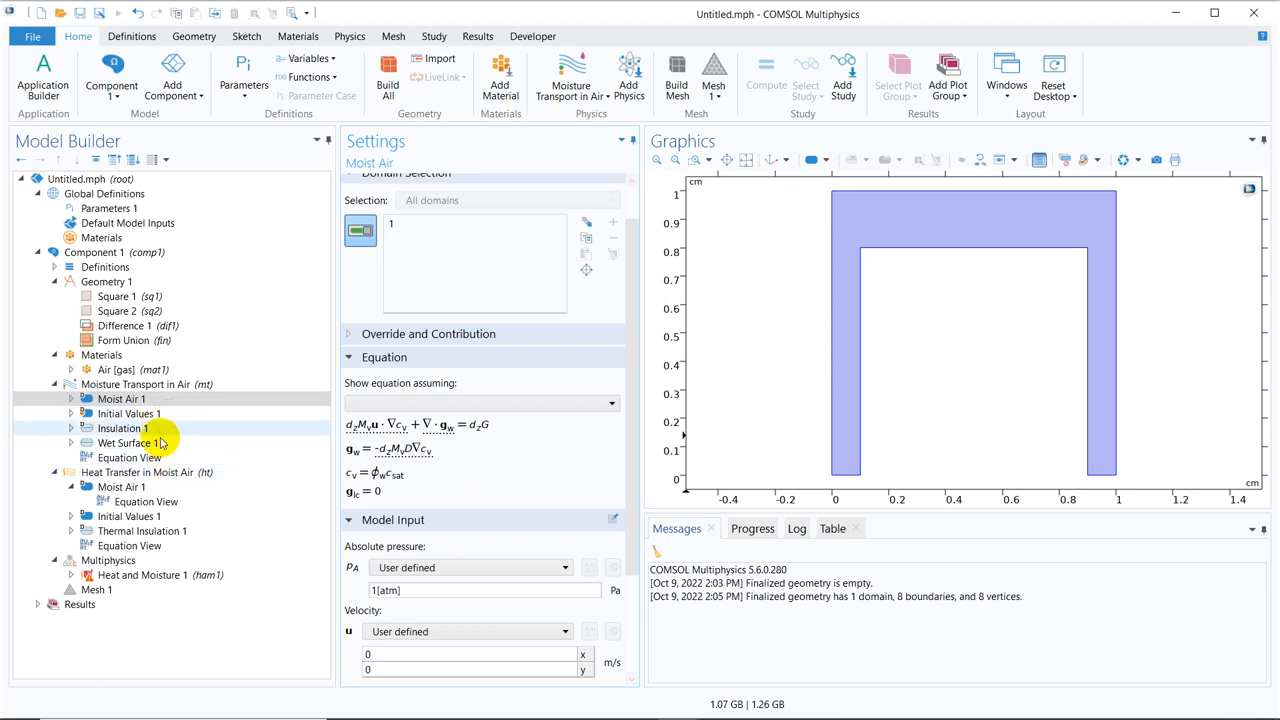
pyautogui.click(140, 472)
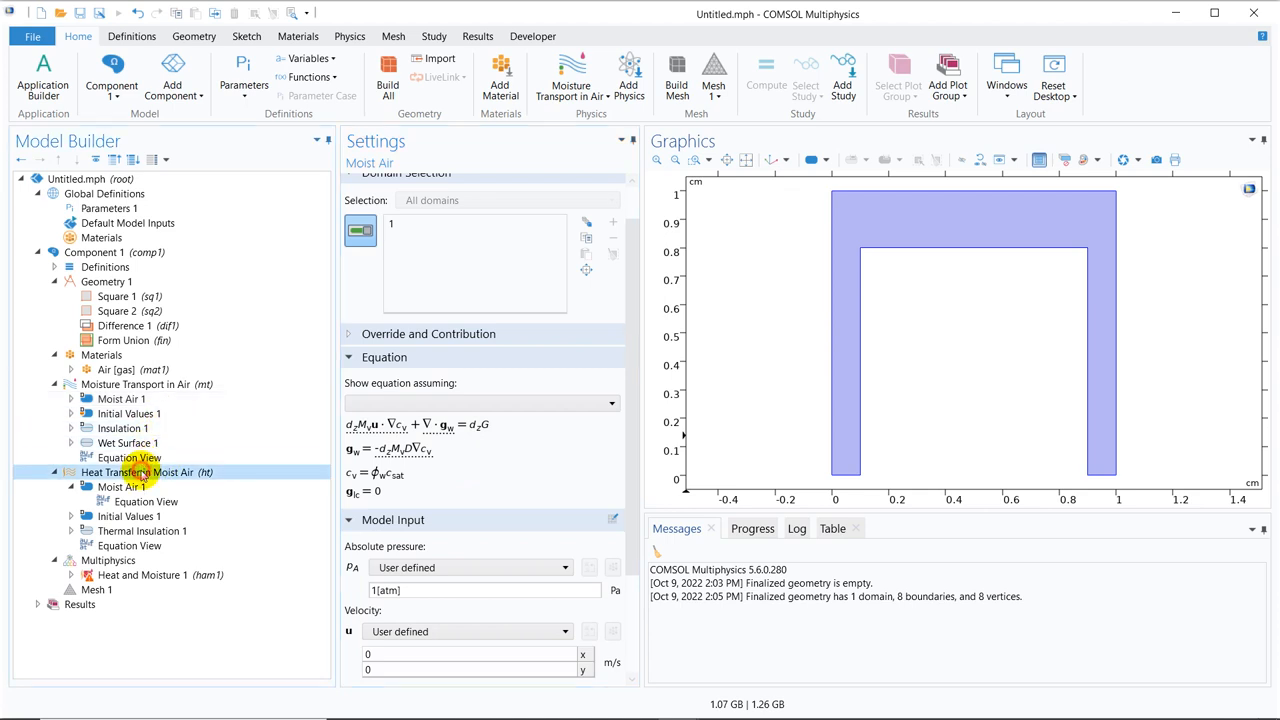
# Add a Temperature condition of 373[K] on boundary 5 in Heat Transfer in Moist Air
pyautogui.click(148, 472)
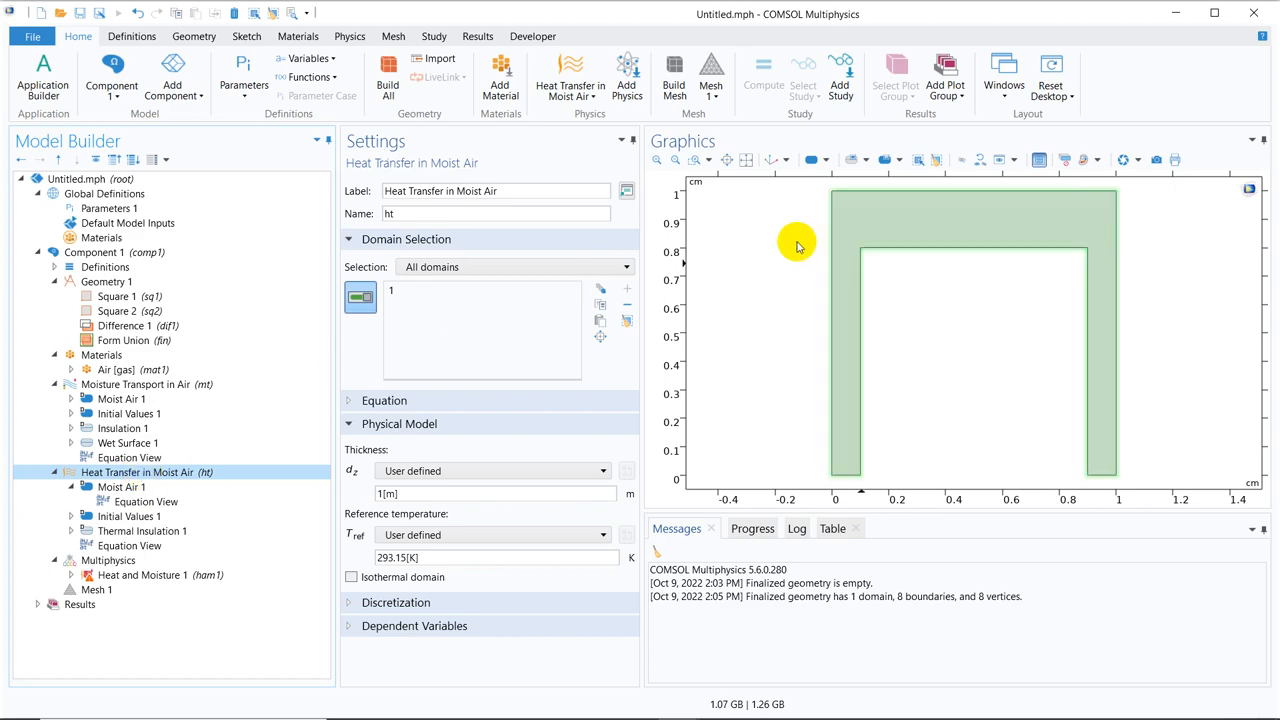
pyautogui.rightClick(140, 472)
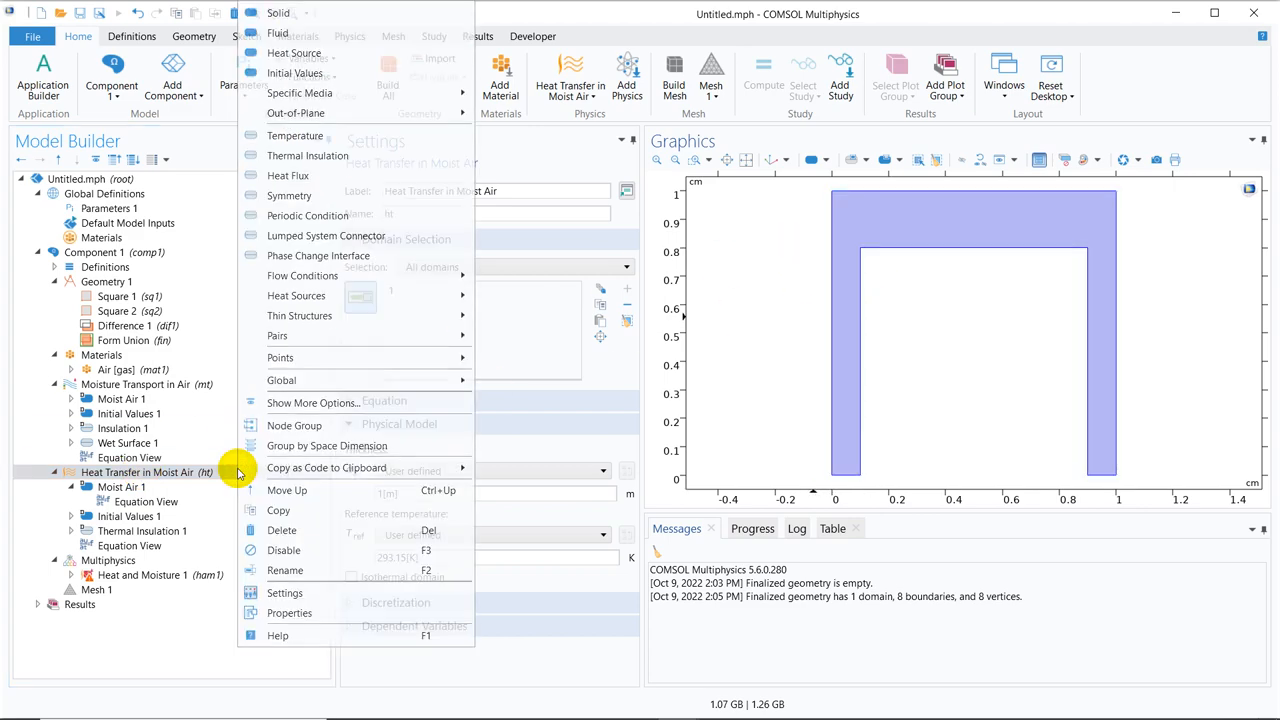
pyautogui.moveTo(380, 176)
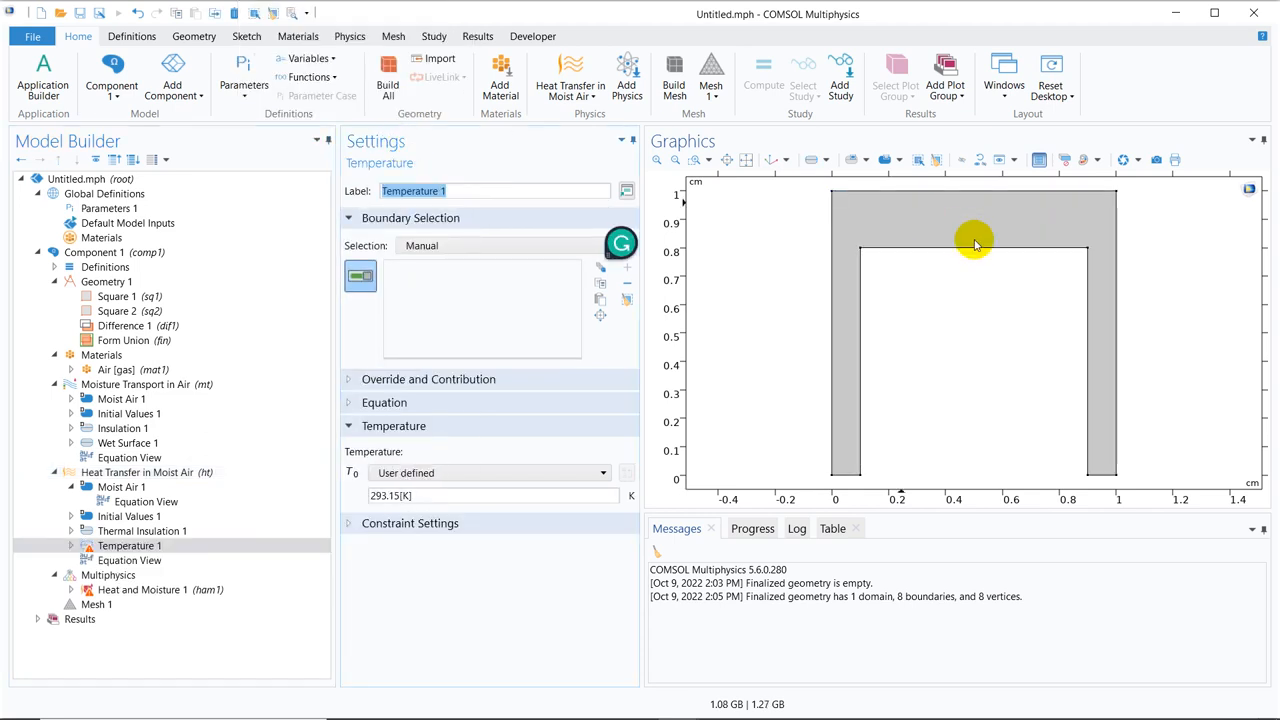
pyautogui.click(976, 250)
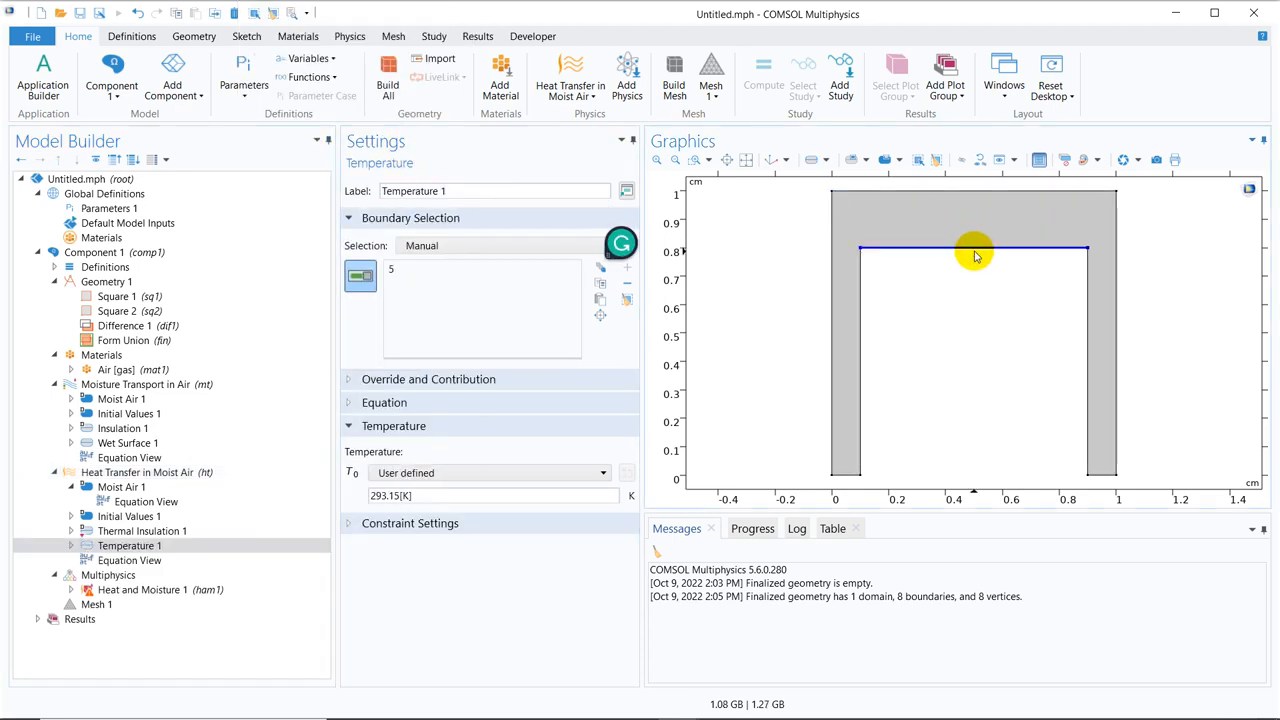
pyautogui.moveTo(378, 544)
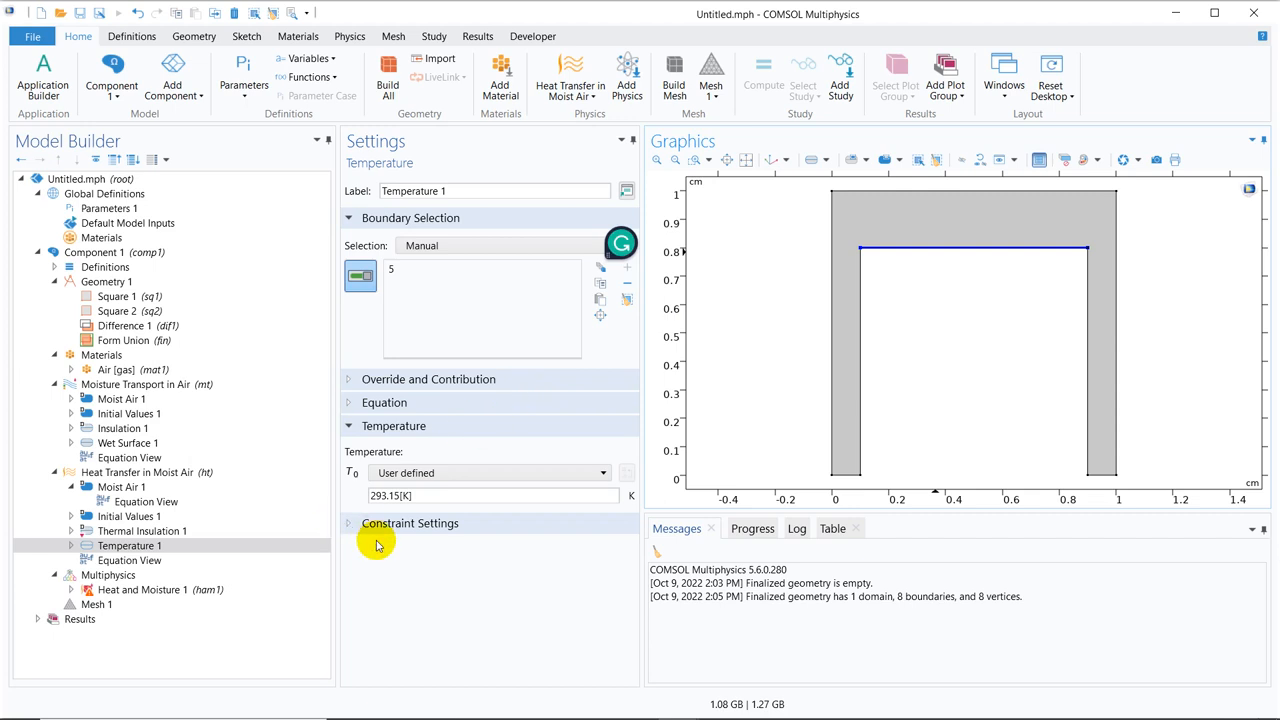
pyautogui.click(490, 496)
pyautogui.write('373')
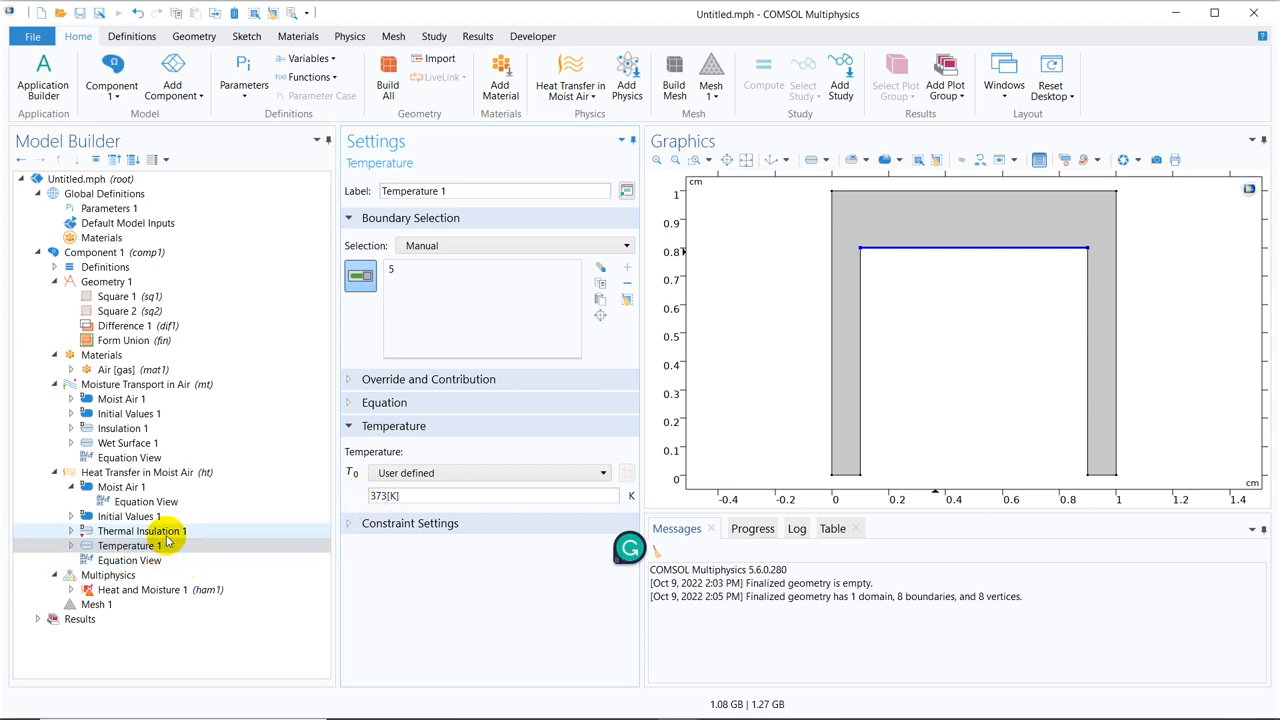
pyautogui.click(130, 544)
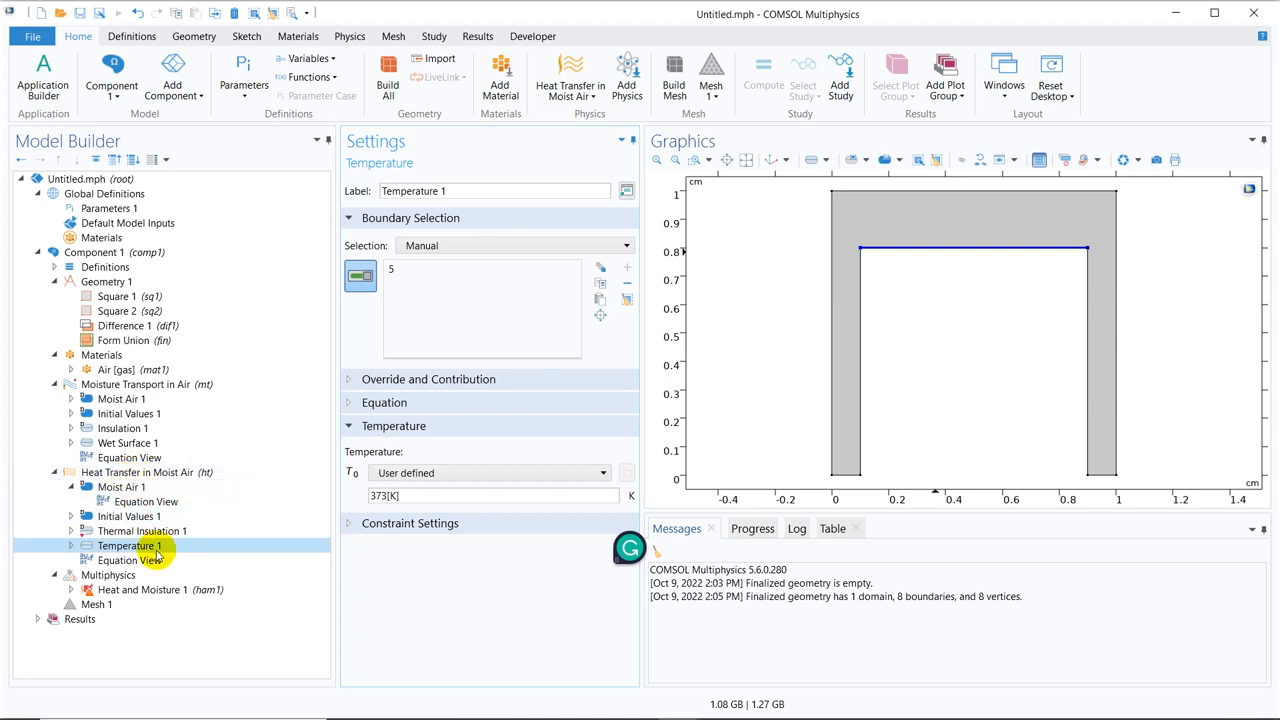
pyautogui.click(140, 472)
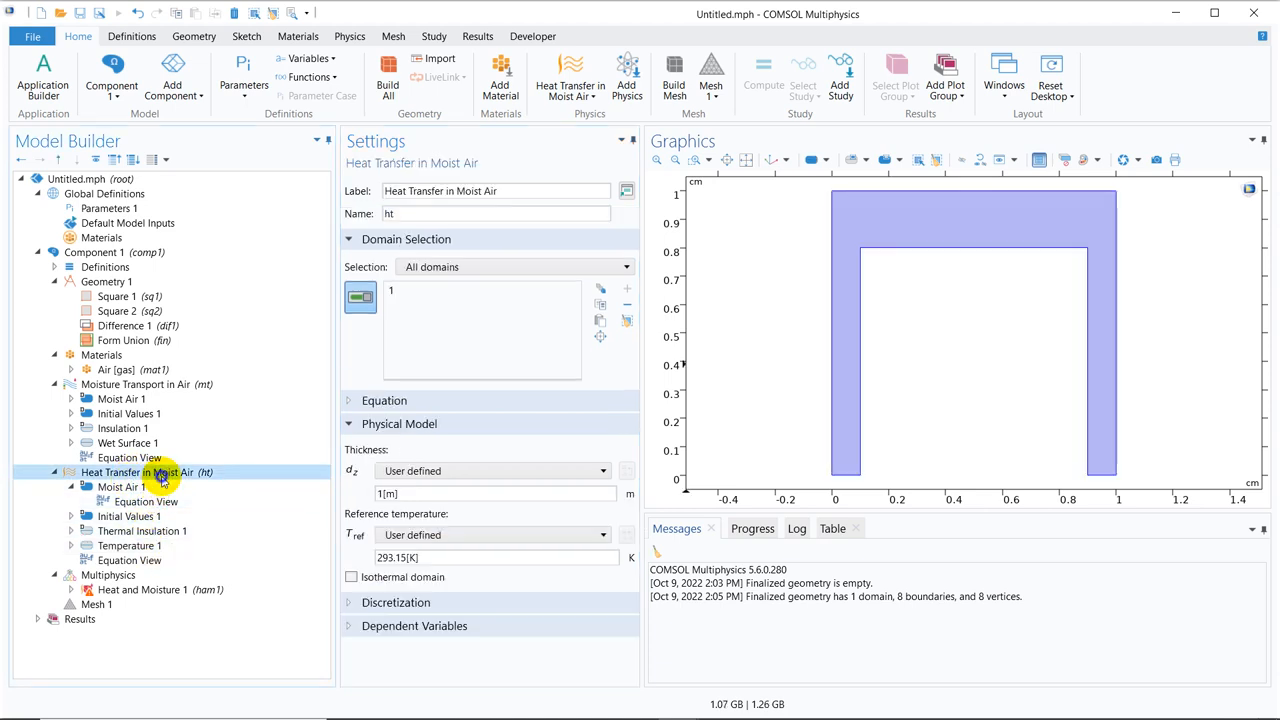
# Add Temperature 2 at 293.15 K on both outer vertical edges, including boundary 8
pyautogui.rightClick(138, 472)
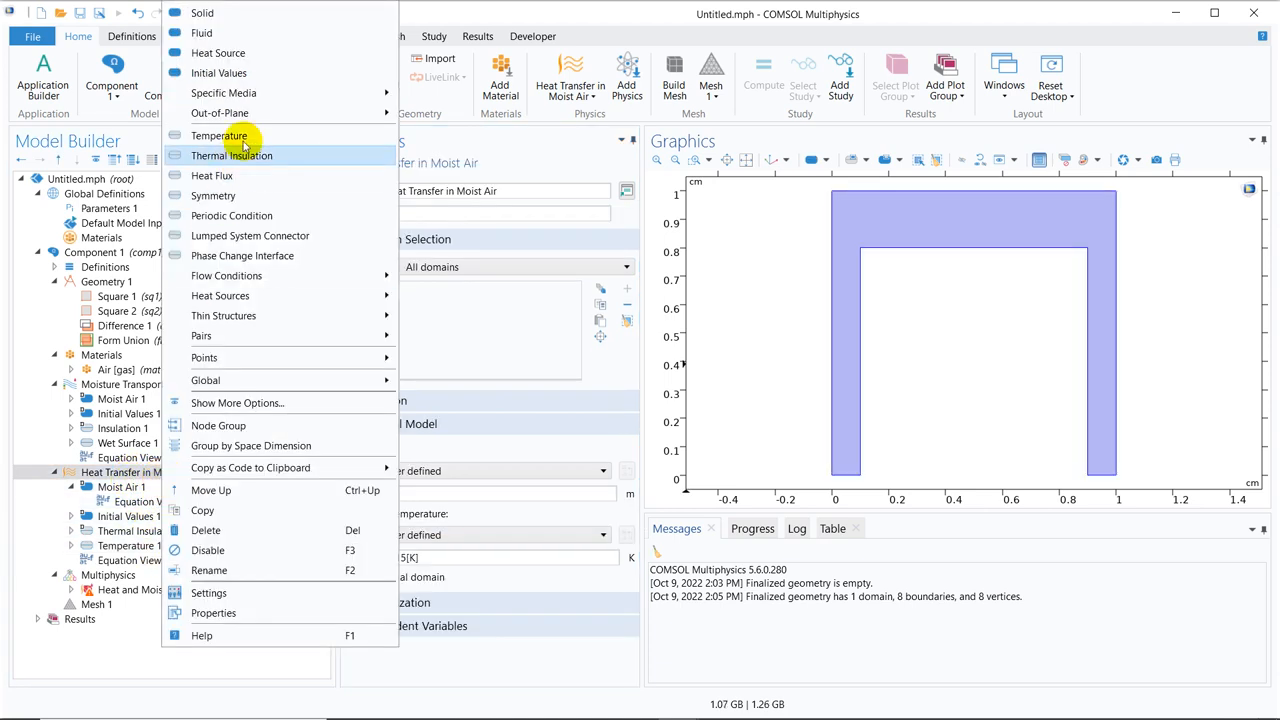
pyautogui.click(218, 136)
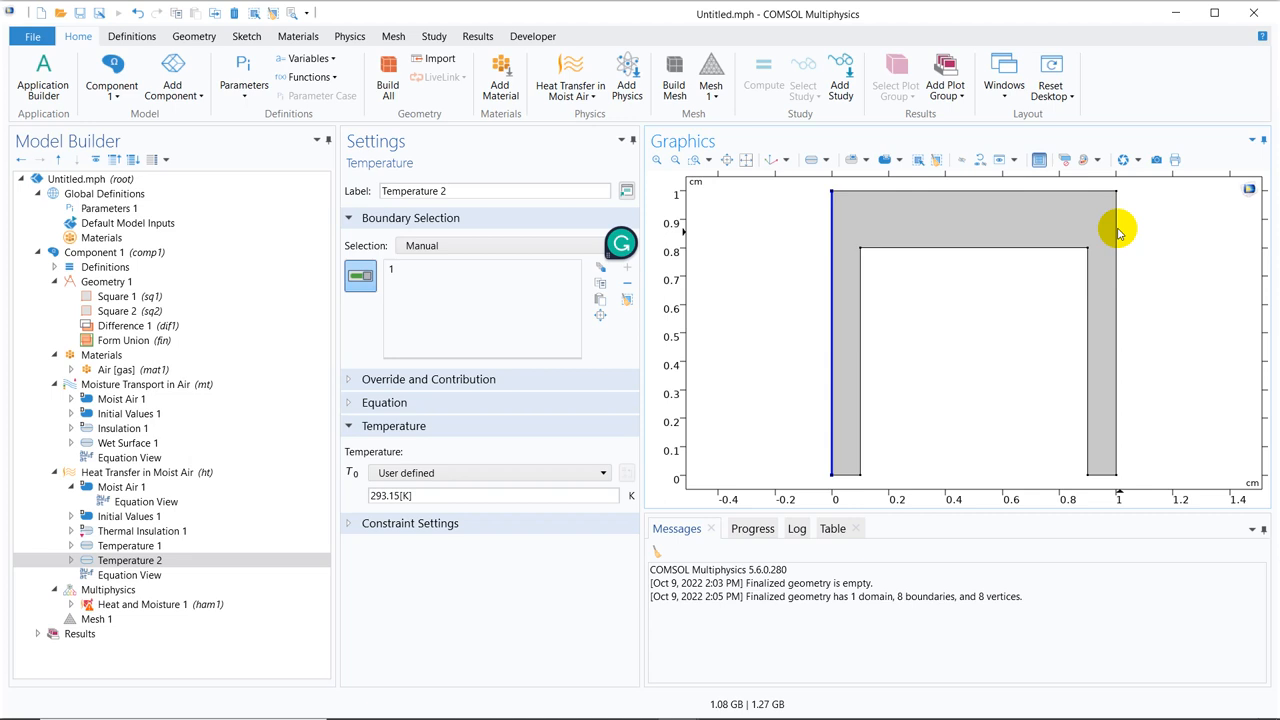
pyautogui.moveTo(1116, 232)
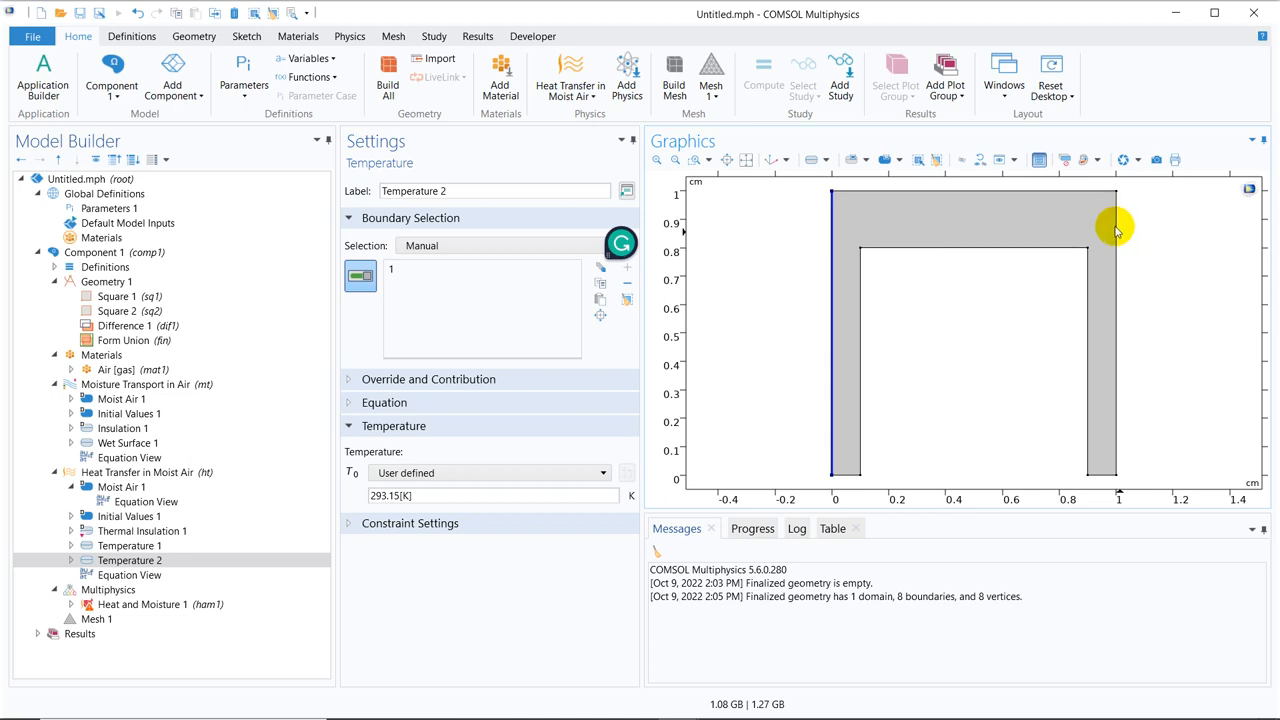
pyautogui.click(130, 544)
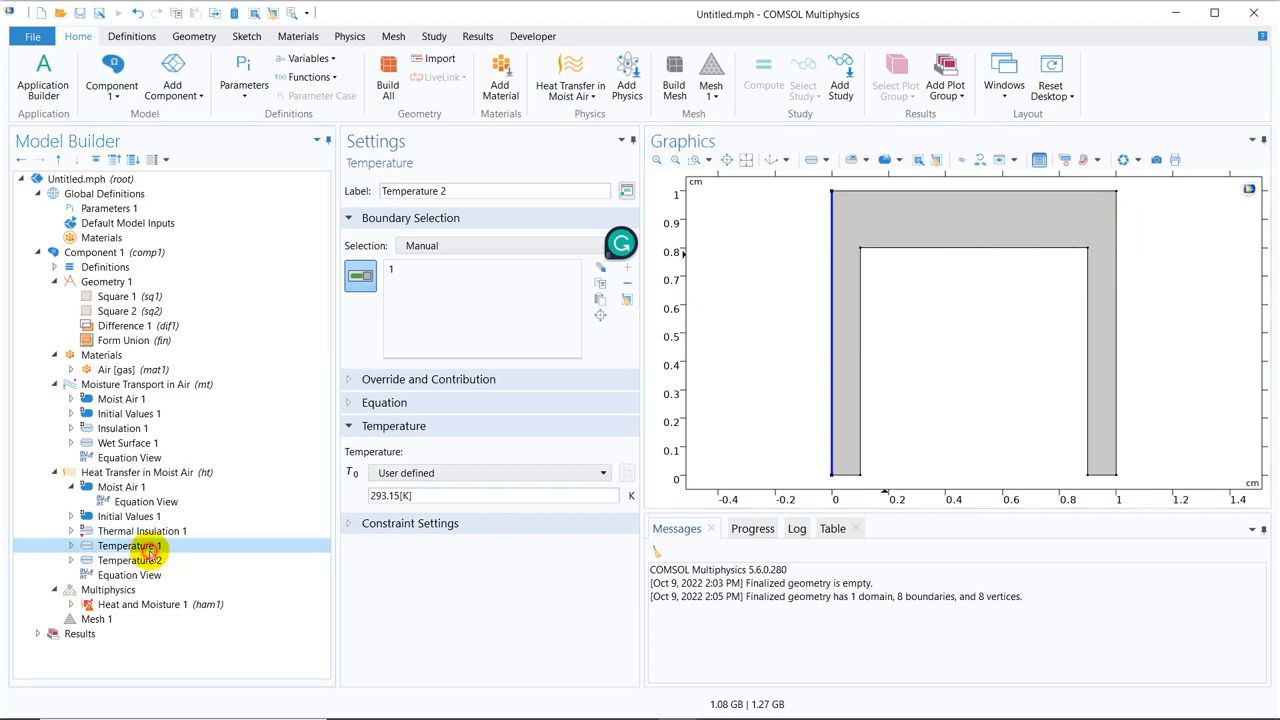
pyautogui.click(128, 560)
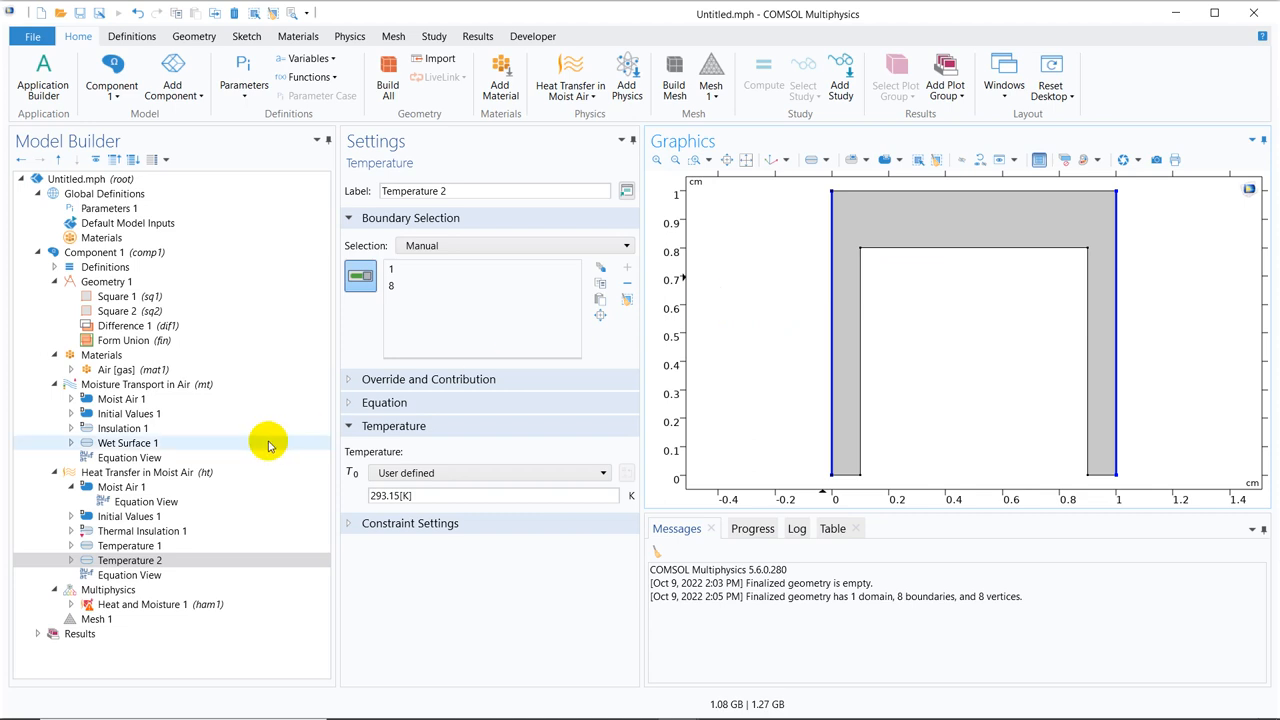
pyautogui.click(148, 472)
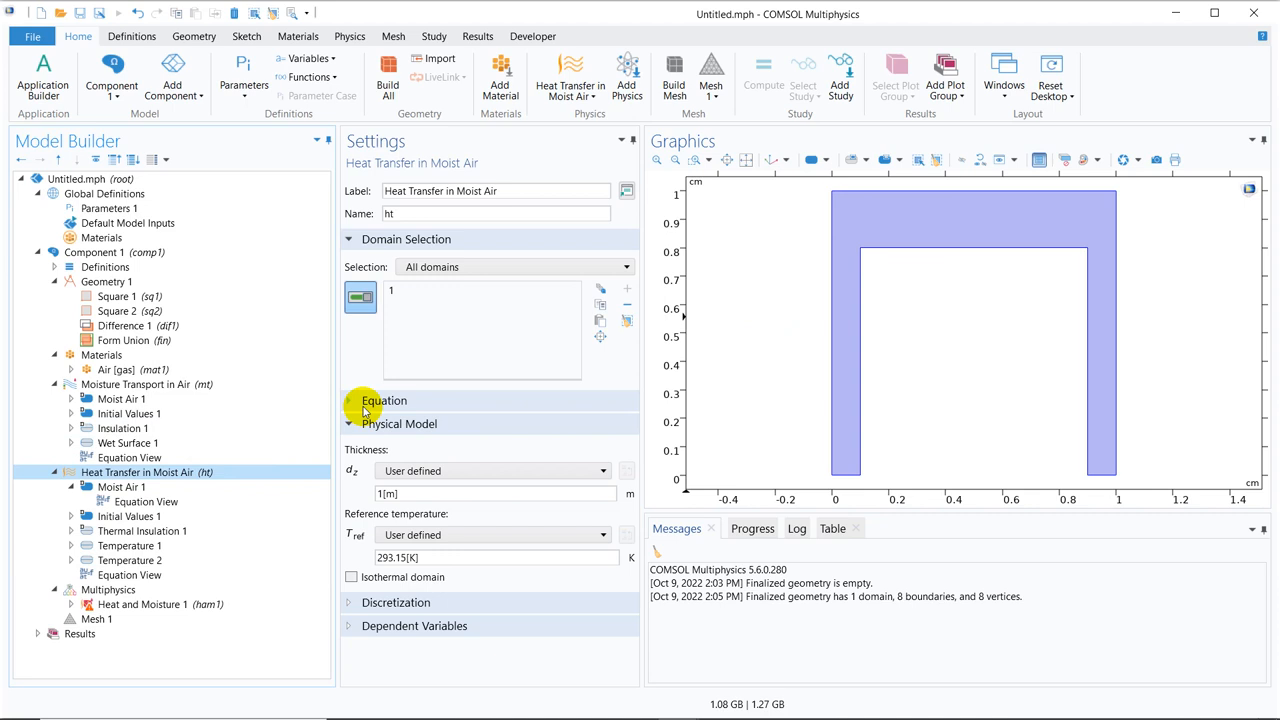
# Expand the heat transfer Equation section, then show Thermal Insulation 1 boundaries with three overridden
pyautogui.click(384, 400)
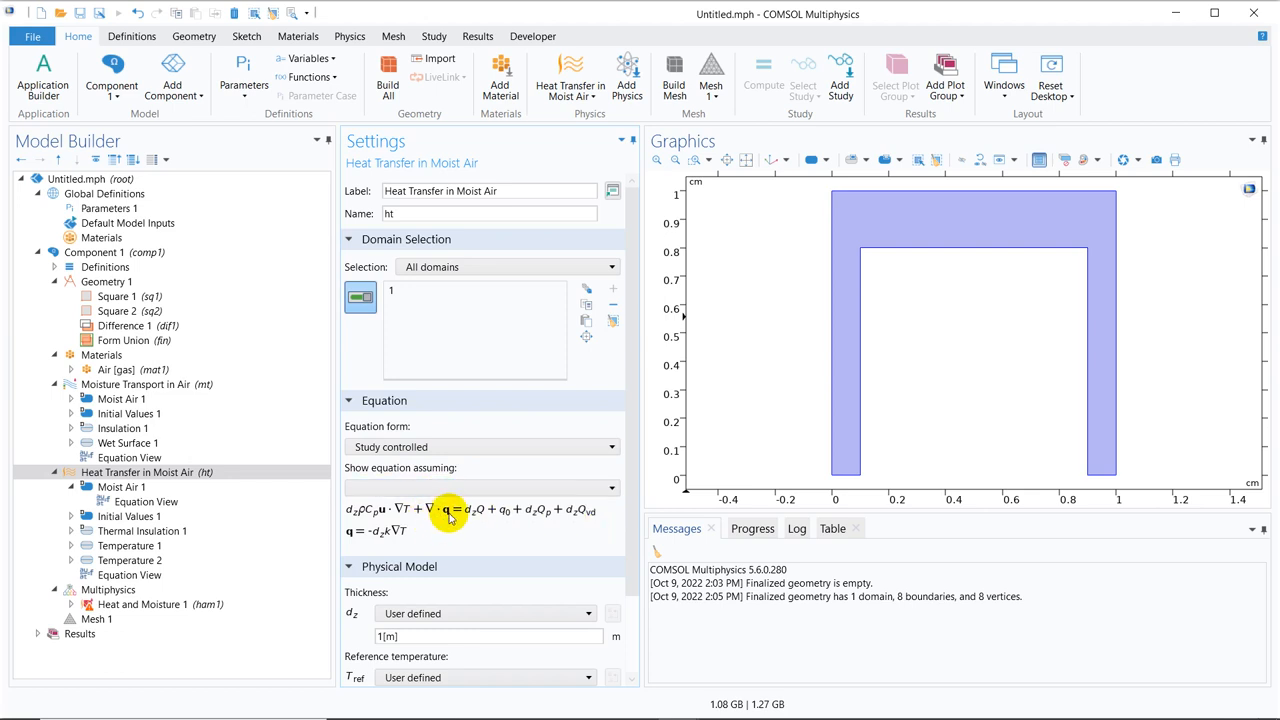
pyautogui.moveTo(434, 518)
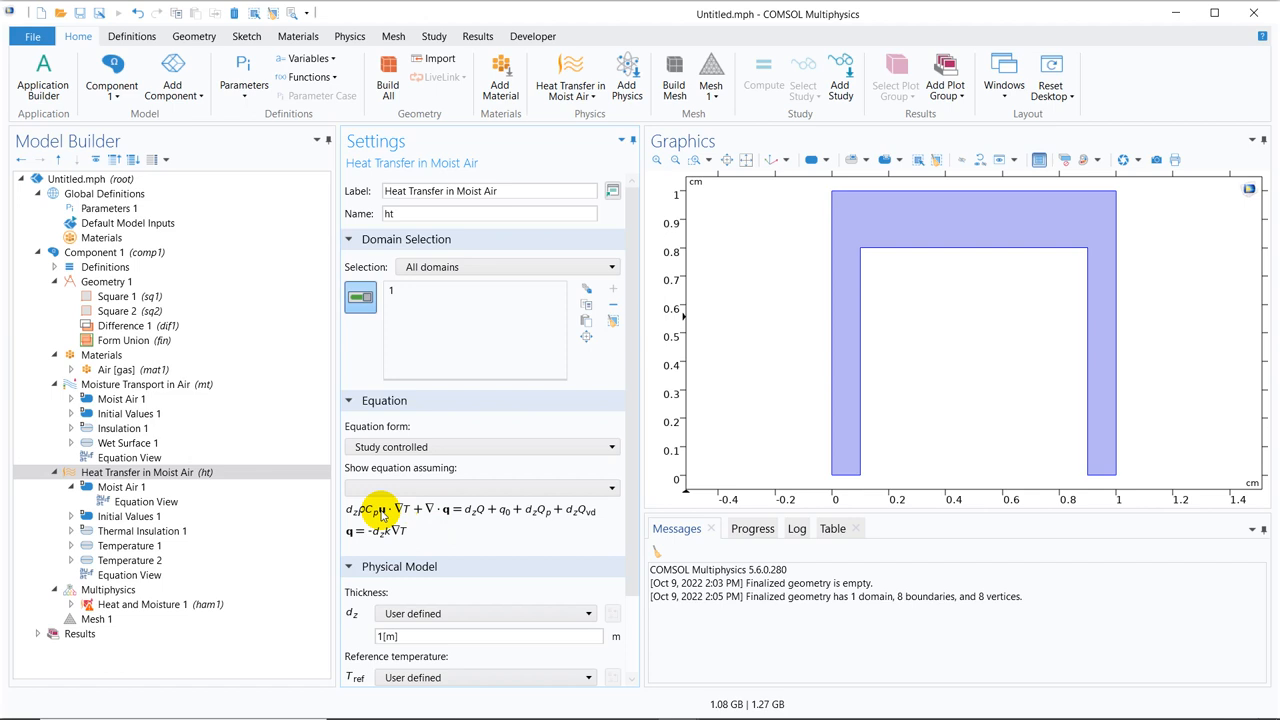
pyautogui.moveTo(372, 512)
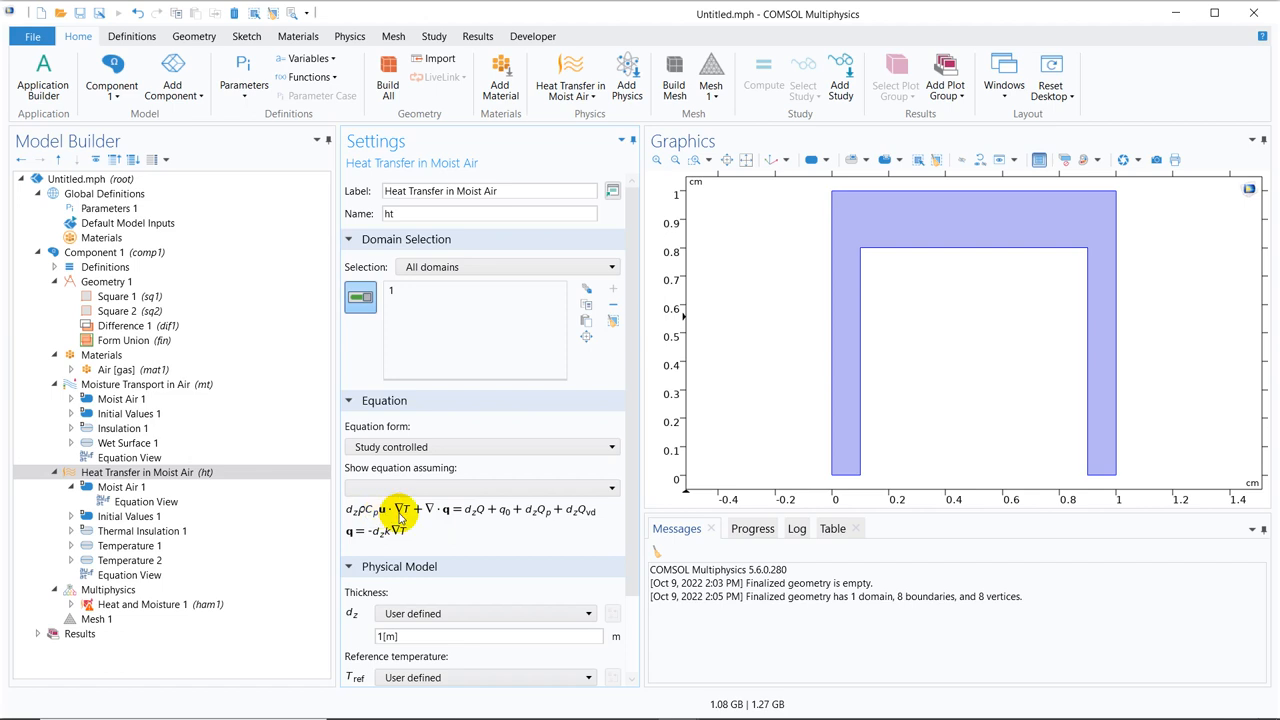
pyautogui.moveTo(376, 516)
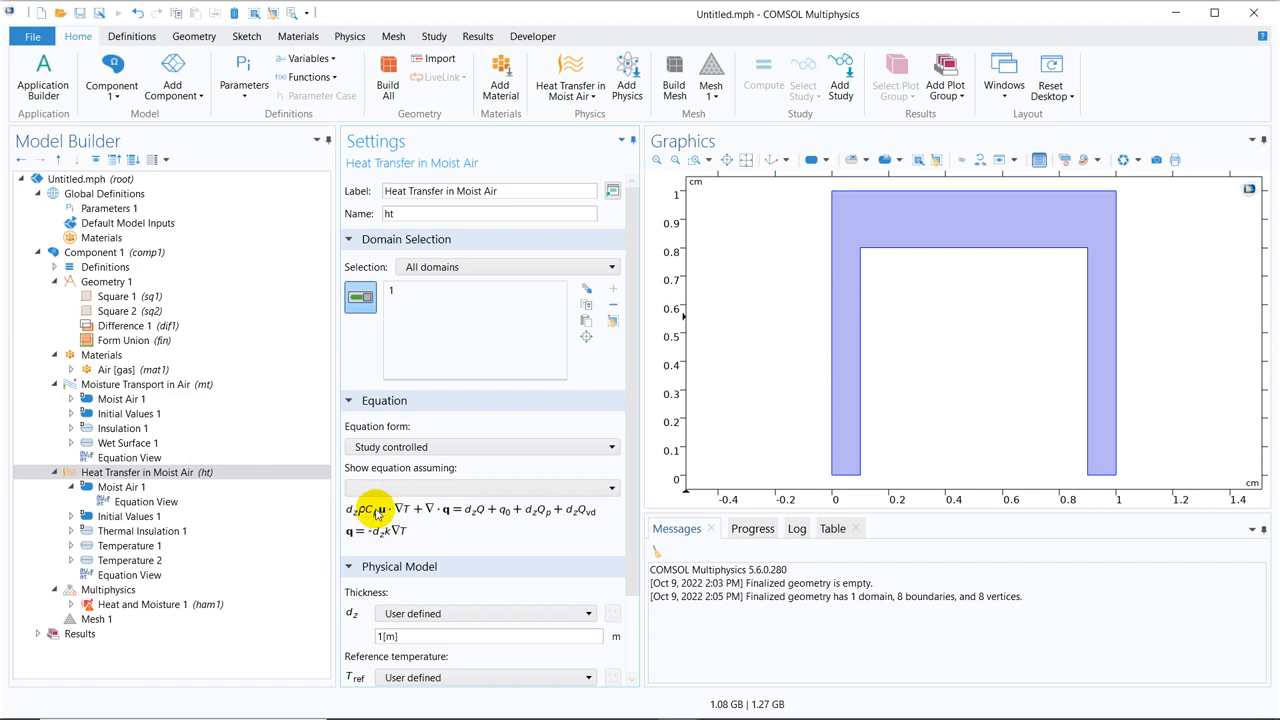
pyautogui.moveTo(532, 510)
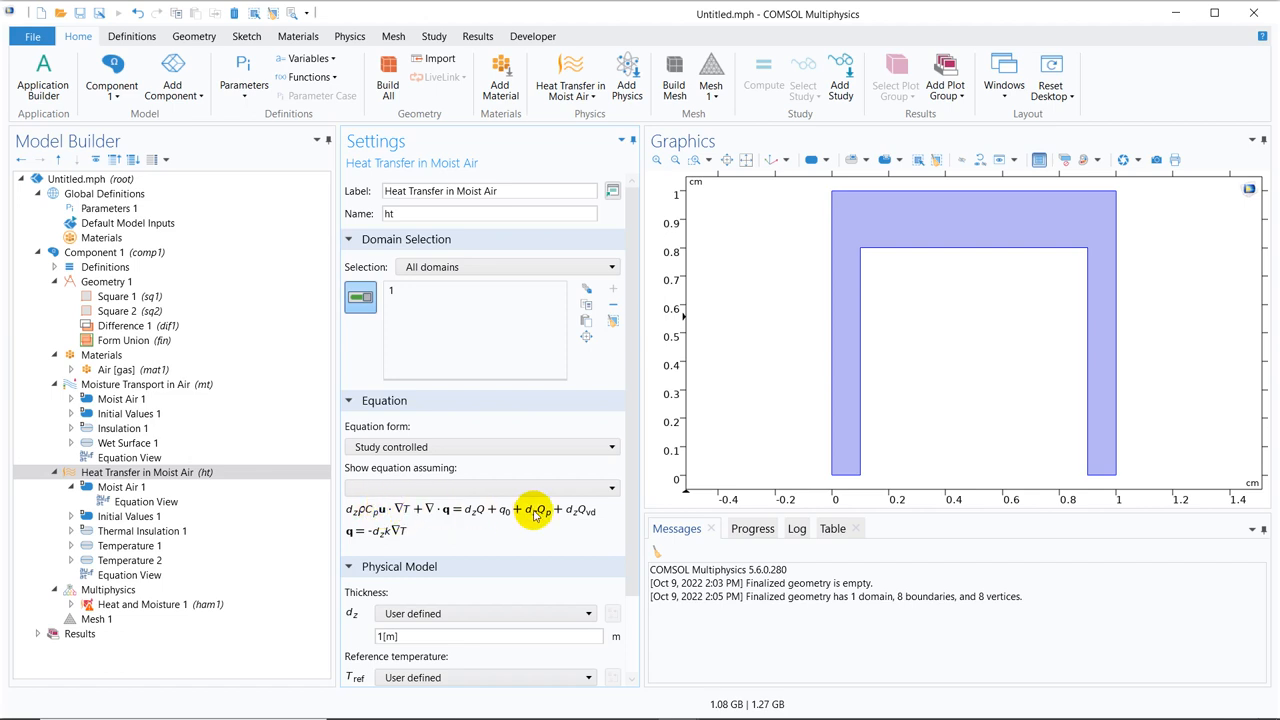
pyautogui.moveTo(570, 528)
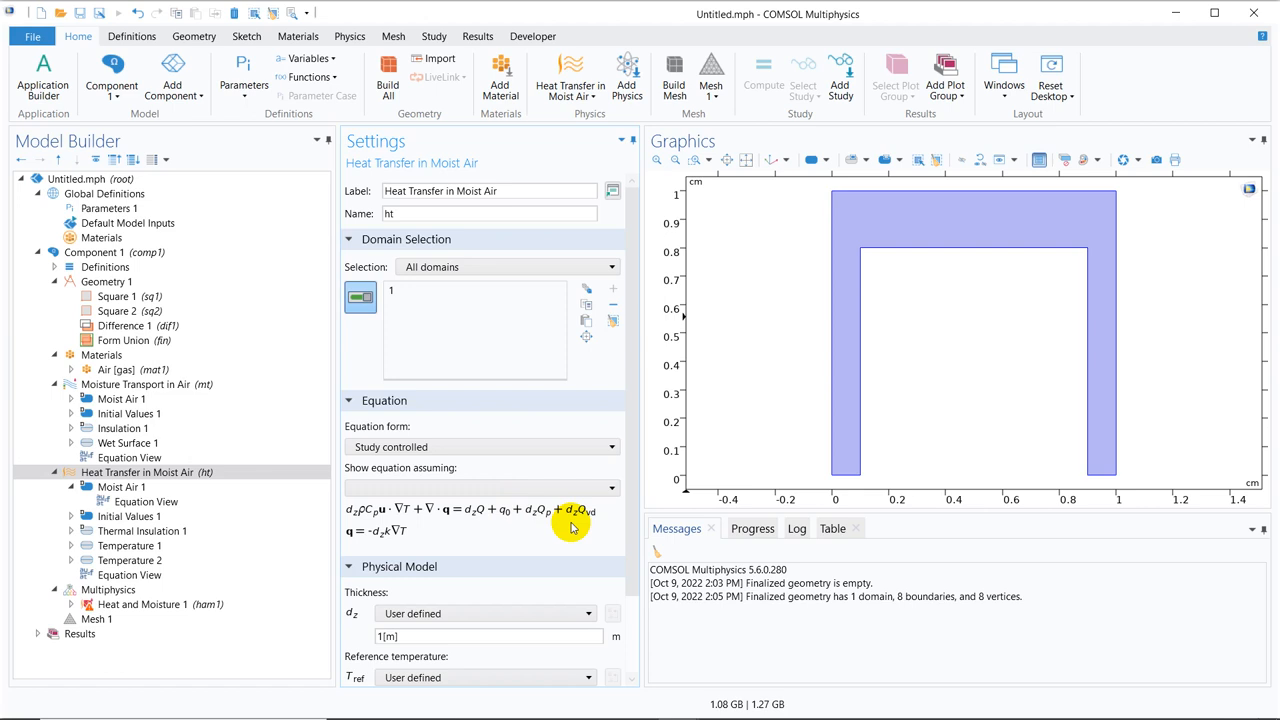
pyautogui.click(128, 442)
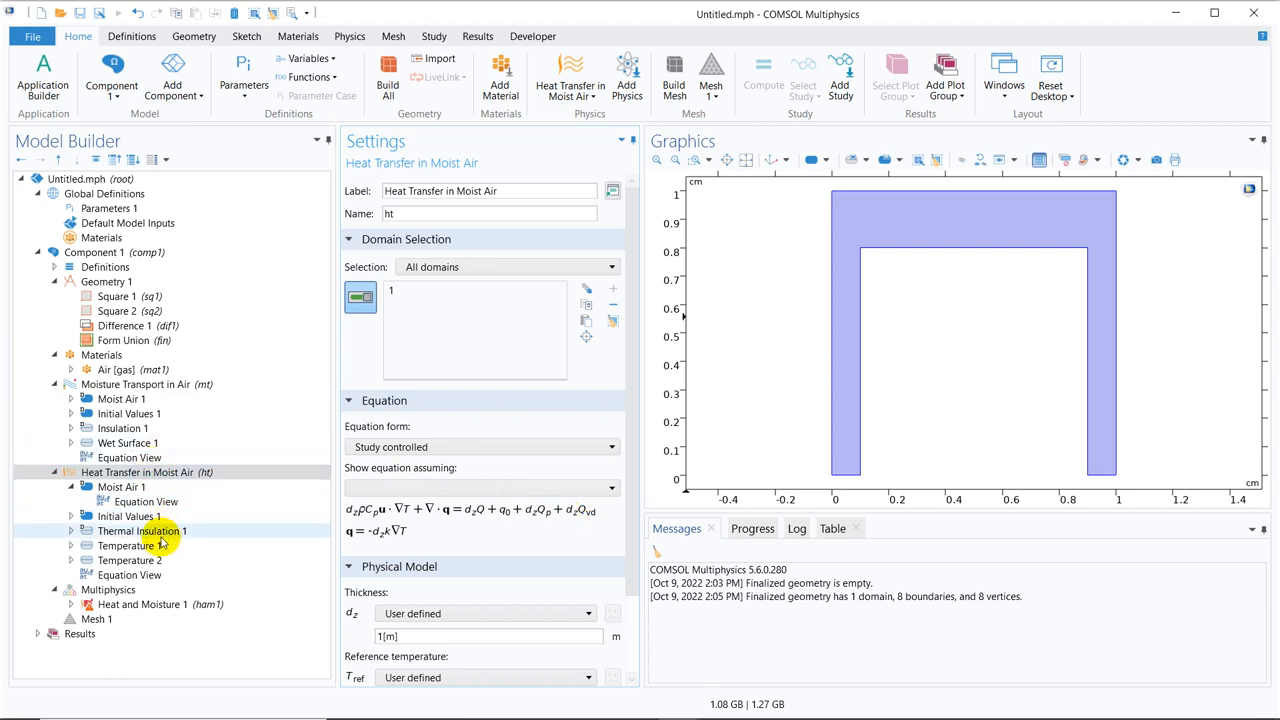
pyautogui.click(140, 532)
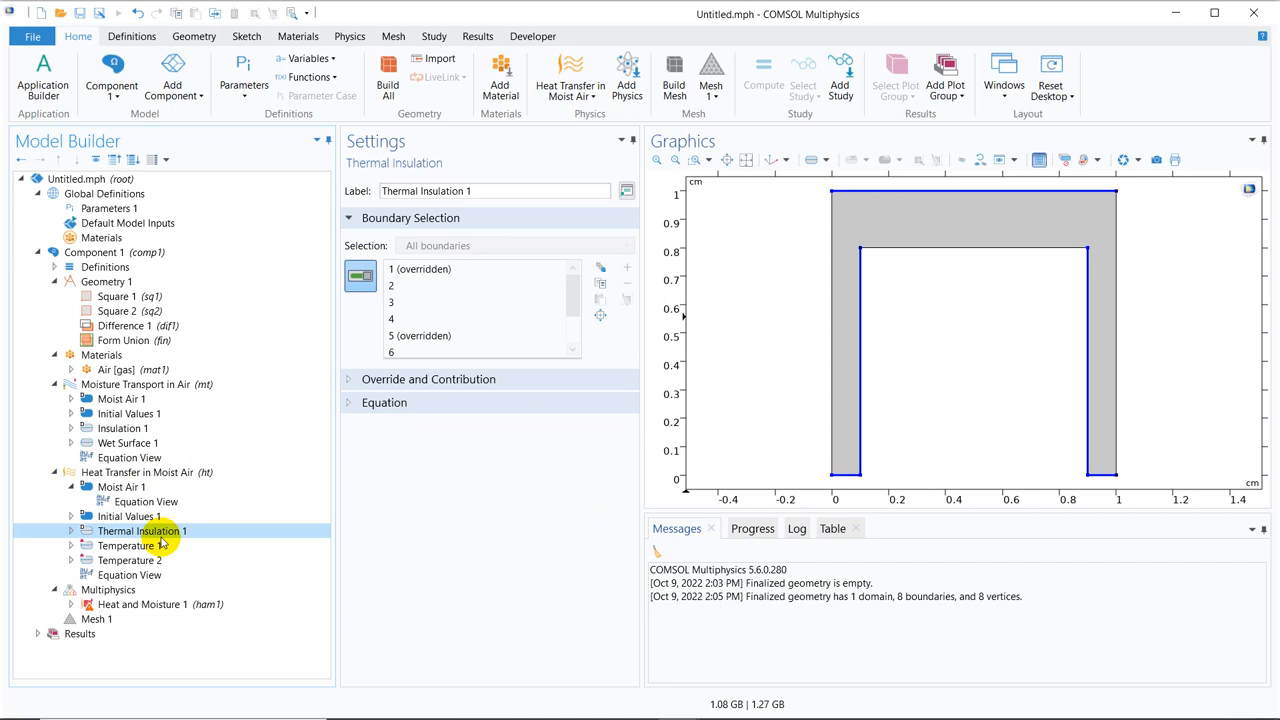
# Build an extra fine free triangular mesh of 2292 elements over the U-shaped domain
pyautogui.click(122, 428)
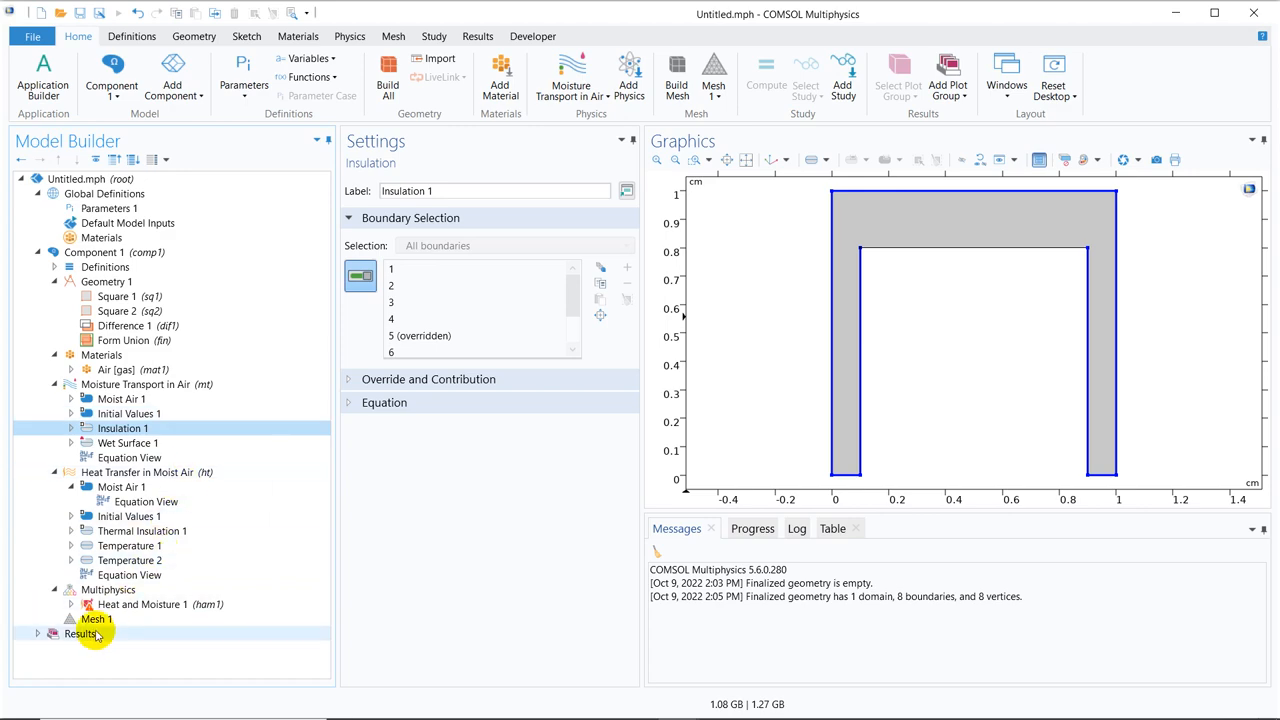
pyautogui.rightClick(96, 618)
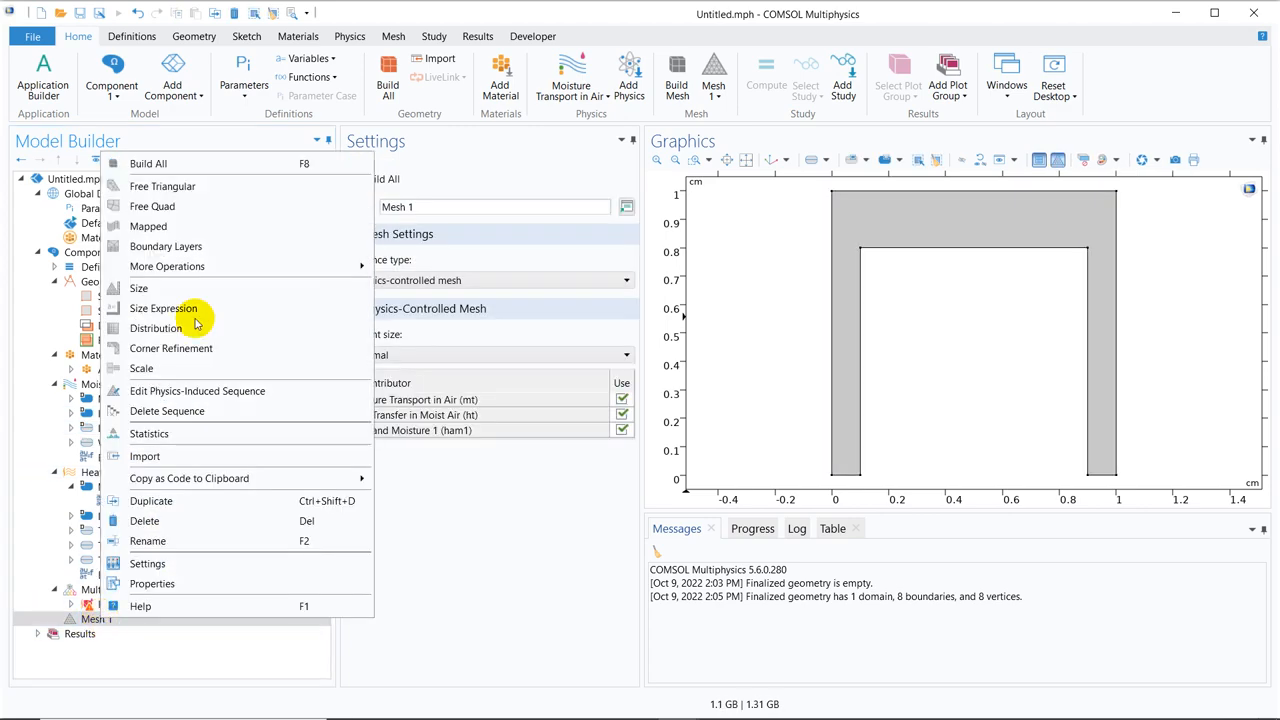
pyautogui.click(162, 186)
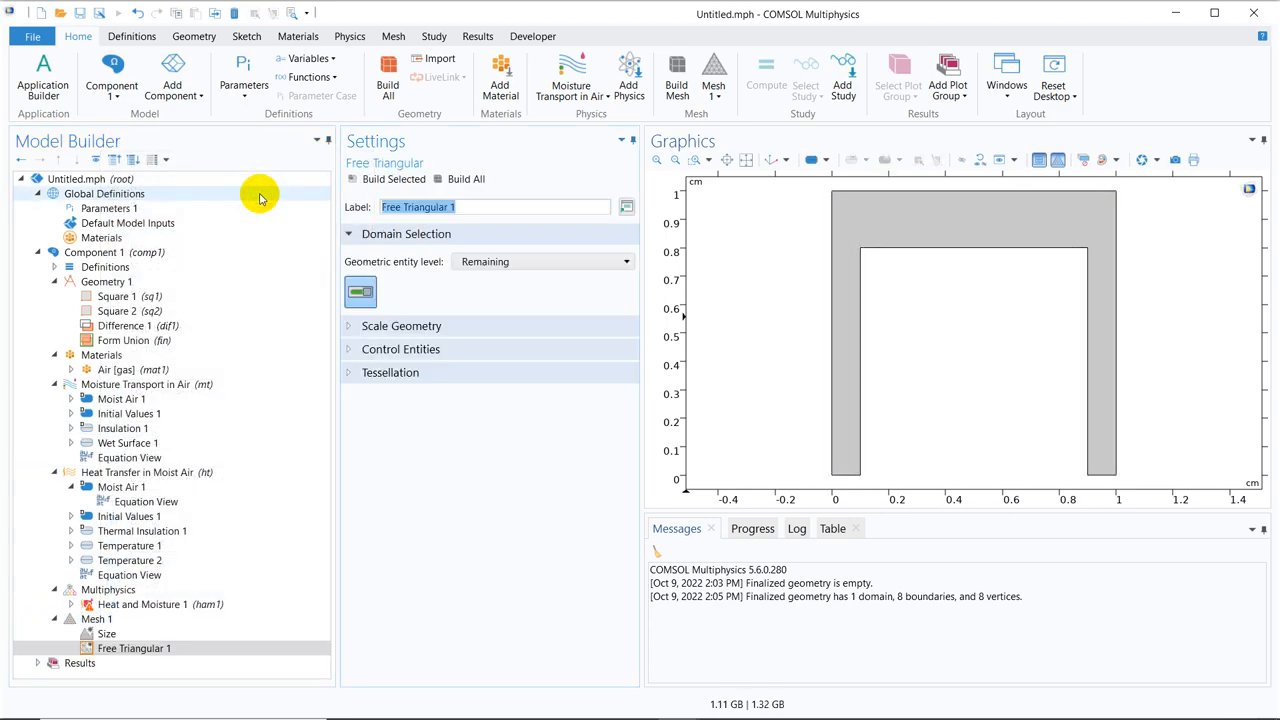
pyautogui.click(106, 632)
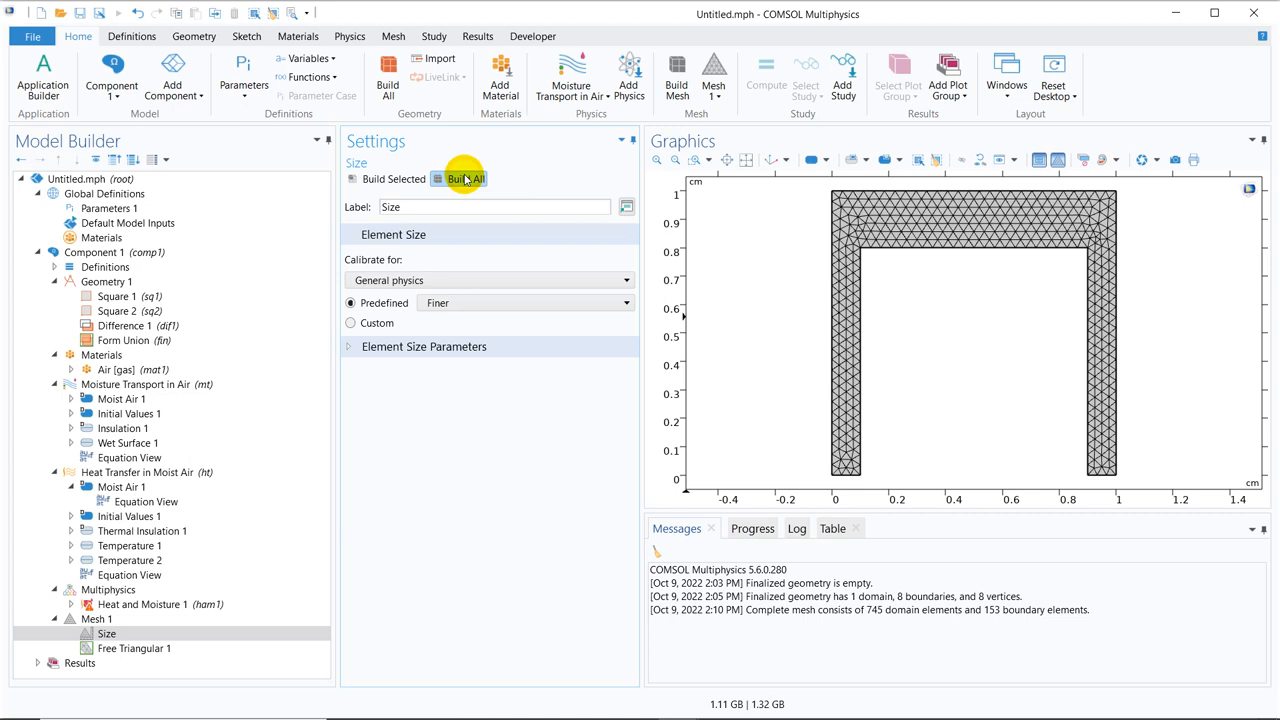
pyautogui.moveTo(458, 296)
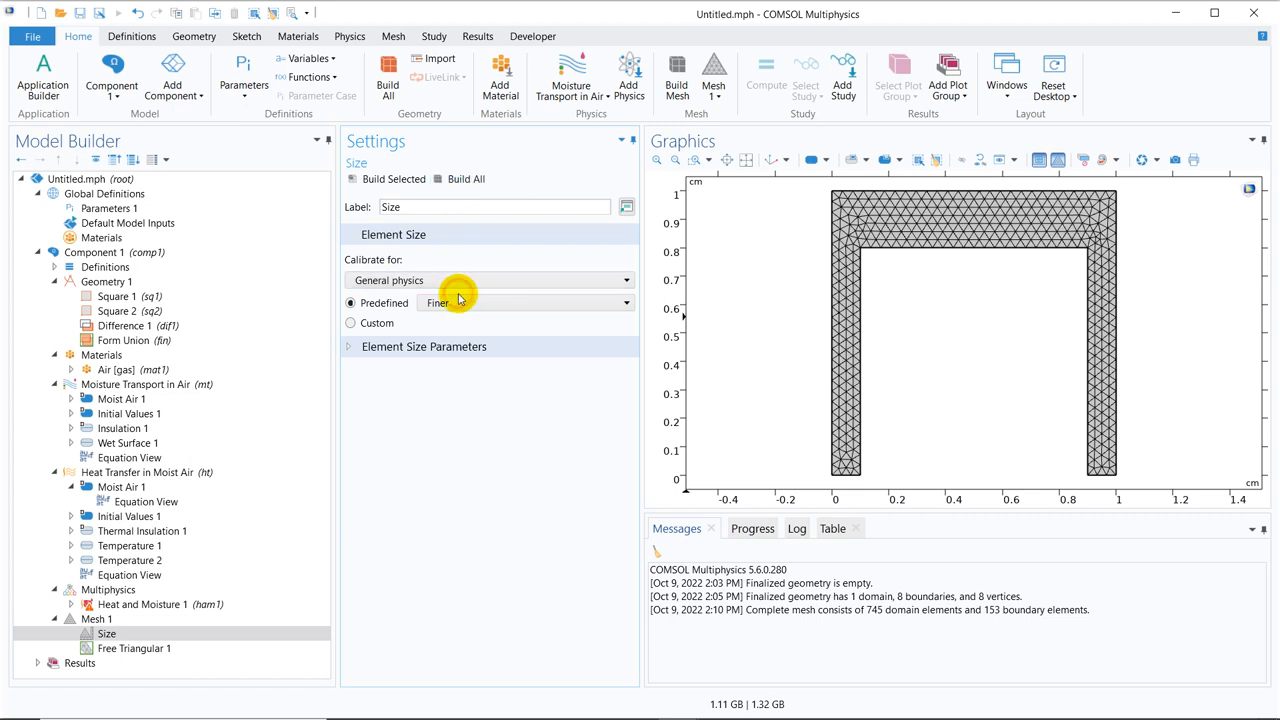
pyautogui.click(458, 322)
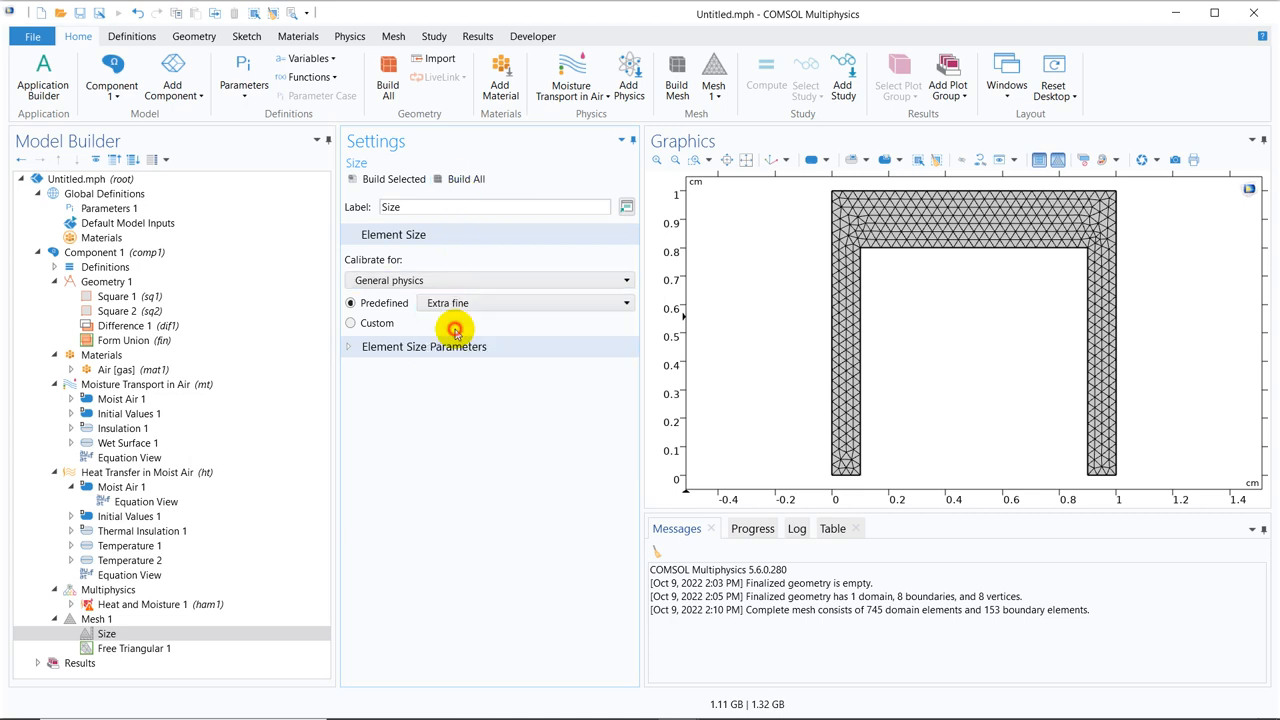
pyautogui.click(464, 178)
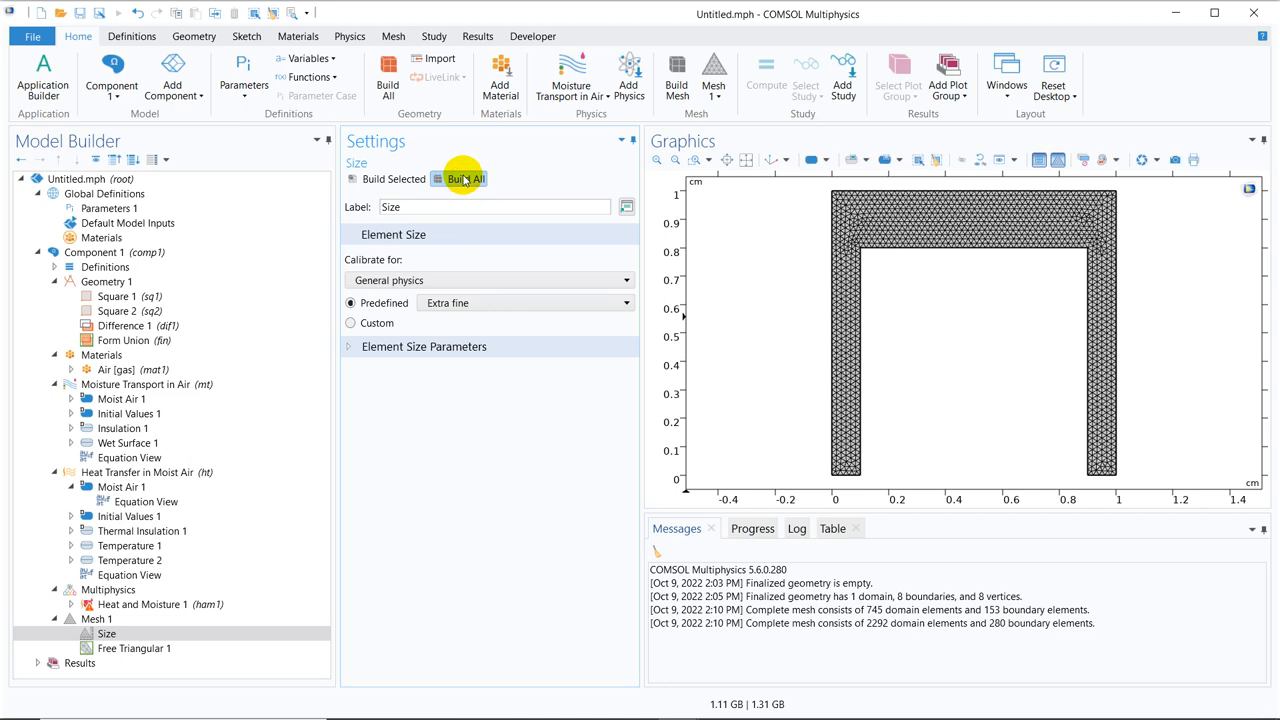
pyautogui.moveTo(604, 690)
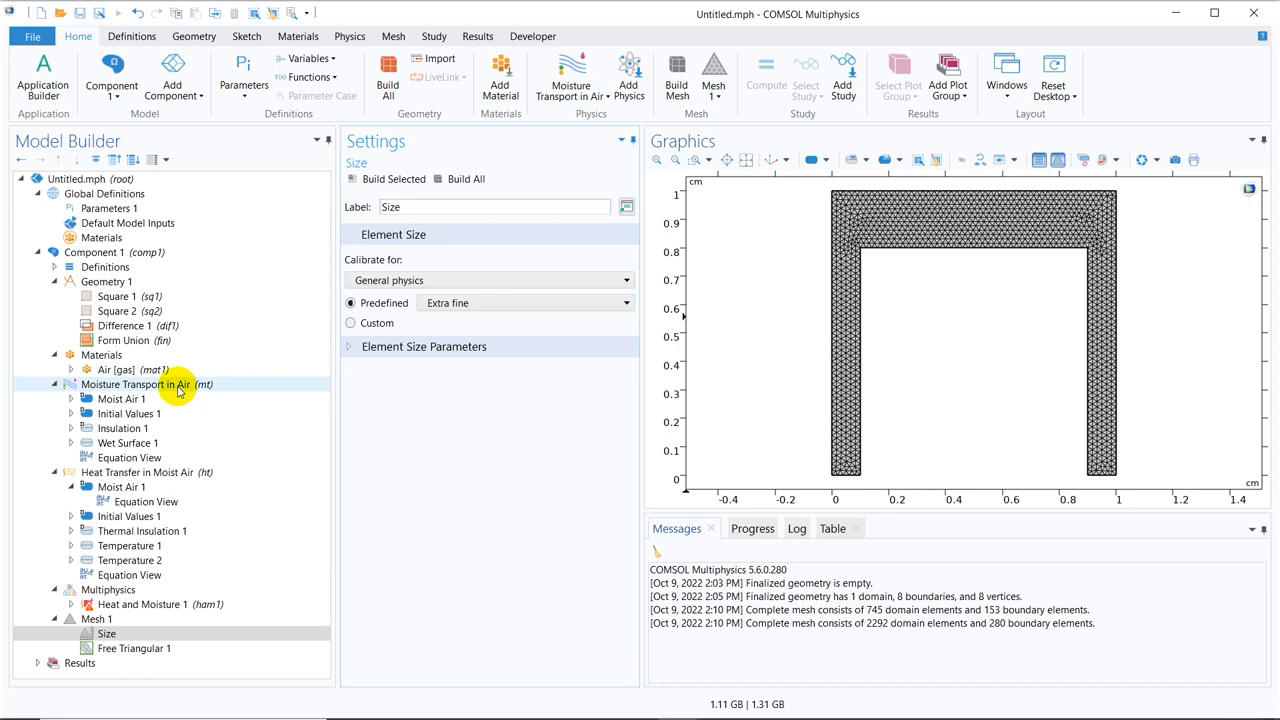
pyautogui.moveTo(804, 444)
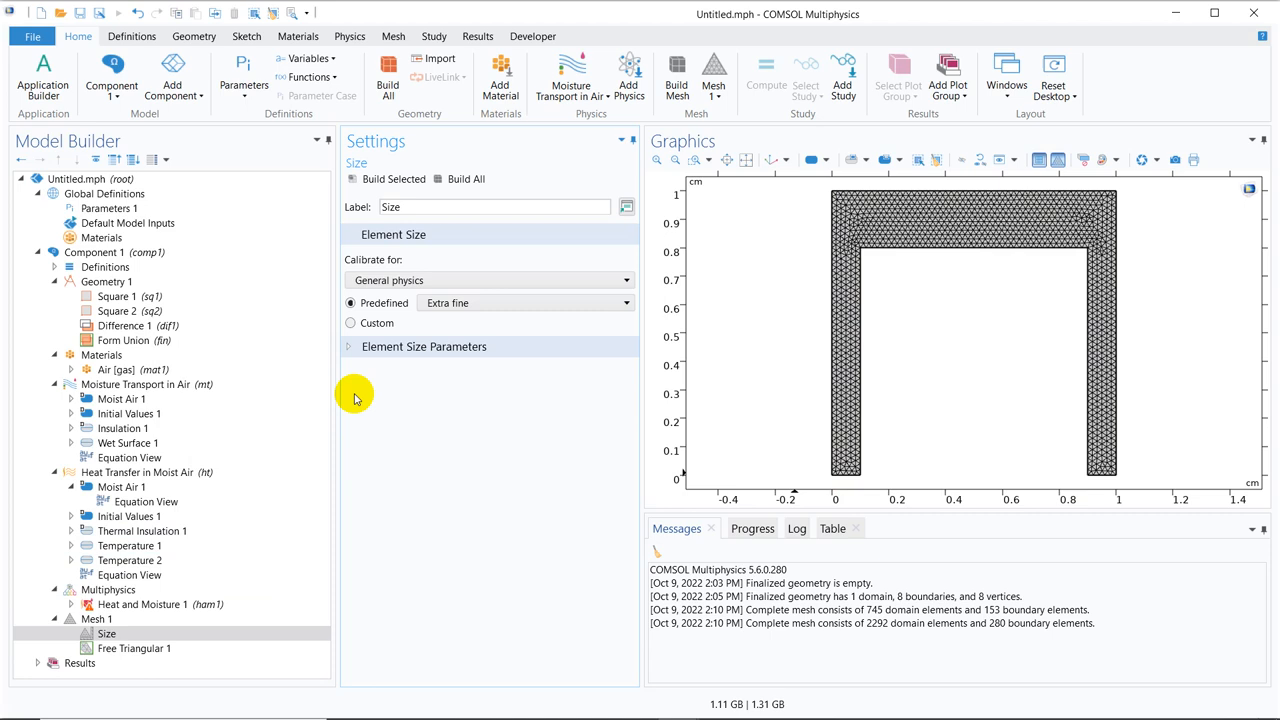
# Show the Heat and Moisture 1 coupling's Coupled Interfaces section under Multiphysics
pyautogui.click(80, 664)
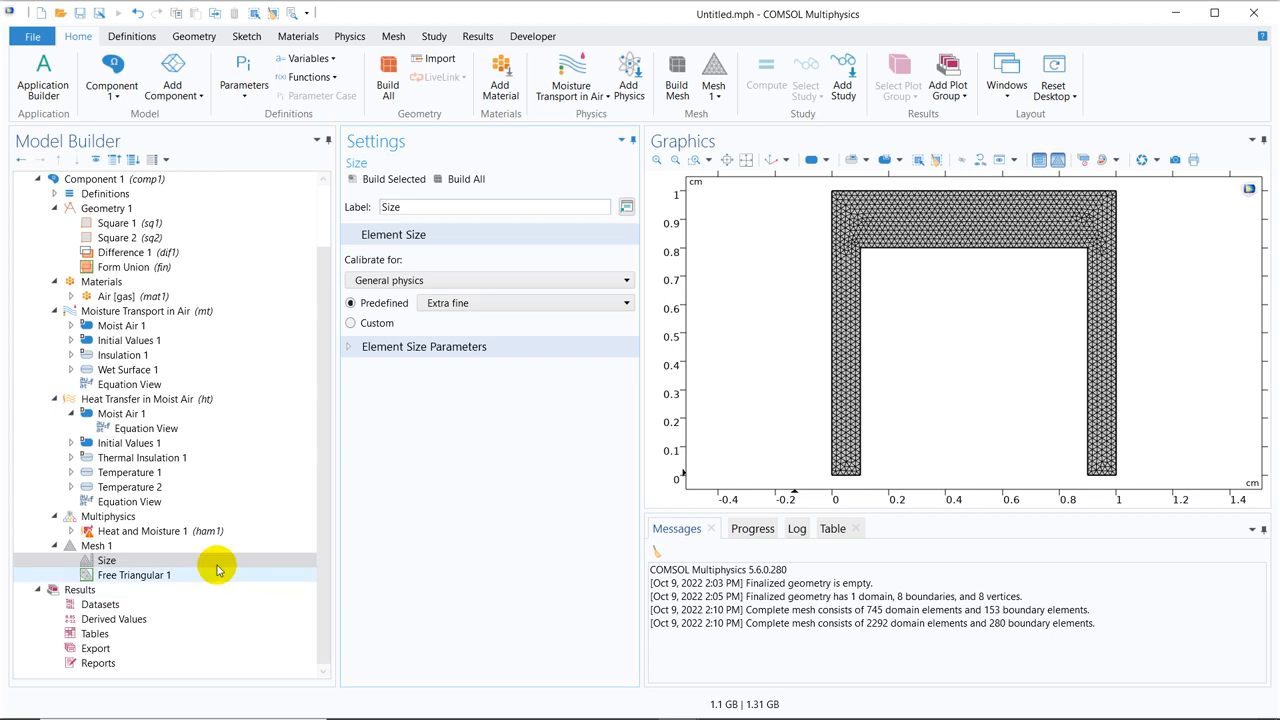
pyautogui.click(140, 532)
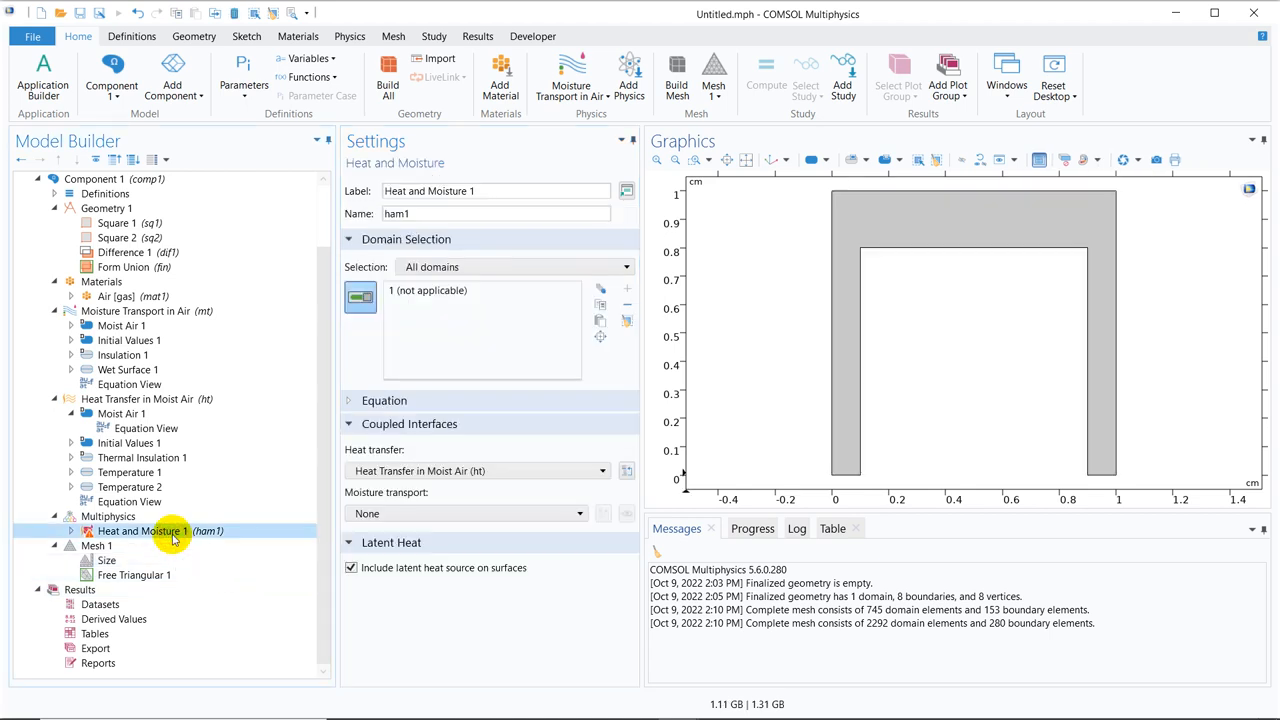
pyautogui.moveTo(152, 548)
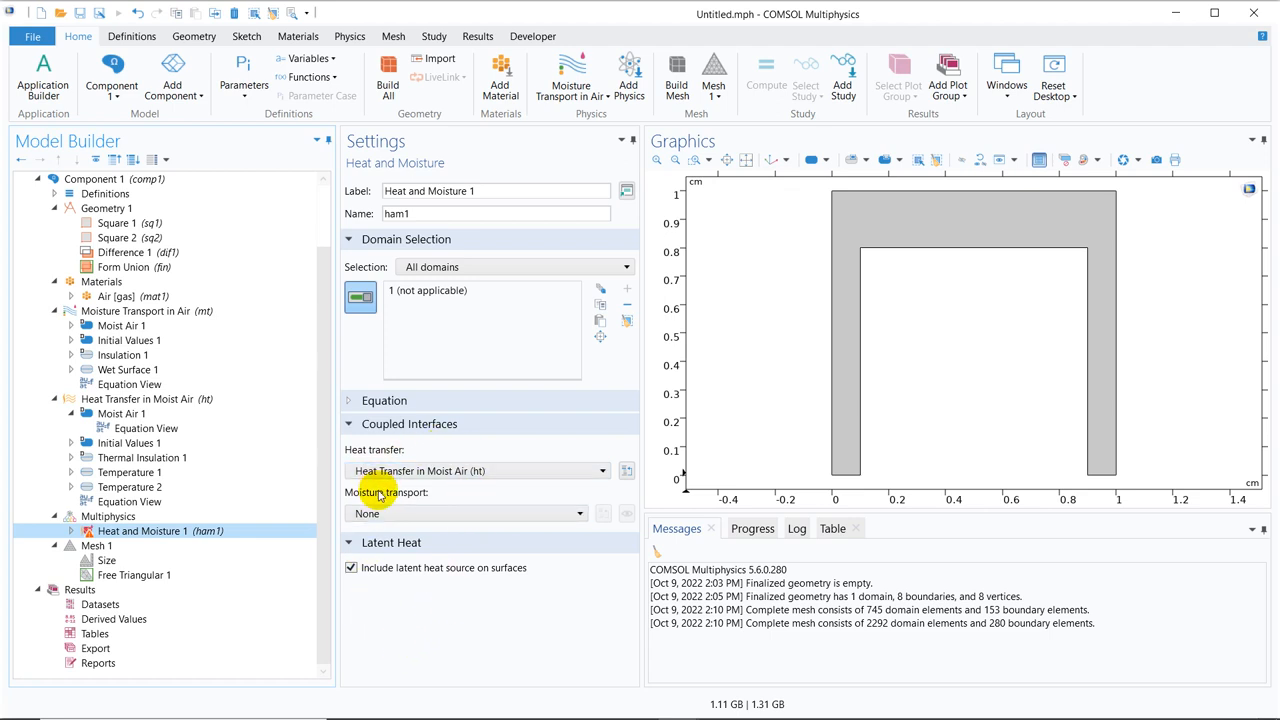
pyautogui.moveTo(978, 256)
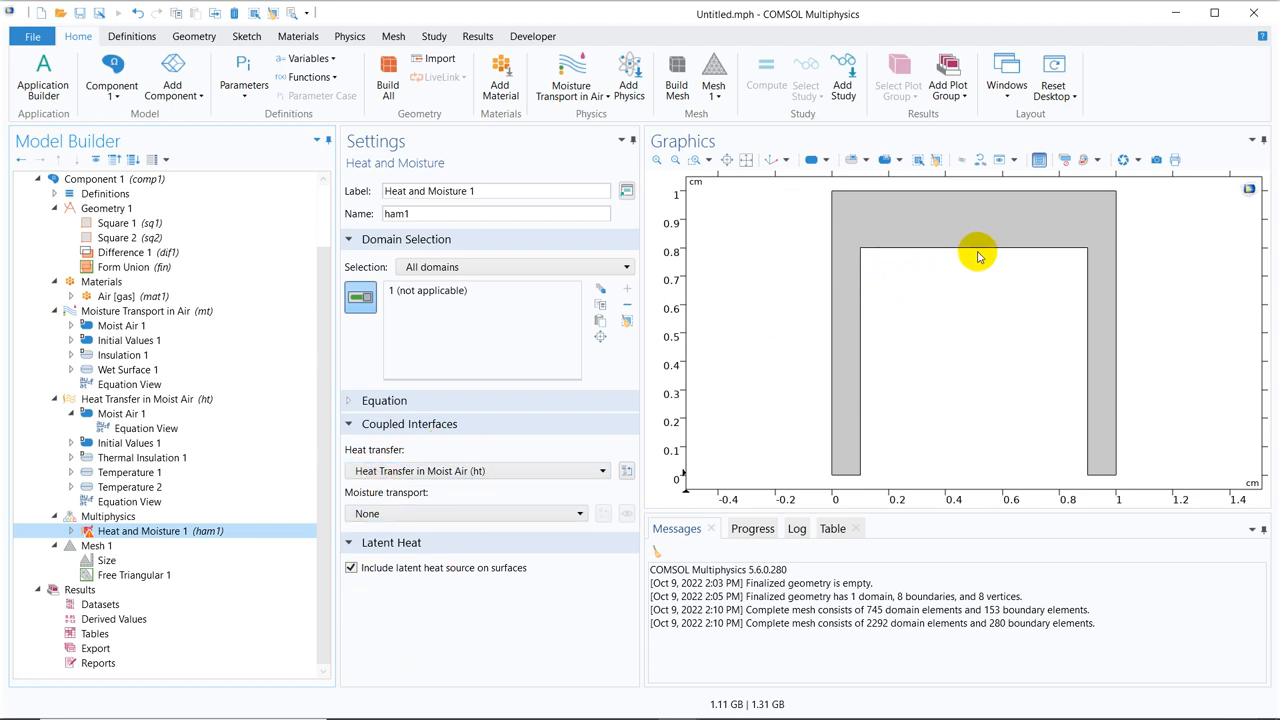
pyautogui.moveTo(984, 256)
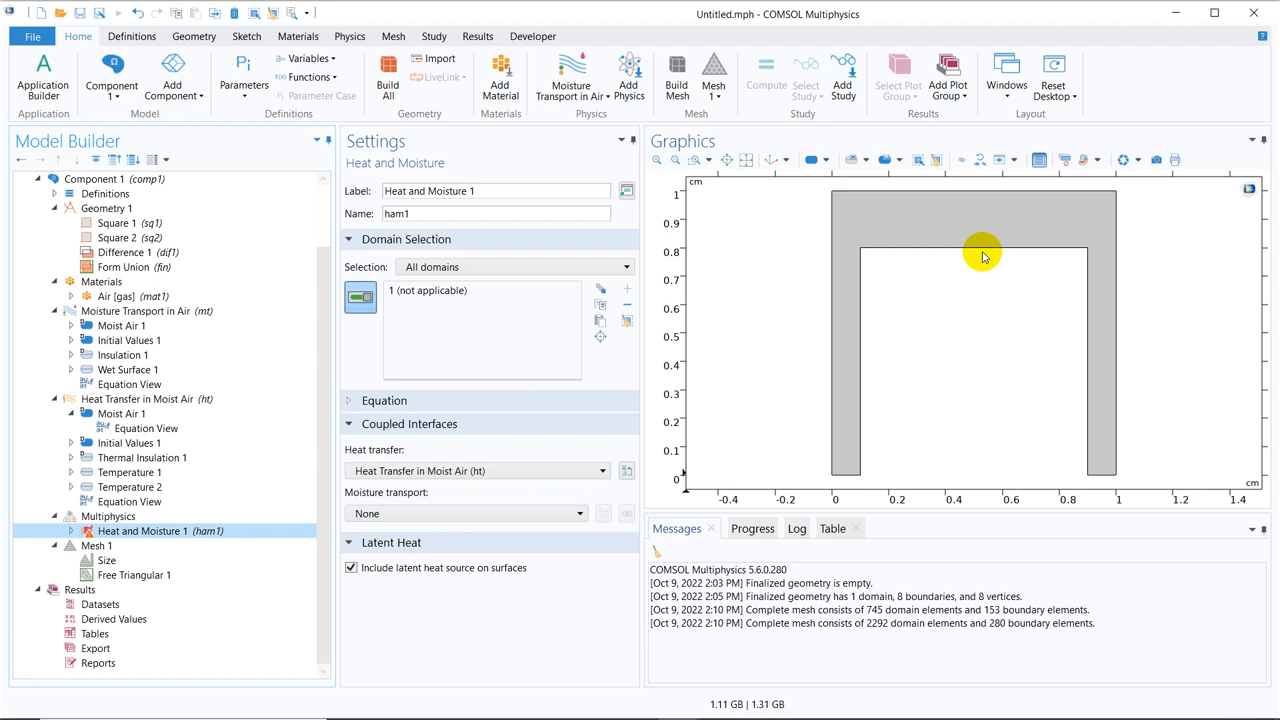
pyautogui.moveTo(562, 388)
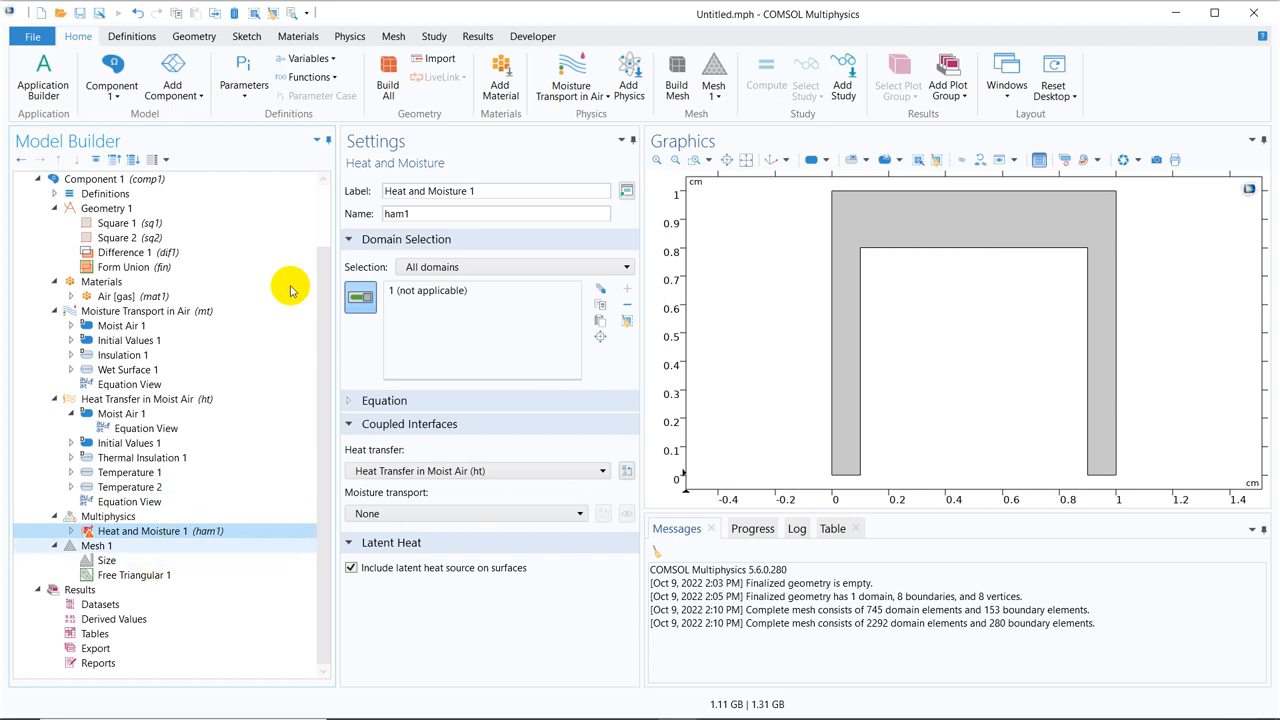
pyautogui.click(432, 36)
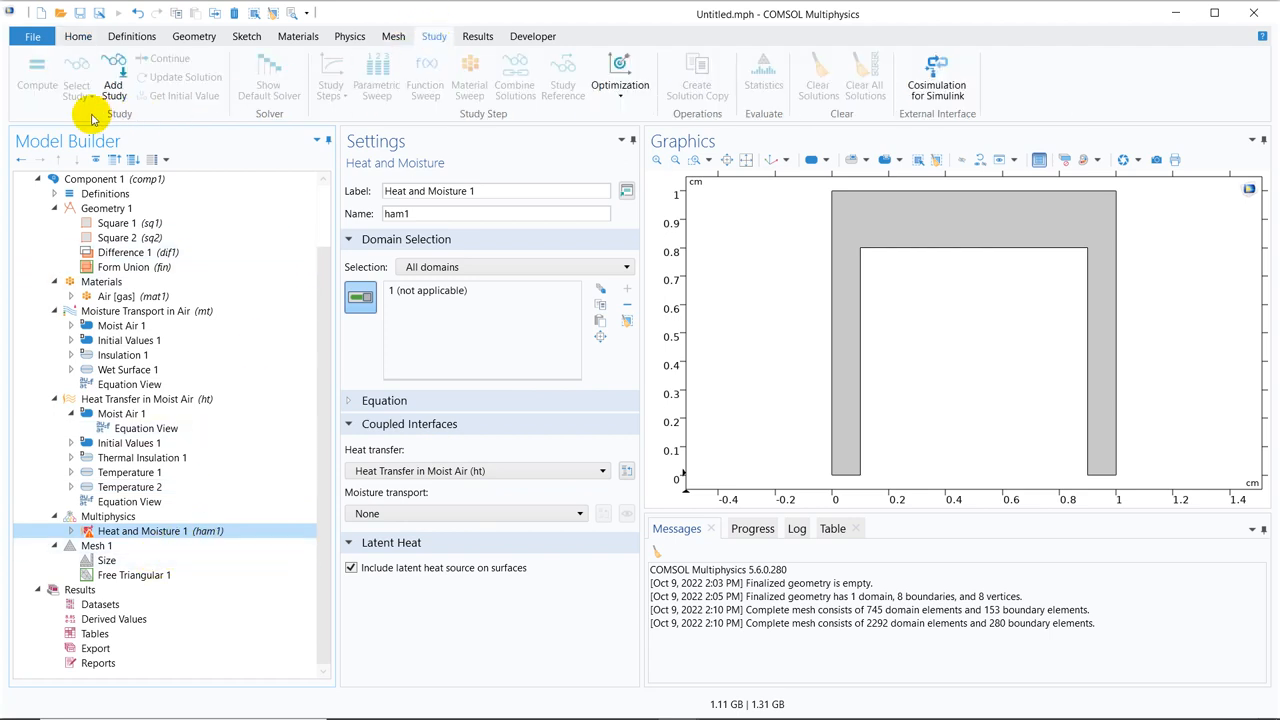
# Add a Time Dependent study with output times range(0,0.001,0.1) and compute it
pyautogui.click(112, 76)
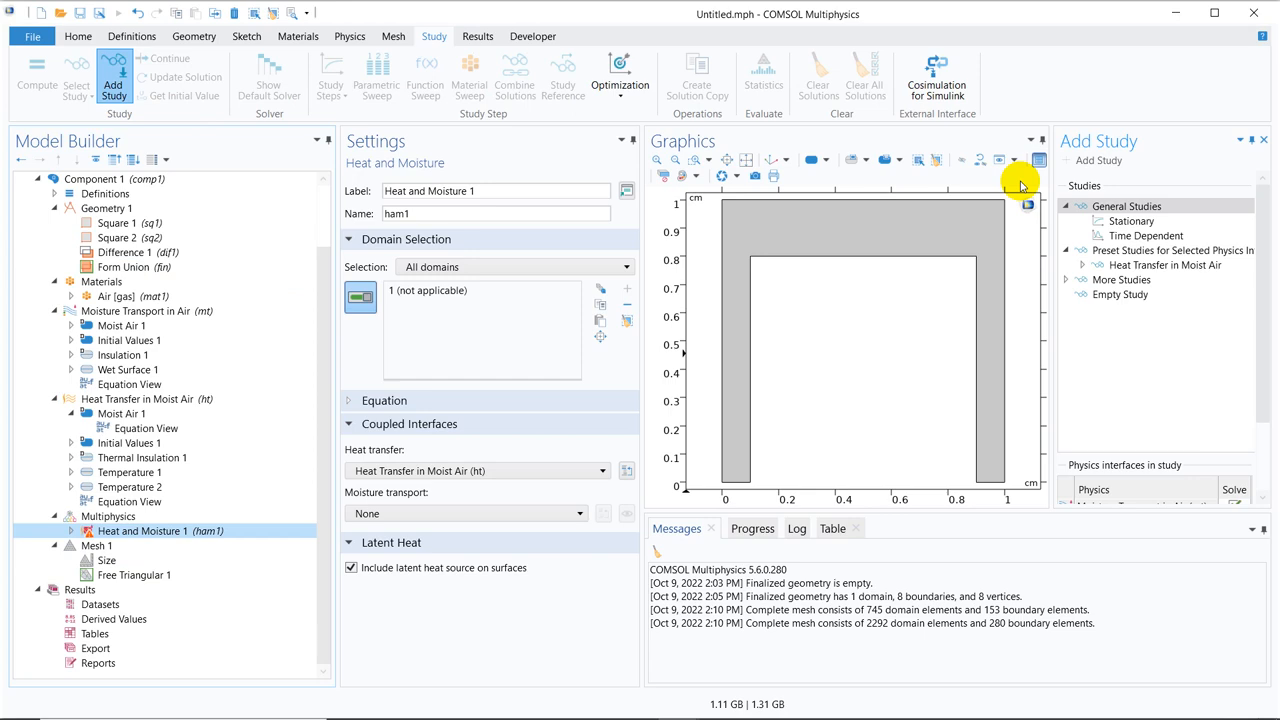
pyautogui.click(1146, 236)
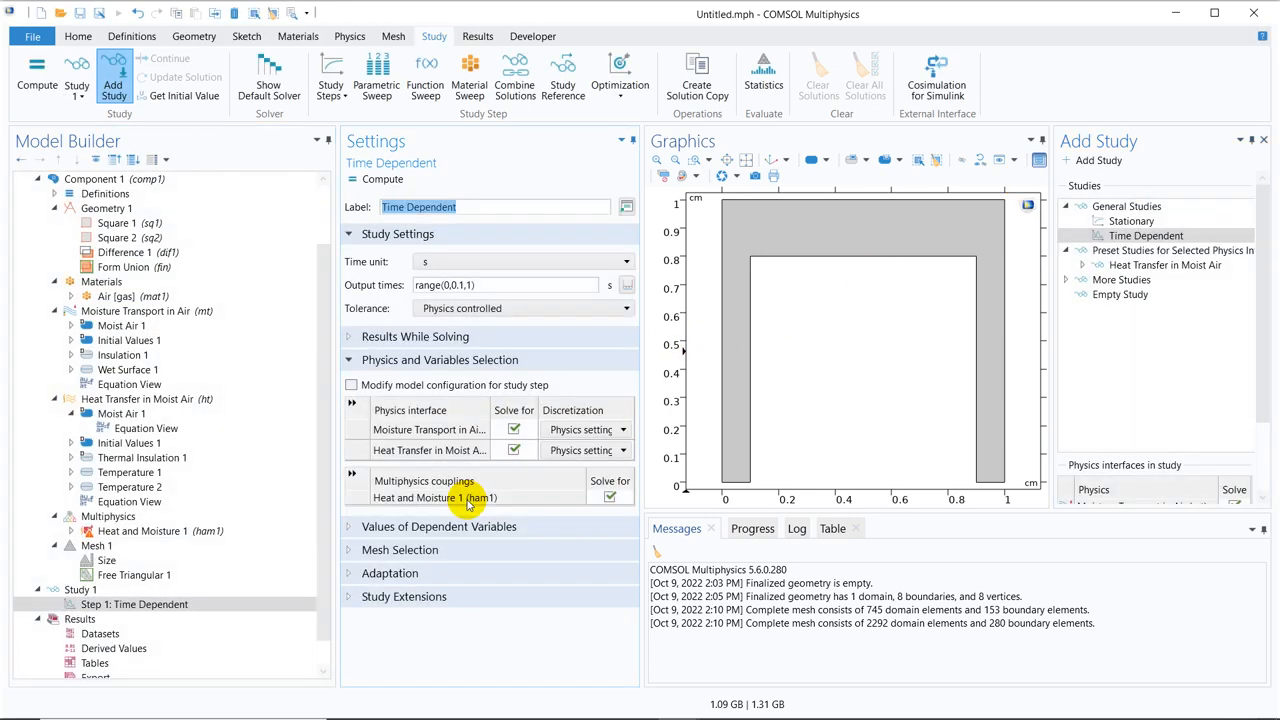
pyautogui.click(504, 284)
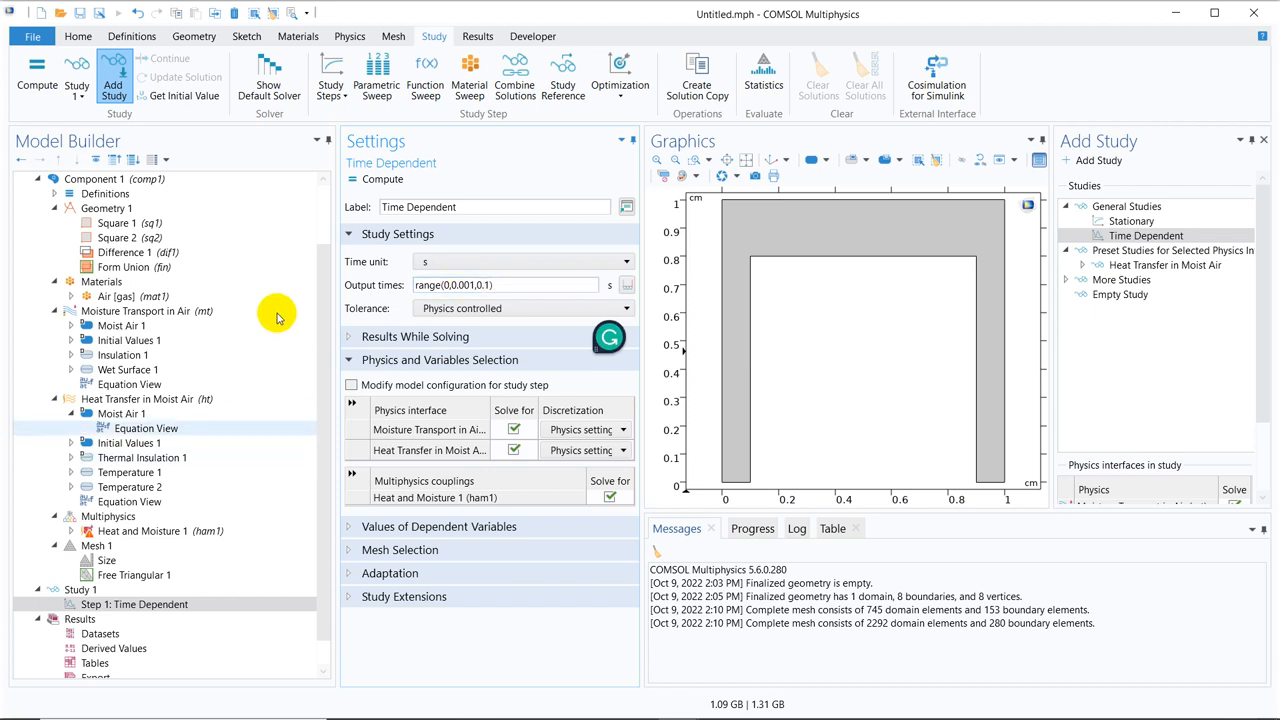
pyautogui.click(134, 604)
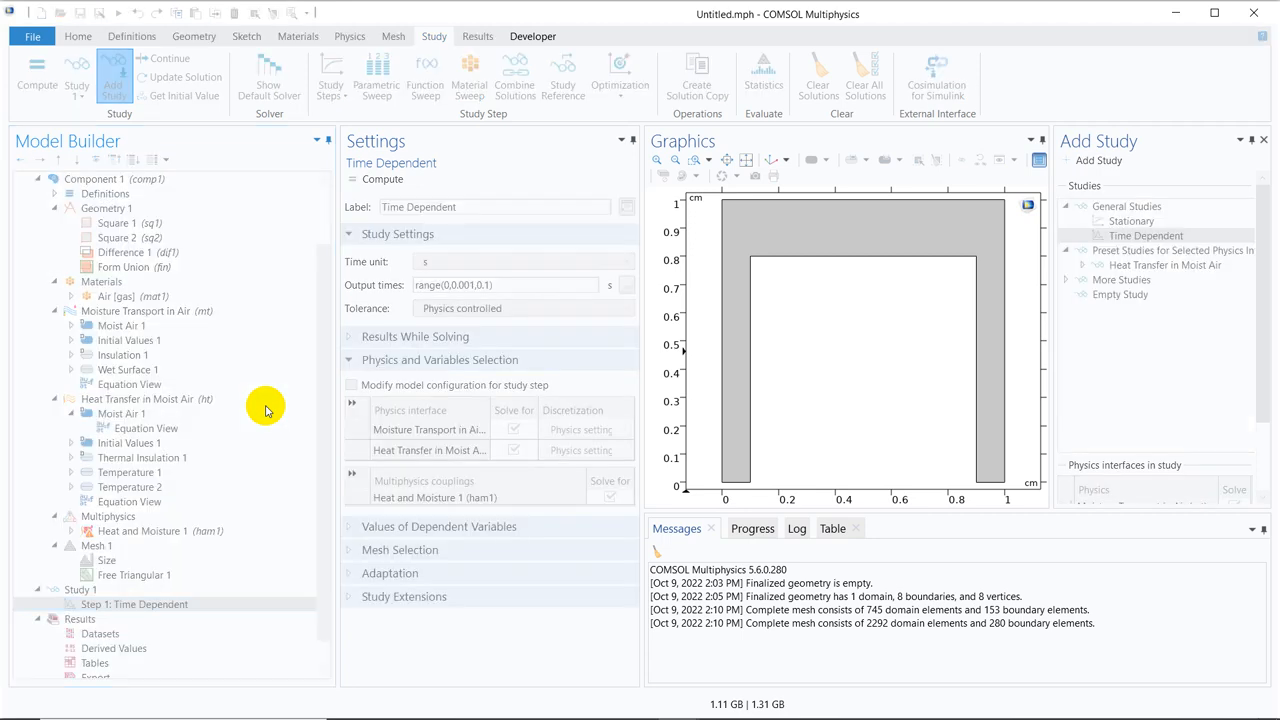
pyautogui.moveTo(324, 292)
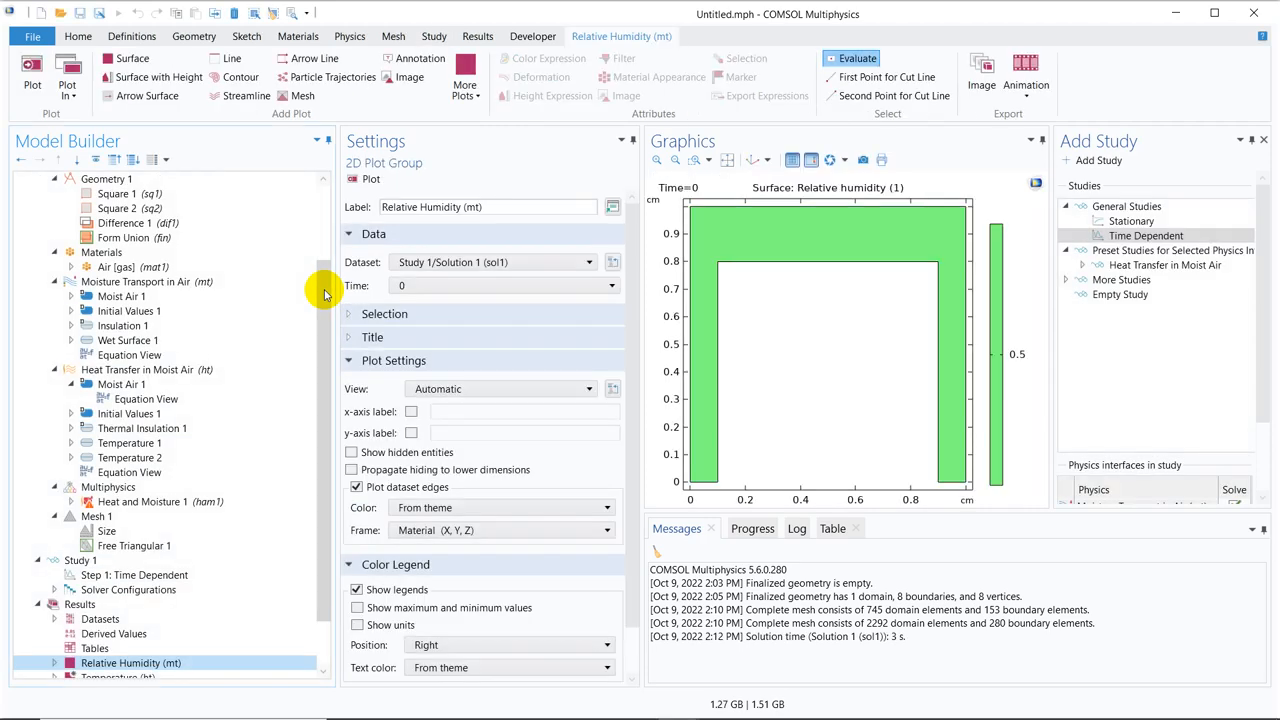
pyautogui.scroll(-3)
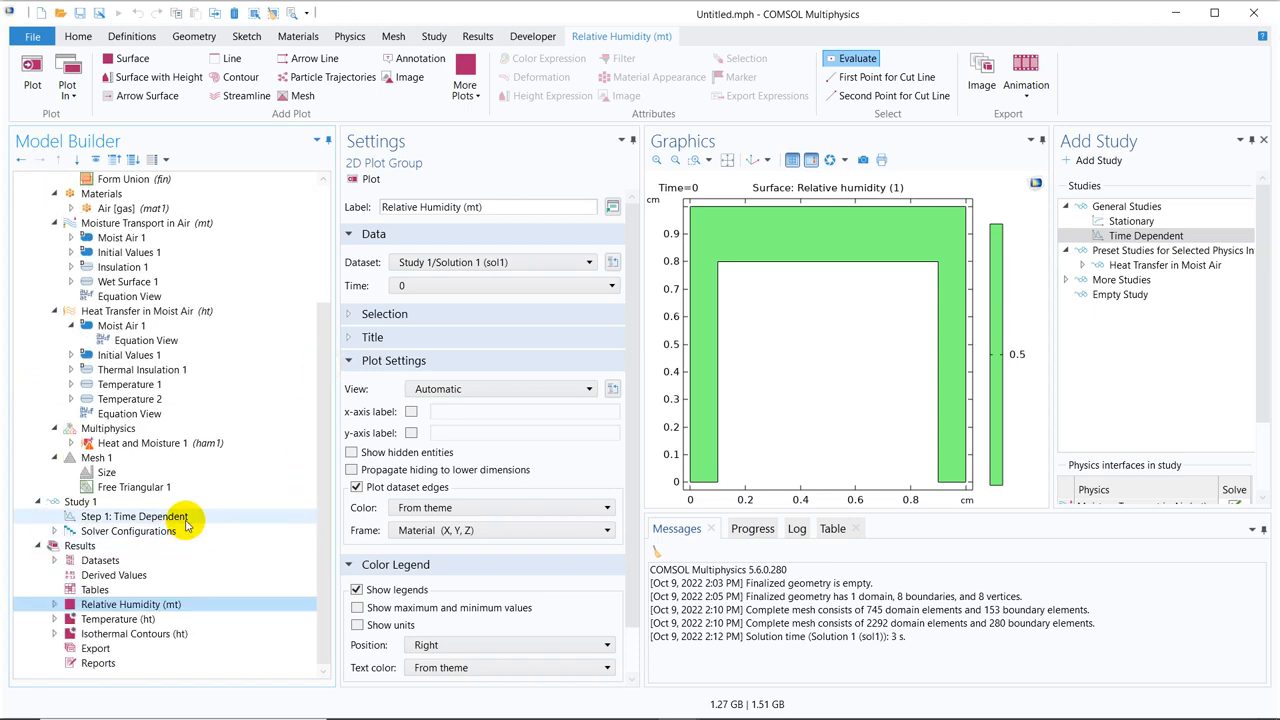
pyautogui.click(132, 516)
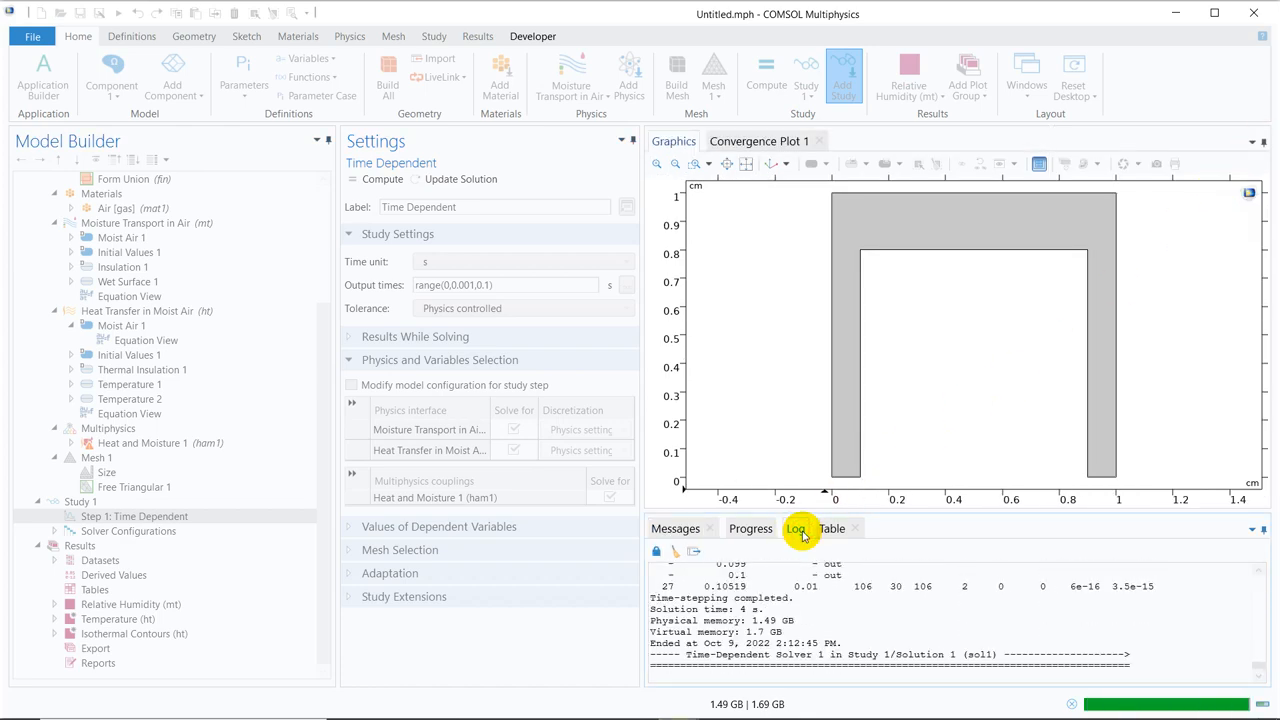
# Re-solve the study and step the relative humidity plot forward to 0.024 s
pyautogui.click(132, 604)
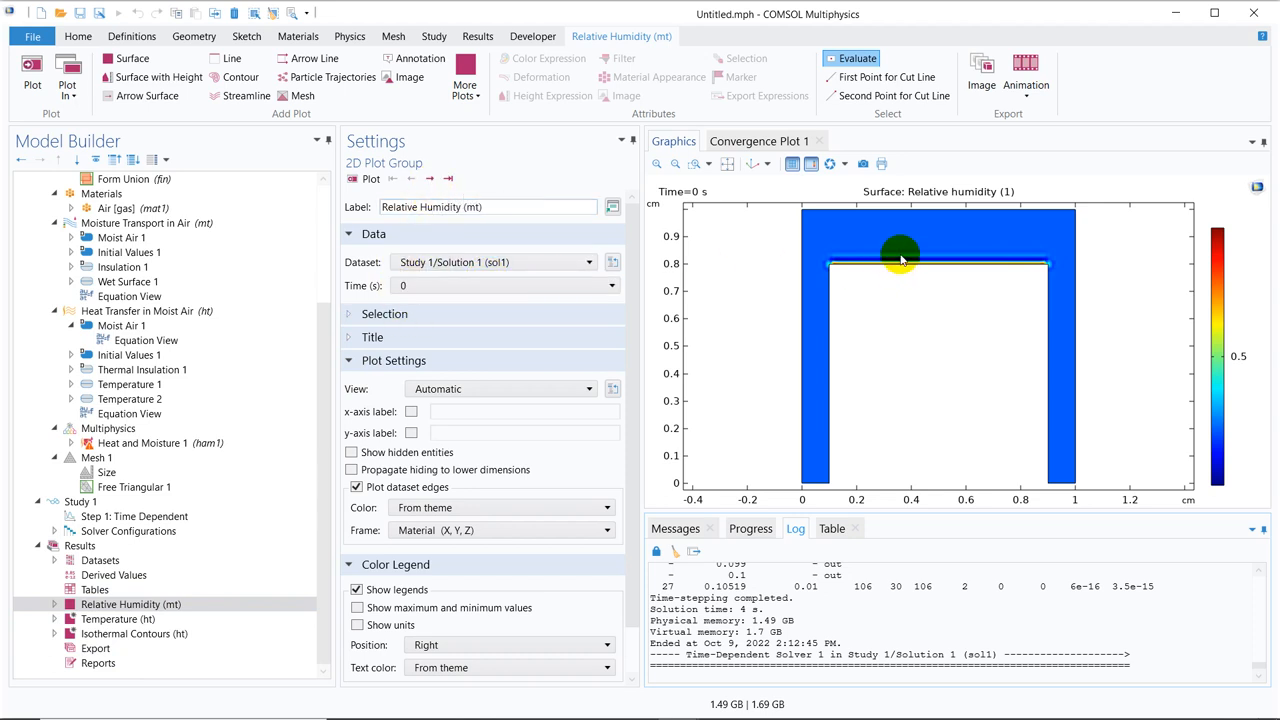
pyautogui.moveTo(904, 220)
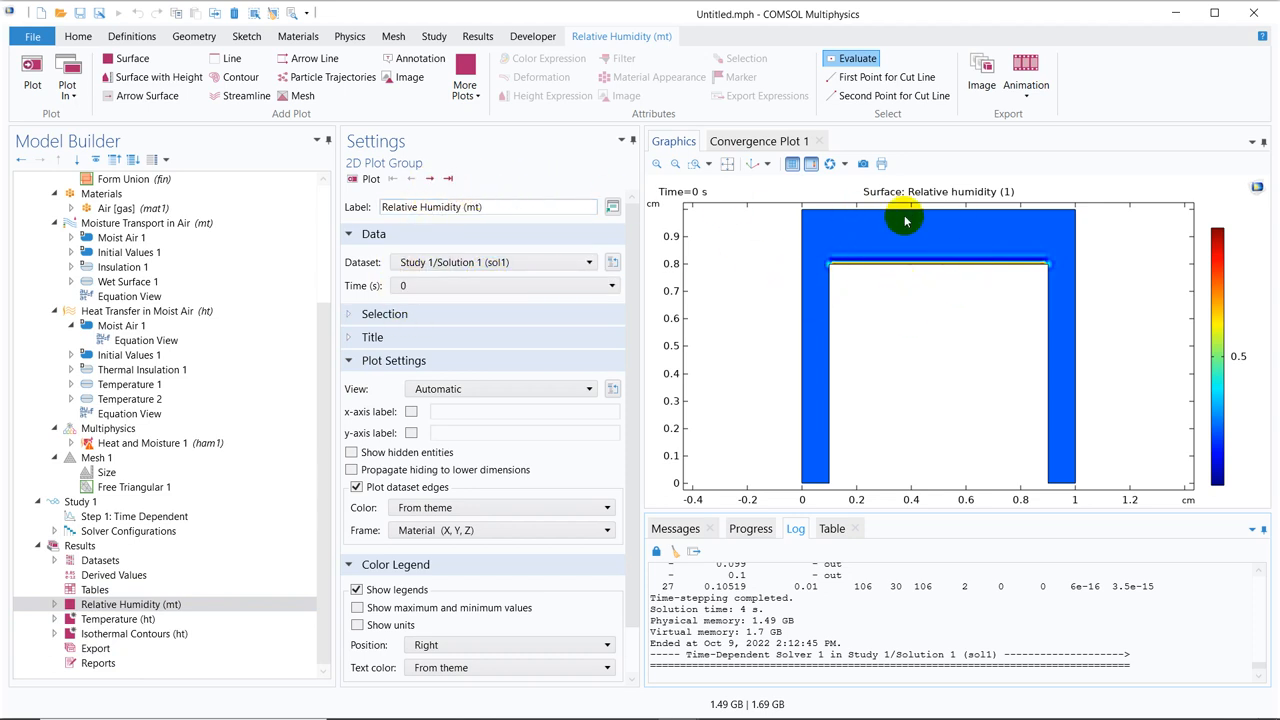
pyautogui.moveTo(848, 256)
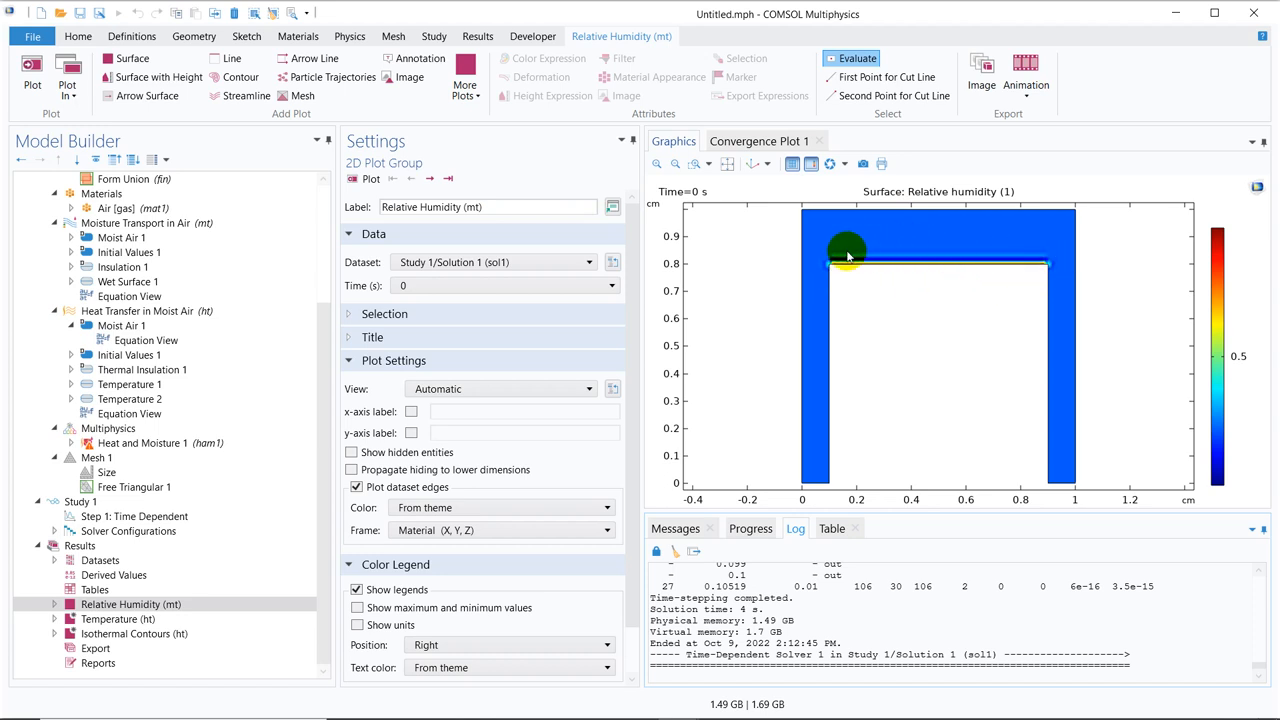
pyautogui.moveTo(1052, 284)
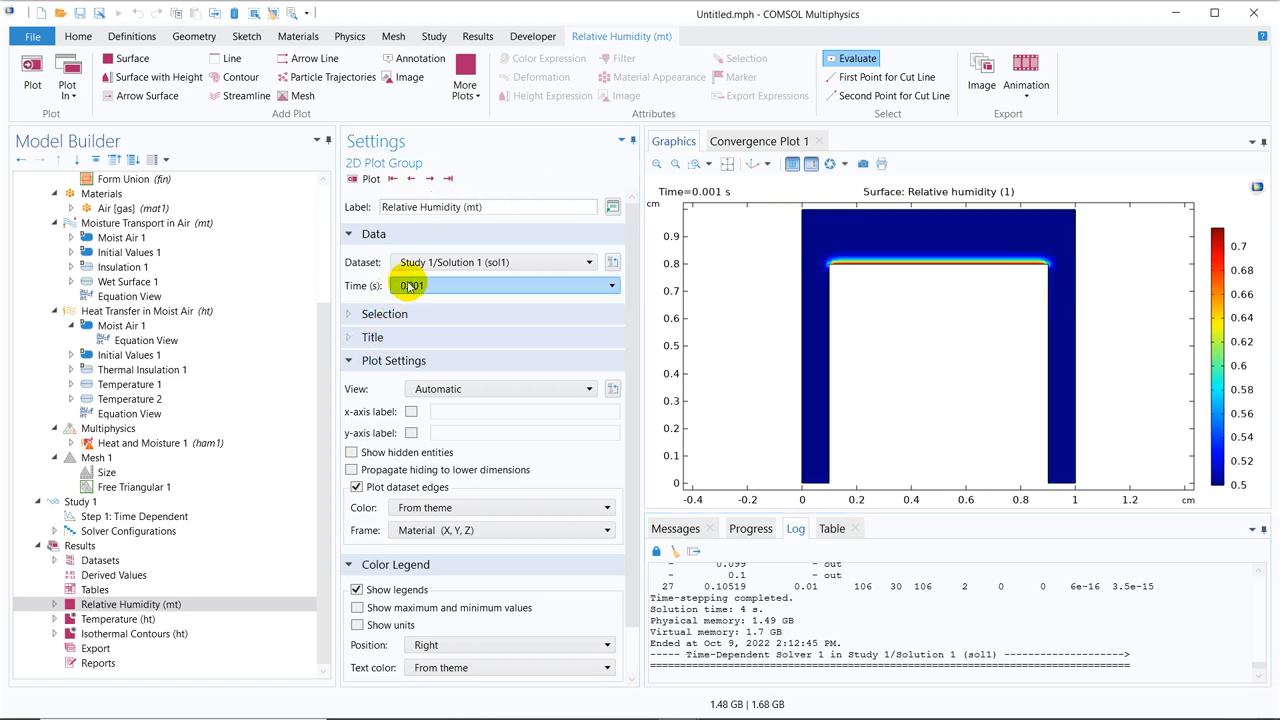
pyautogui.click(430, 178)
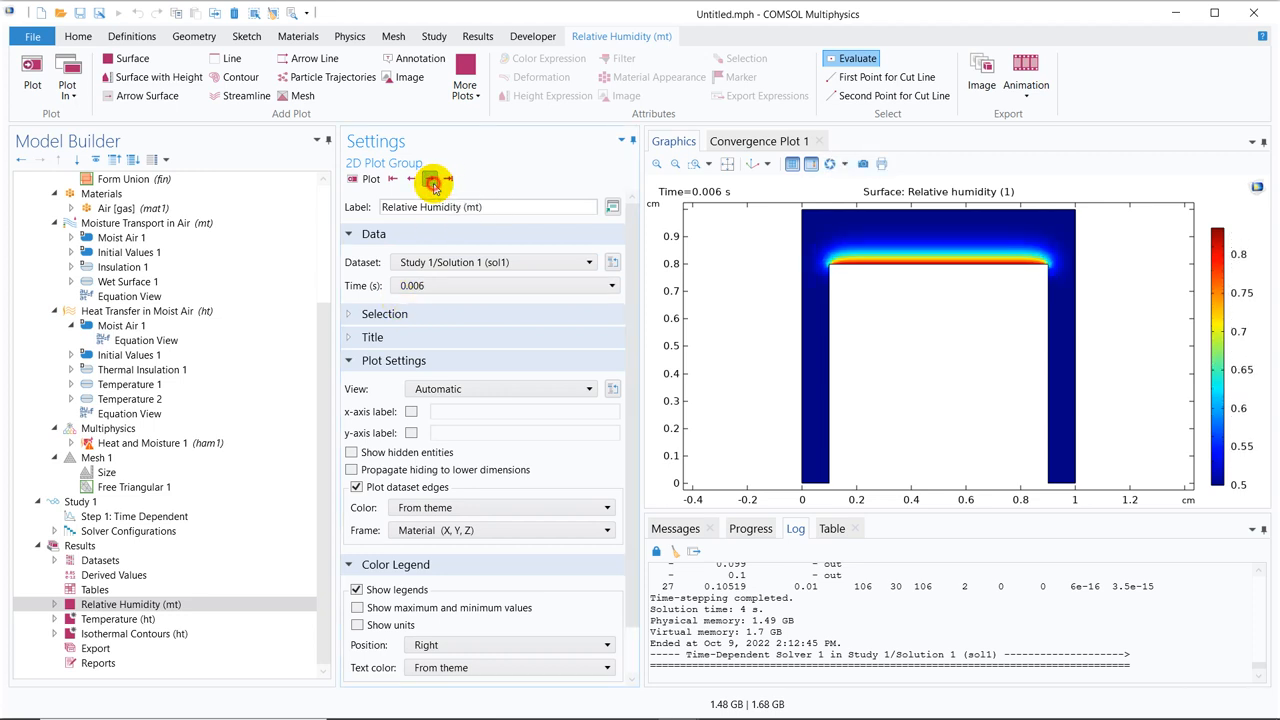
pyautogui.click(432, 178)
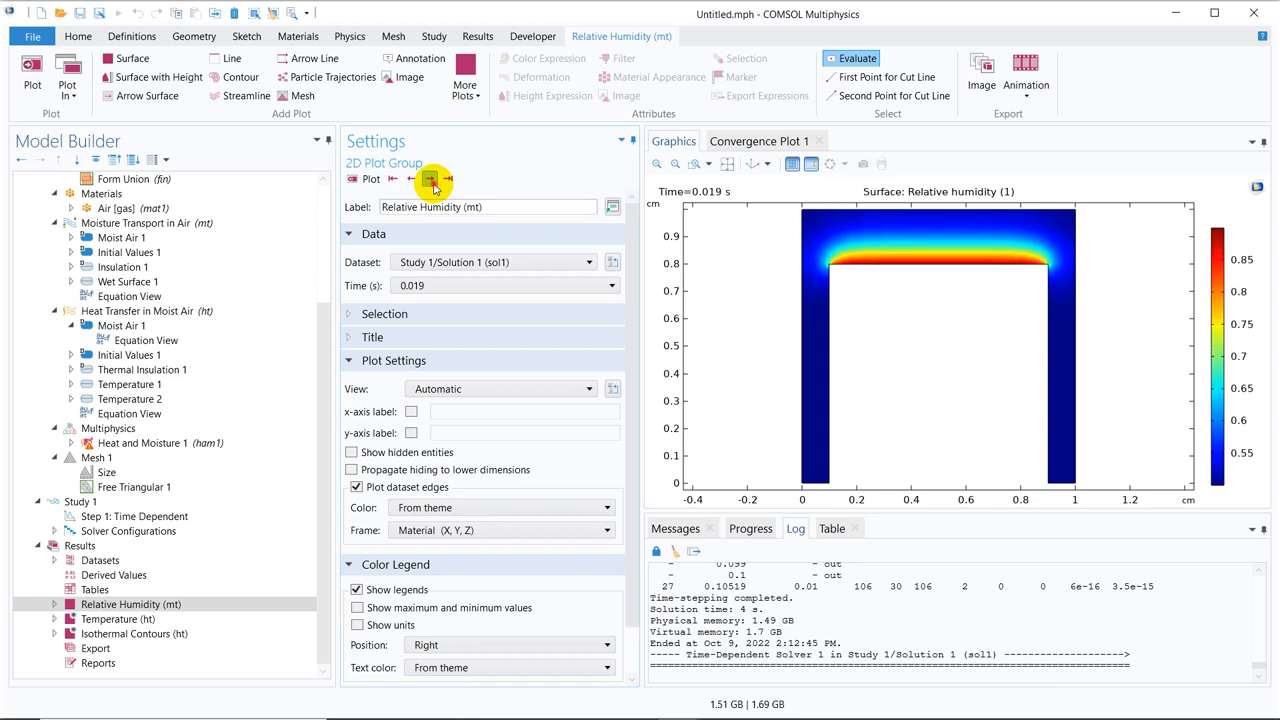
pyautogui.click(430, 178)
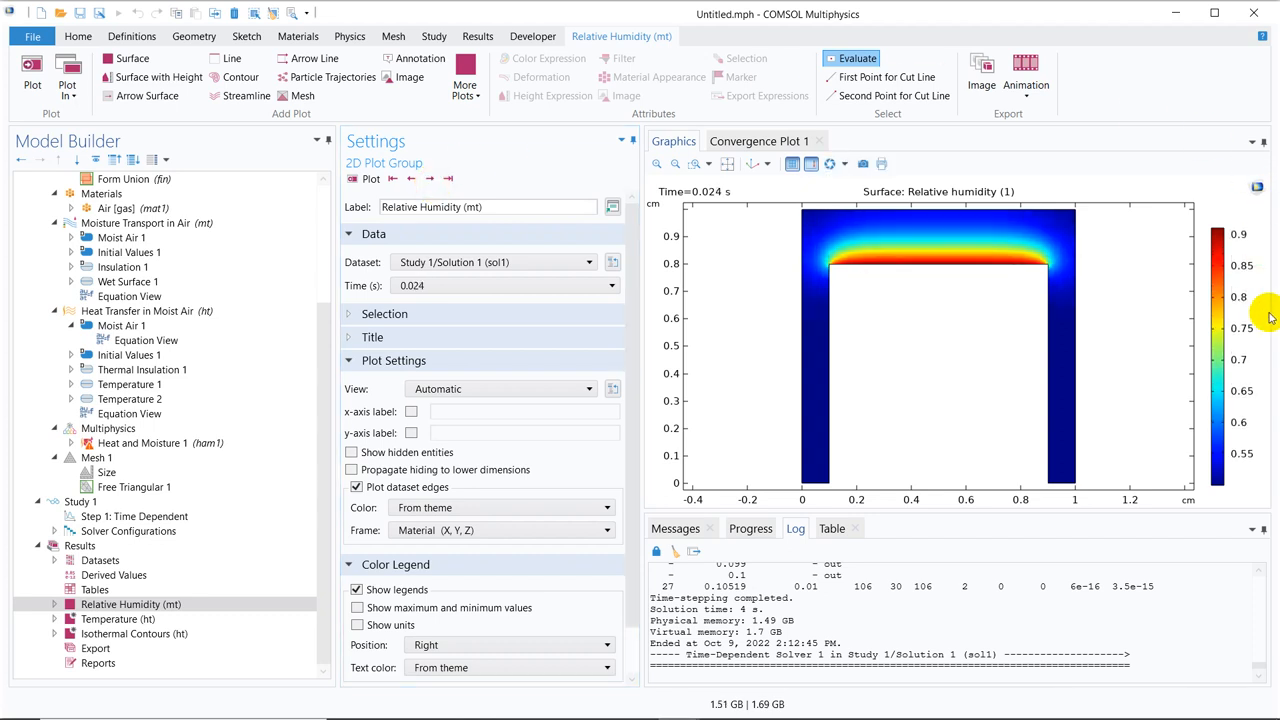
pyautogui.moveTo(1152, 176)
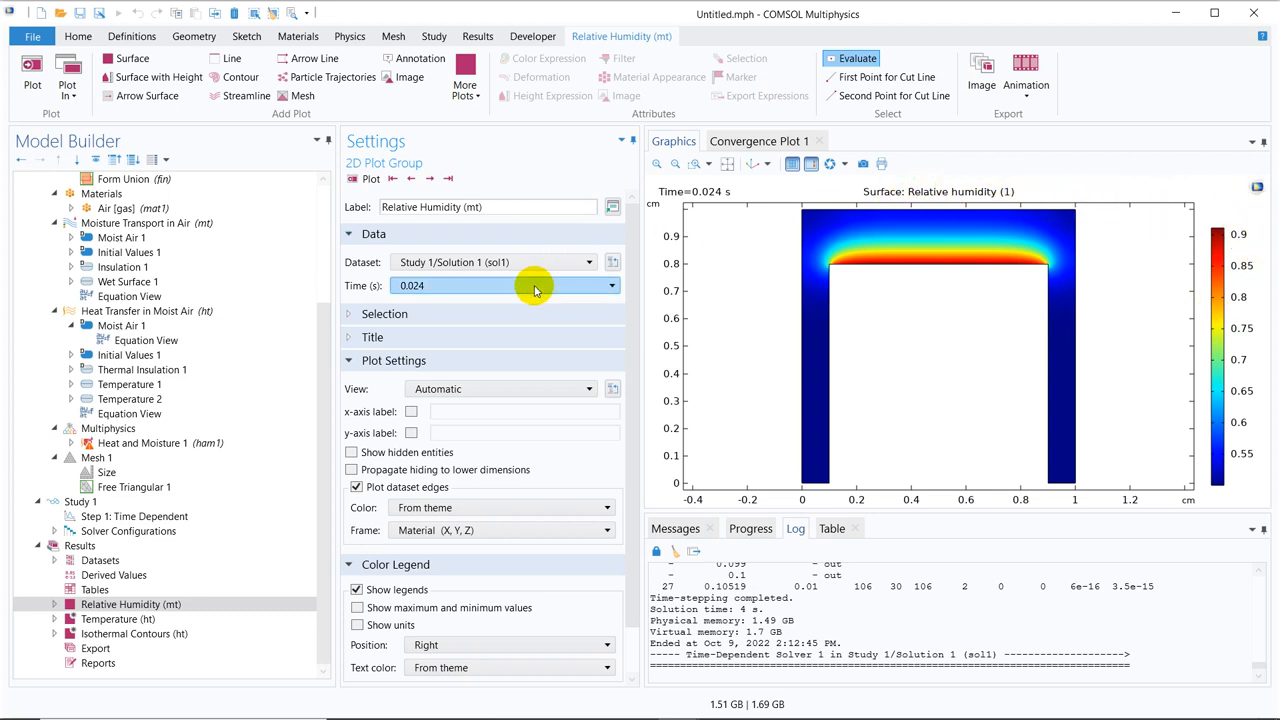
pyautogui.click(612, 284)
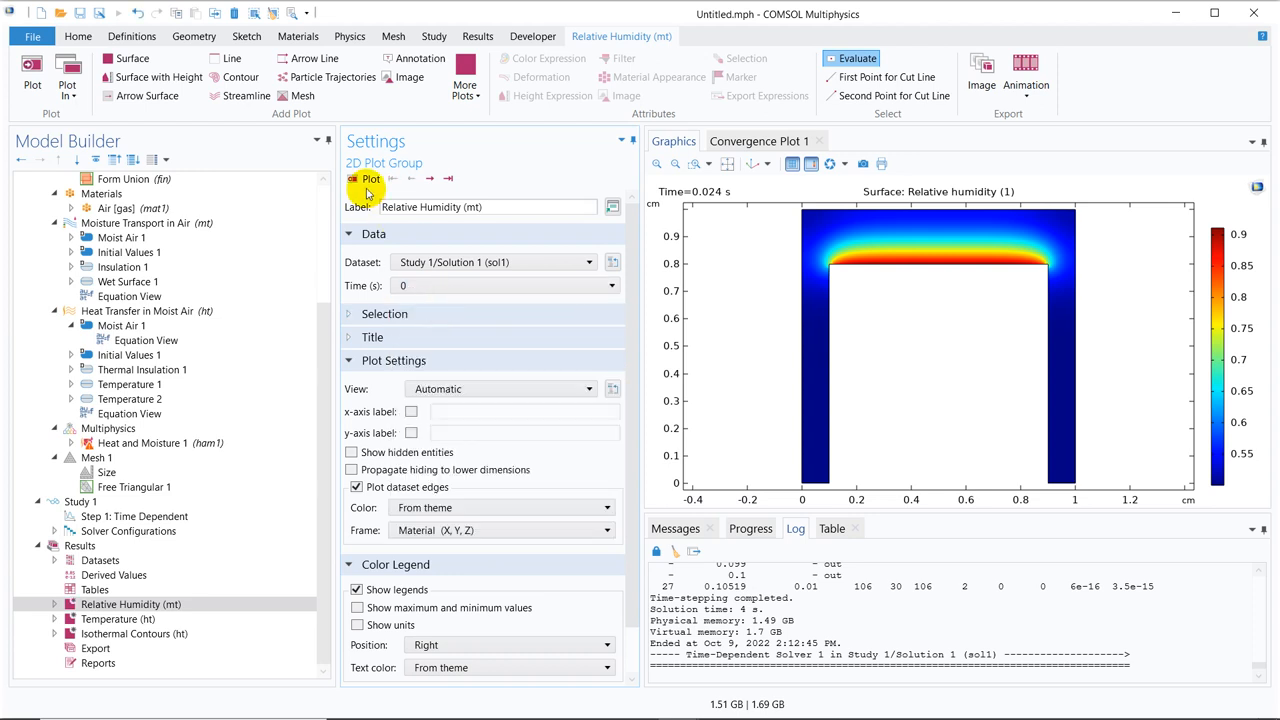
pyautogui.click(372, 178)
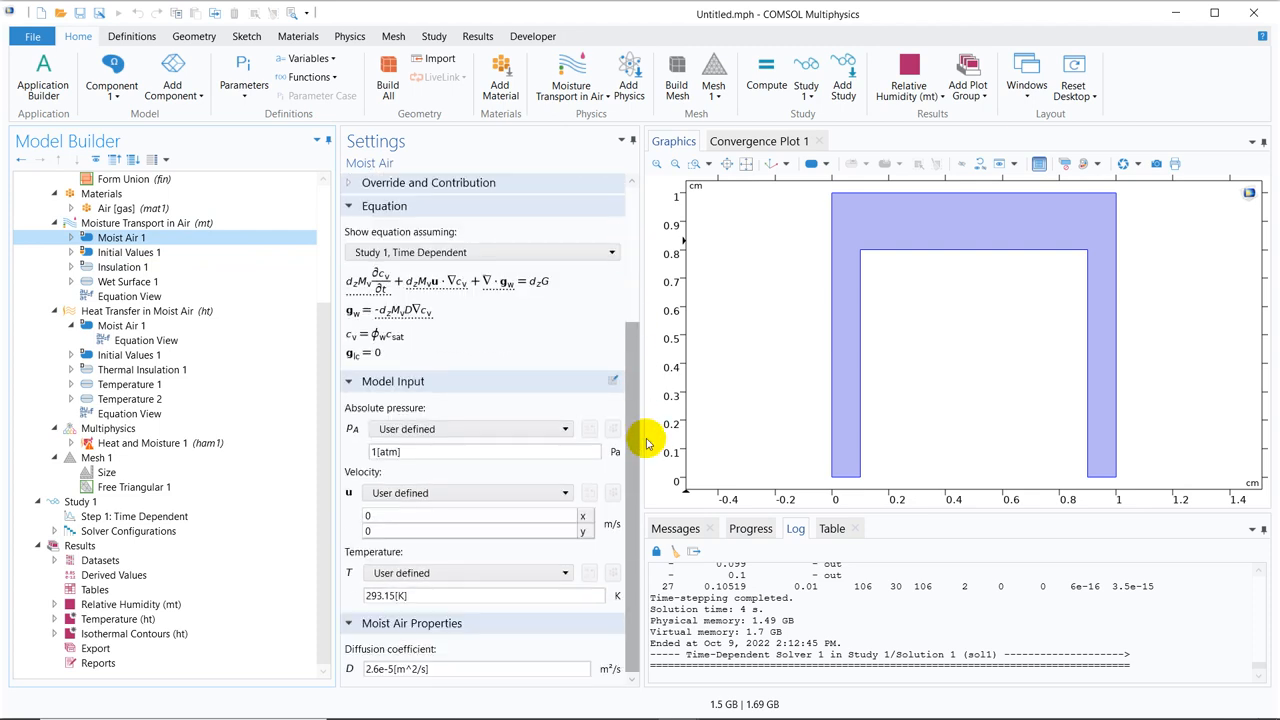
# Check Initial Values 1 relative humidity of 0.5 under Moisture Transport, then return to Step 1
pyautogui.click(128, 252)
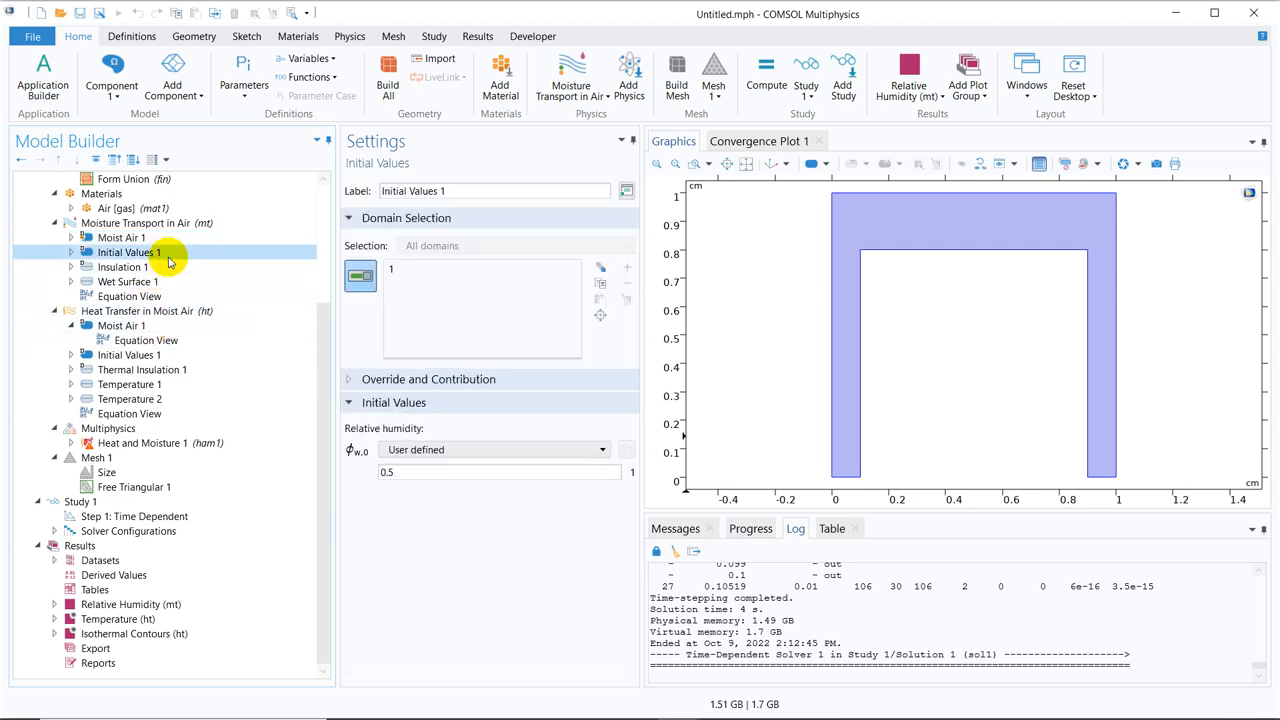
pyautogui.click(496, 472)
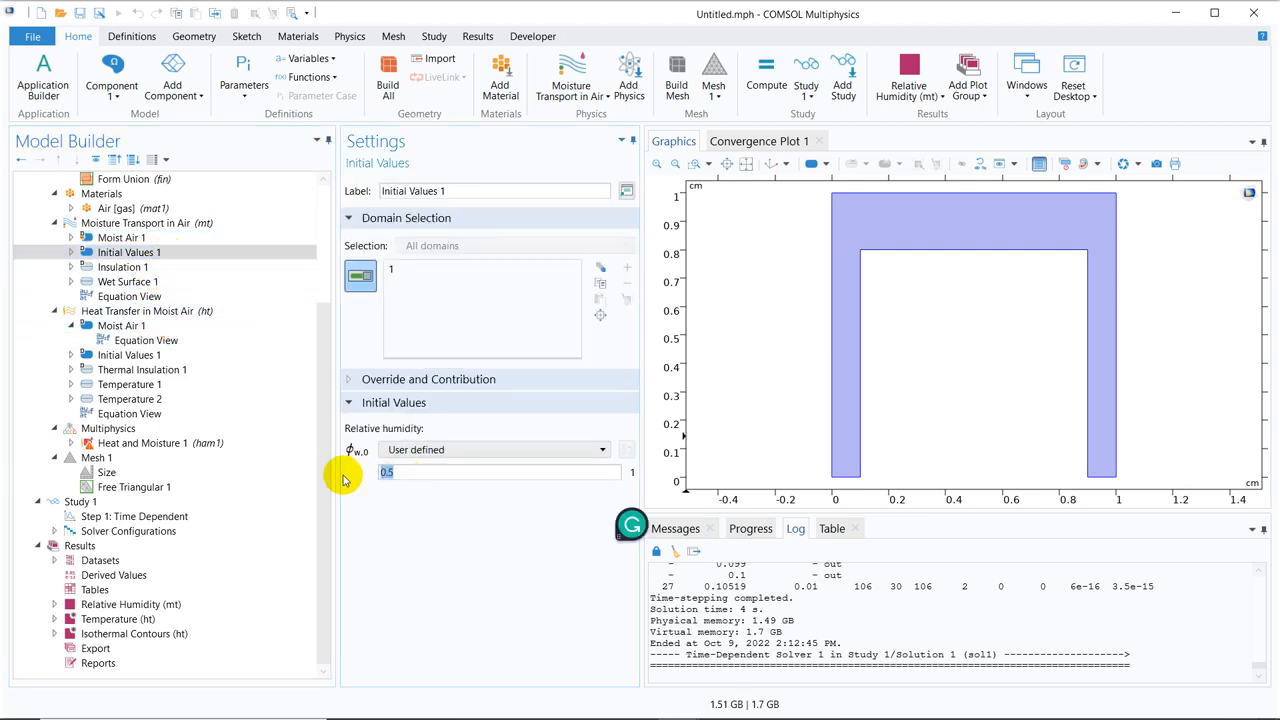
pyautogui.click(132, 516)
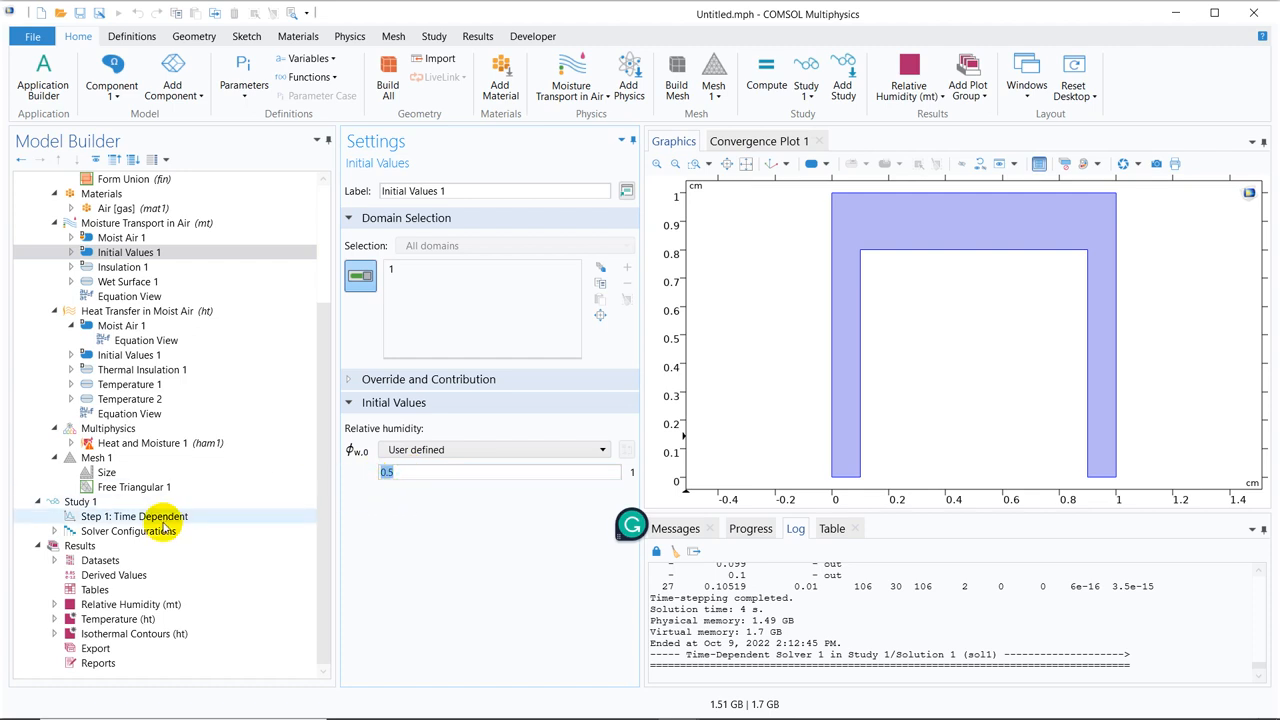
pyautogui.click(132, 516)
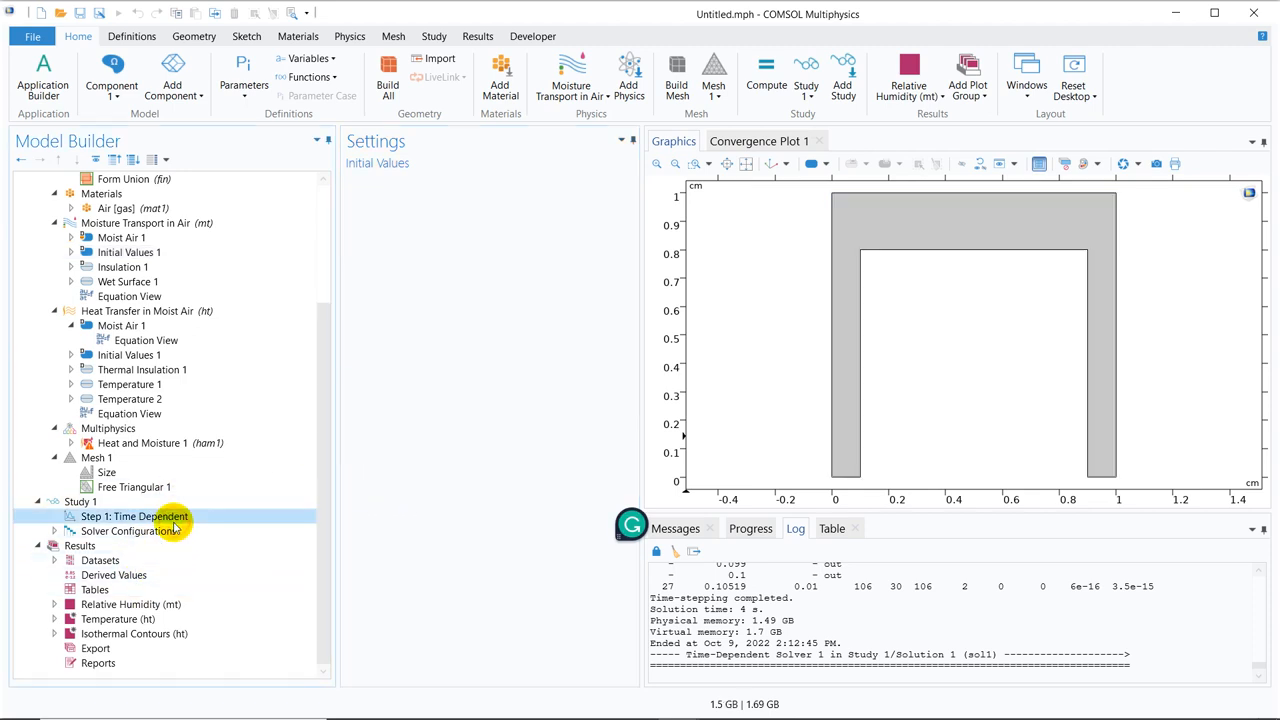
# Step the relative humidity plot forward with Plot Next until the time reads 0.085 s
pyautogui.click(132, 516)
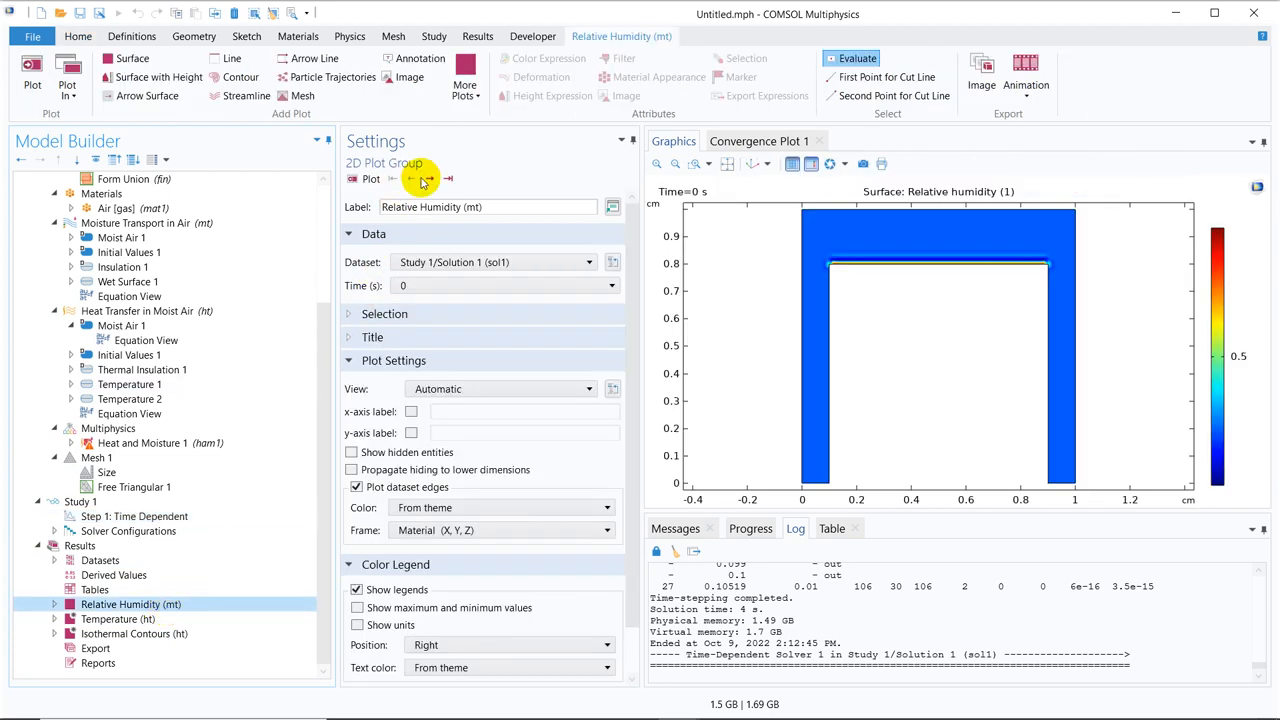
pyautogui.click(430, 178)
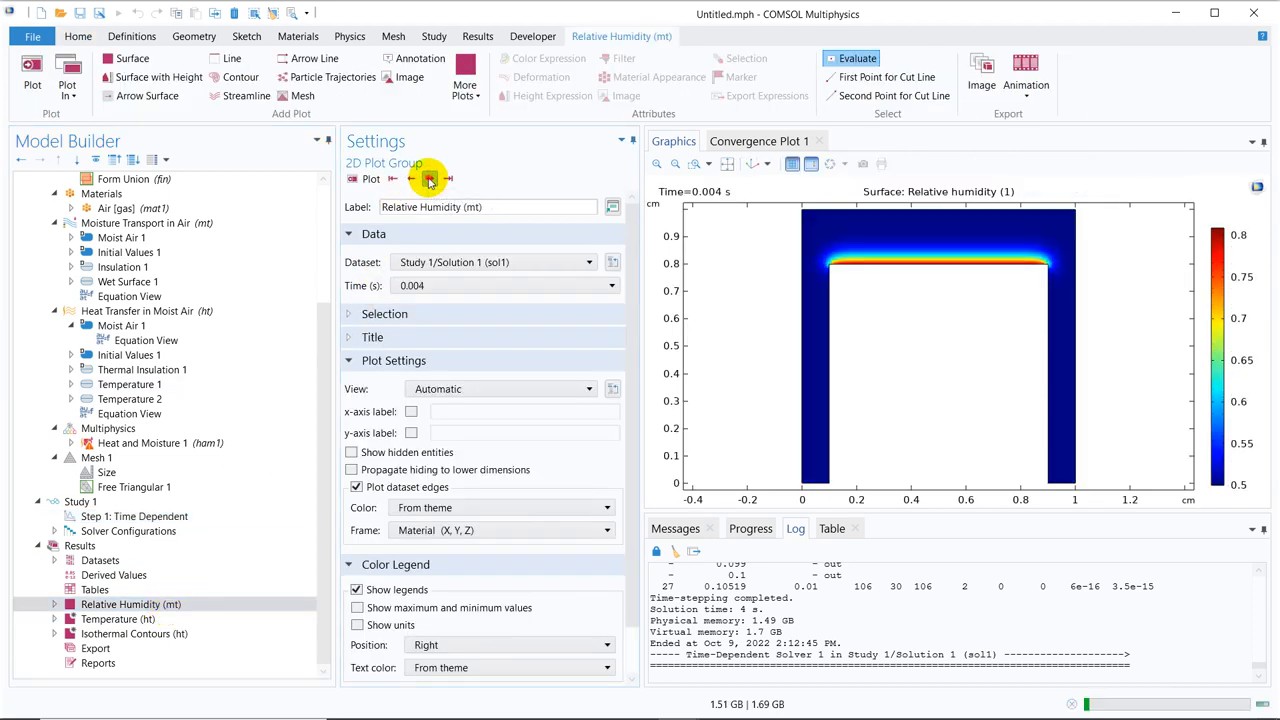
pyautogui.click(430, 180)
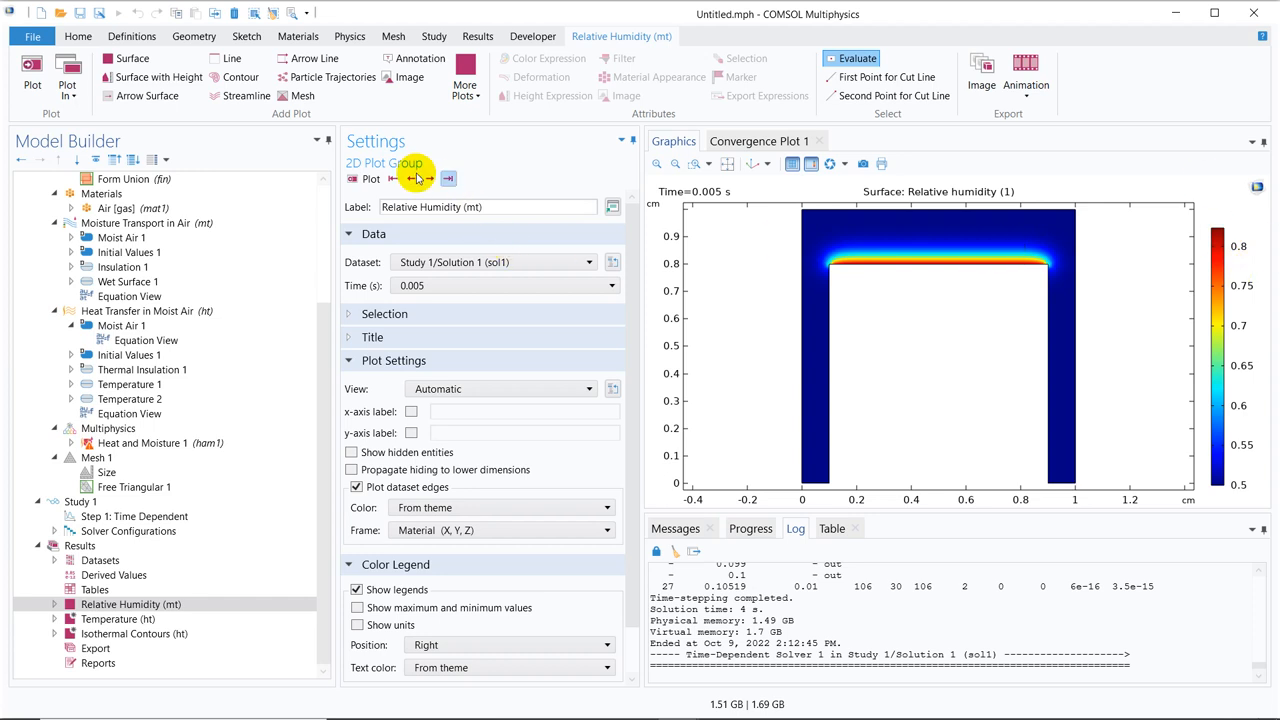
pyautogui.click(432, 178)
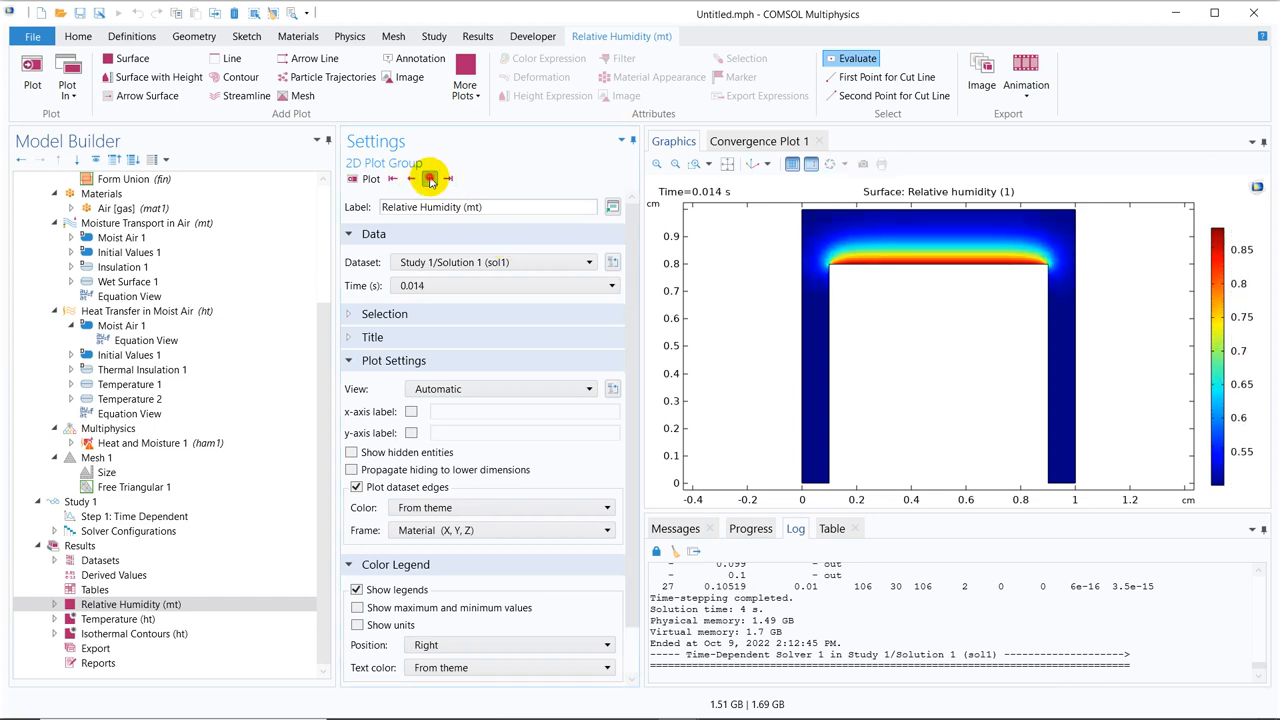
pyautogui.click(432, 178)
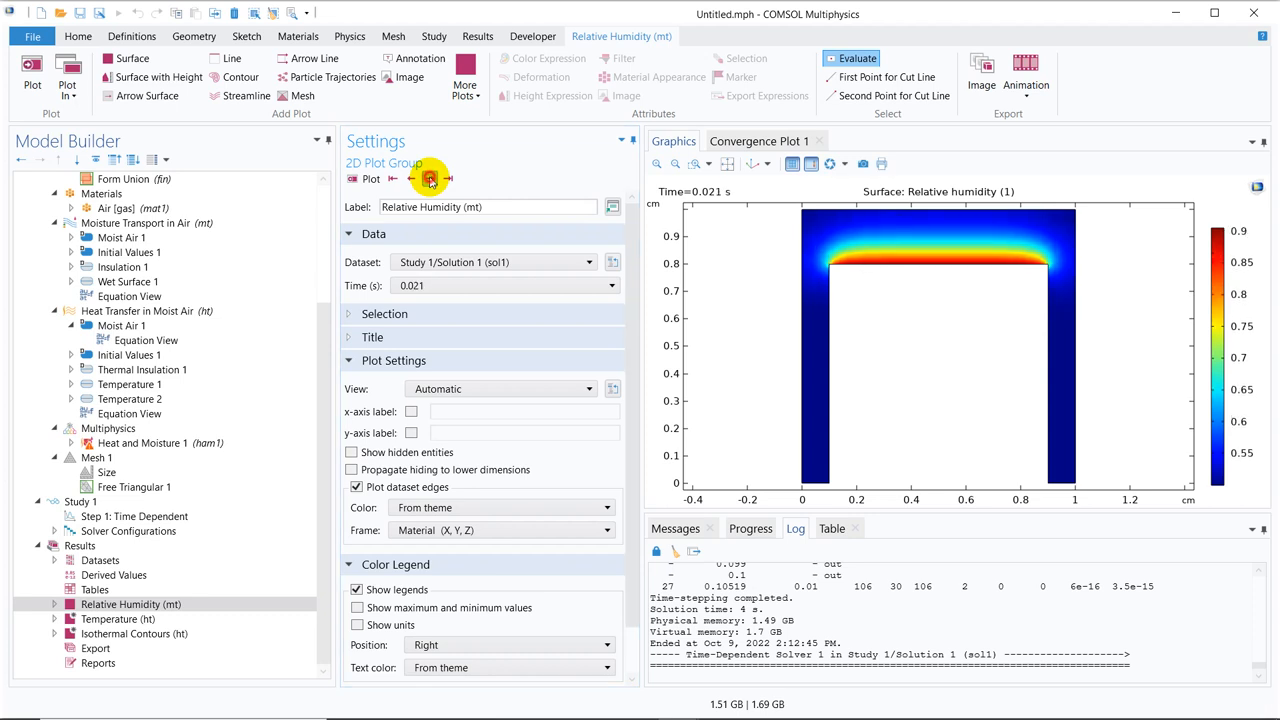
pyautogui.click(430, 178)
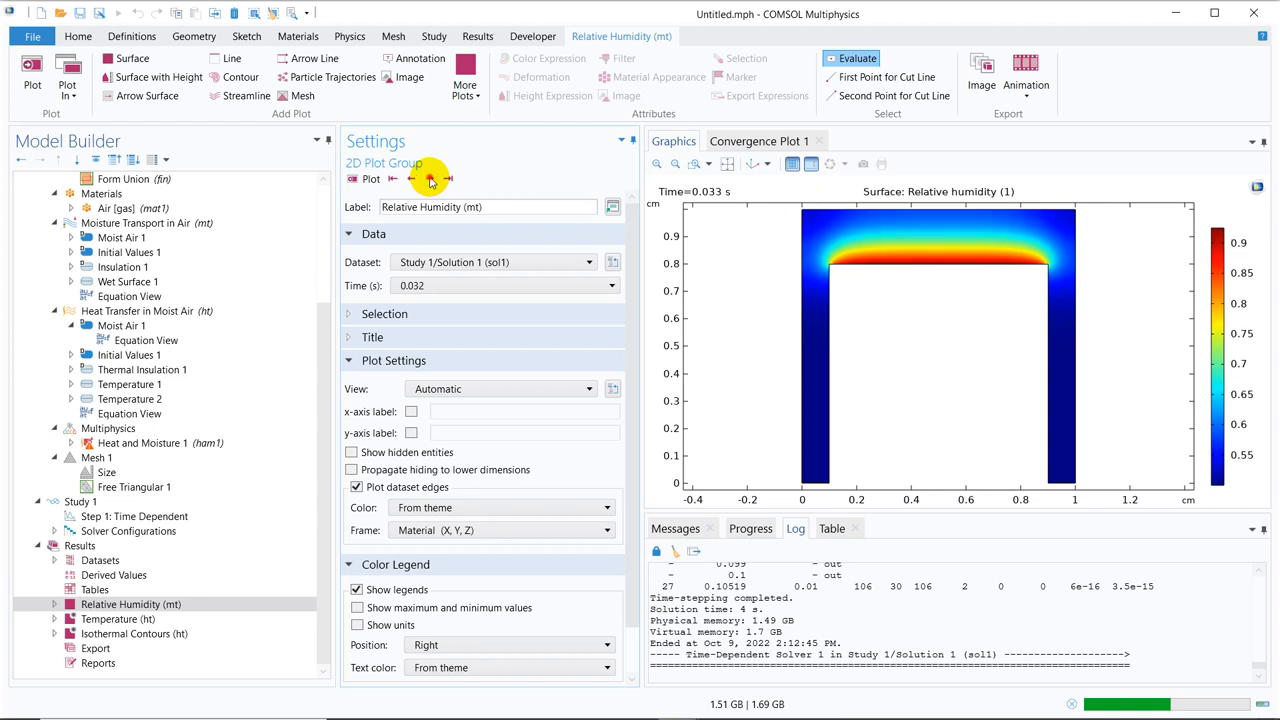
pyautogui.click(430, 178)
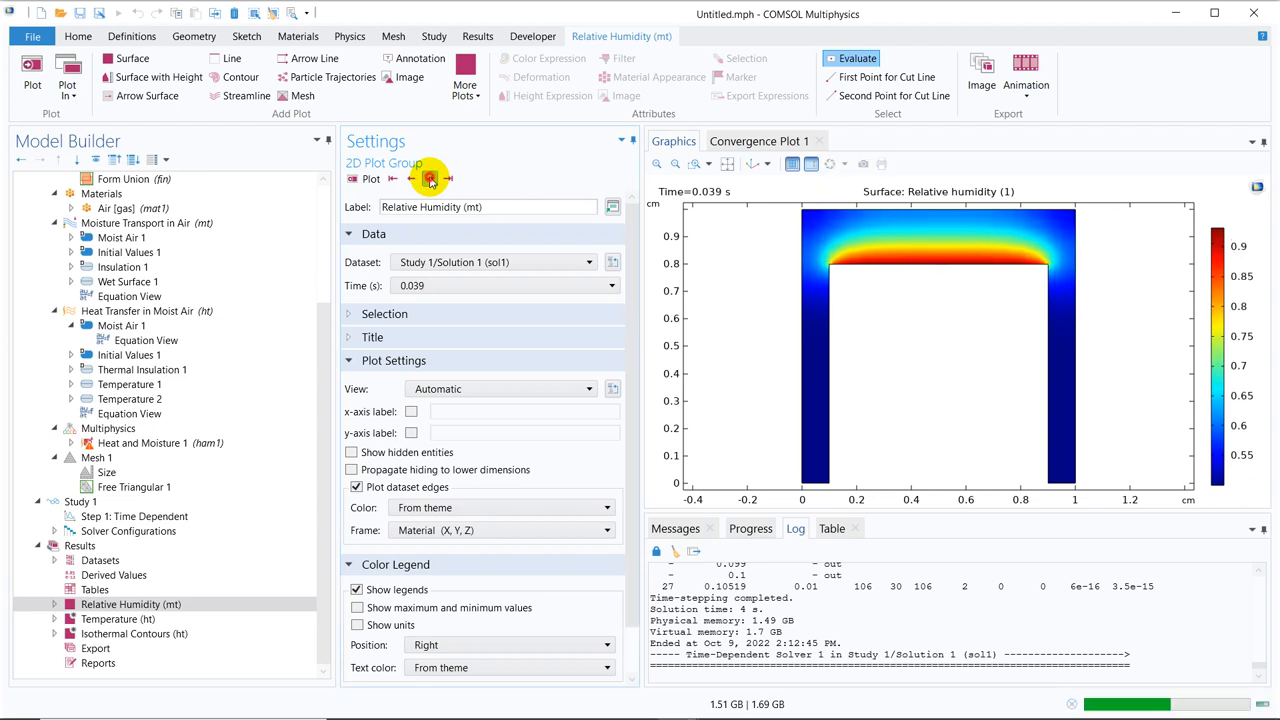
pyautogui.click(448, 178)
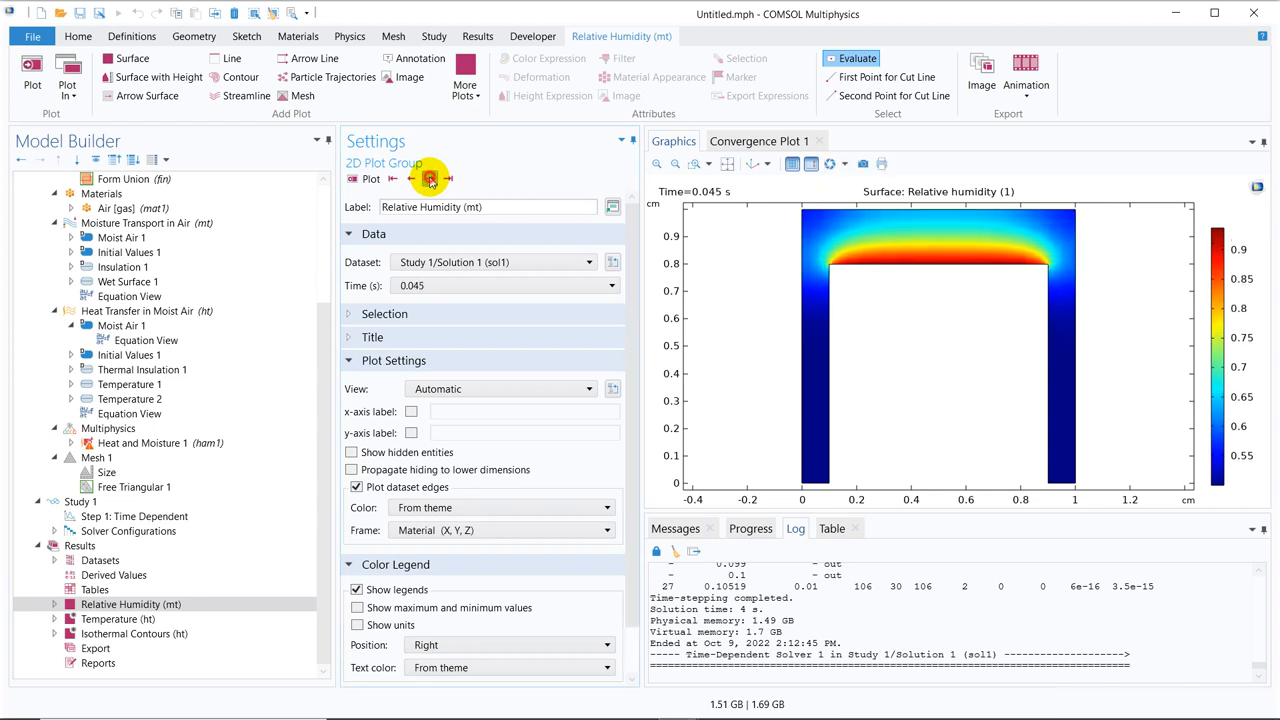
pyautogui.click(448, 178)
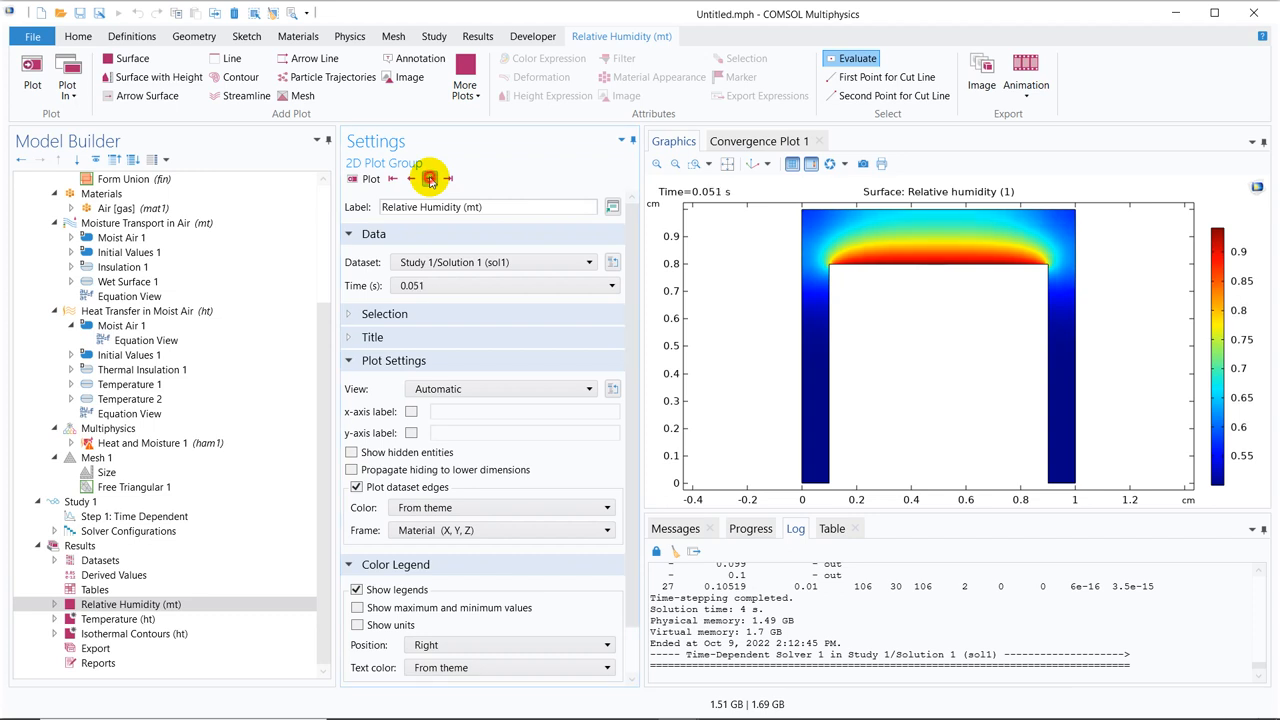
pyautogui.click(430, 178)
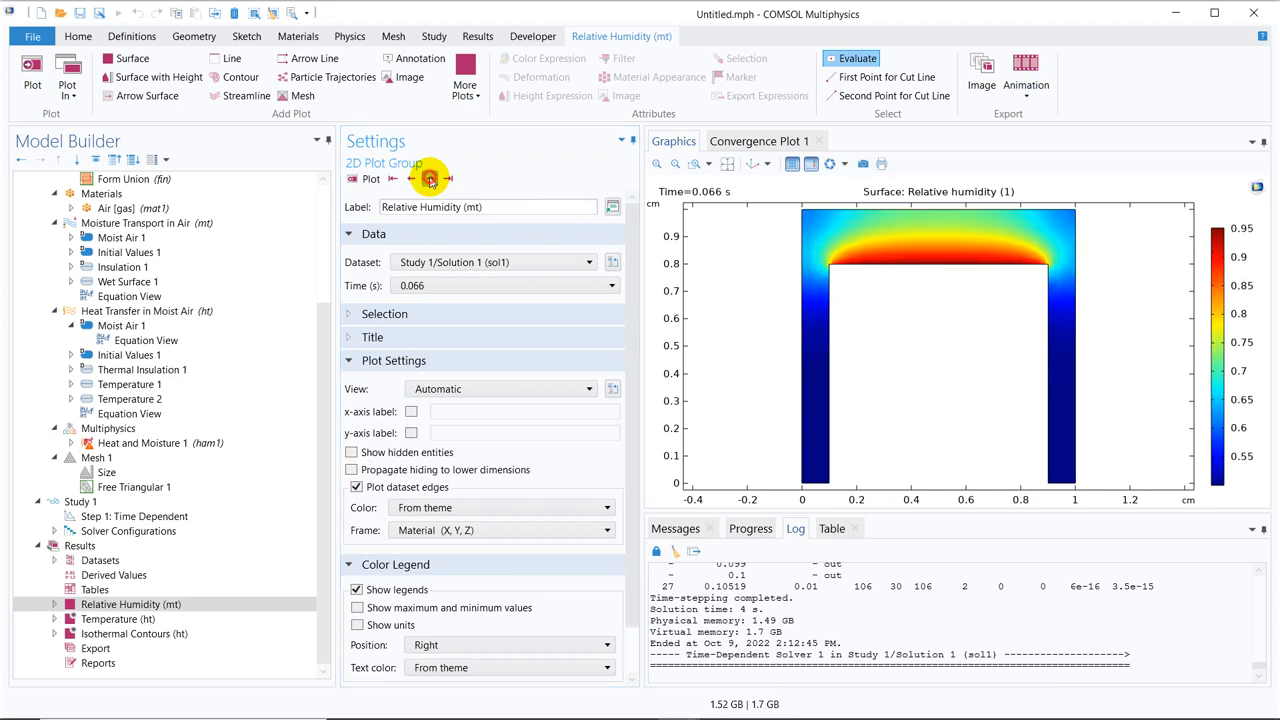
pyautogui.click(430, 180)
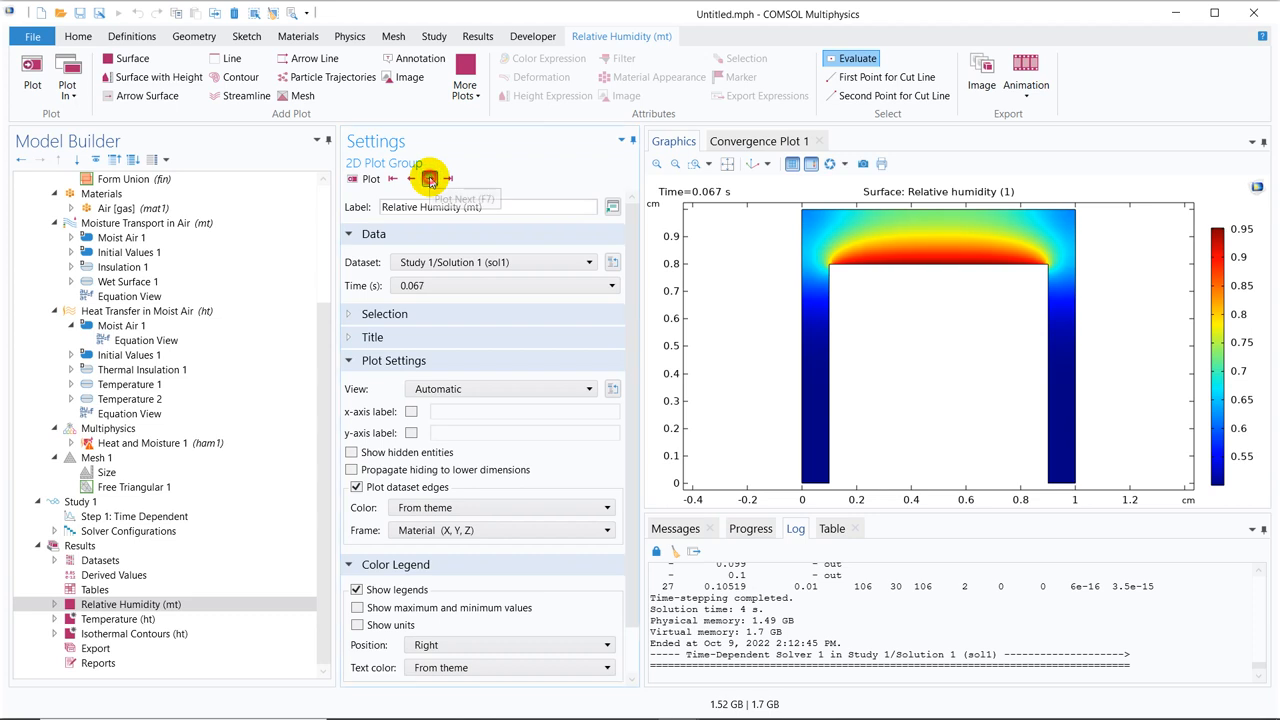
pyautogui.click(428, 178)
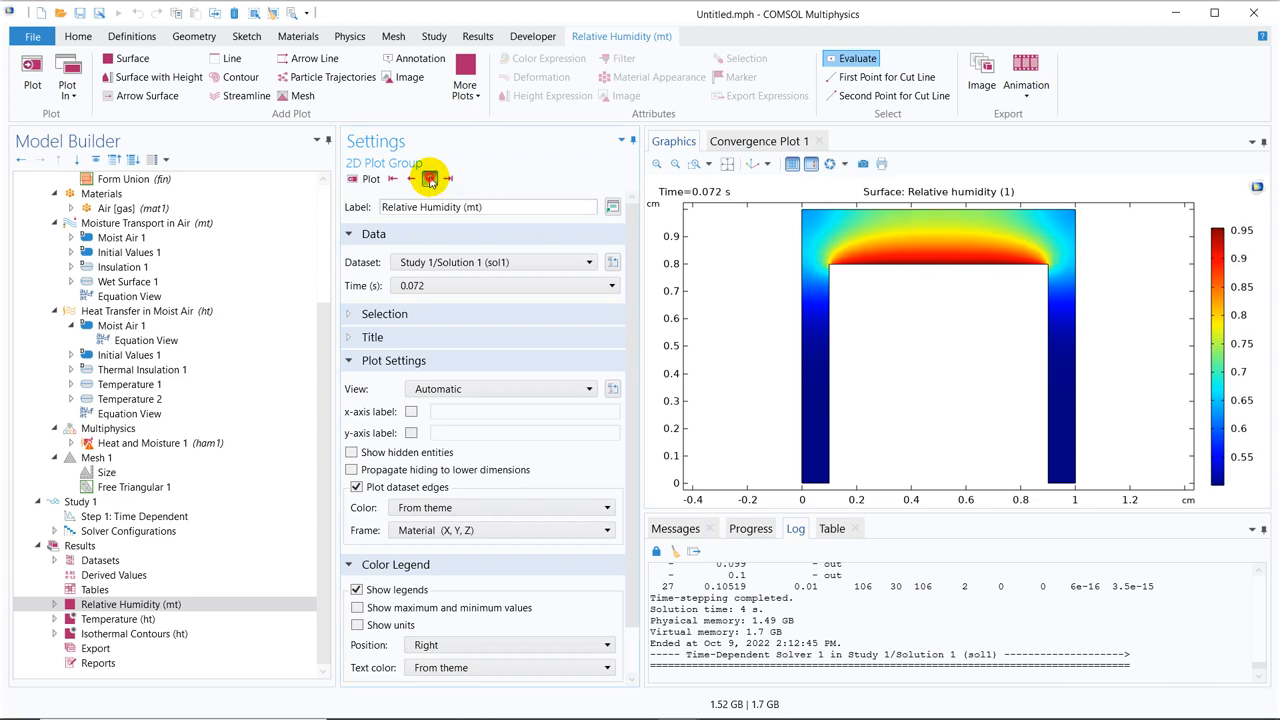
pyautogui.click(428, 178)
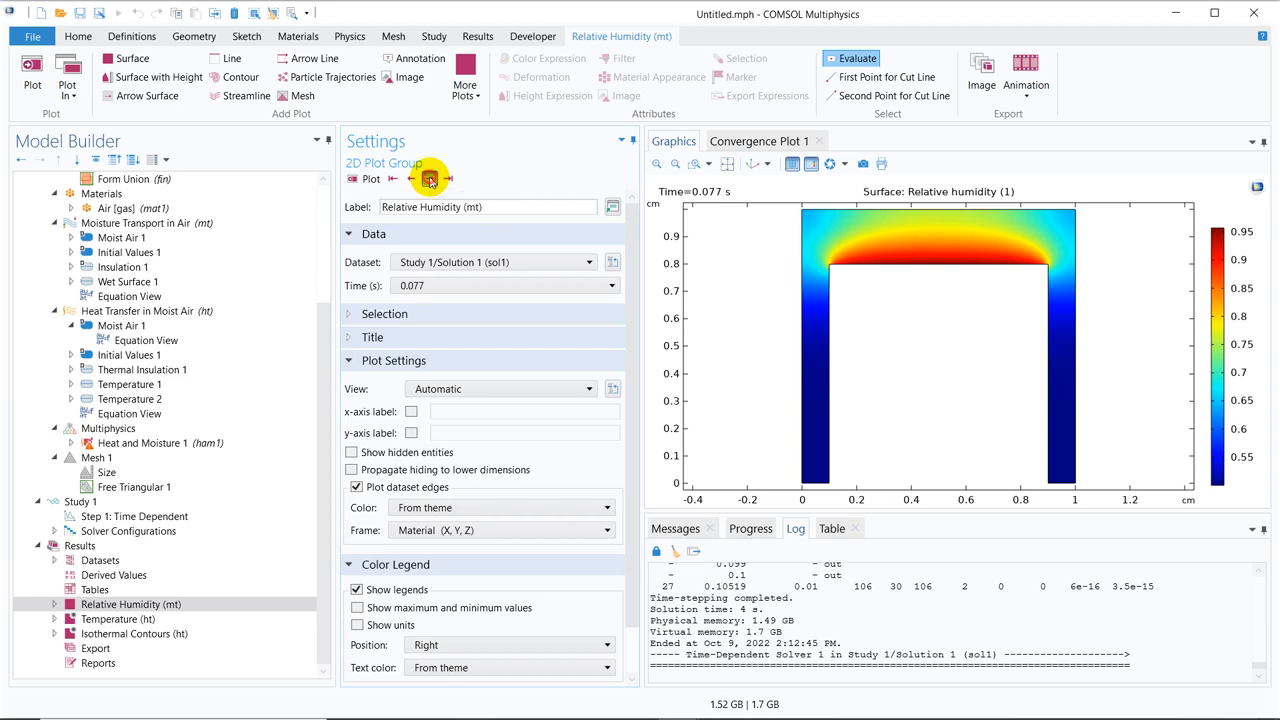
pyautogui.click(448, 178)
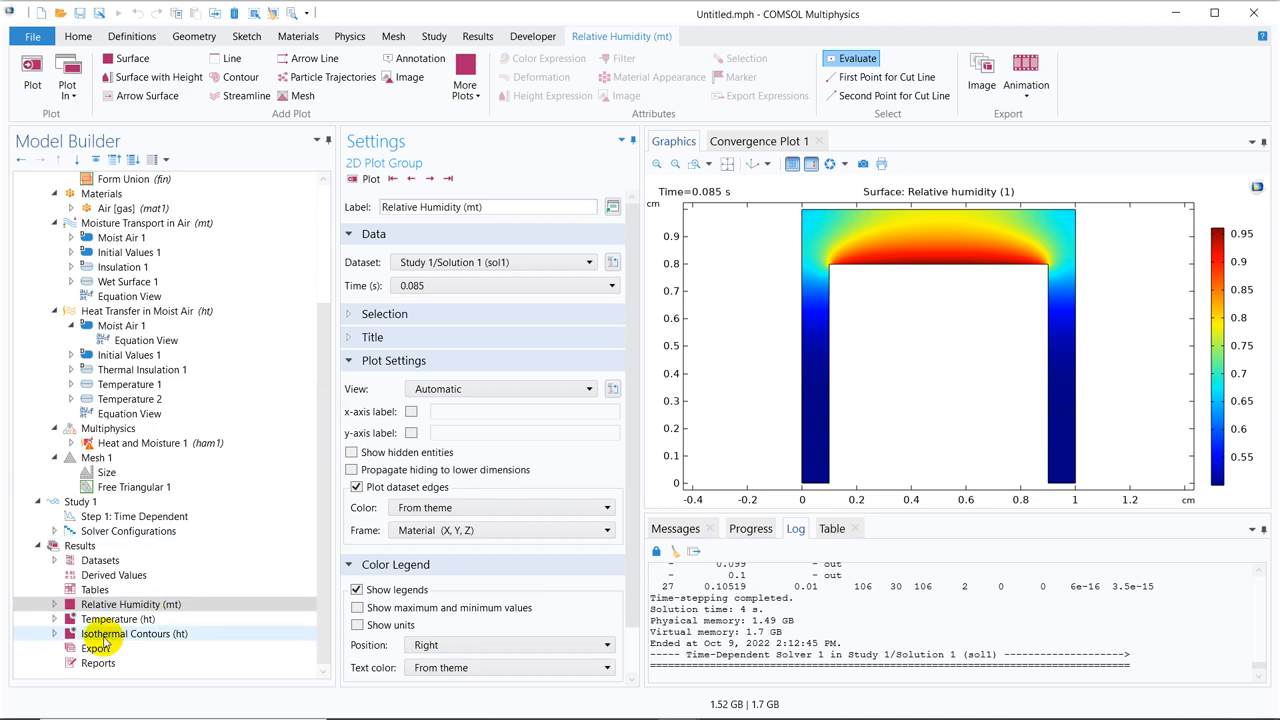
# Create an Animation Player export of the relative humidity plot and play it through 0.1 s
pyautogui.rightClick(96, 648)
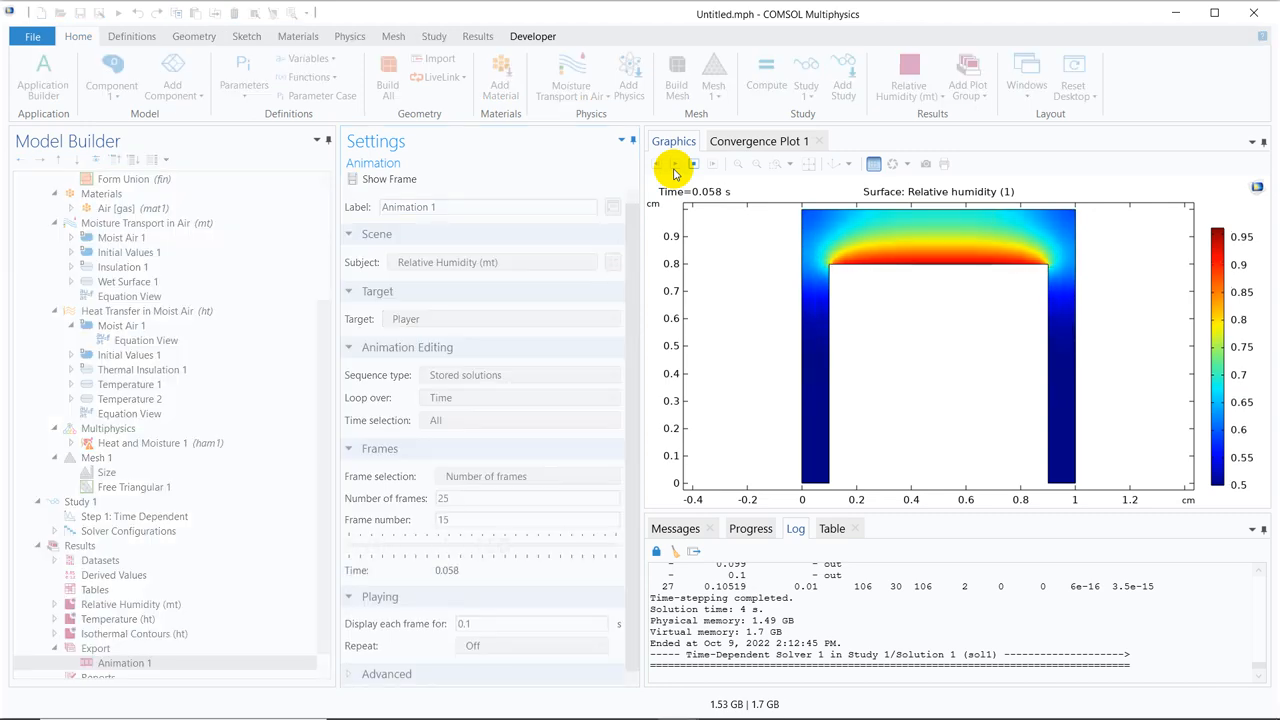
pyautogui.click(676, 164)
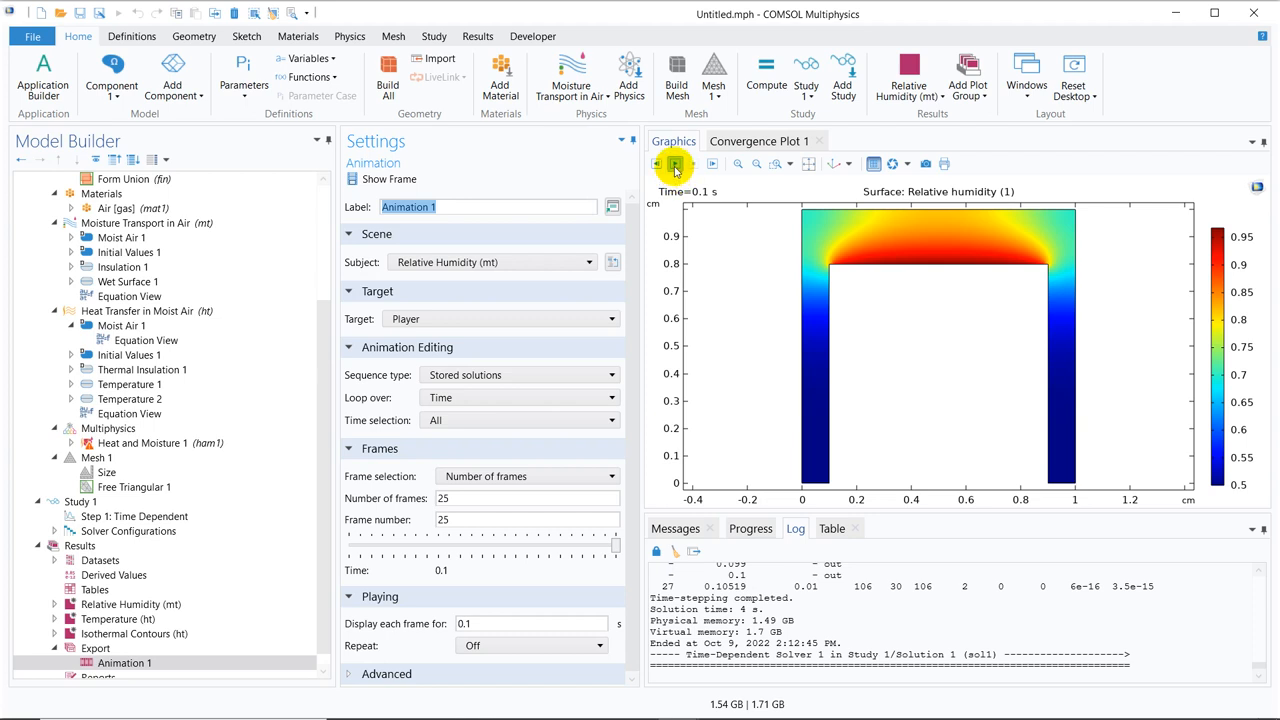
pyautogui.moveTo(688, 236)
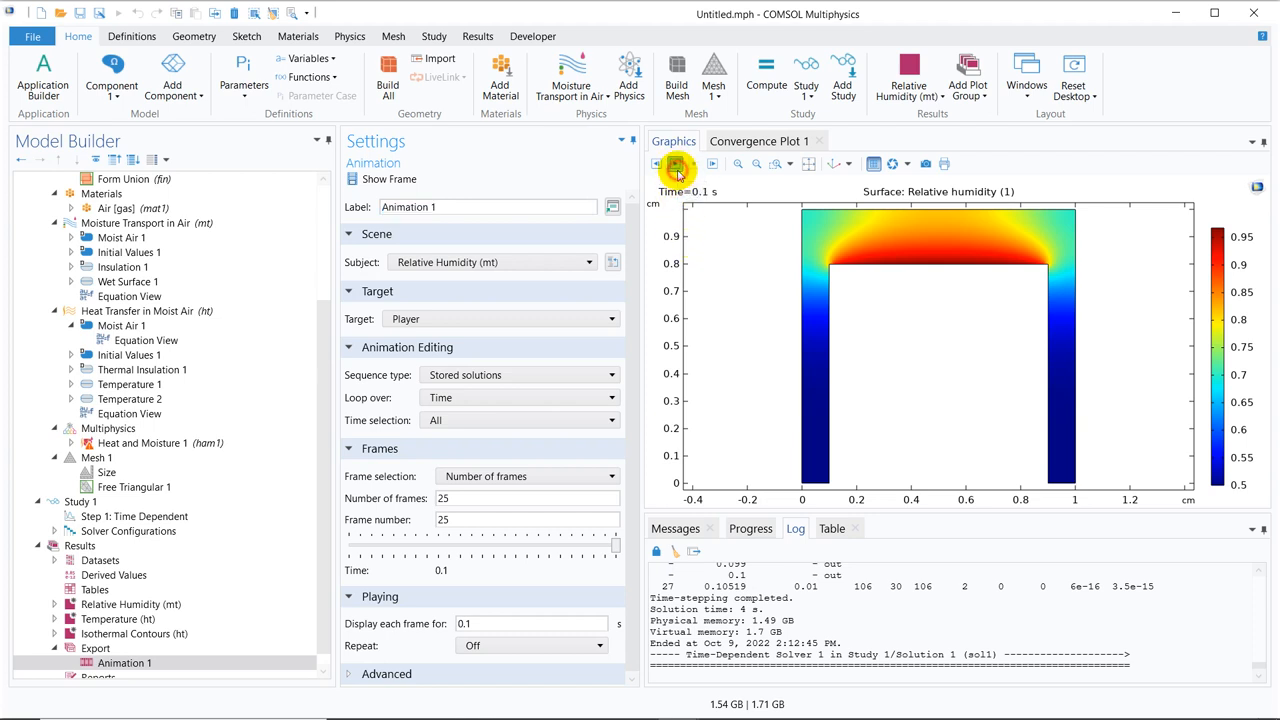
pyautogui.click(676, 164)
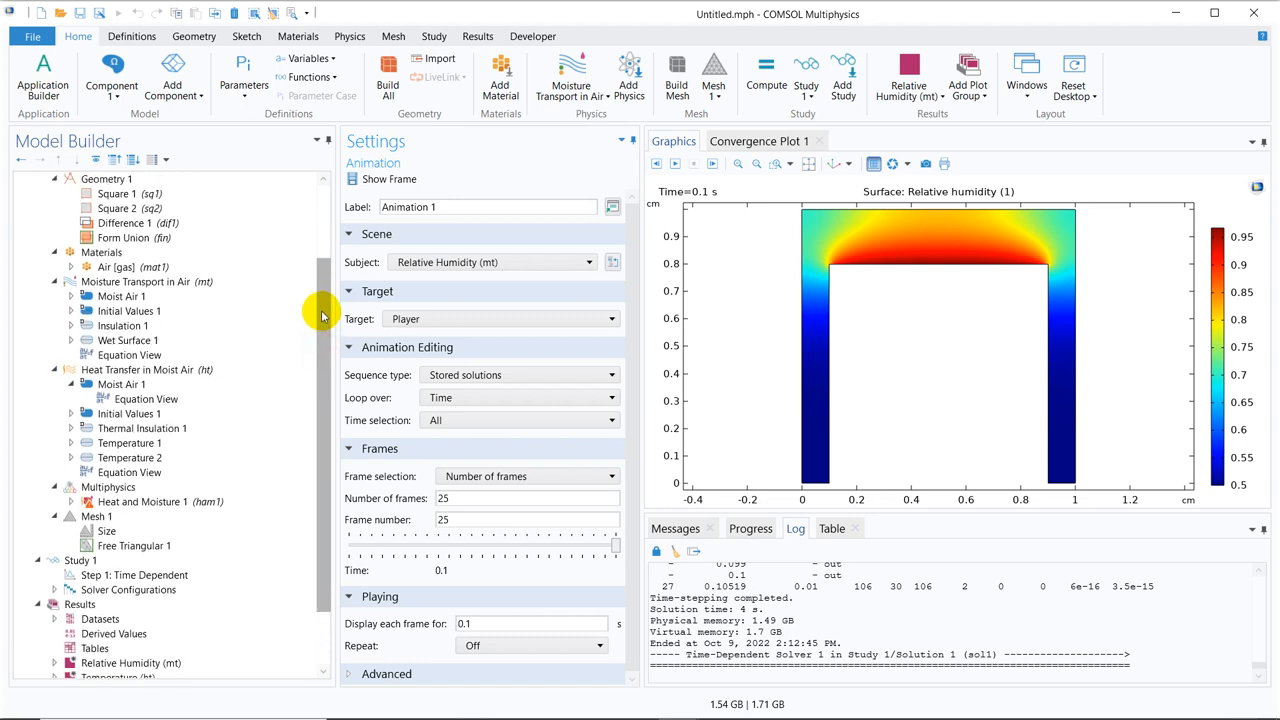
pyautogui.moveTo(322, 312)
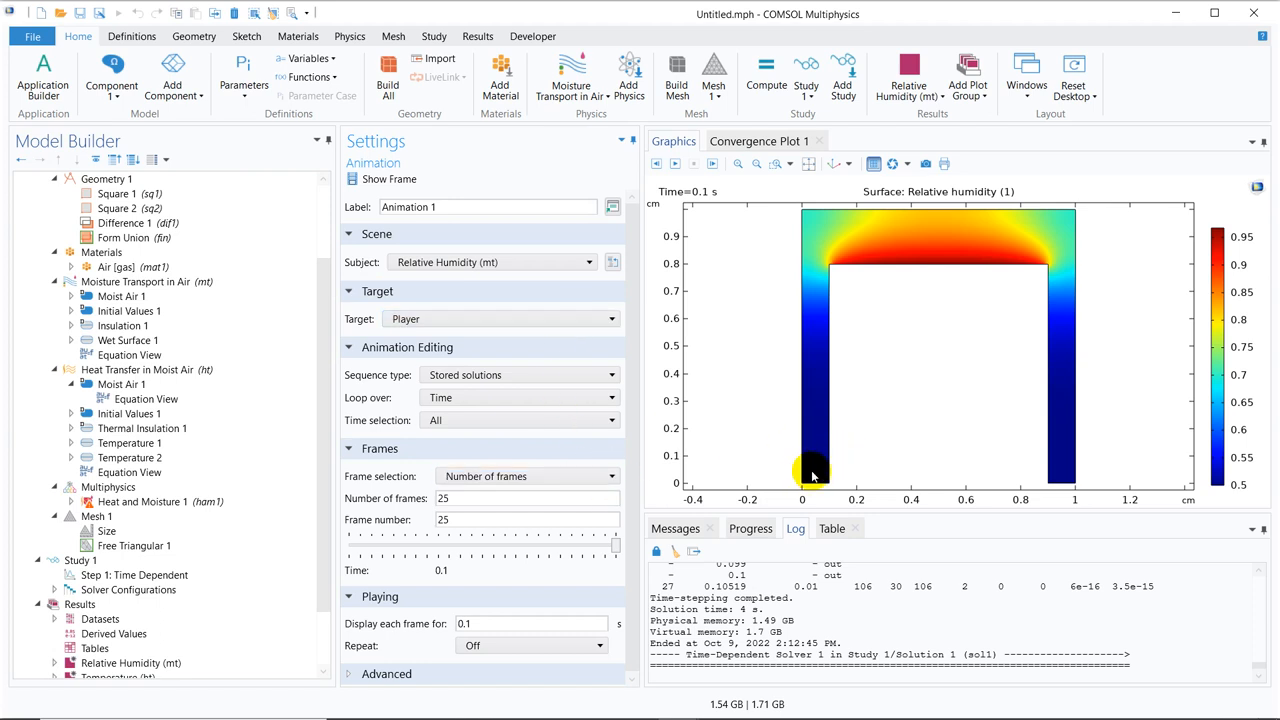
pyautogui.moveTo(784, 382)
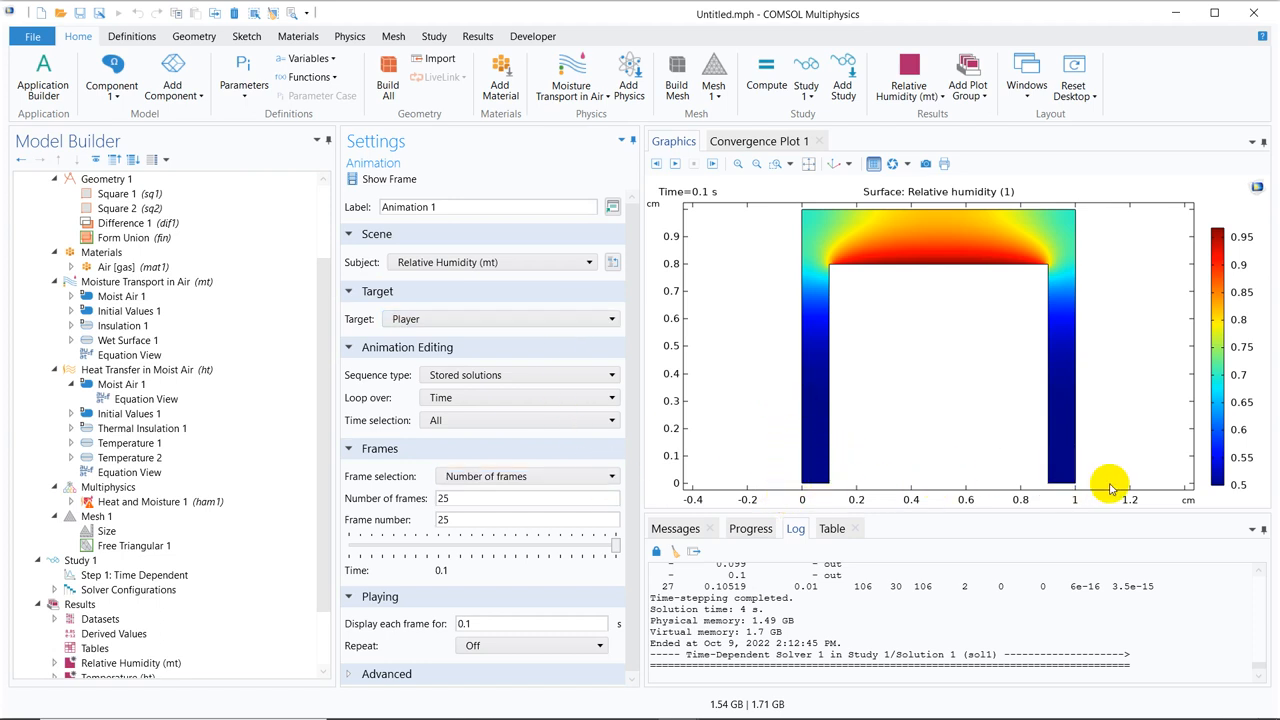
pyautogui.moveTo(1016, 396)
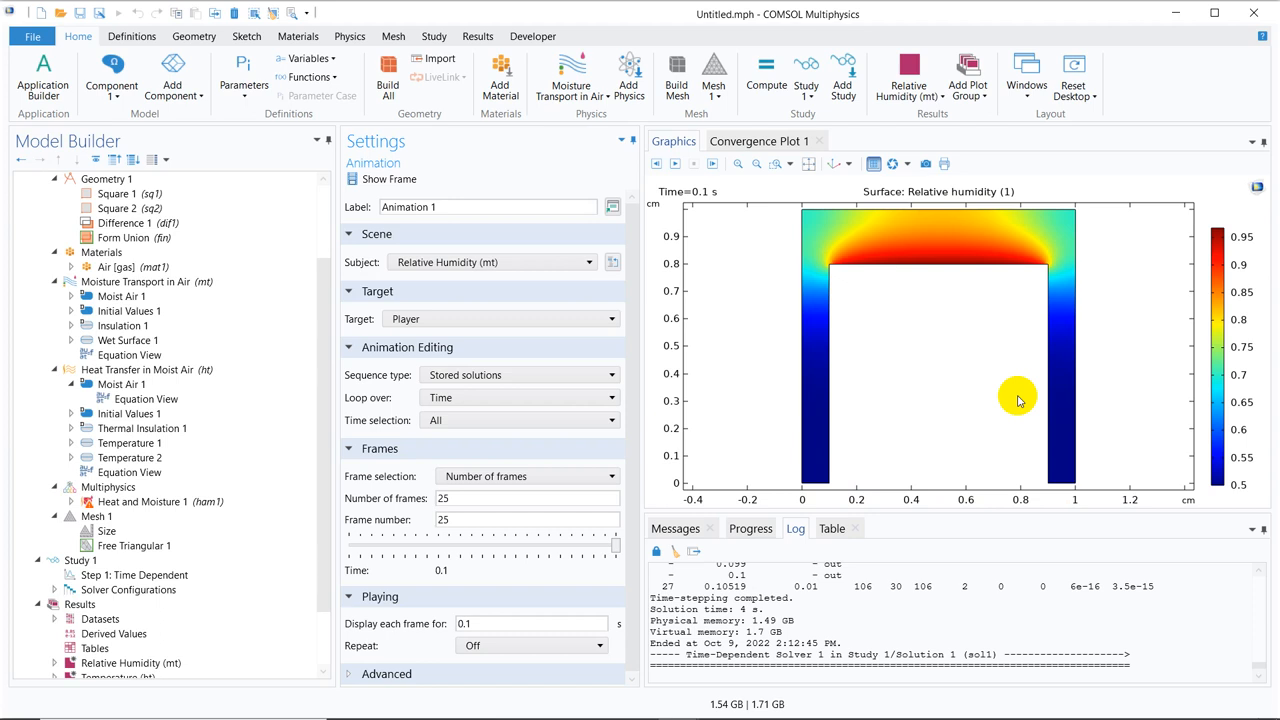
pyautogui.moveTo(216, 280)
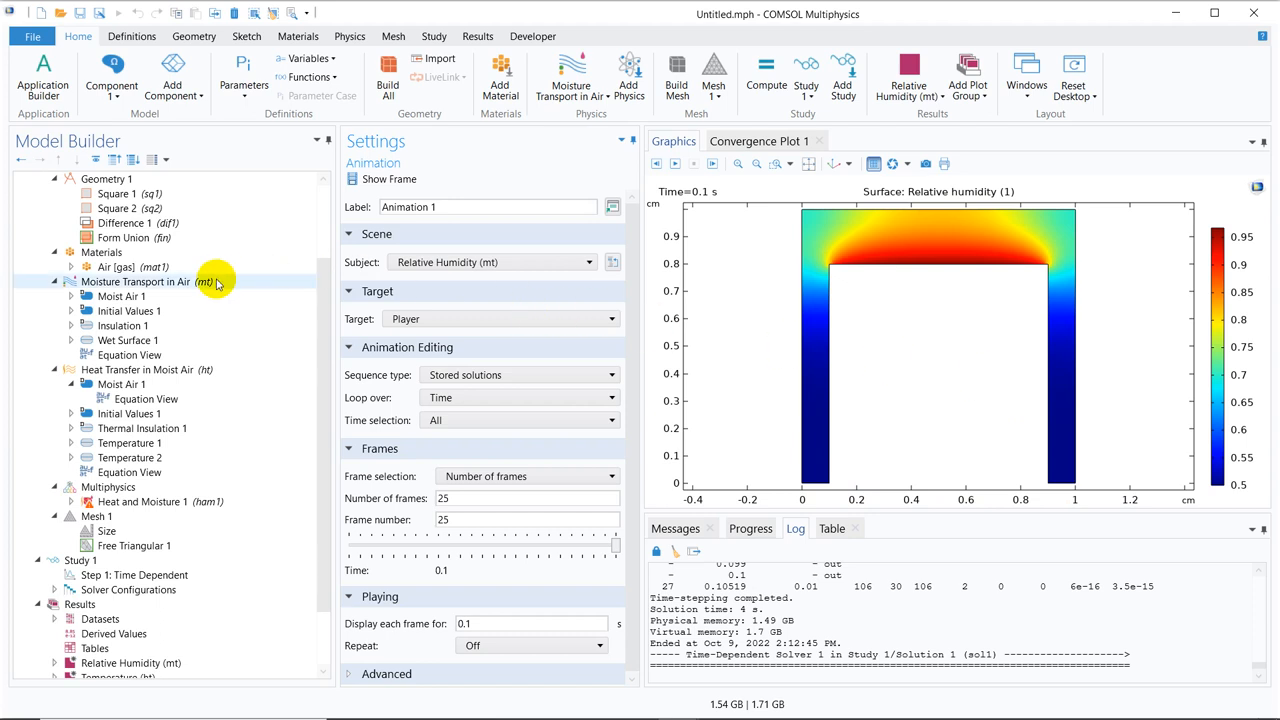
# Show the Moisture Transport in Air (mt) settings with its domain selection and governing equation
pyautogui.click(136, 280)
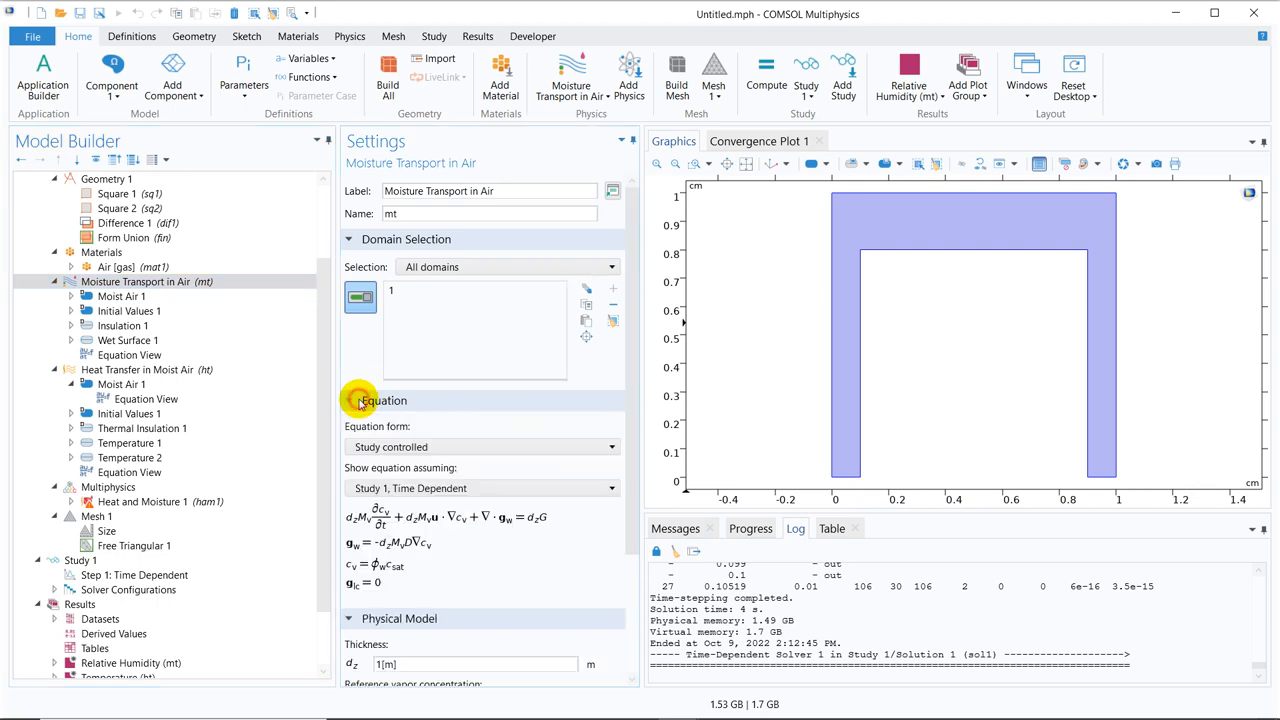
pyautogui.moveTo(378, 530)
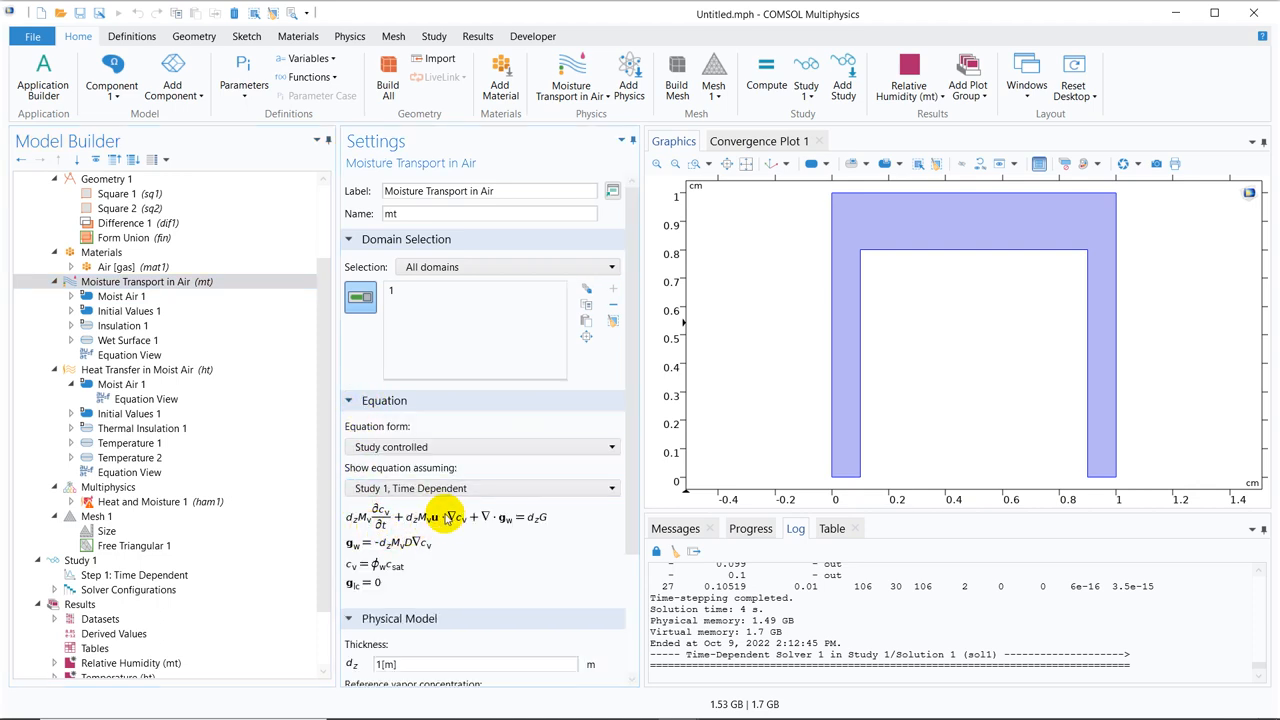
pyautogui.moveTo(434, 520)
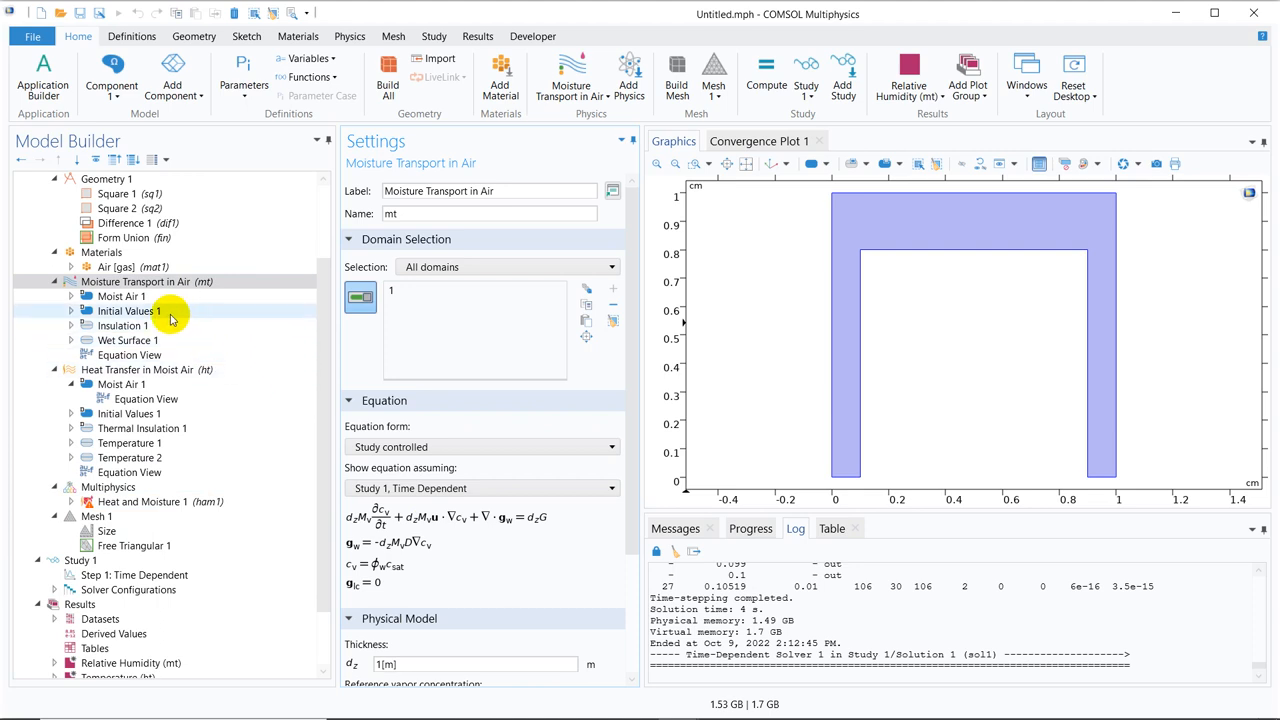
pyautogui.moveTo(168, 324)
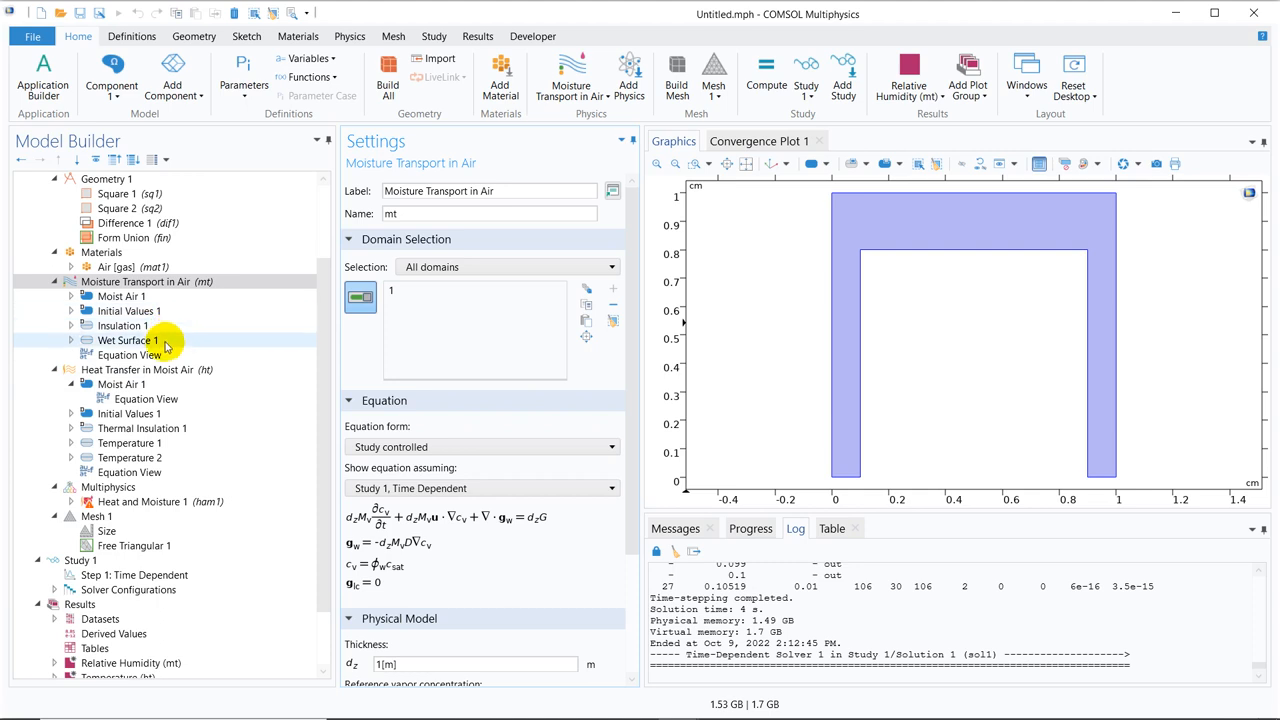
# Show Wet Surface 1's evaporation equation and its 0.1 m/s evaporation rate factor
pyautogui.click(128, 340)
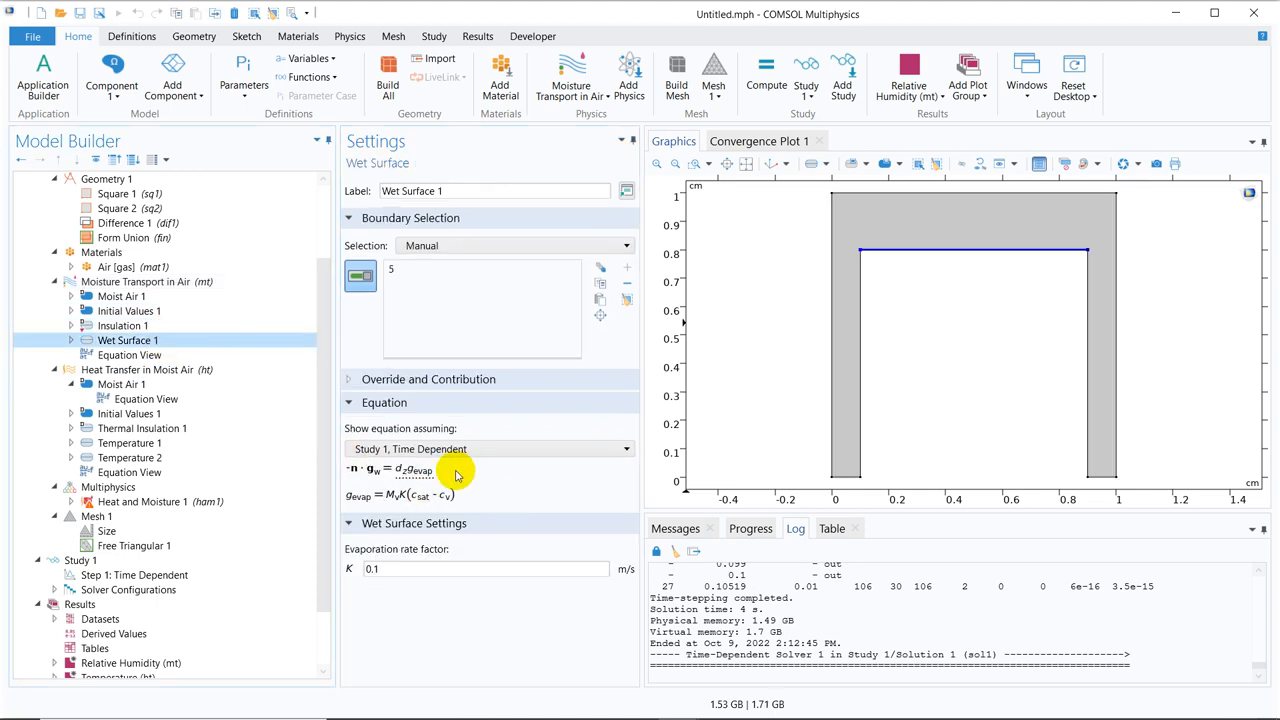
pyautogui.click(488, 448)
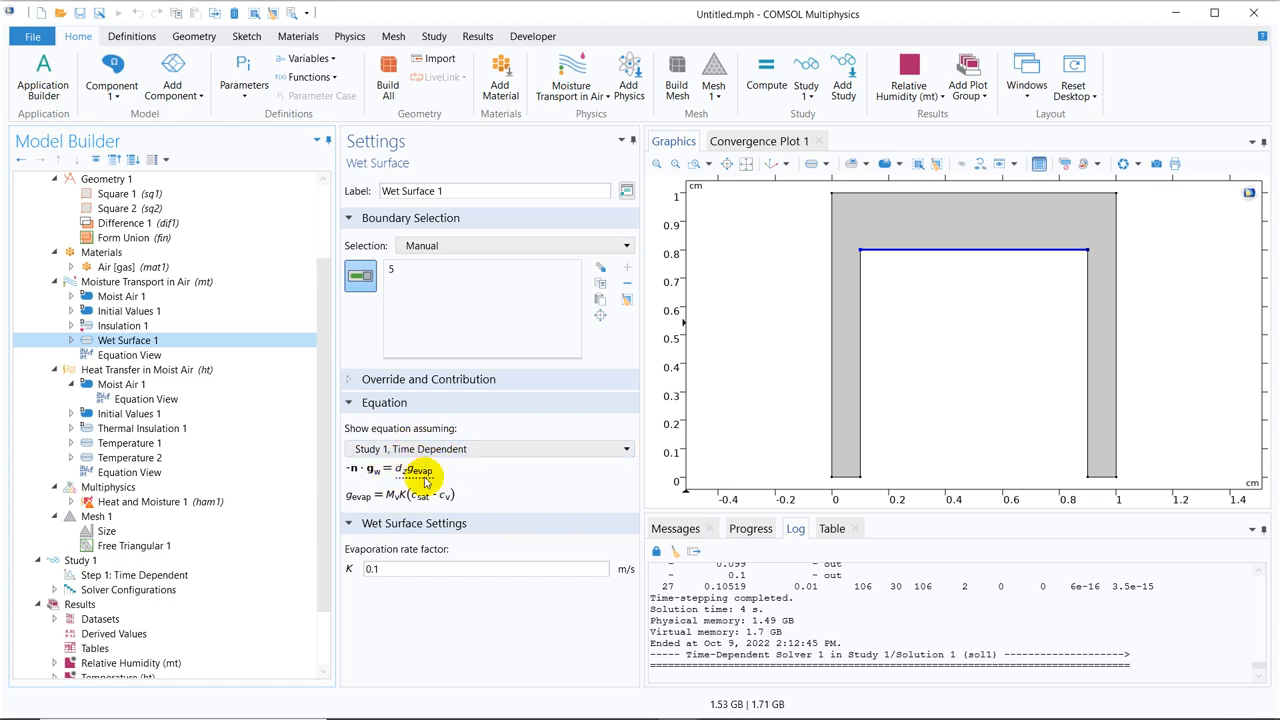
pyautogui.moveTo(412, 496)
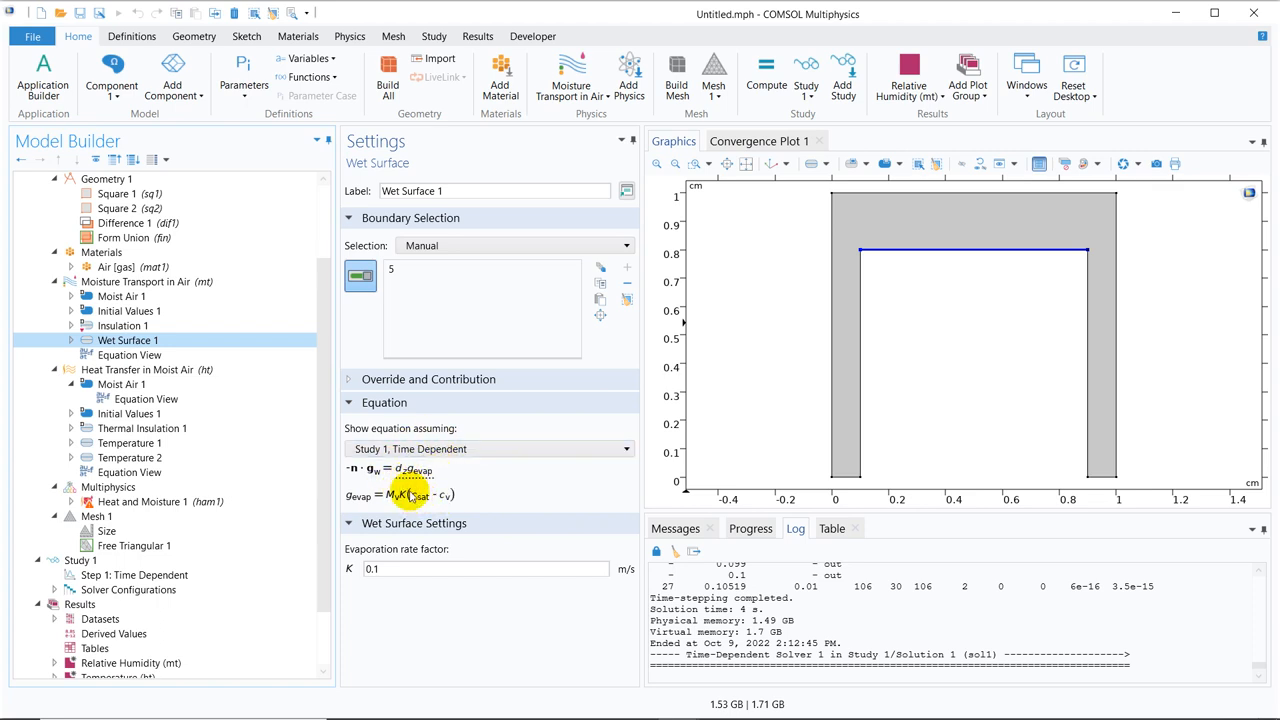
pyautogui.moveTo(432, 584)
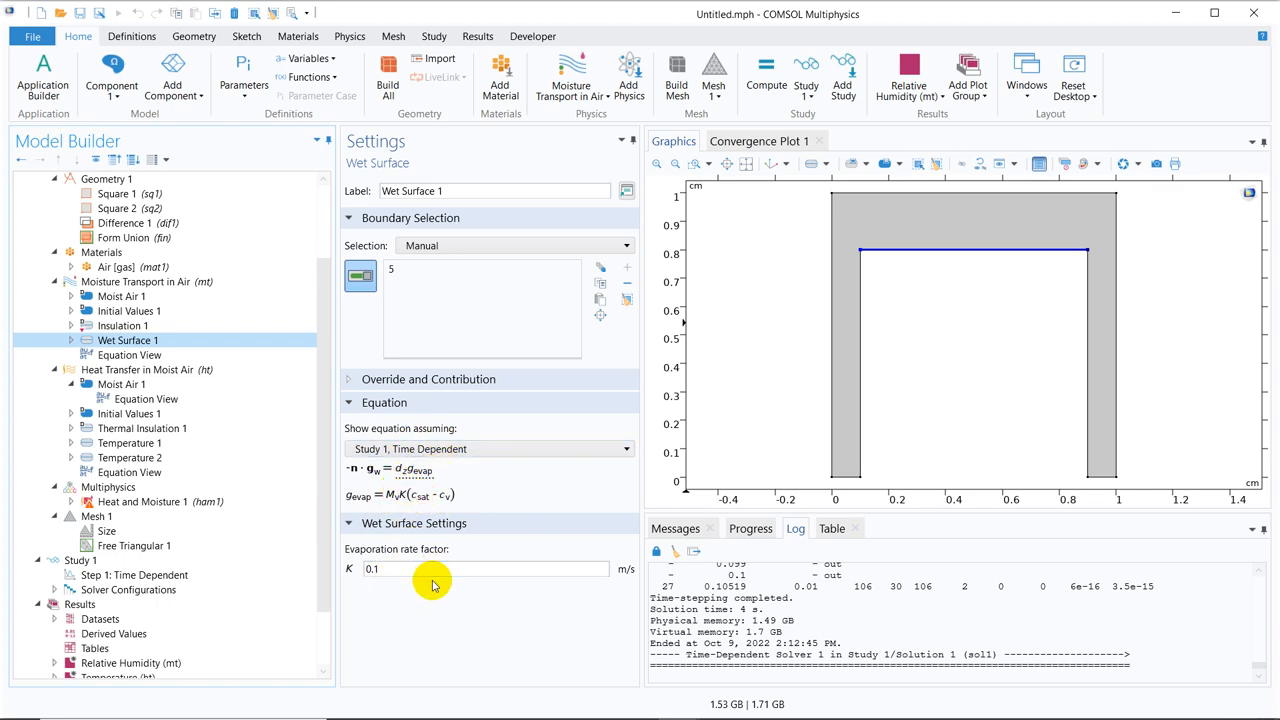